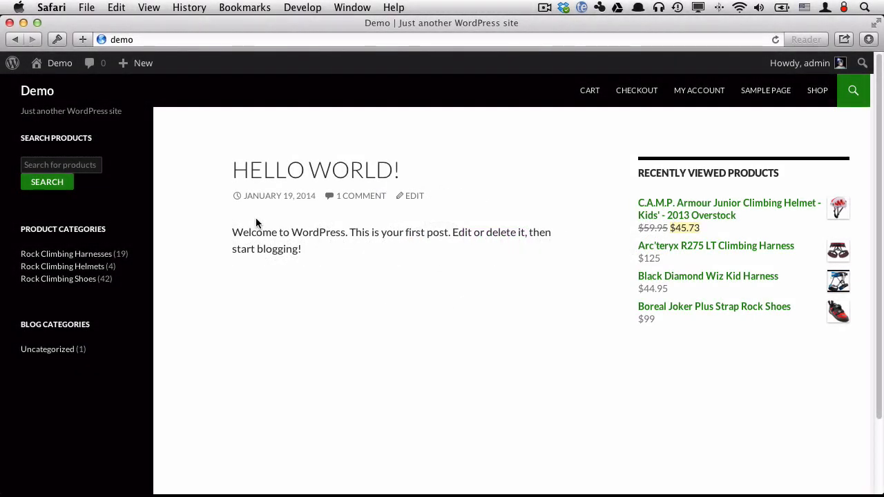
{"action": "mouse_move", "coordinate": [181, 225]}
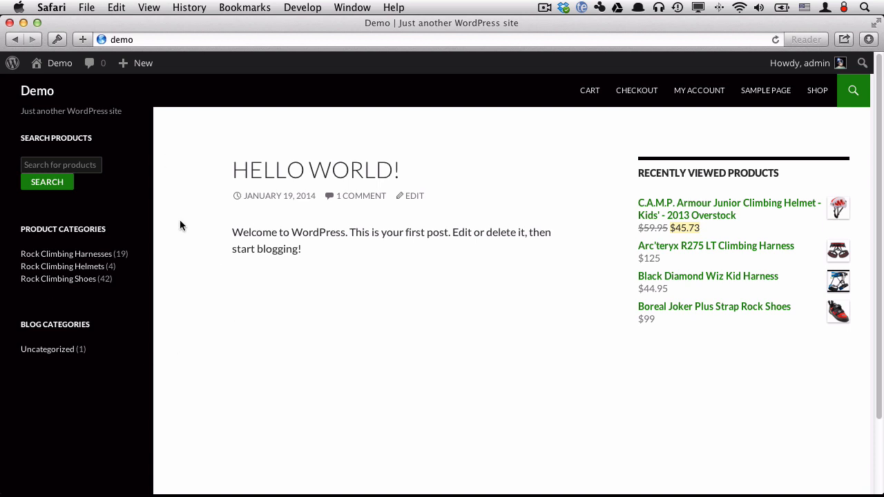
{"action": "mouse_move", "coordinate": [269, 114]}
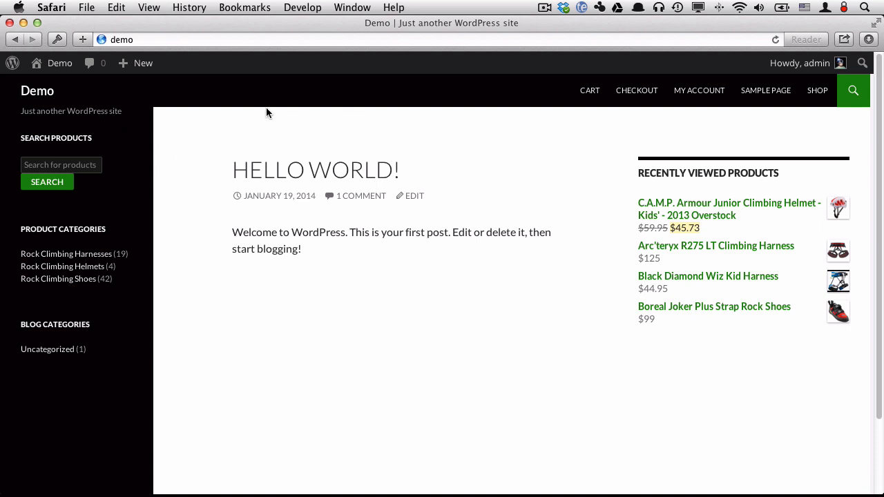
{"action": "mouse_move", "coordinate": [137, 291]}
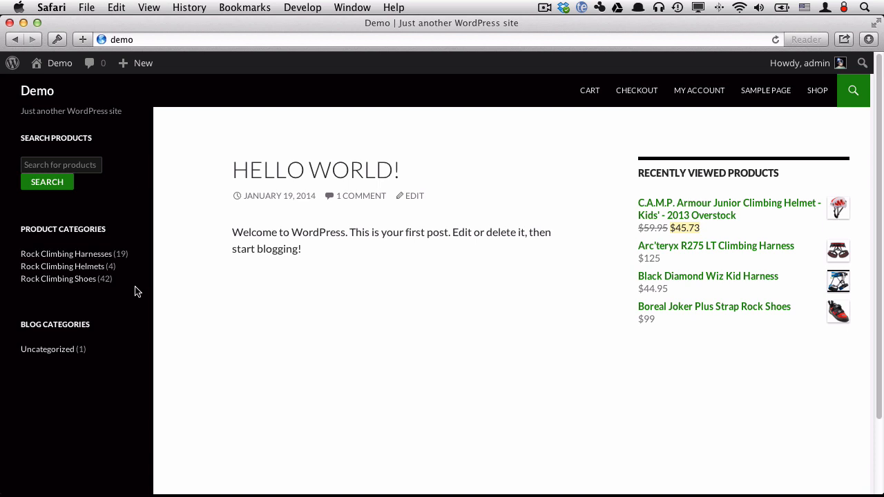
{"action": "mouse_move", "coordinate": [108, 217]}
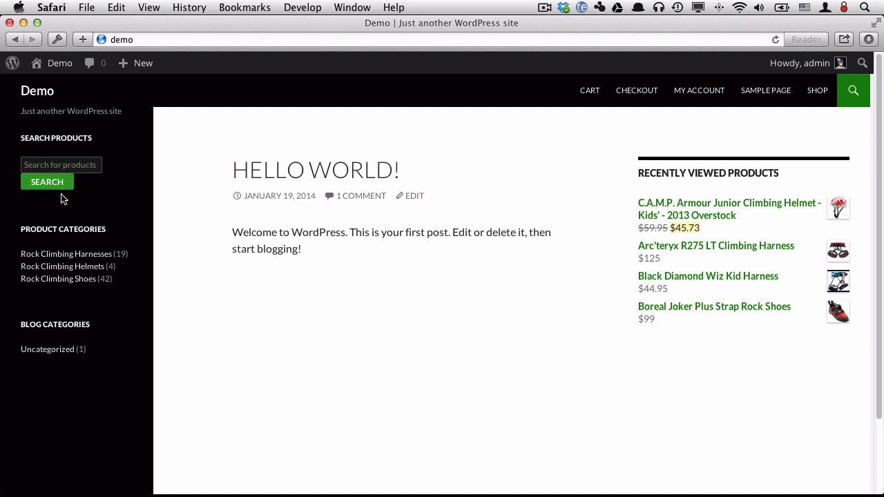
{"action": "mouse_move", "coordinate": [67, 252]}
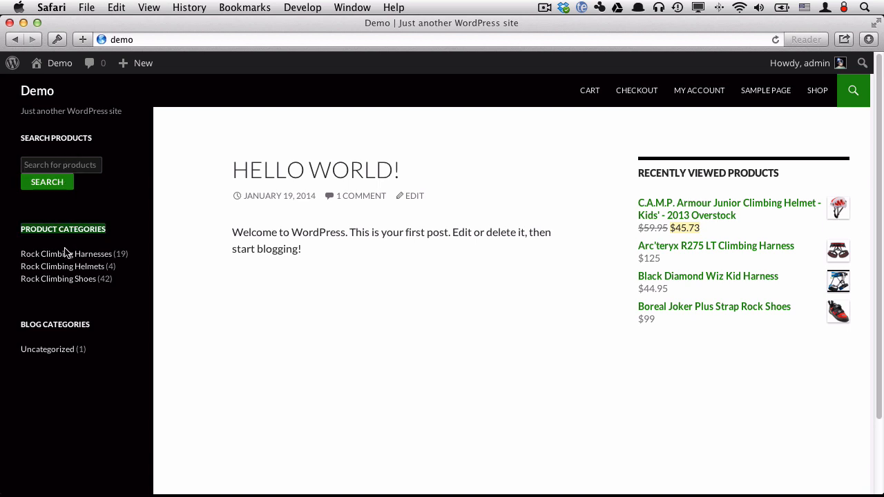
{"action": "mouse_move", "coordinate": [62, 266]}
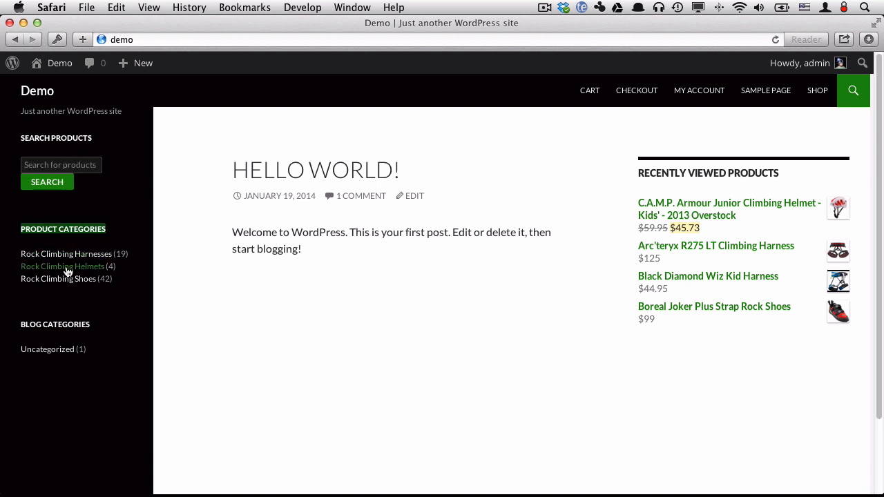
{"action": "mouse_move", "coordinate": [443, 271]}
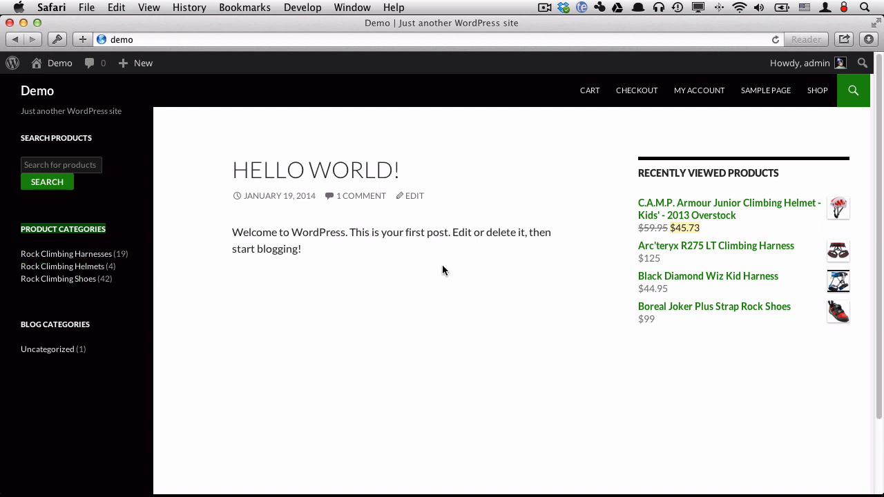
{"action": "mouse_move", "coordinate": [332, 393]}
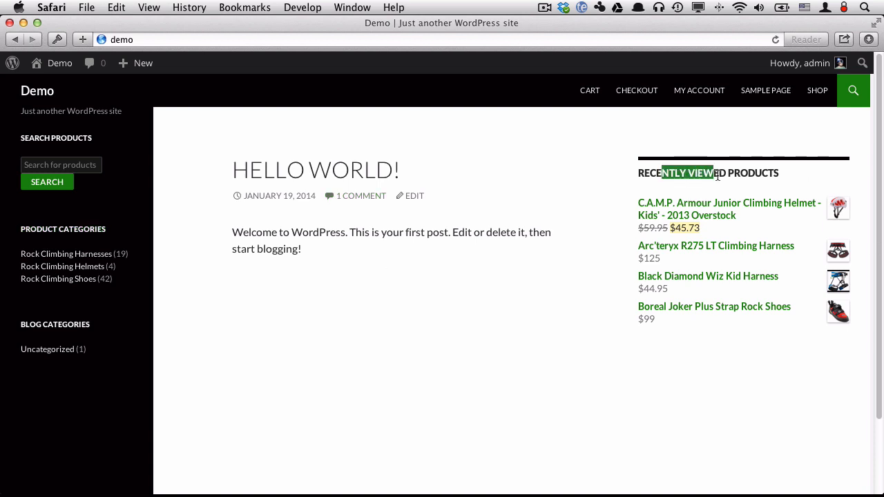
{"action": "mouse_move", "coordinate": [711, 228]}
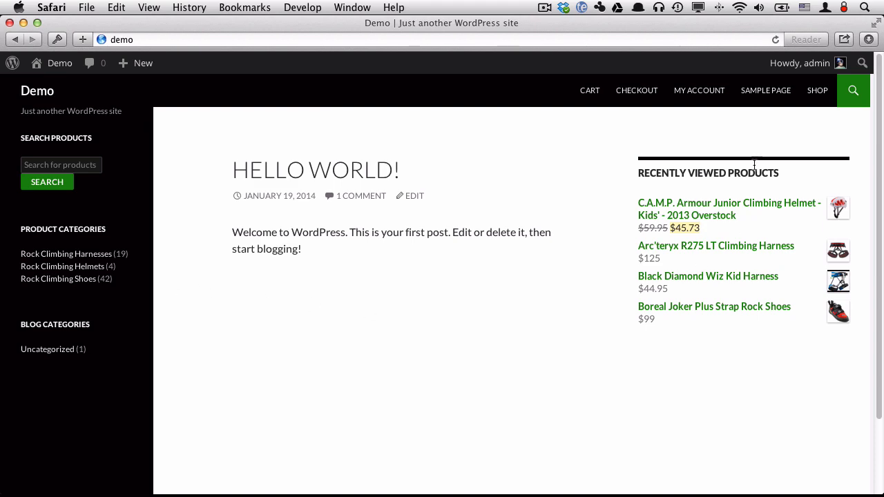
Open the shop listing and filter products to the $60–$145 price range.
{"action": "left_click", "coordinate": [817, 91]}
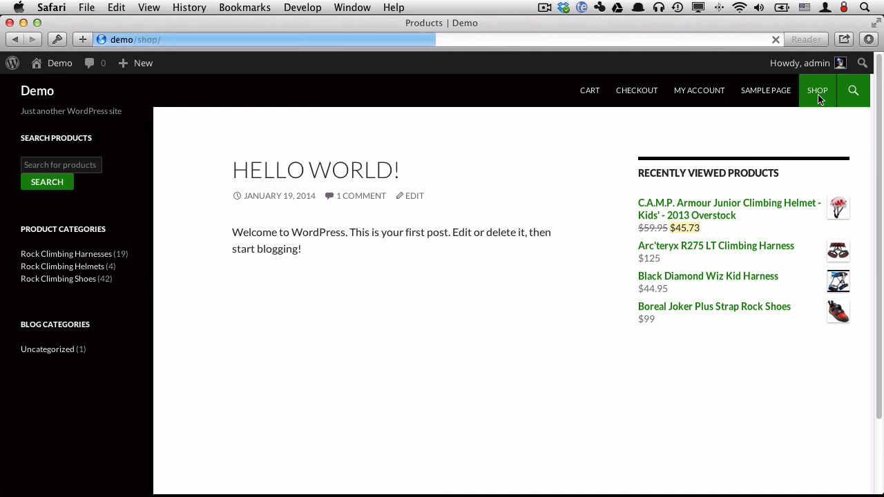
{"action": "left_click", "coordinate": [817, 91]}
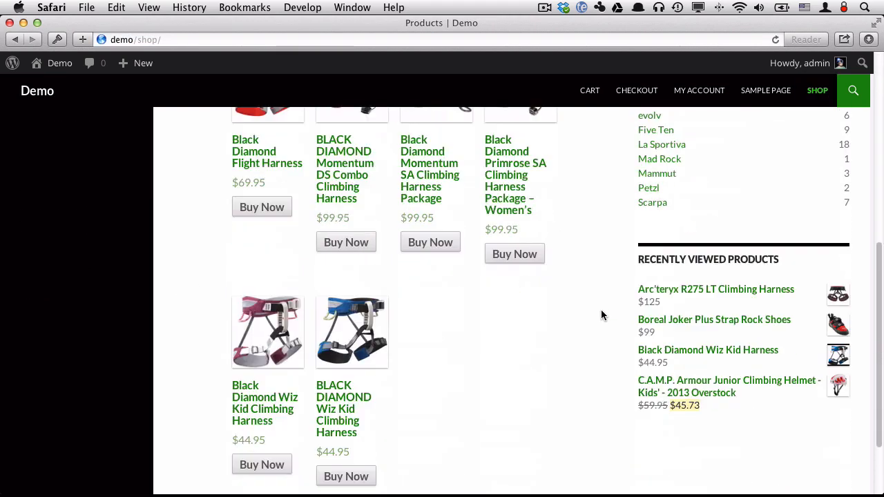
{"action": "scroll", "scroll_direction": "up", "scroll_amount": 3}
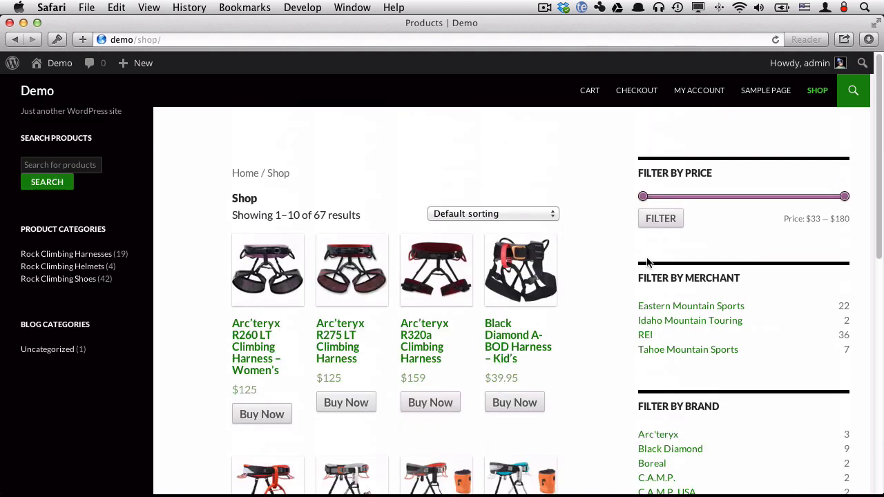
{"action": "left_click_drag", "start_coordinate": [643, 197], "coordinate": [673, 197]}
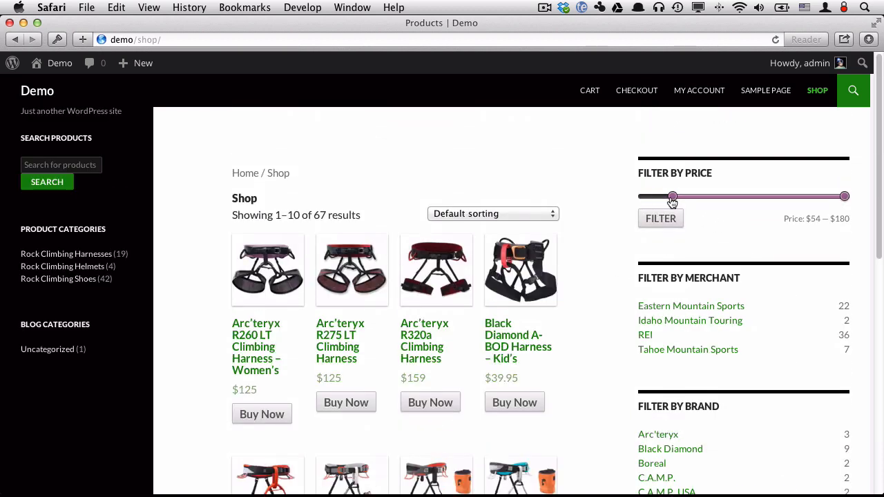
{"action": "left_click_drag", "start_coordinate": [672, 197], "coordinate": [683, 197]}
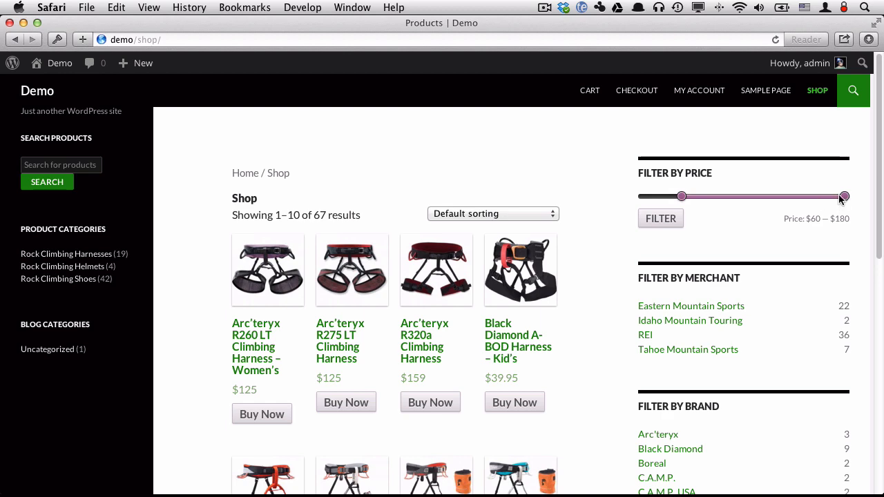
{"action": "left_click_drag", "start_coordinate": [844, 196], "coordinate": [794, 196]}
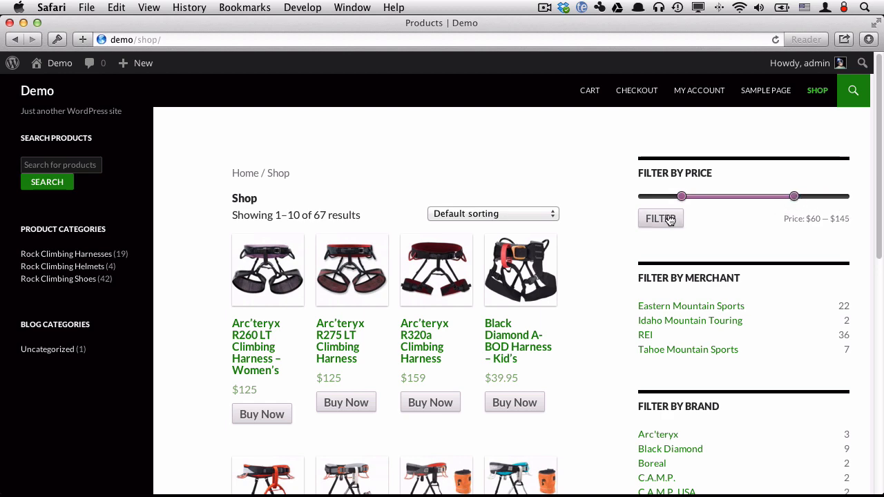
{"action": "left_click", "coordinate": [661, 219]}
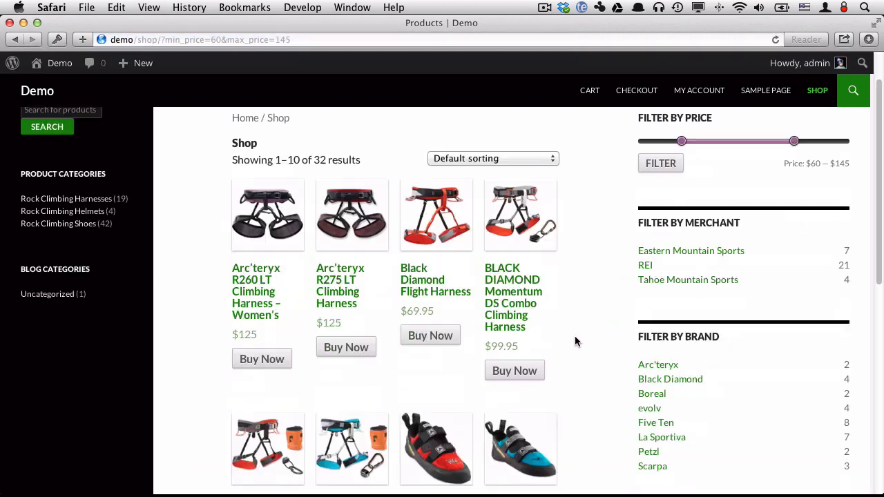
Try the REI merchant and Black Diamond brand filters, then remove both.
{"action": "scroll", "scroll_direction": "down", "scroll_amount": 3}
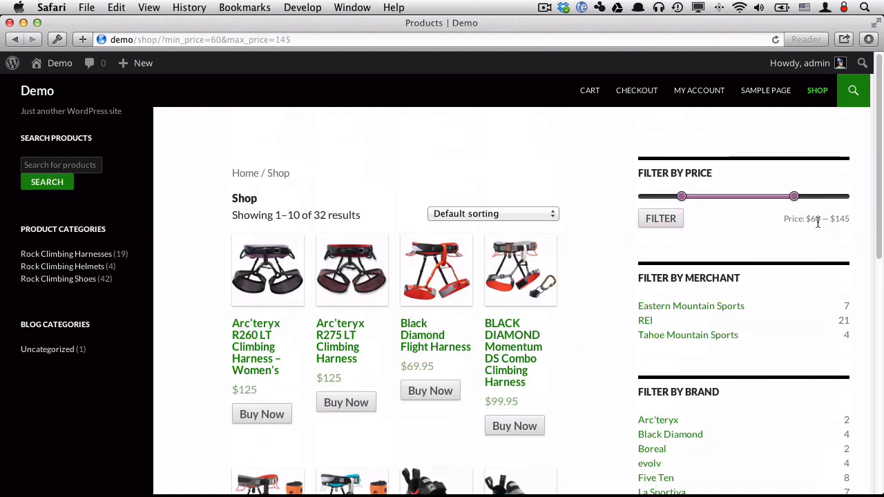
{"action": "scroll", "scroll_direction": "down", "scroll_amount": 3}
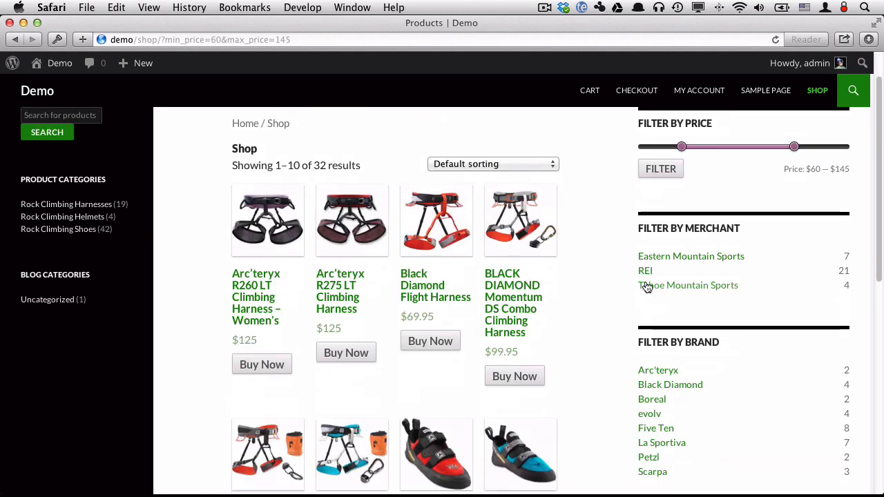
{"action": "left_click", "coordinate": [644, 270]}
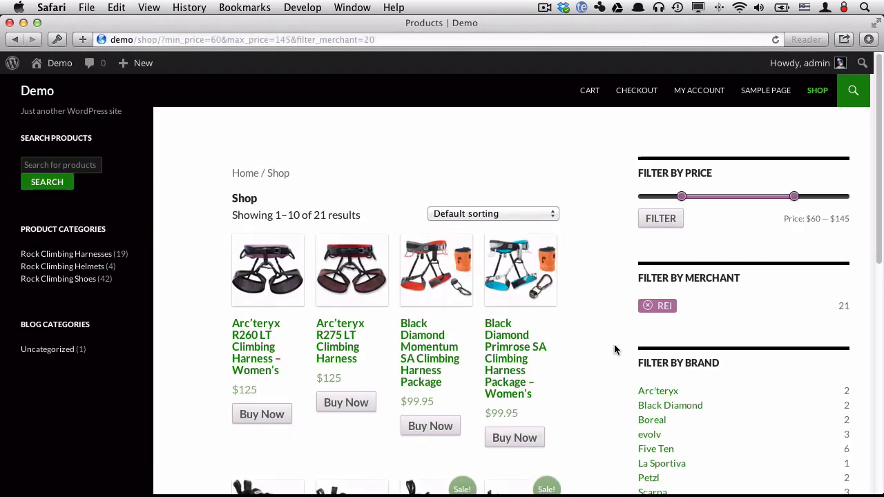
{"action": "scroll", "scroll_direction": "down", "scroll_amount": 3}
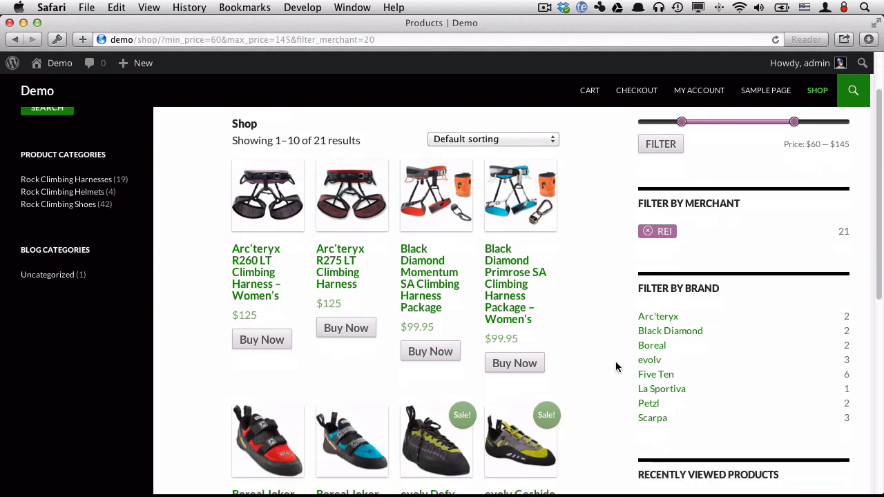
{"action": "scroll", "scroll_direction": "down", "scroll_amount": 3}
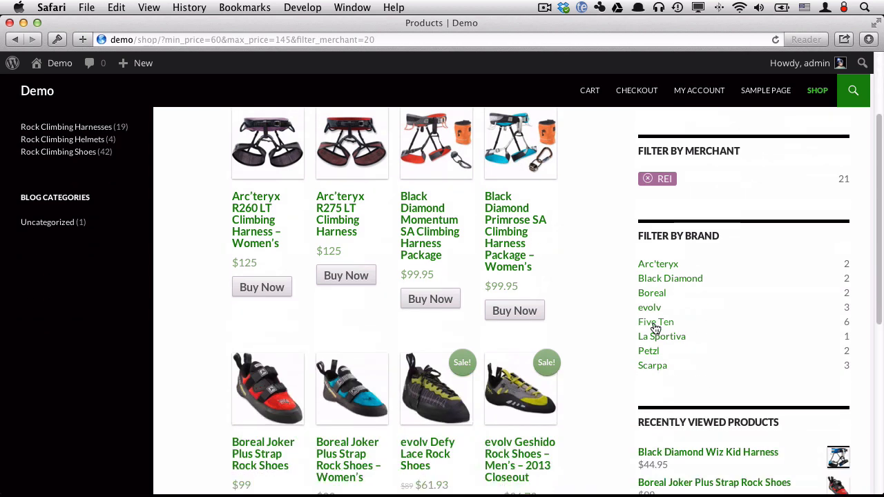
{"action": "mouse_move", "coordinate": [657, 283]}
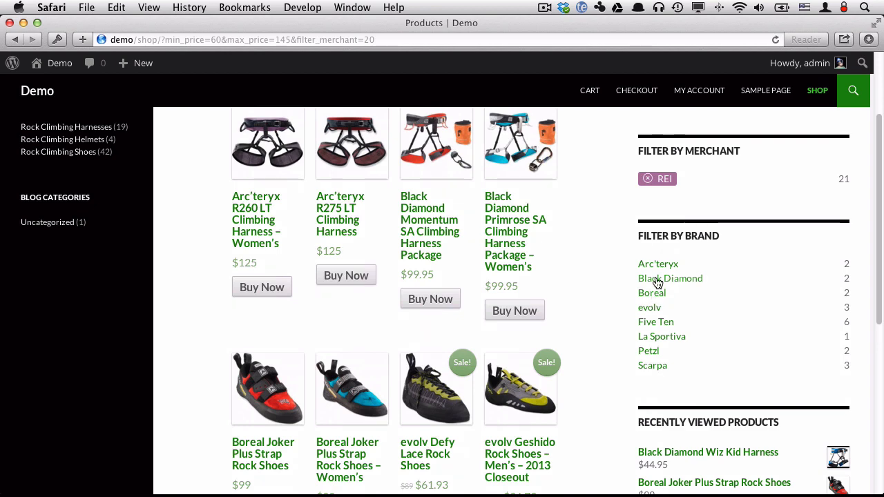
{"action": "left_click", "coordinate": [671, 277]}
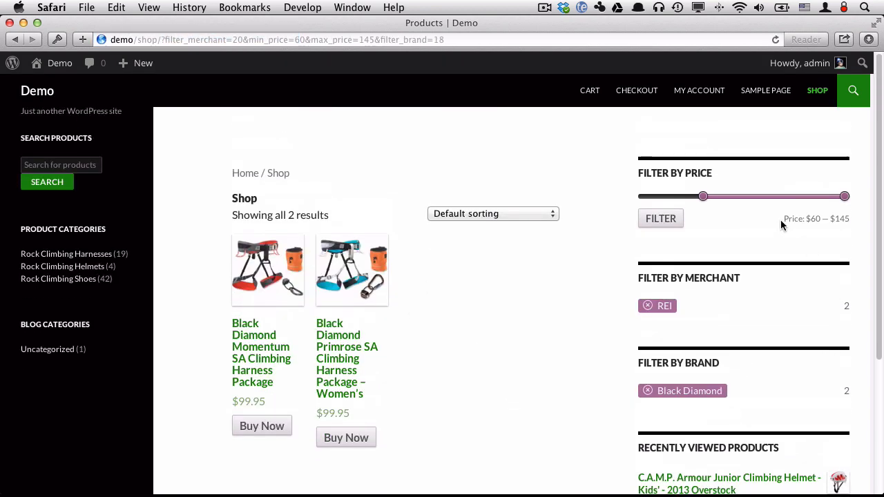
{"action": "left_click", "coordinate": [648, 305]}
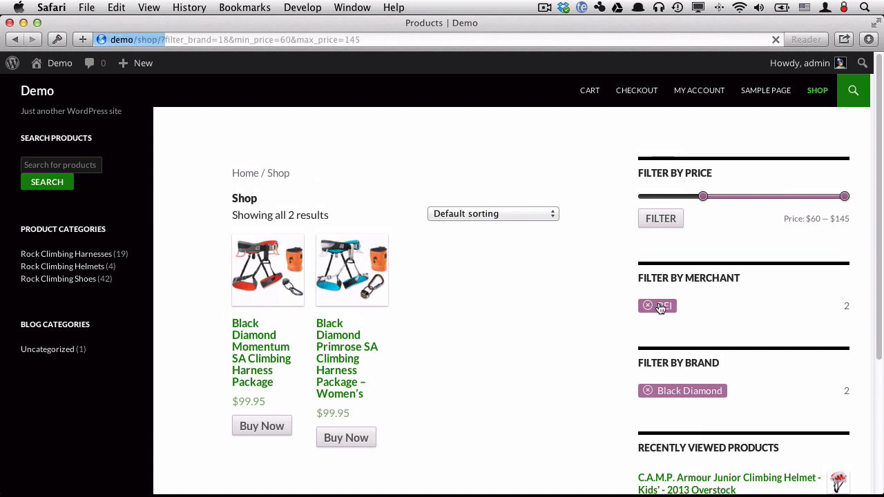
{"action": "left_click", "coordinate": [648, 306]}
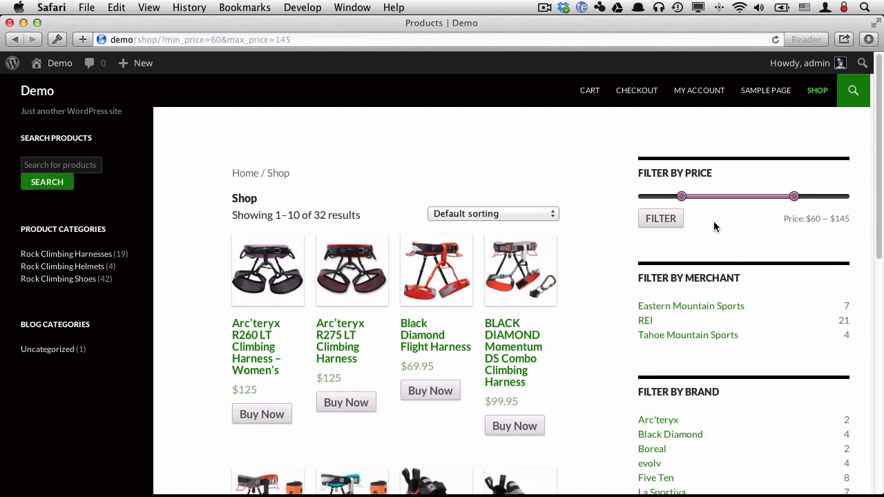
{"action": "left_click_drag", "start_coordinate": [682, 197], "coordinate": [642, 196]}
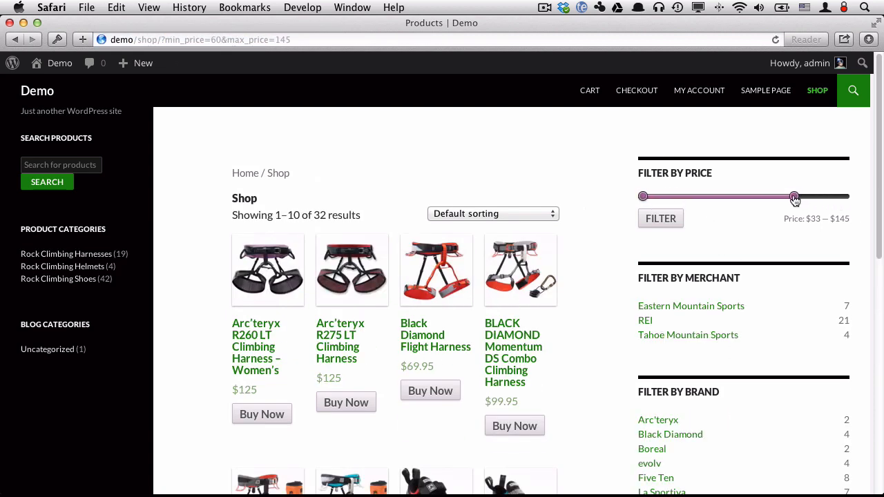
{"action": "left_click_drag", "start_coordinate": [795, 197], "coordinate": [845, 197]}
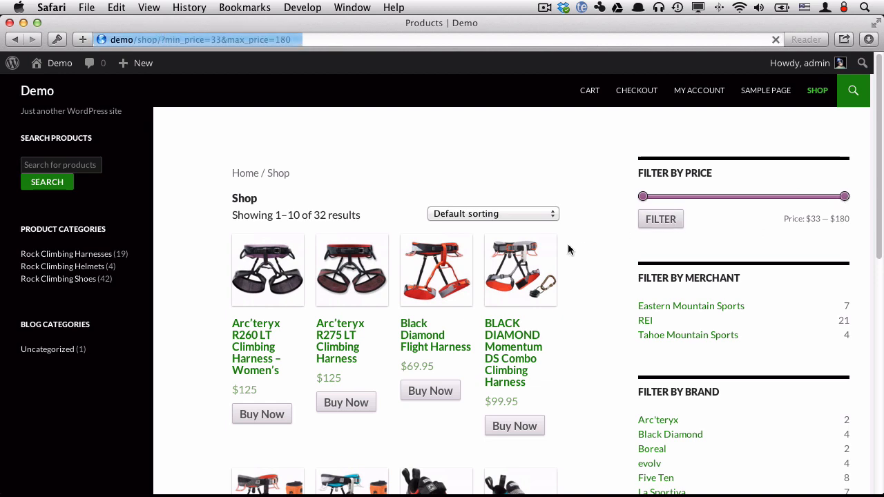
{"action": "scroll", "scroll_direction": "down", "scroll_amount": 3}
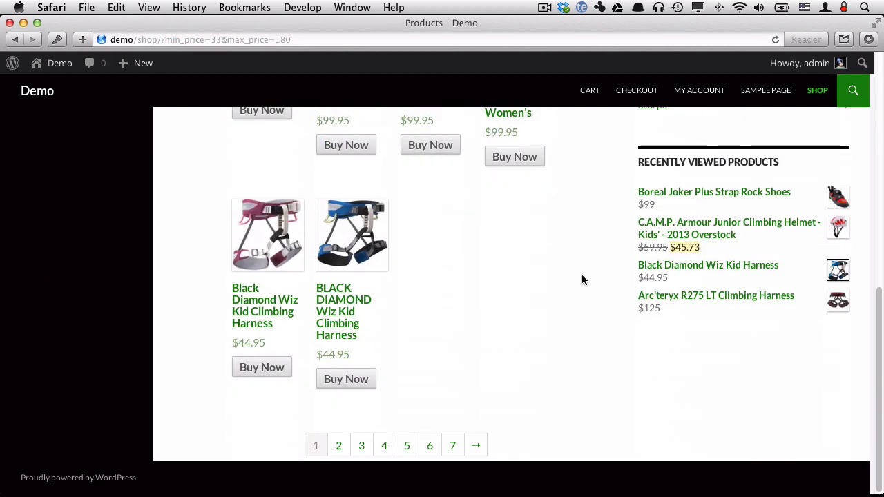
{"action": "scroll", "scroll_direction": "up", "scroll_amount": 3}
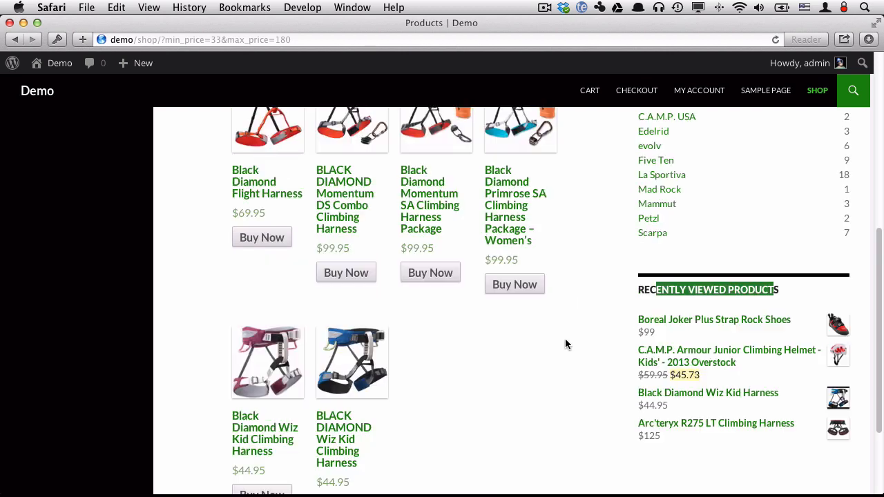
{"action": "scroll", "scroll_direction": "up", "scroll_amount": 3}
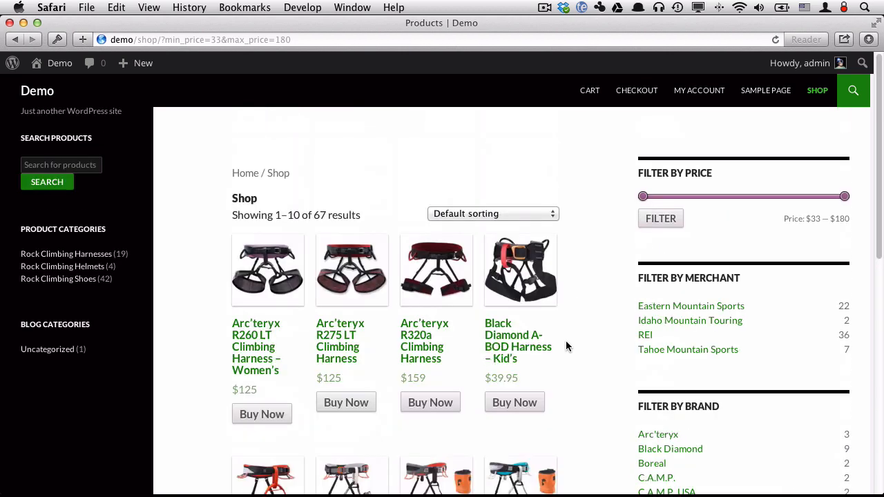
{"action": "scroll", "scroll_direction": "down", "scroll_amount": 3}
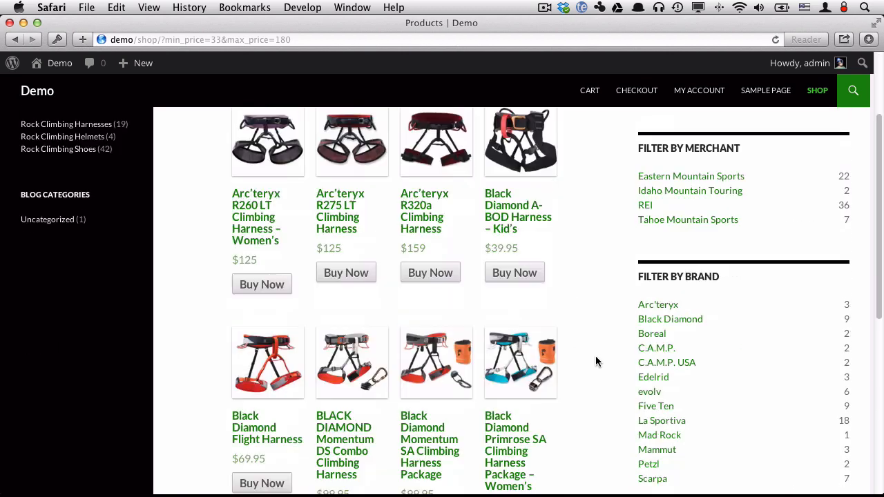
{"action": "scroll", "scroll_direction": "down", "scroll_amount": 3}
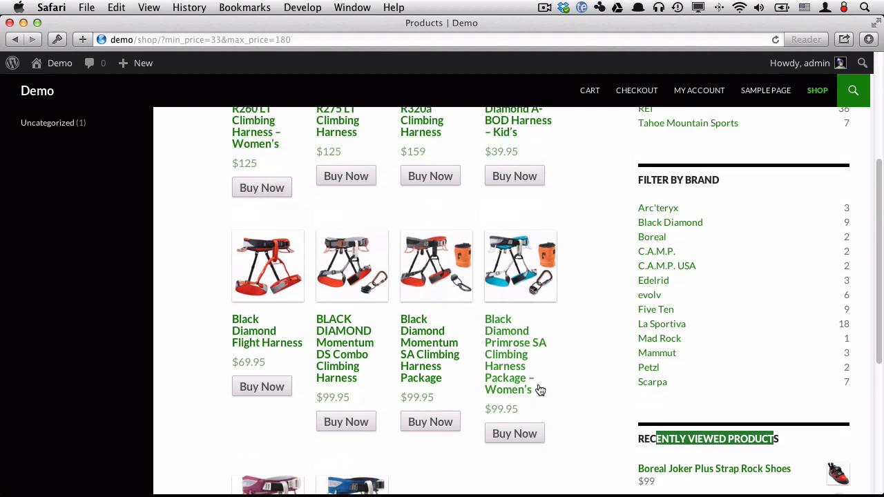
{"action": "scroll", "scroll_direction": "up", "scroll_amount": 3}
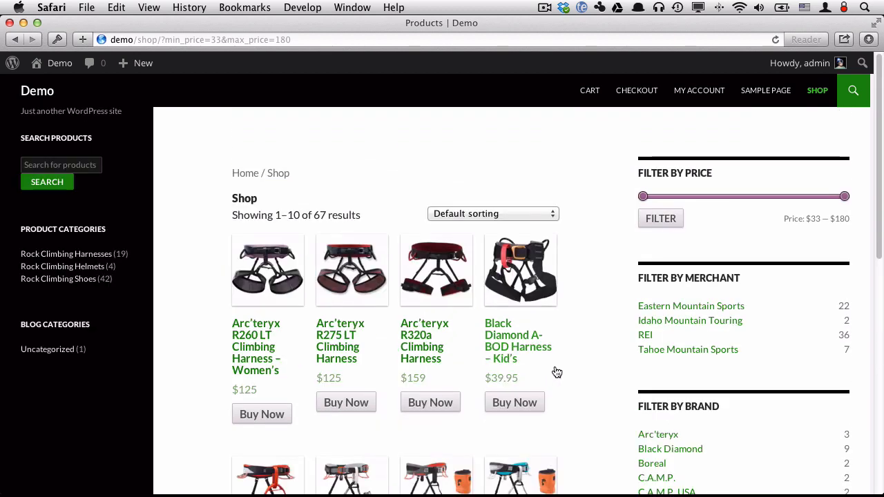
{"action": "mouse_move", "coordinate": [86, 254]}
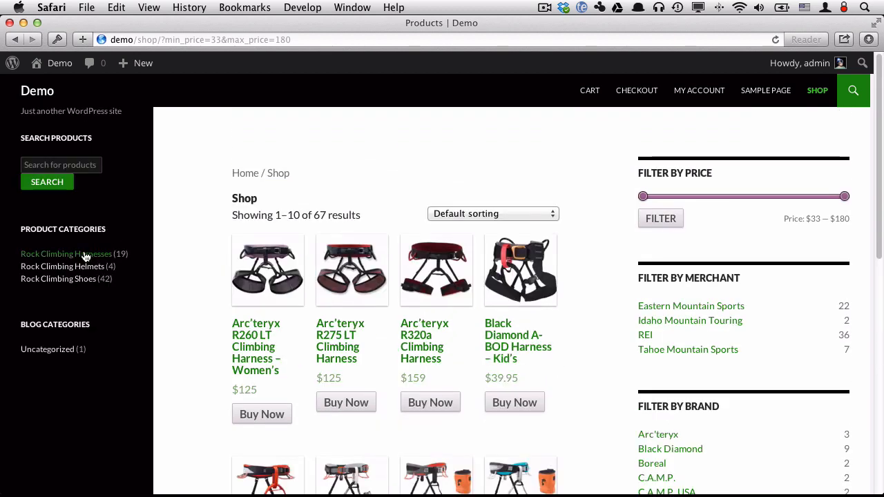
{"action": "mouse_move", "coordinate": [83, 284]}
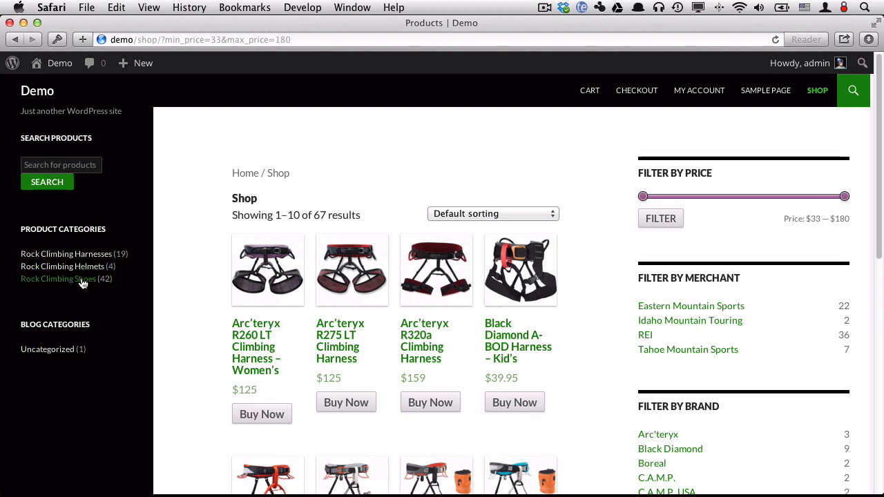
Show the Rock Climbing Shoes category and browse to the evolv Pontas II Rock Shoes page.
{"action": "left_click", "coordinate": [58, 279]}
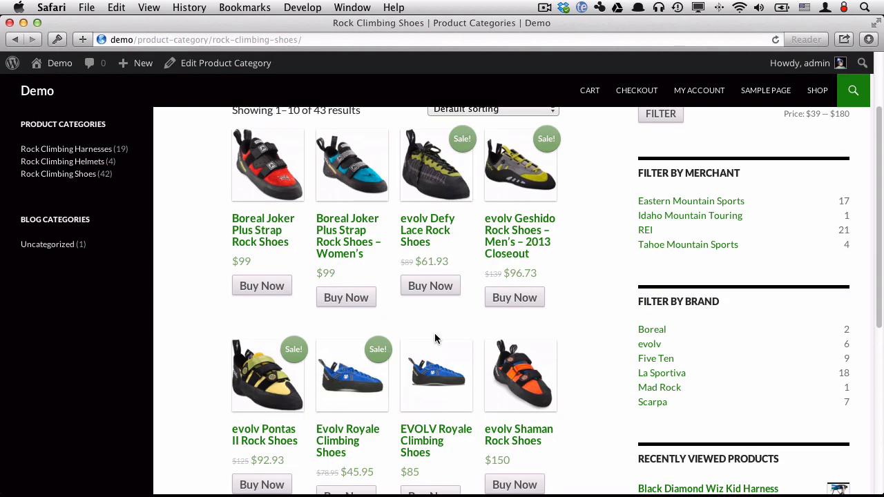
{"action": "scroll", "scroll_direction": "up", "scroll_amount": 3}
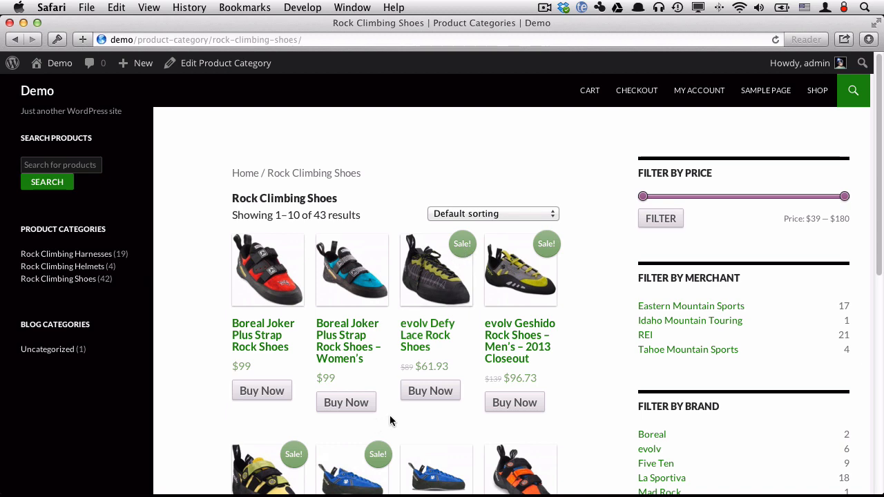
{"action": "mouse_move", "coordinate": [430, 375]}
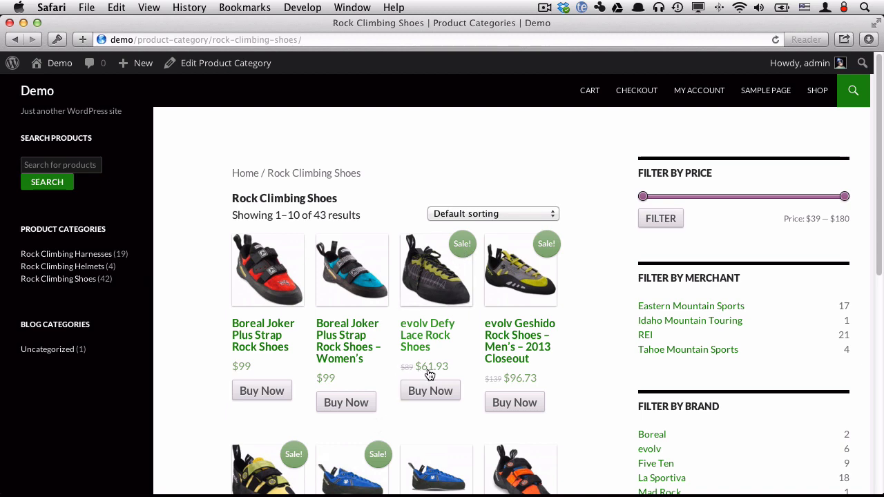
{"action": "scroll", "scroll_direction": "down", "scroll_amount": 3}
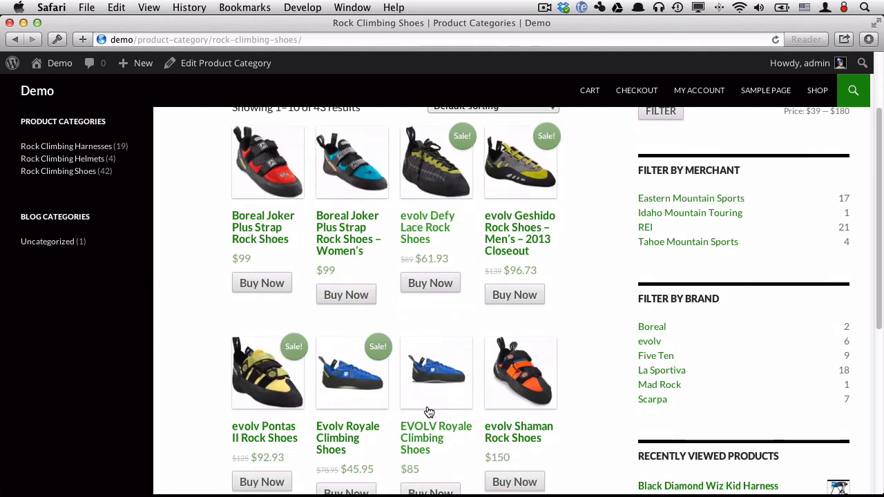
{"action": "scroll", "scroll_direction": "up", "scroll_amount": 3}
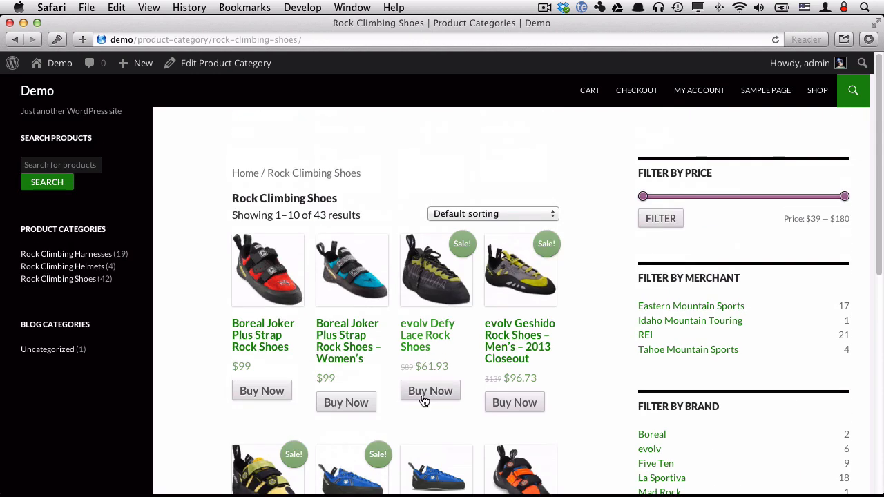
{"action": "scroll", "scroll_direction": "down", "scroll_amount": 3}
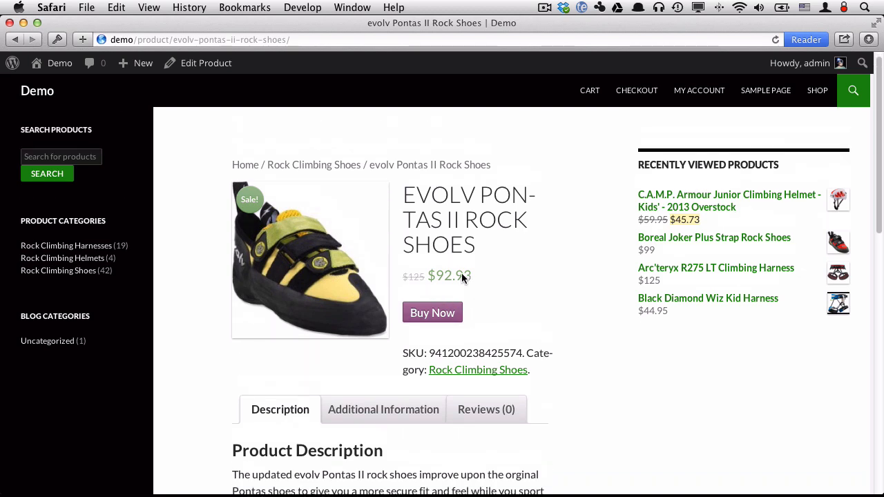
{"action": "mouse_move", "coordinate": [432, 290]}
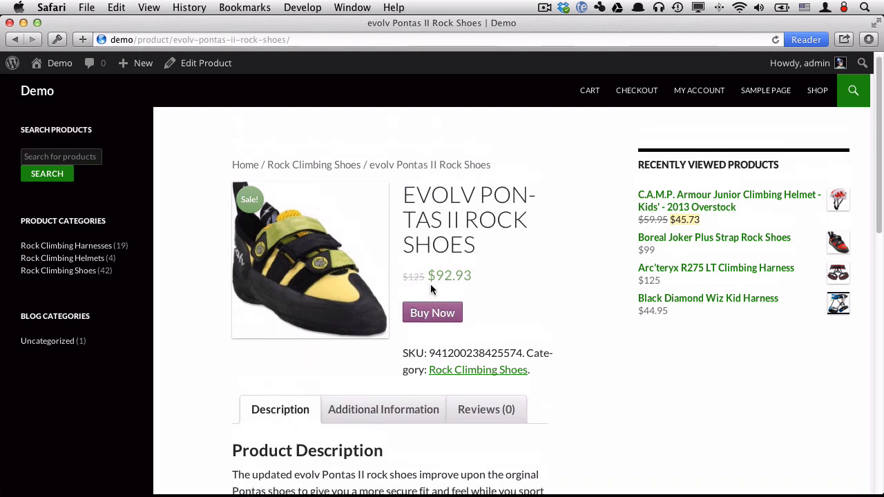
{"action": "scroll", "scroll_direction": "down", "scroll_amount": 3}
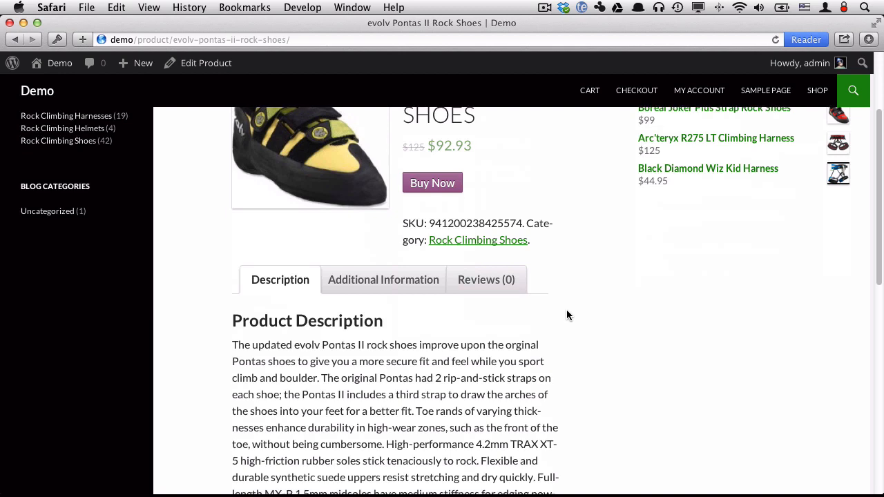
{"action": "scroll", "scroll_direction": "down", "scroll_amount": 3}
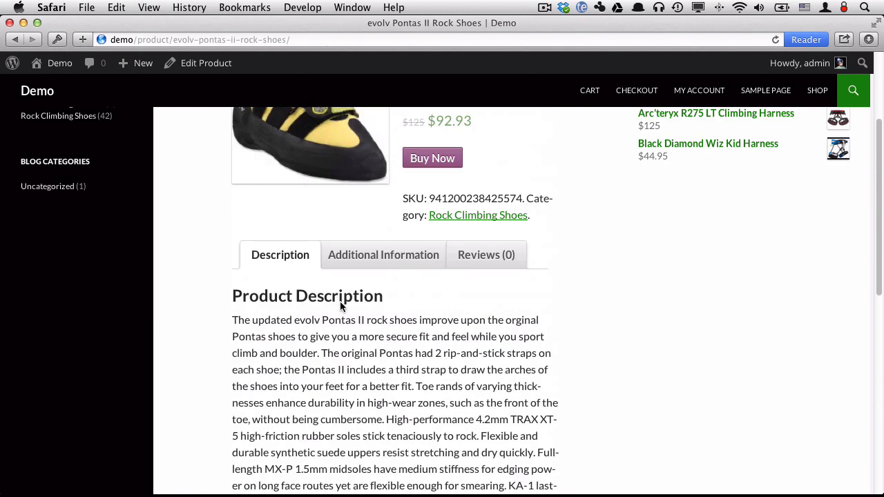
Review the product's merchant and brand details, then go to the admin dashboard.
{"action": "left_click", "coordinate": [384, 255]}
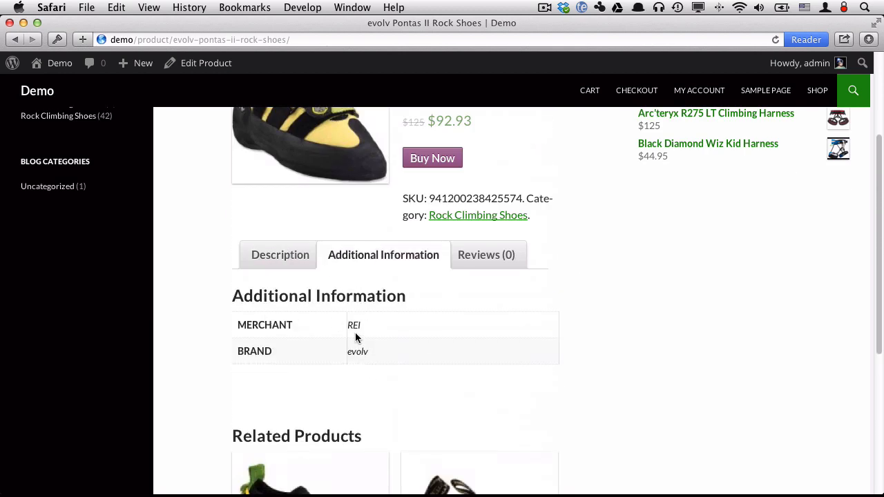
{"action": "scroll", "scroll_direction": "up", "scroll_amount": 3}
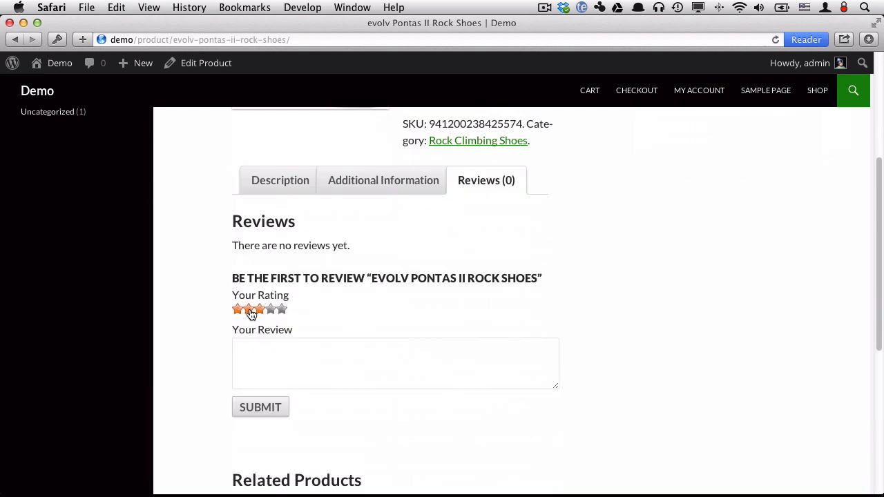
{"action": "scroll", "scroll_direction": "down", "scroll_amount": 3}
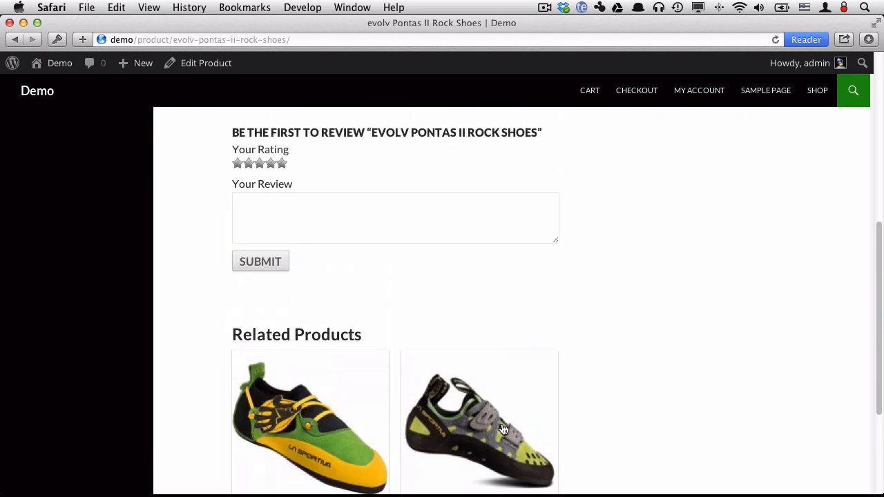
{"action": "scroll", "scroll_direction": "up", "scroll_amount": 3}
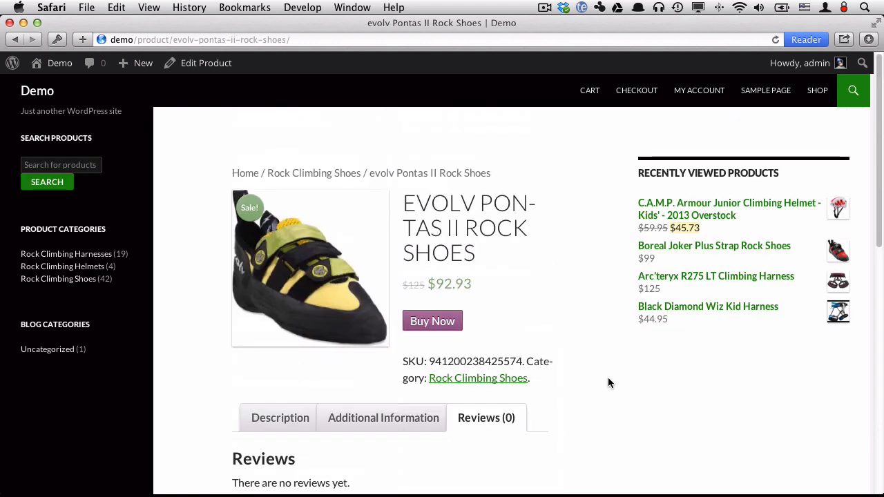
{"action": "left_click", "coordinate": [817, 91]}
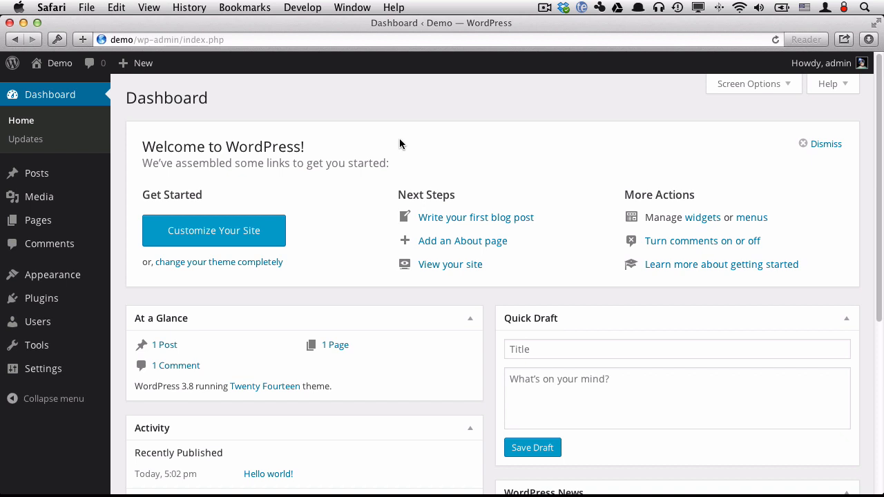
{"action": "mouse_move", "coordinate": [358, 127]}
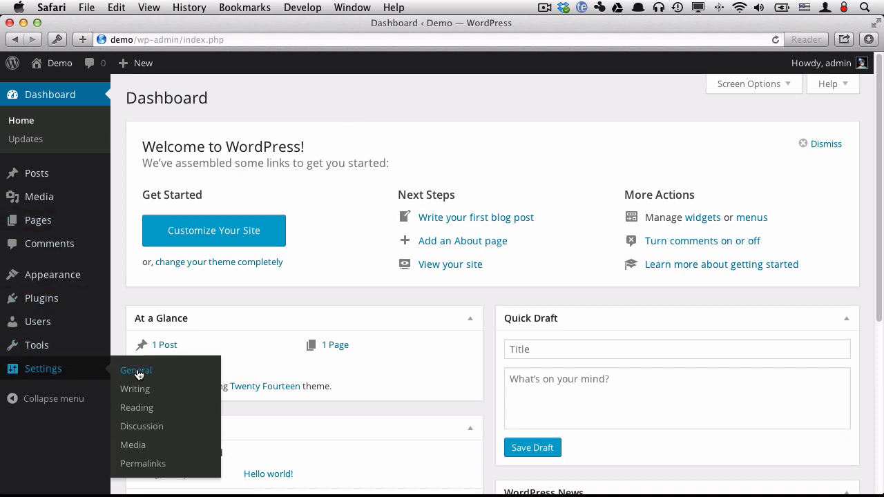
Choose UTC-5 as the timezone in General Settings and save changes.
{"action": "left_click", "coordinate": [136, 370]}
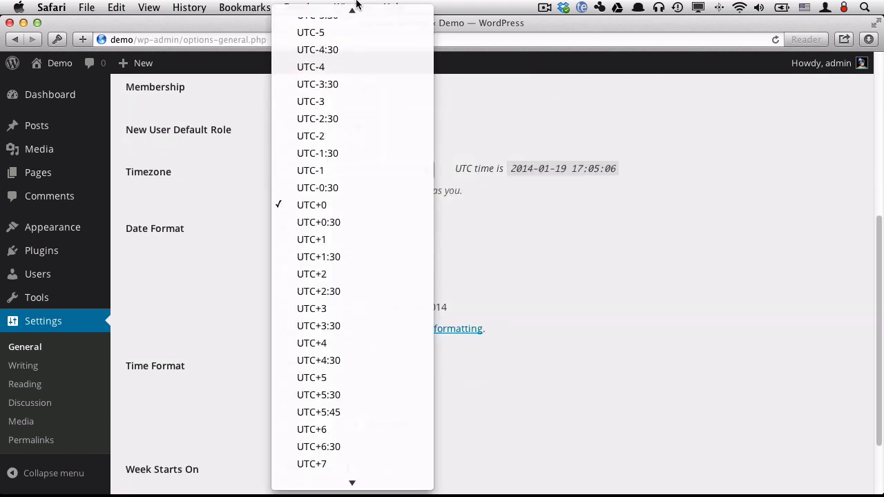
{"action": "left_click", "coordinate": [310, 32]}
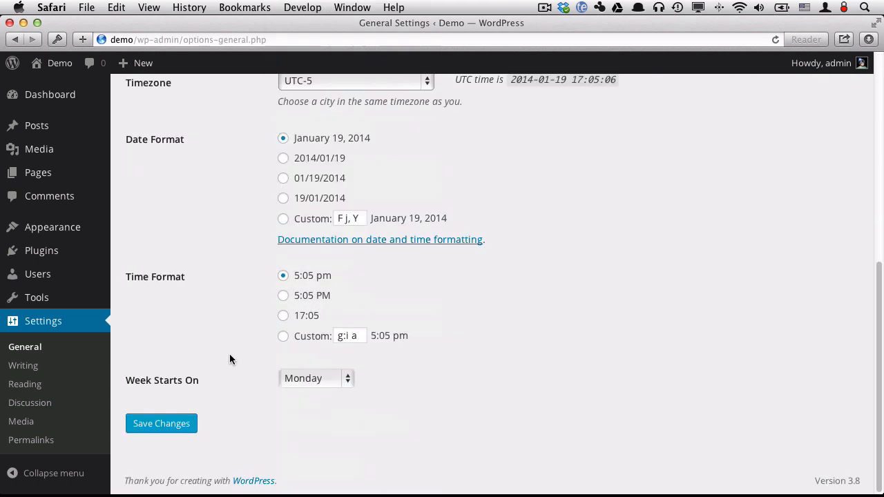
{"action": "left_click", "coordinate": [161, 424]}
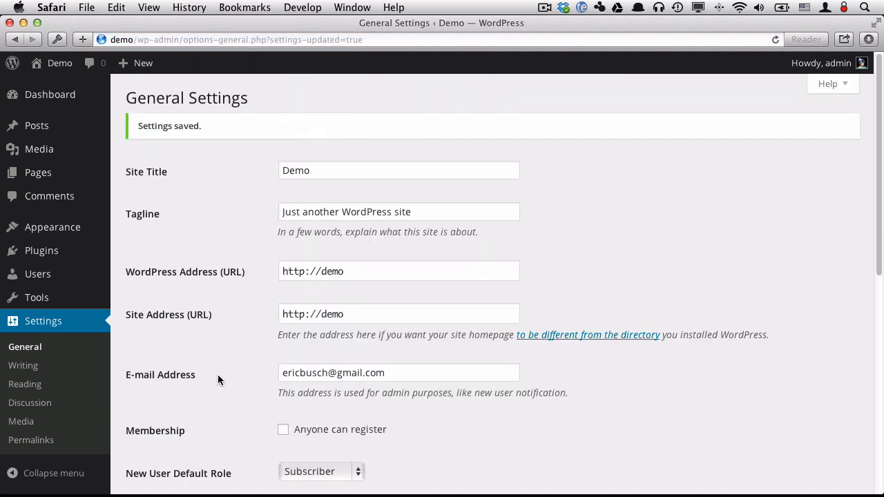
{"action": "mouse_move", "coordinate": [584, 407]}
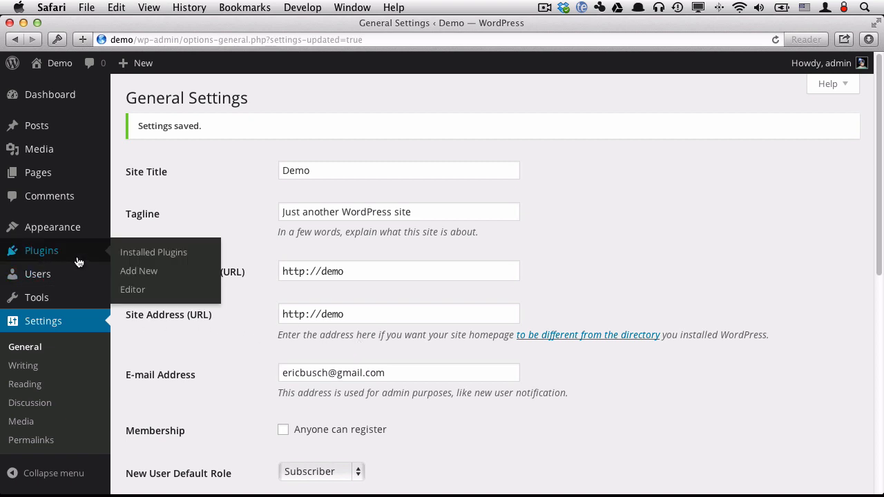
Activate the WooCommerce plugin from the Plugins list and install its store pages.
{"action": "left_click", "coordinate": [154, 252]}
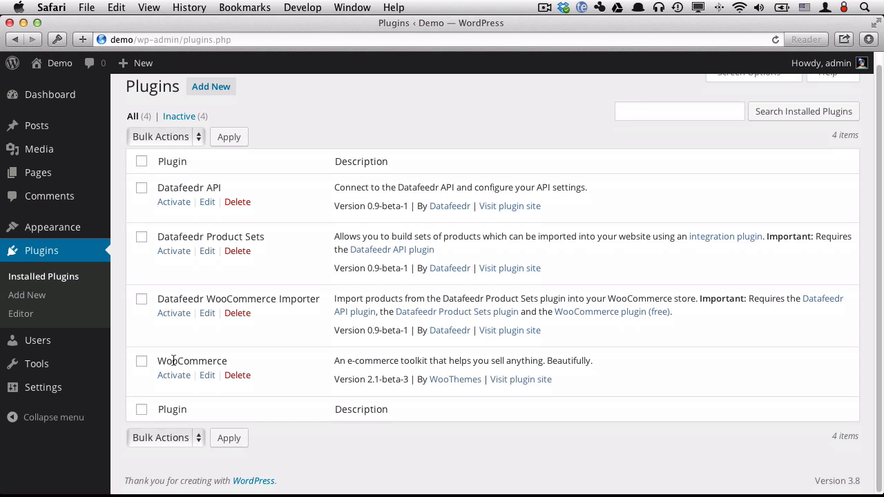
{"action": "mouse_move", "coordinate": [313, 394]}
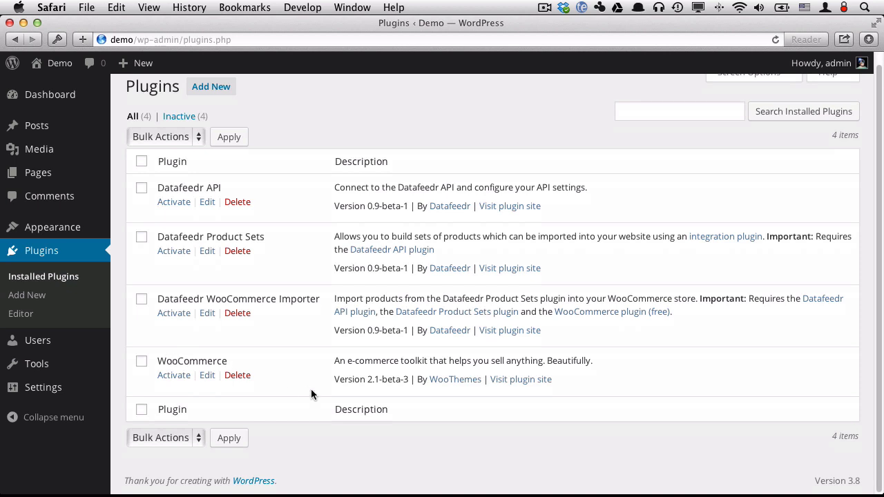
{"action": "double_click", "coordinate": [355, 380]}
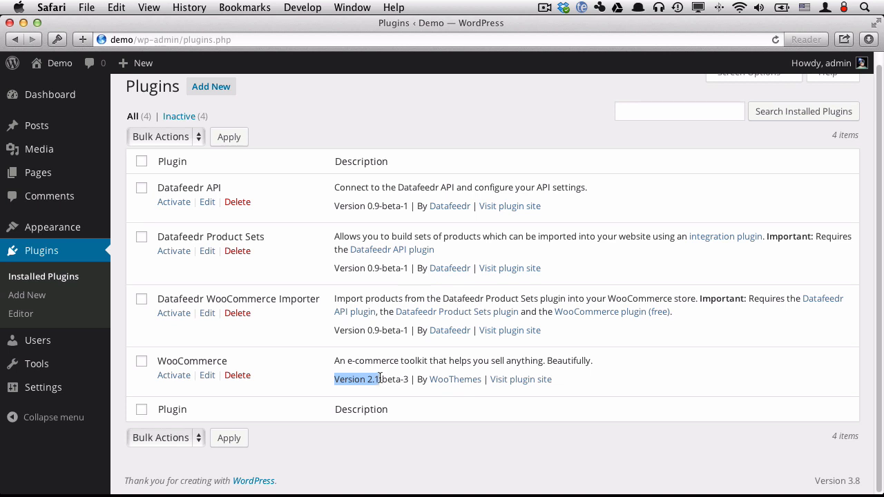
{"action": "left_click", "coordinate": [173, 375]}
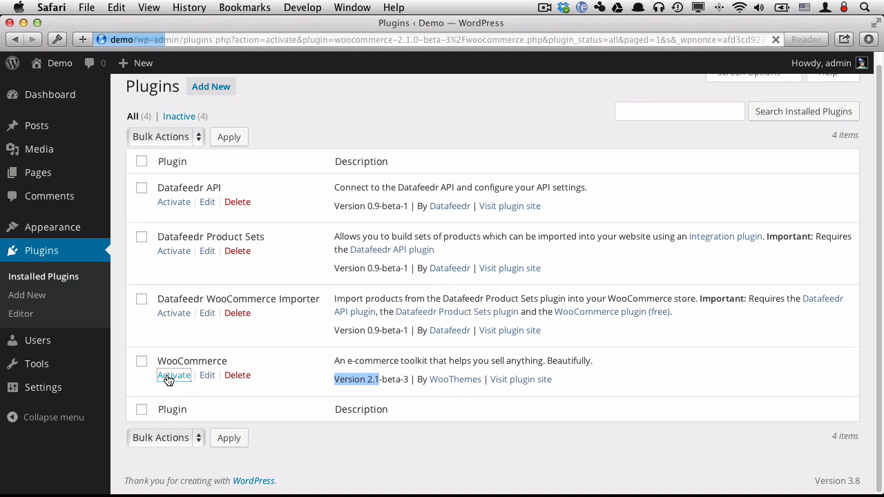
{"action": "left_click", "coordinate": [174, 375]}
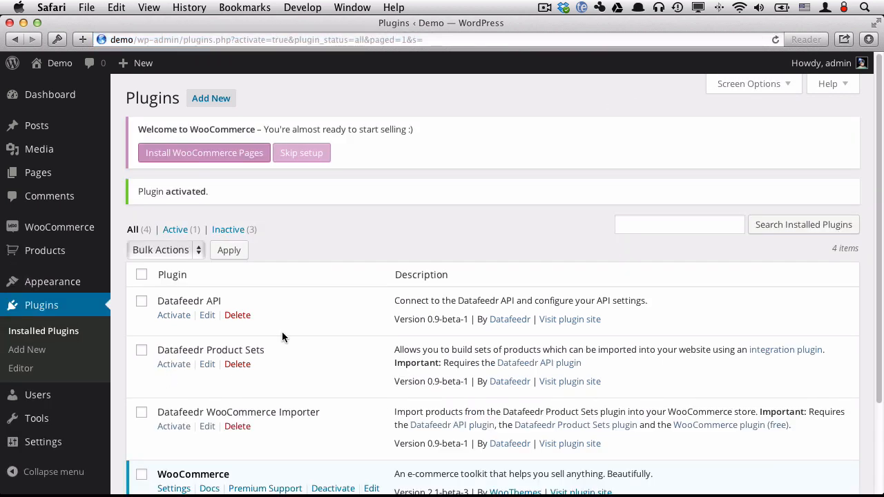
{"action": "mouse_move", "coordinate": [186, 152]}
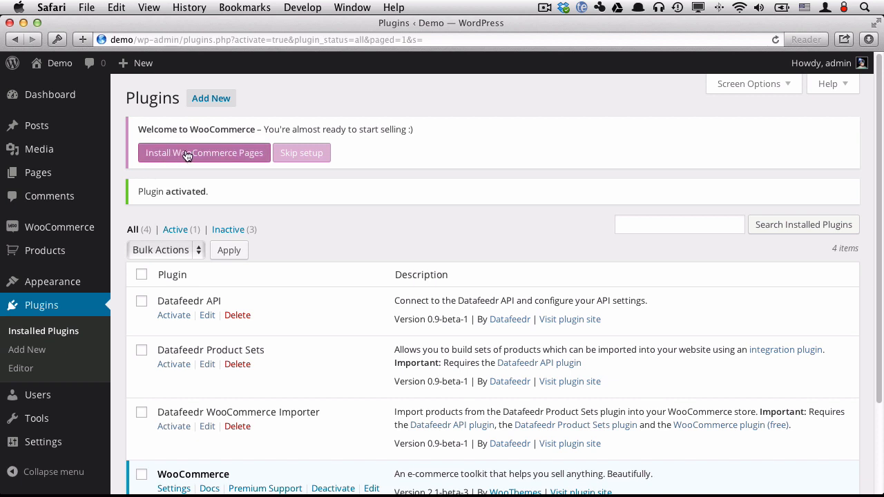
{"action": "mouse_move", "coordinate": [204, 155]}
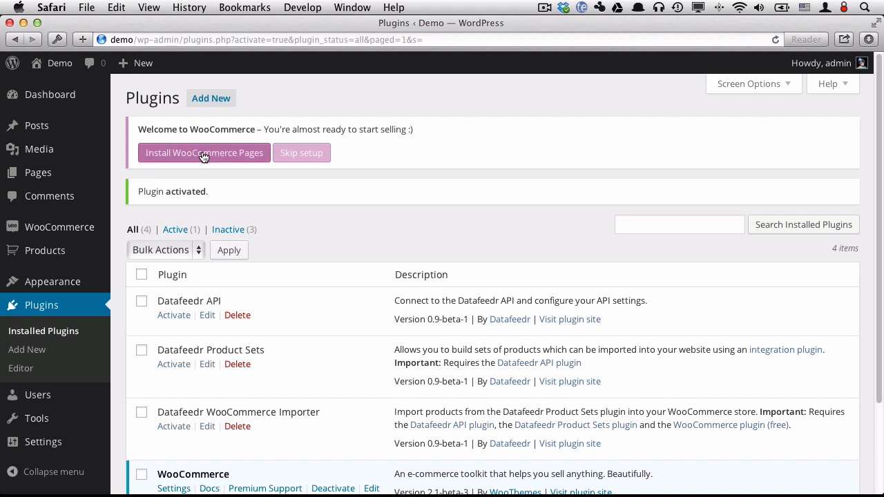
{"action": "left_click", "coordinate": [203, 153]}
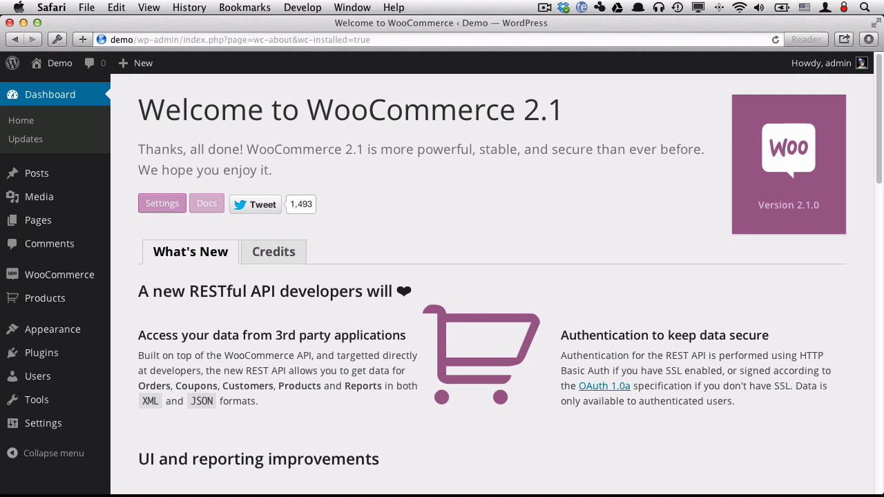
{"action": "mouse_move", "coordinate": [252, 280]}
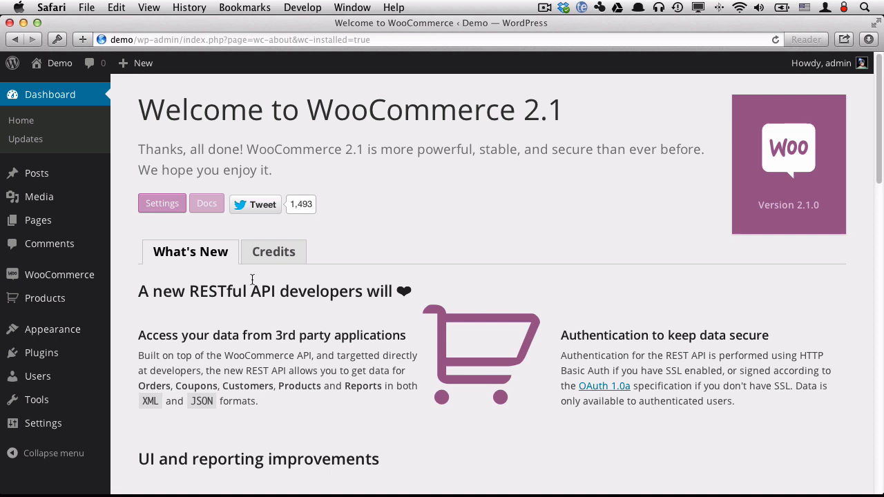
{"action": "mouse_move", "coordinate": [59, 274]}
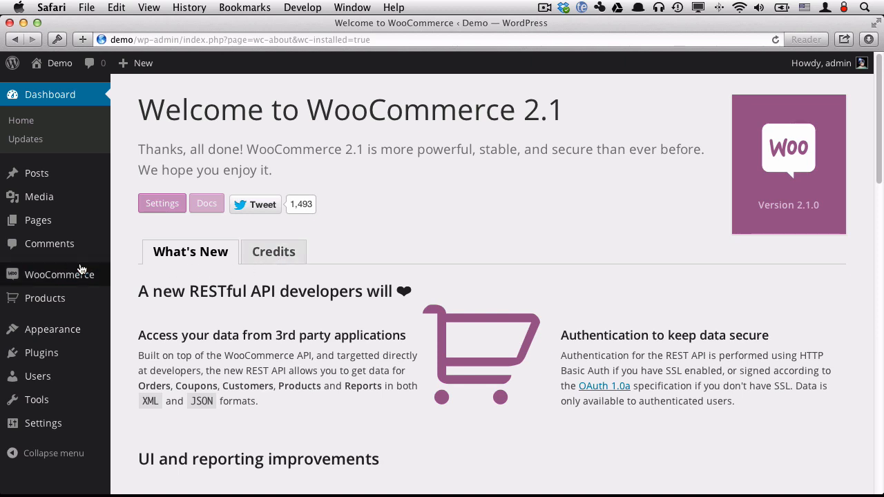
Set base location to United States (US) — Missouri, currency to US Dollars, and save.
{"action": "left_click", "coordinate": [162, 203]}
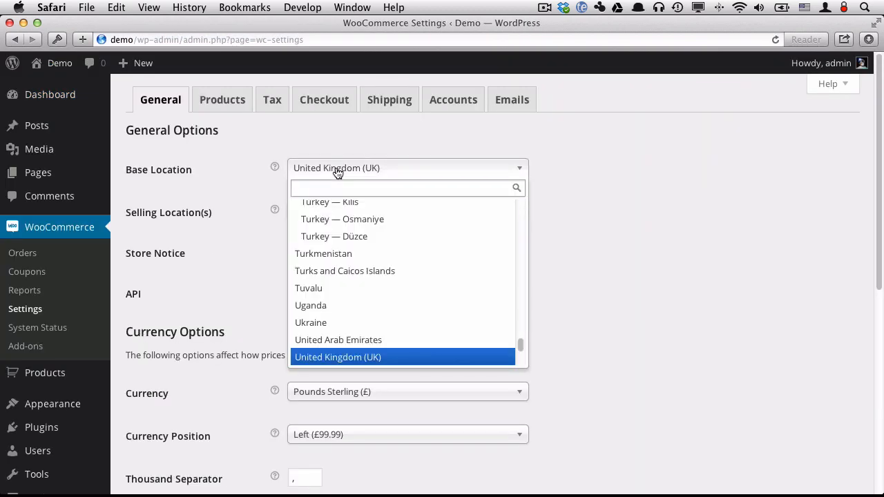
{"action": "type", "text": "uni"}
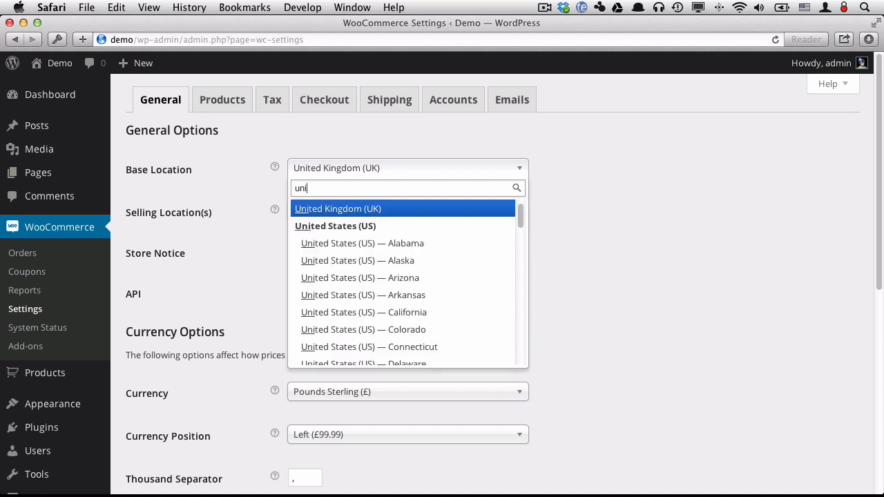
{"action": "scroll", "scroll_direction": "down", "scroll_amount": 3}
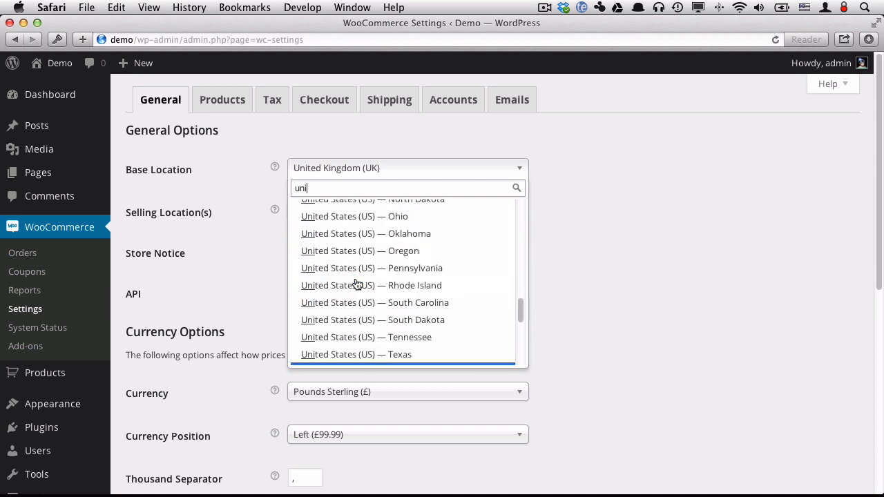
{"action": "scroll", "scroll_direction": "up", "scroll_amount": 3}
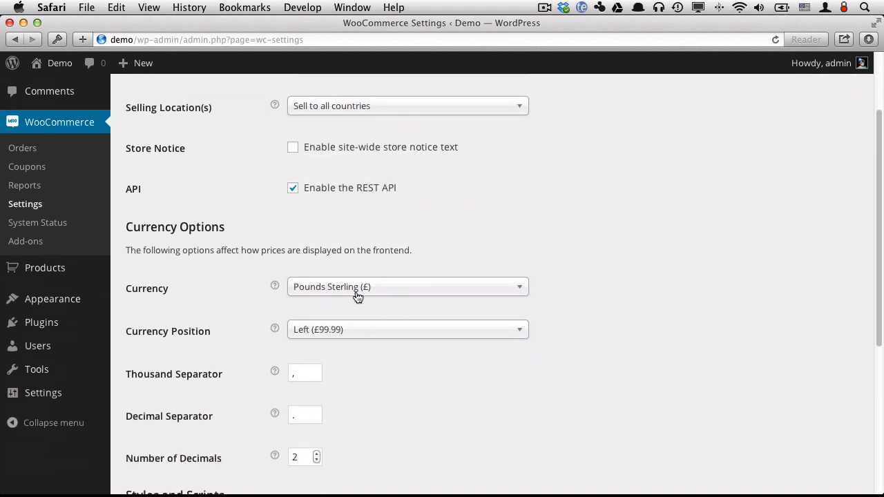
{"action": "left_click", "coordinate": [407, 287]}
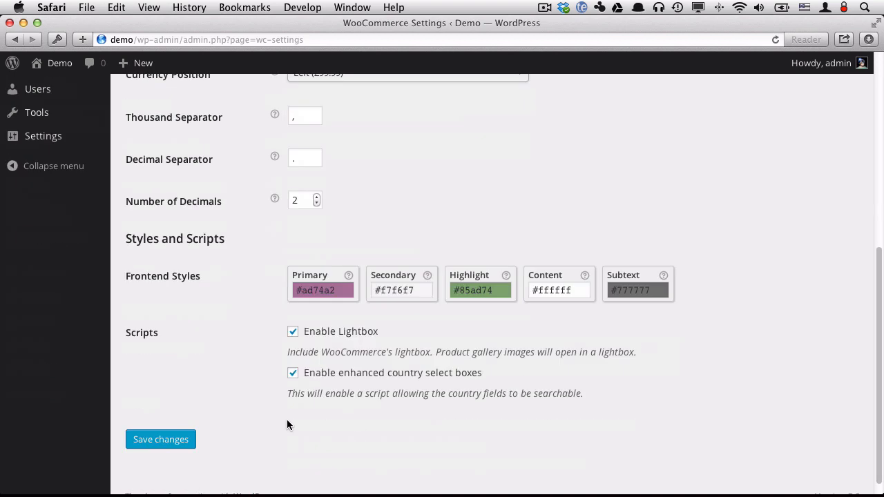
{"action": "left_click", "coordinate": [160, 440]}
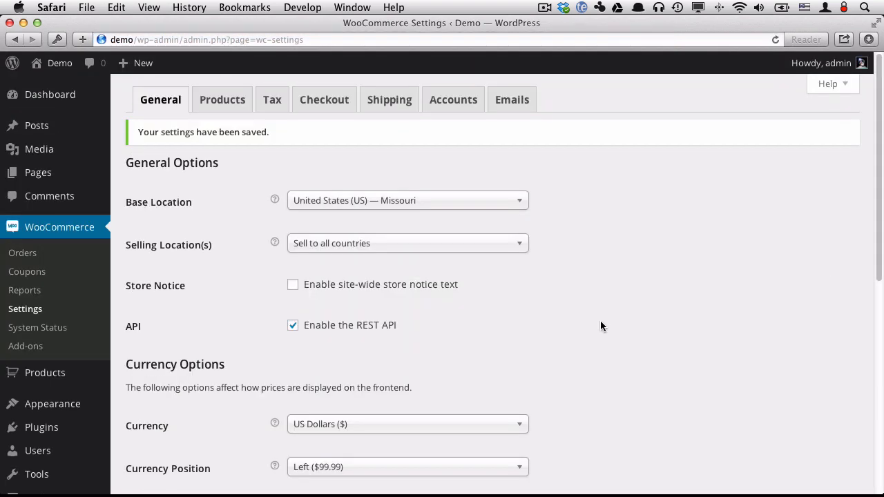
{"action": "mouse_move", "coordinate": [138, 355]}
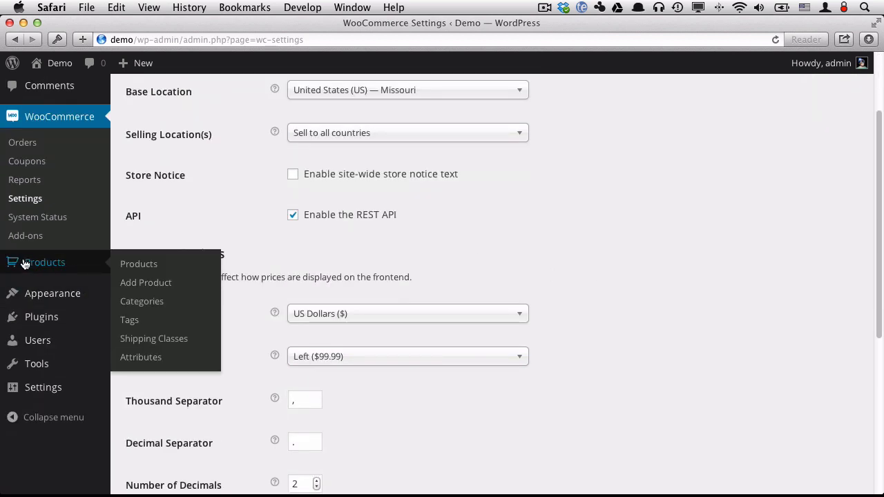
Add the Network, Merchant and Brand attributes, with Brand terms sorted by name.
{"action": "left_click", "coordinate": [140, 357]}
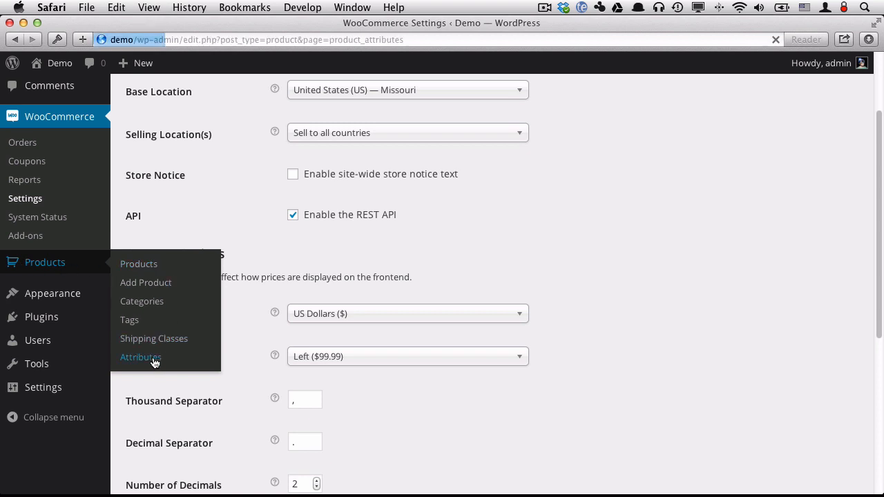
{"action": "left_click", "coordinate": [141, 357]}
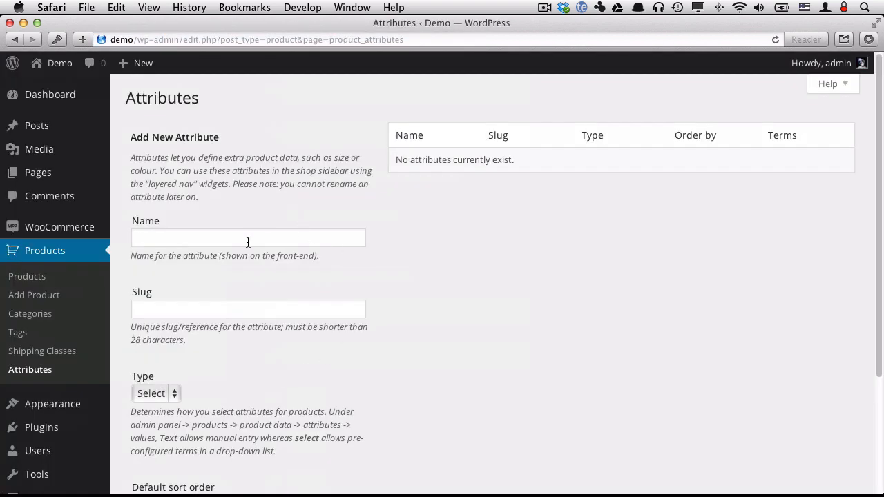
{"action": "left_click", "coordinate": [248, 237]}
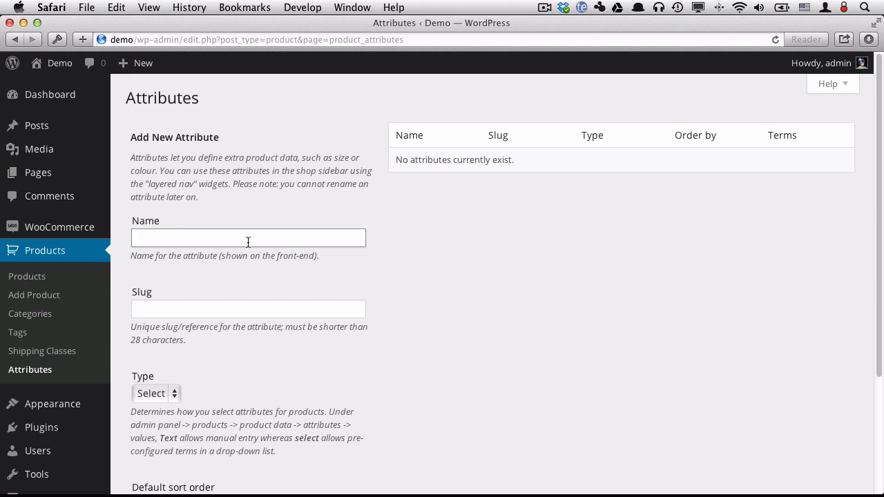
{"action": "type", "text": "Network"}
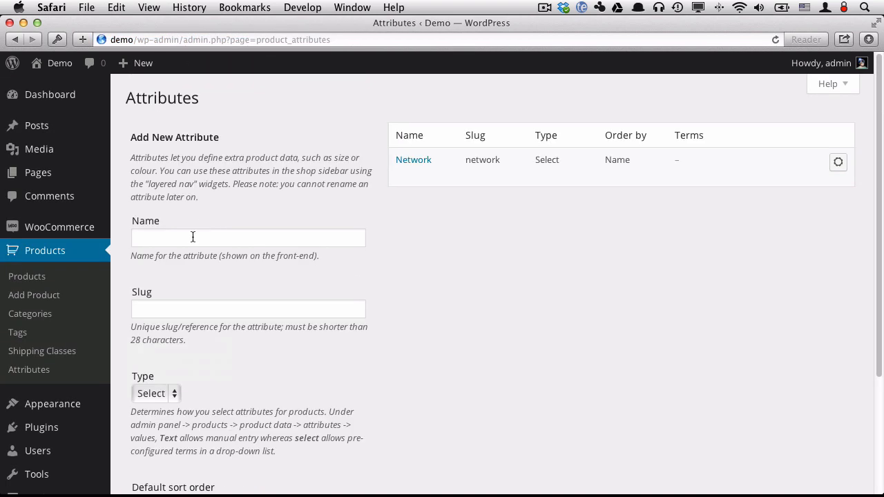
{"action": "type", "text": "Merchant"}
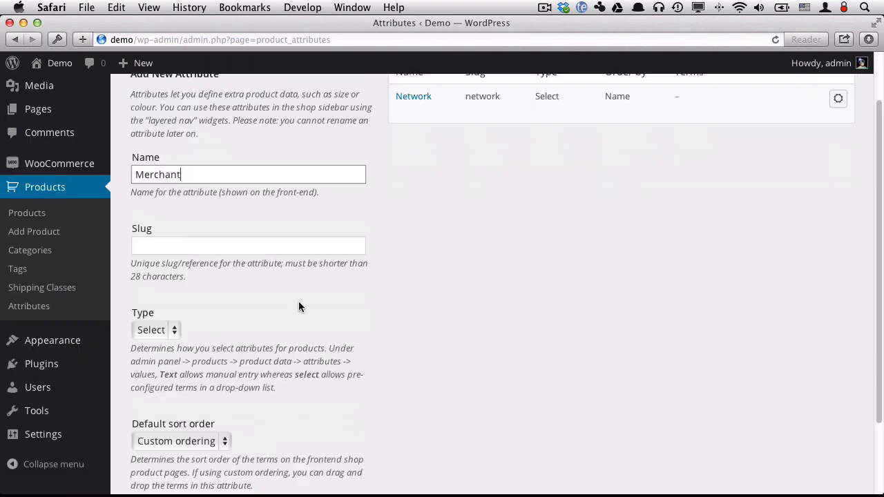
{"action": "scroll", "scroll_direction": "down", "scroll_amount": 3}
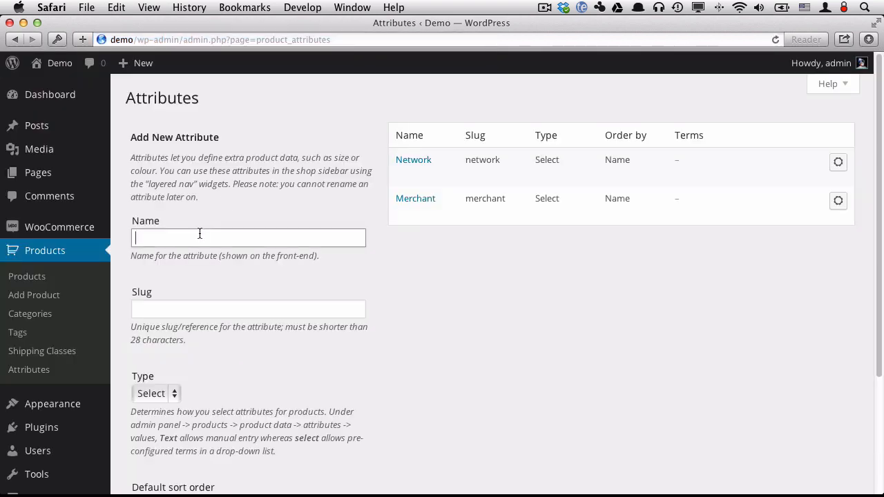
{"action": "type", "text": "Brand"}
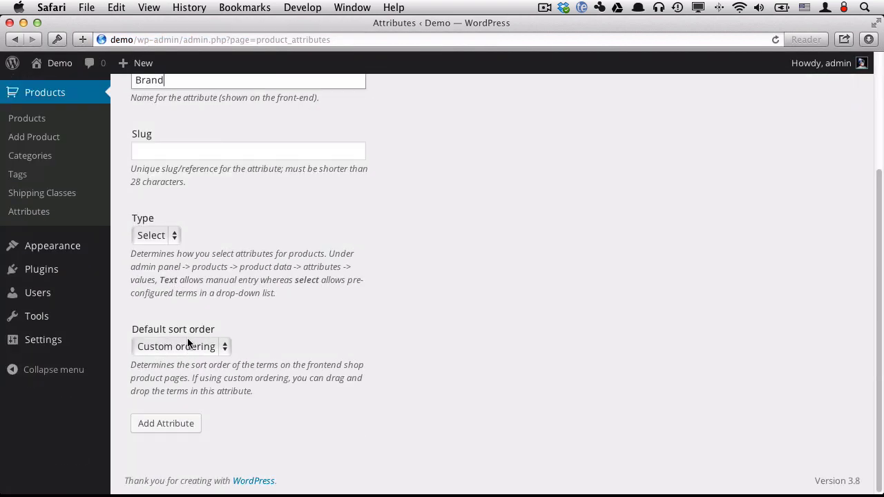
{"action": "left_click", "coordinate": [180, 346]}
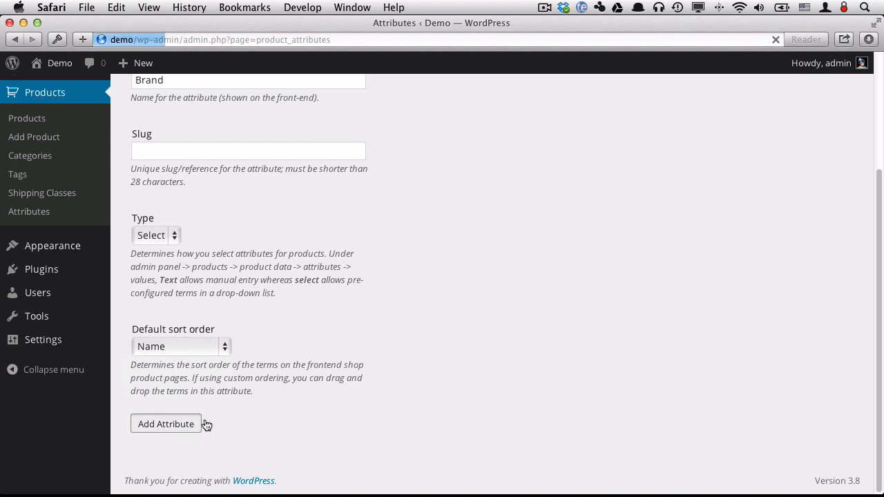
{"action": "left_click", "coordinate": [166, 425]}
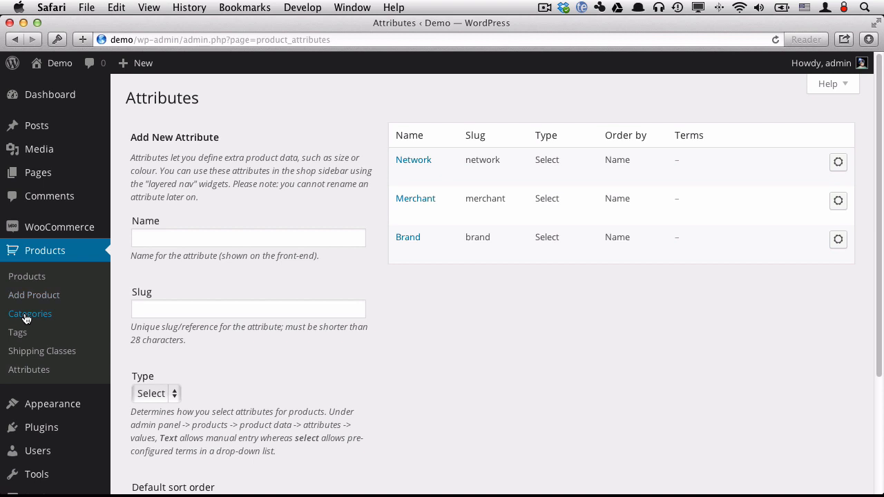
Add the Rock Climbing Shoes product category.
{"action": "left_click", "coordinate": [30, 314]}
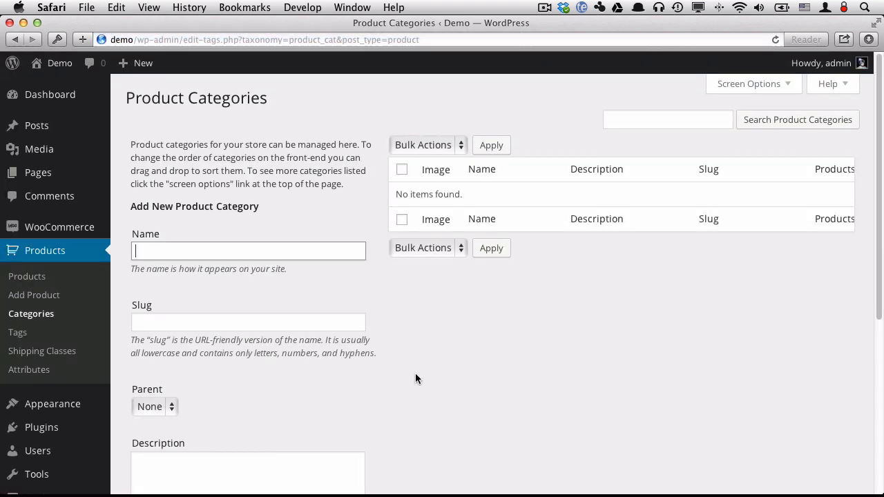
{"action": "type", "text": "Roc"}
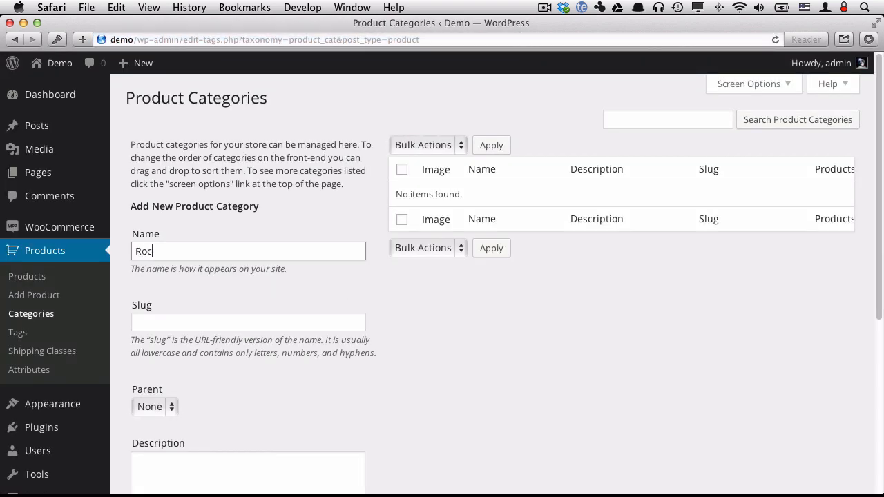
{"action": "type", "text": "k"}
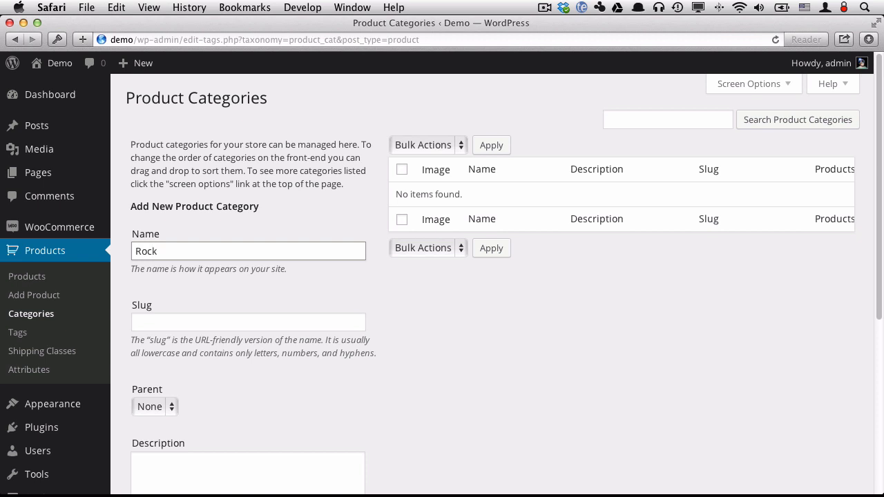
{"action": "type", "text": "Climbing"}
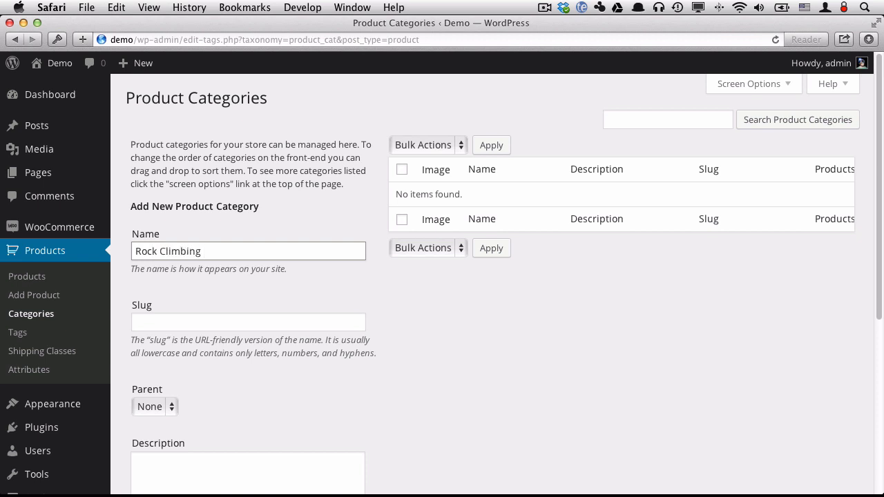
{"action": "type", "text": "Shoes"}
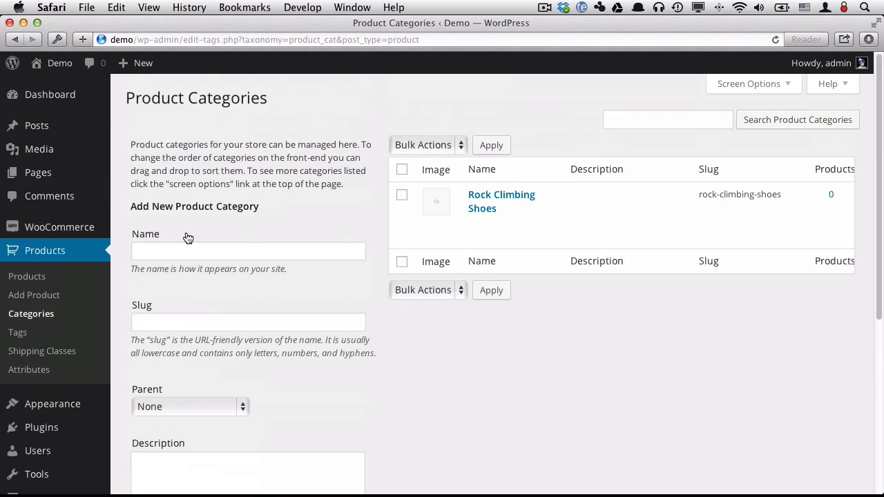
Add the Rock Climbing Harnesses and Rock Climbing Helmets categories.
{"action": "type", "text": "Rock"}
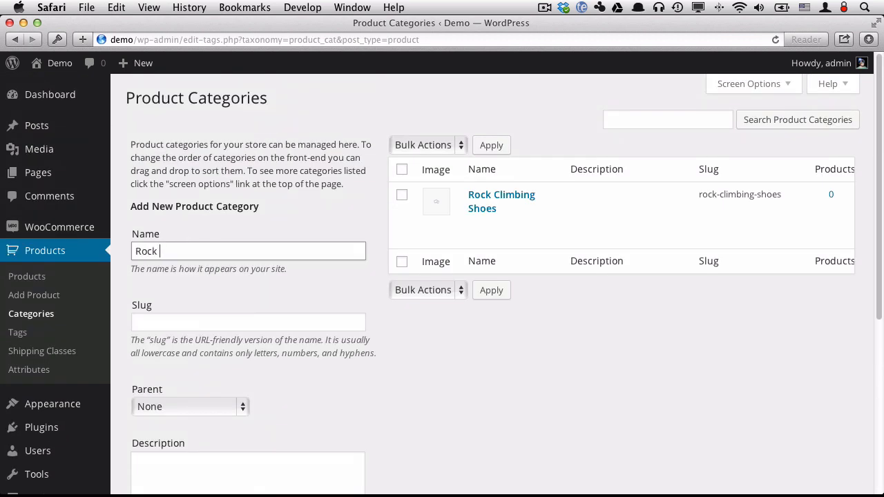
{"action": "type", "text": "Climbing Harne"}
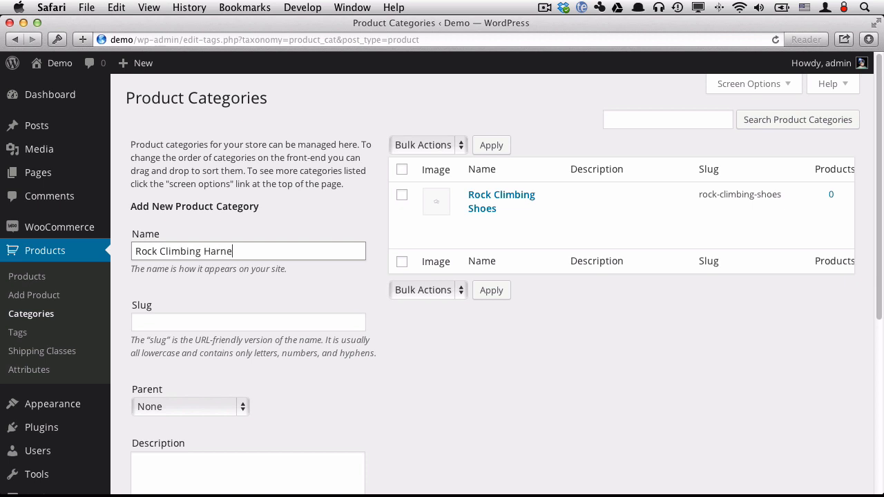
{"action": "scroll", "scroll_direction": "down", "scroll_amount": 3}
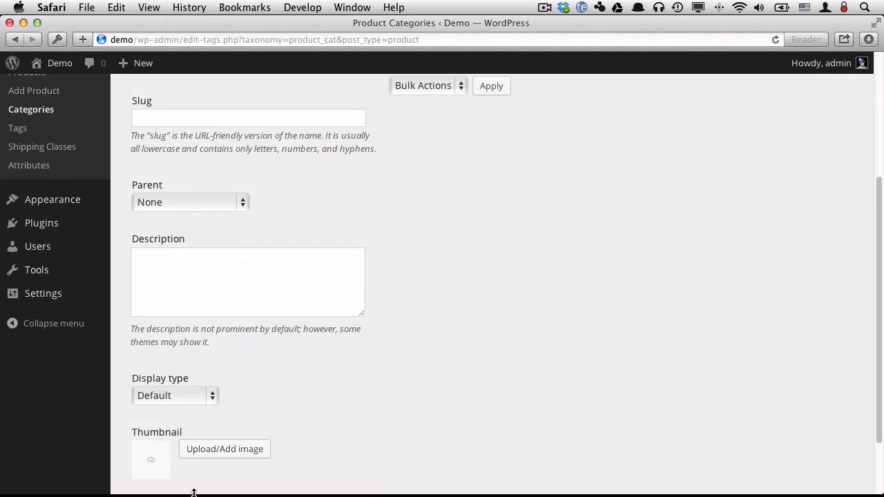
{"action": "scroll", "scroll_direction": "up", "scroll_amount": 3}
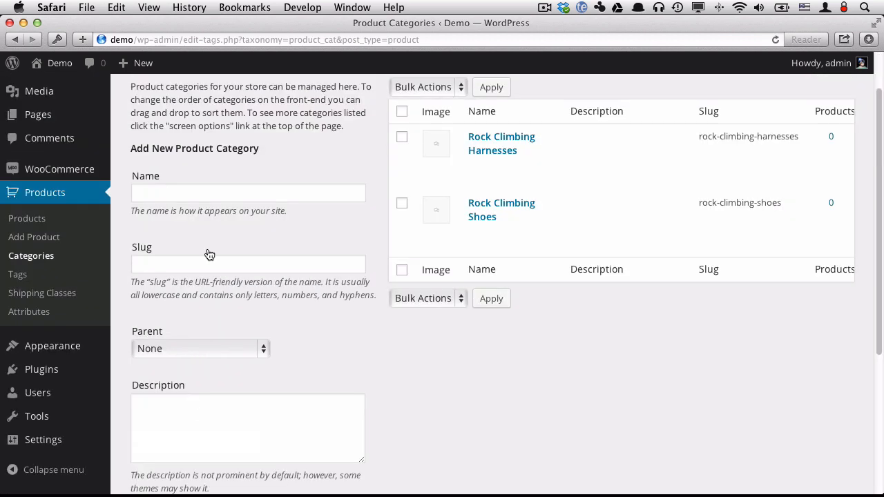
{"action": "type", "text": "Rock Climbing"}
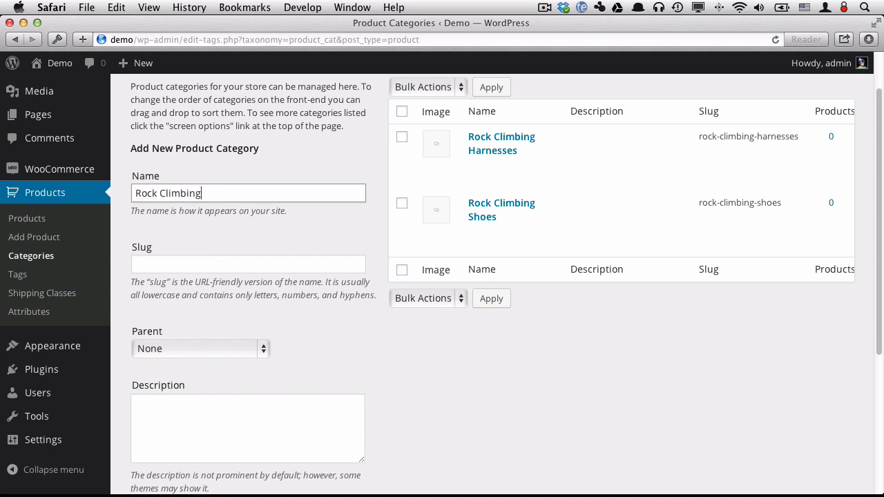
{"action": "type", "text": "Hel"}
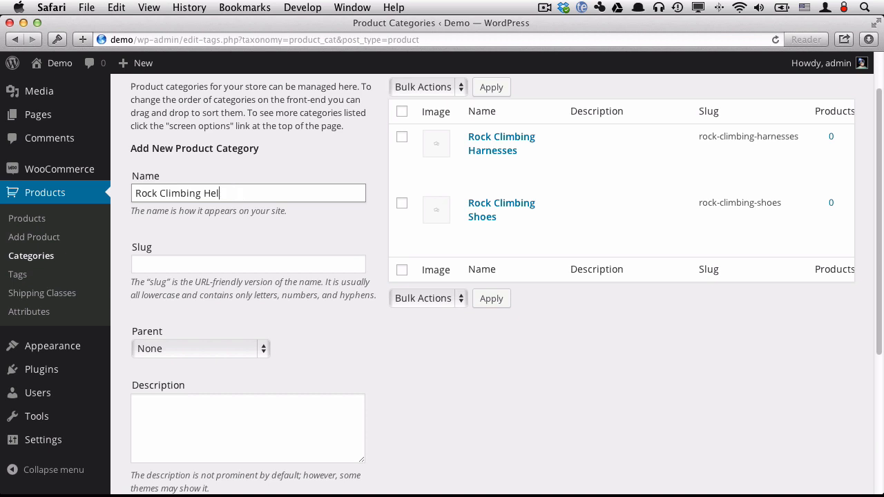
{"action": "scroll", "scroll_direction": "down", "scroll_amount": 3}
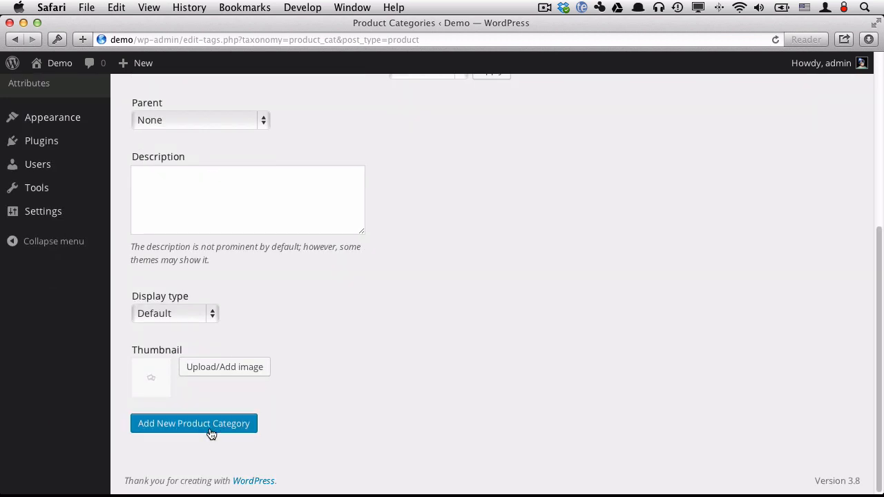
{"action": "left_click", "coordinate": [193, 424]}
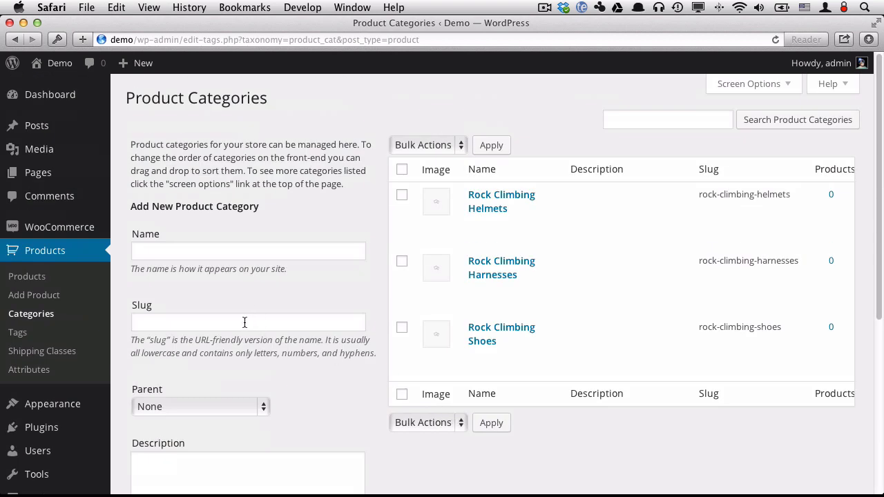
{"action": "mouse_move", "coordinate": [235, 277]}
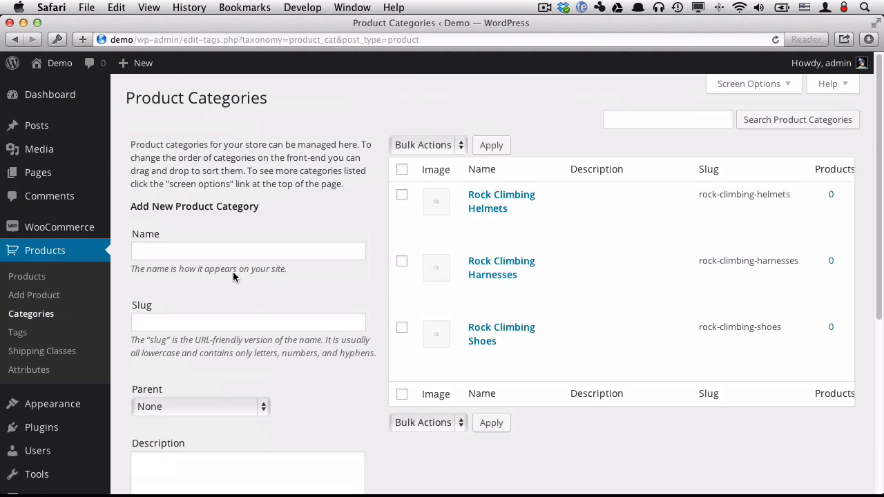
Select the Datafeedr API, Product Sets and WooCommerce Importer plugins and bulk-activate them.
{"action": "left_click", "coordinate": [41, 427]}
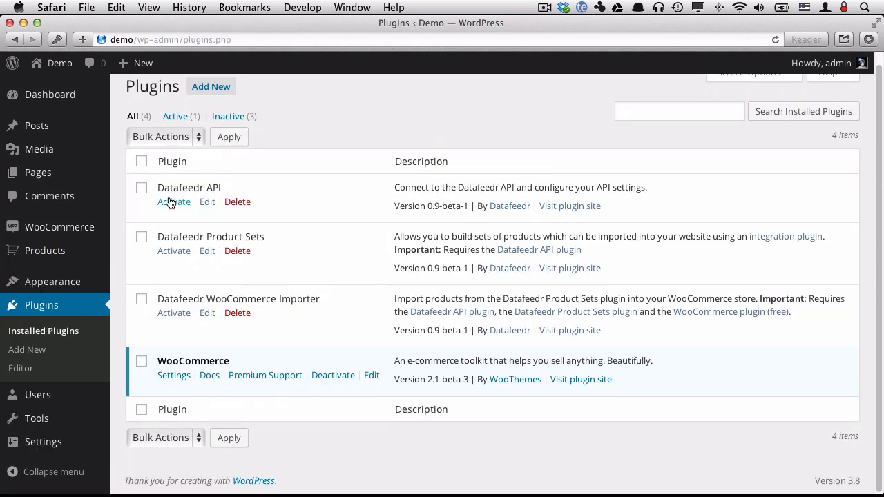
{"action": "double_click", "coordinate": [189, 187]}
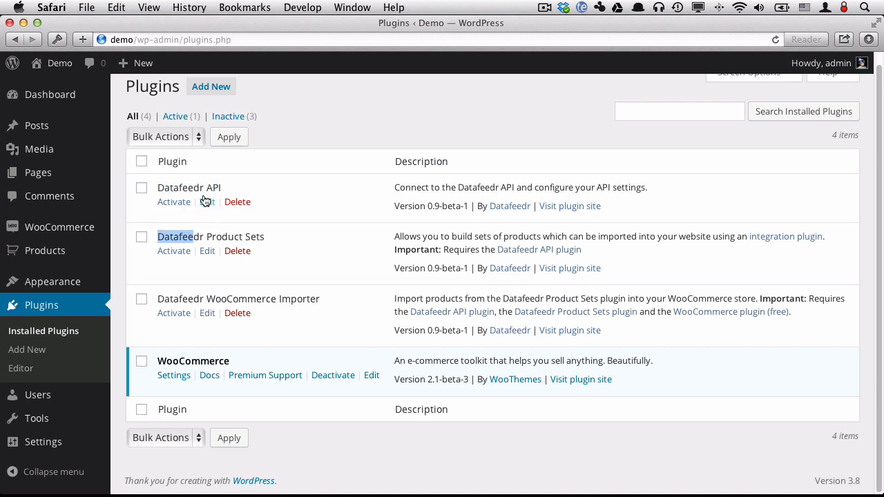
{"action": "mouse_move", "coordinate": [202, 190]}
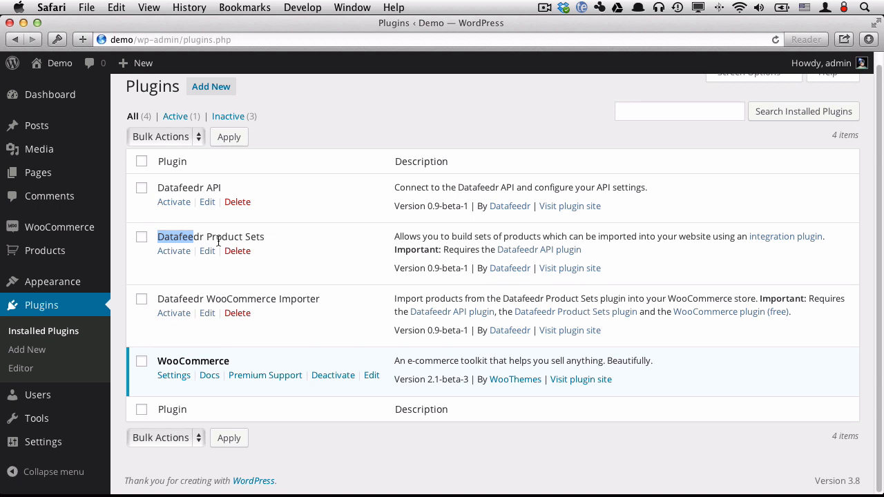
{"action": "mouse_move", "coordinate": [160, 299]}
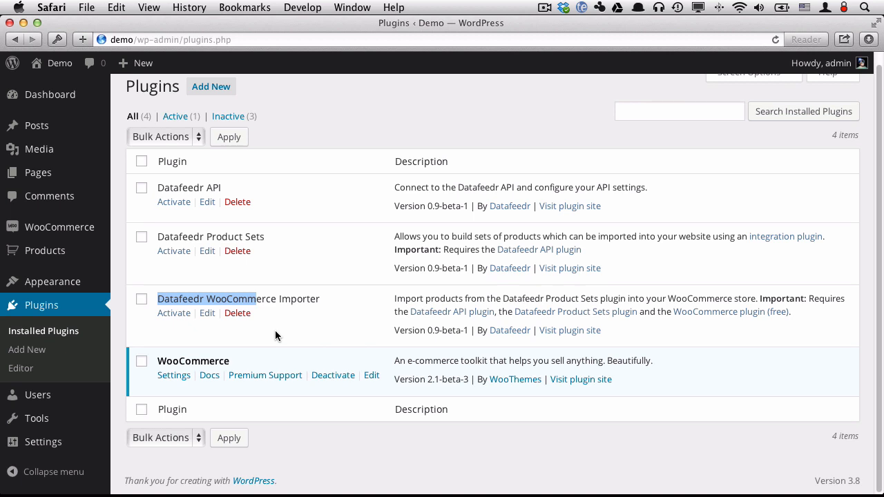
{"action": "left_click", "coordinate": [141, 188]}
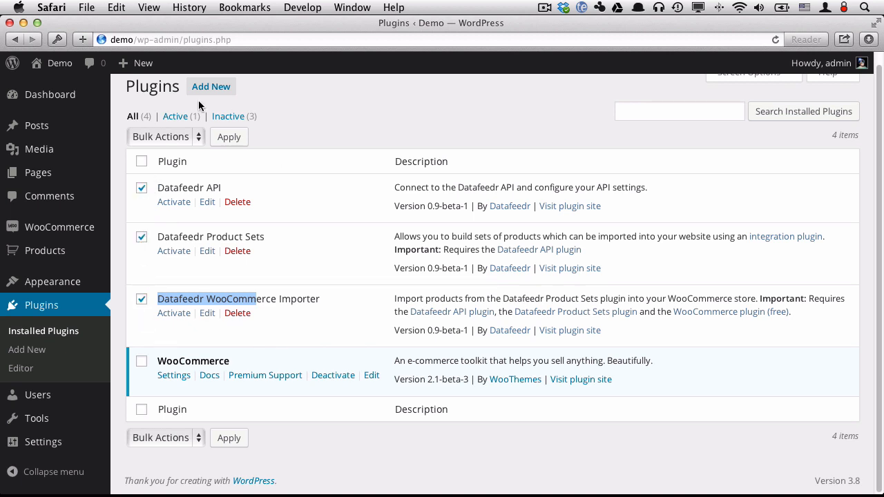
{"action": "left_click", "coordinate": [164, 136]}
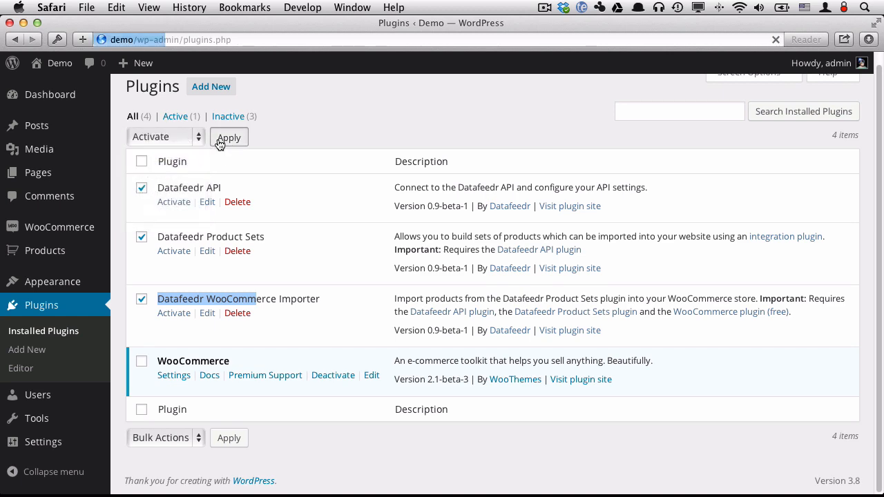
{"action": "left_click", "coordinate": [229, 136]}
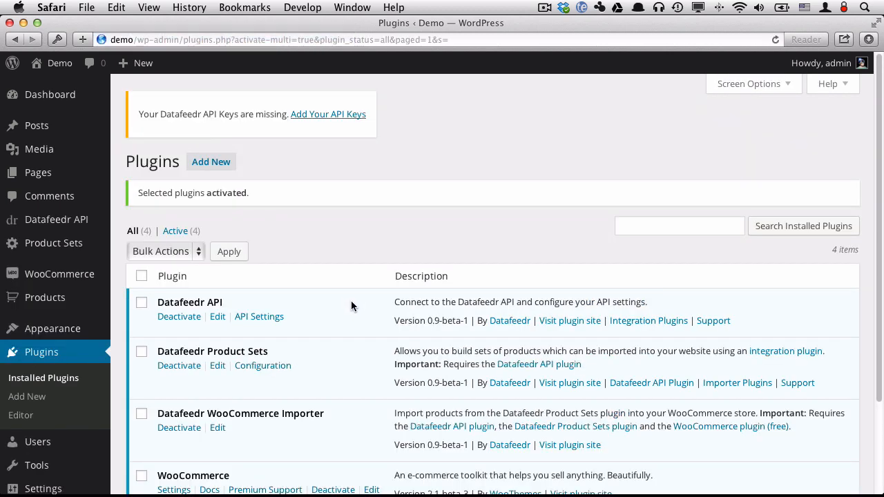
{"action": "mouse_move", "coordinate": [211, 162]}
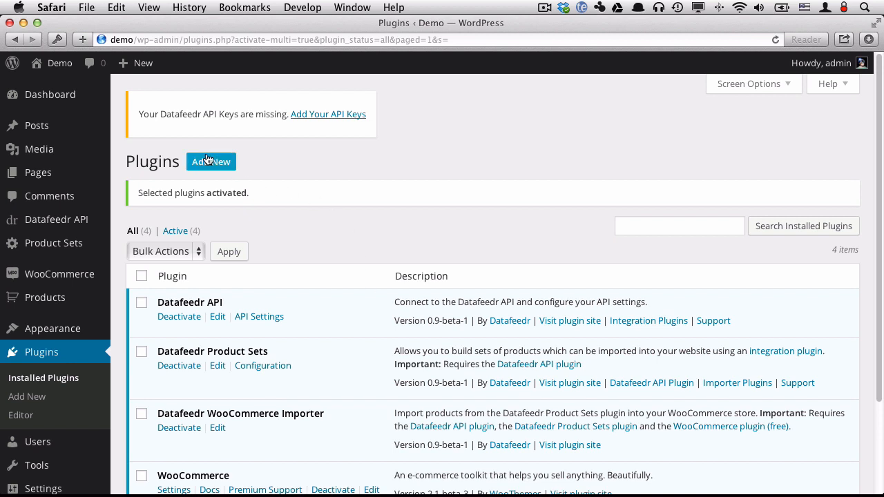
{"action": "mouse_move", "coordinate": [327, 128]}
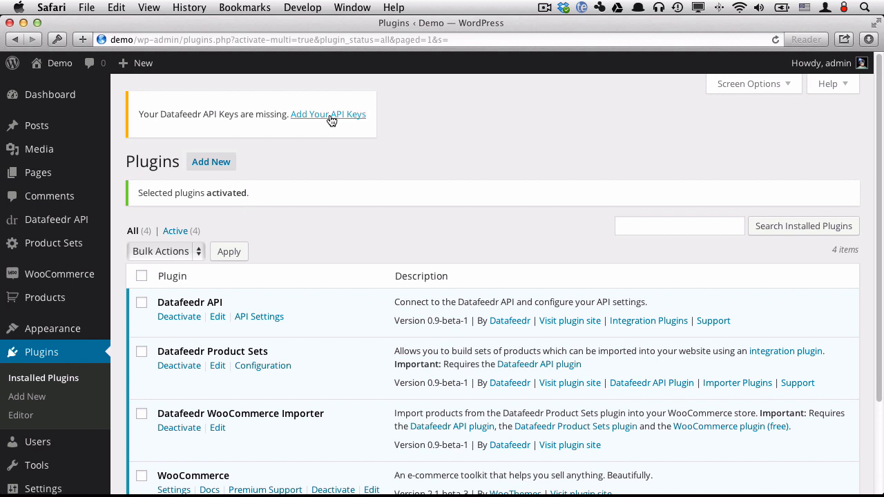
Enter the Datafeedr API Access ID and Secret Key and save them.
{"action": "left_click", "coordinate": [328, 114]}
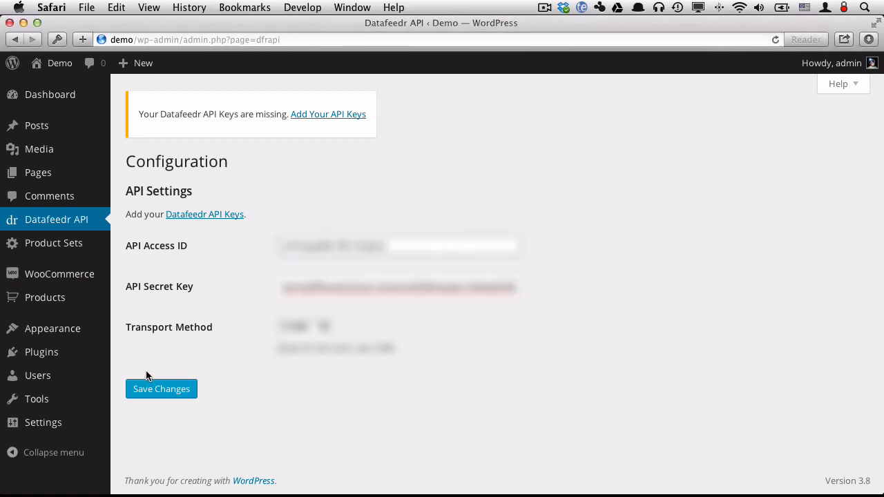
{"action": "left_click", "coordinate": [161, 389]}
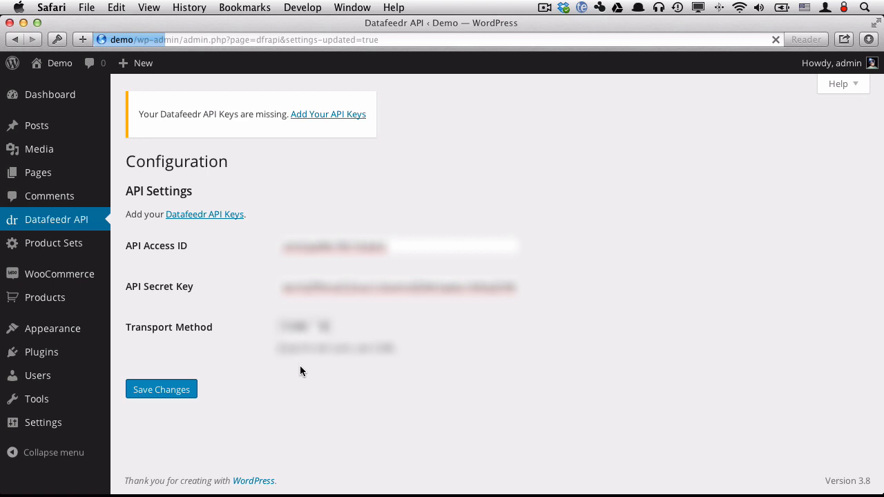
{"action": "left_click", "coordinate": [161, 389]}
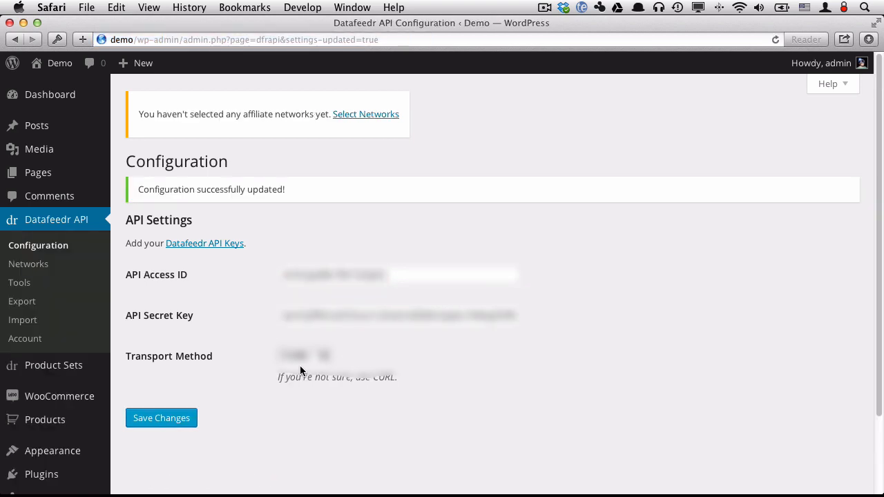
{"action": "mouse_move", "coordinate": [300, 363]}
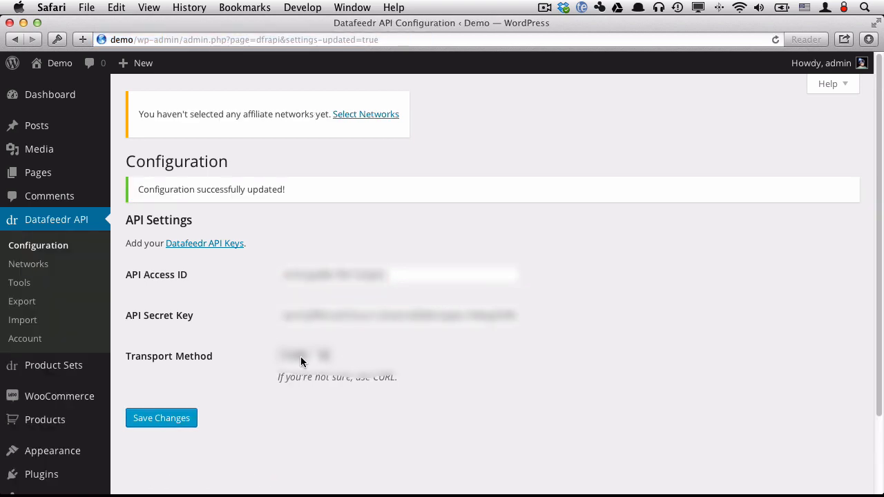
{"action": "mouse_move", "coordinate": [366, 114]}
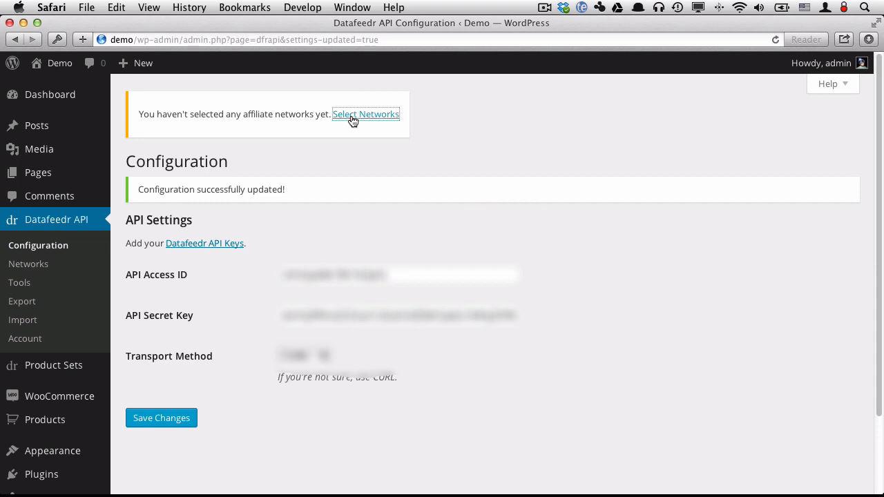
Enable AvantLink US and the main Commission Junction network with affiliate IDs, then save.
{"action": "left_click", "coordinate": [366, 114]}
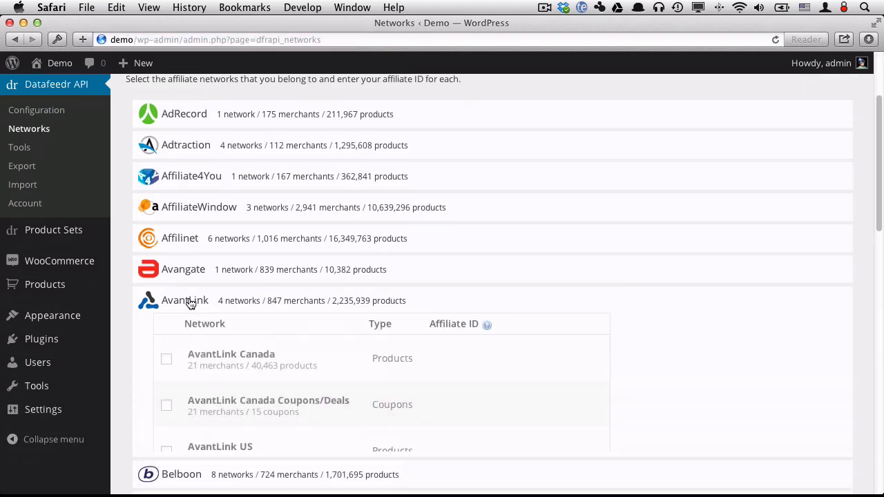
{"action": "scroll", "scroll_direction": "down", "scroll_amount": 3}
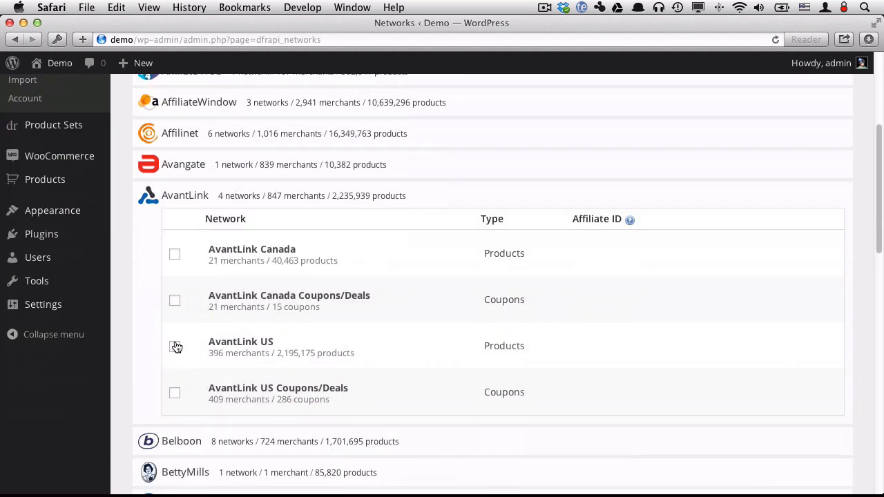
{"action": "left_click", "coordinate": [175, 346]}
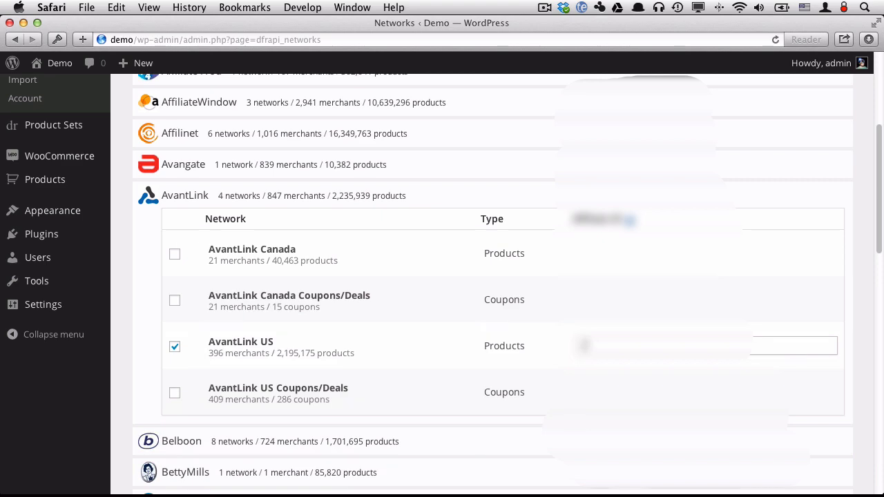
{"action": "scroll", "scroll_direction": "down", "scroll_amount": 3}
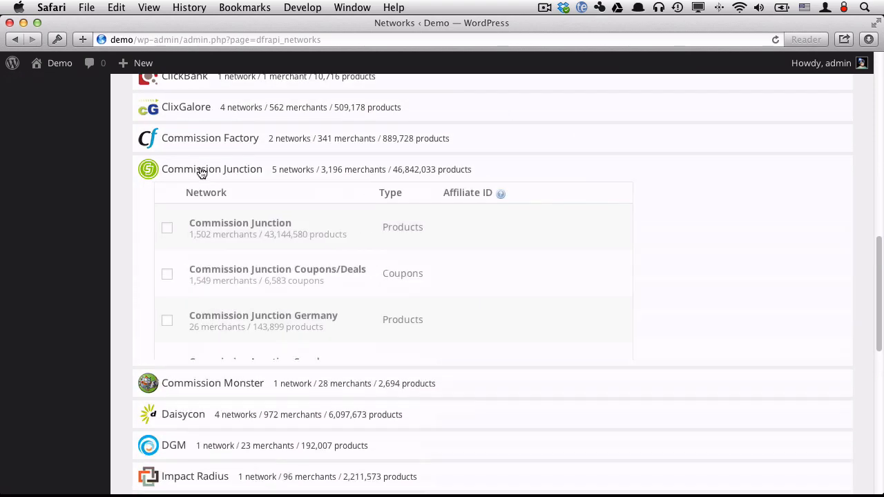
{"action": "left_click", "coordinate": [167, 228]}
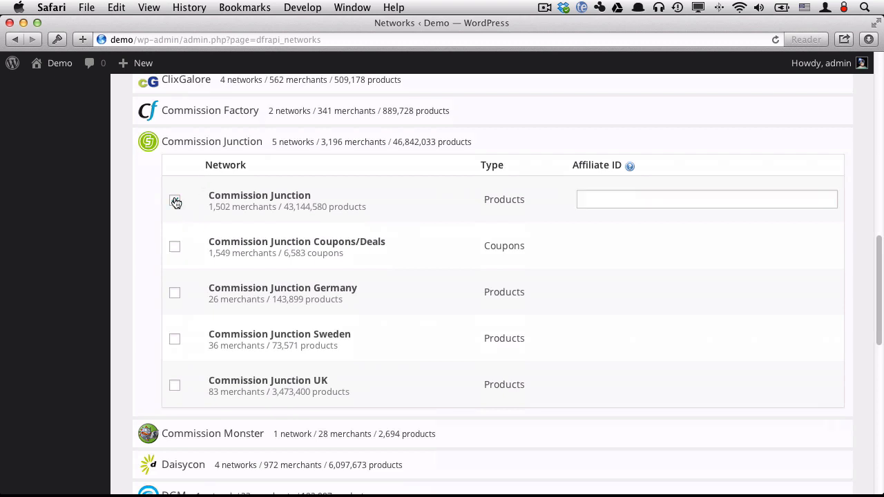
{"action": "left_click", "coordinate": [174, 200]}
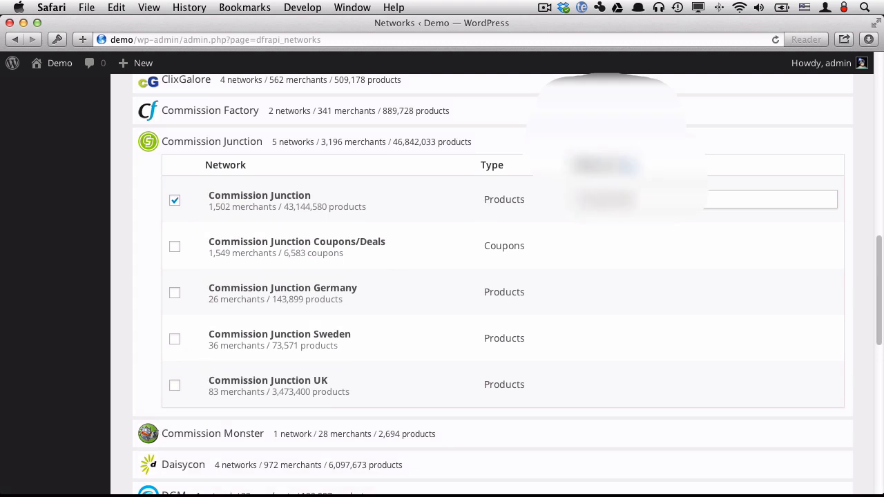
{"action": "scroll", "scroll_direction": "down", "scroll_amount": 3}
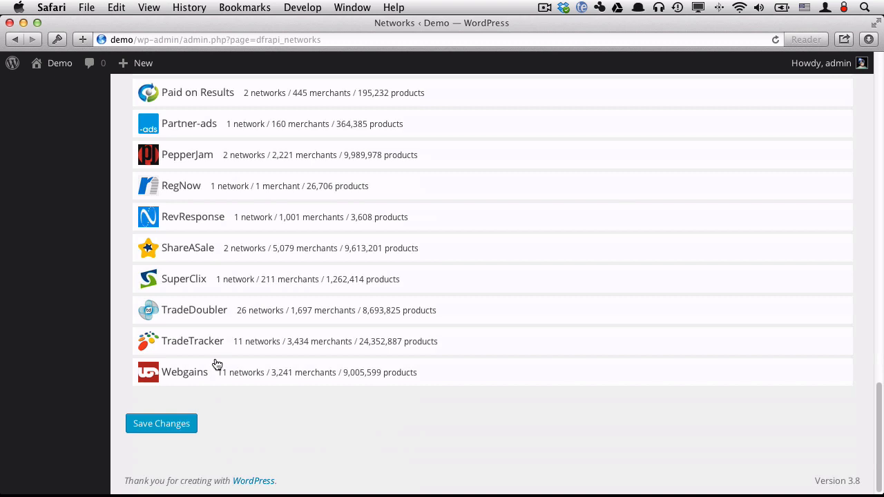
{"action": "left_click", "coordinate": [161, 424]}
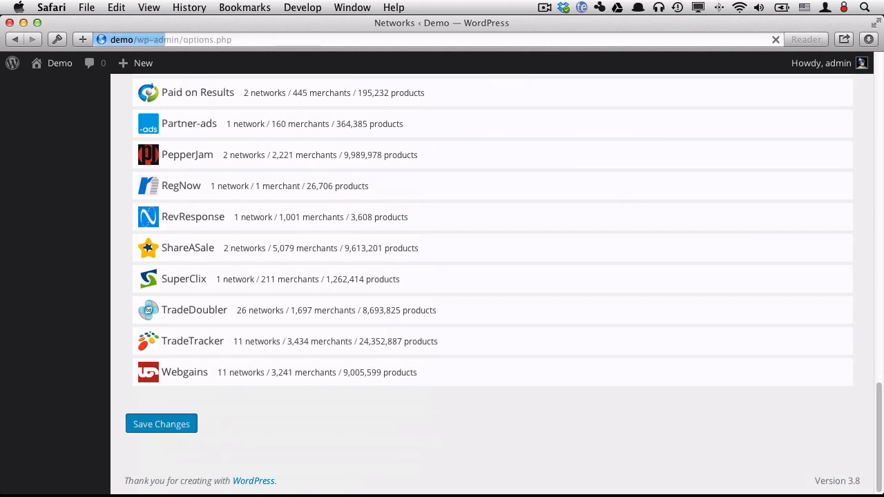
{"action": "left_click", "coordinate": [161, 424]}
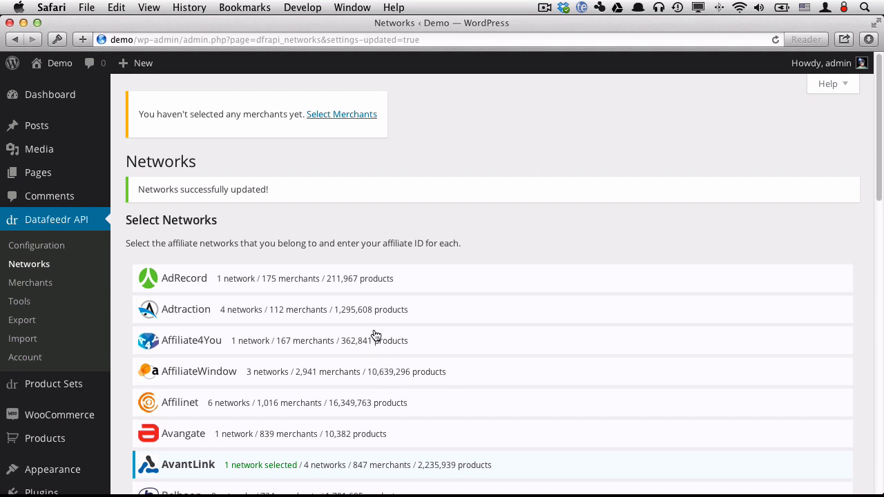
{"action": "mouse_move", "coordinate": [229, 132]}
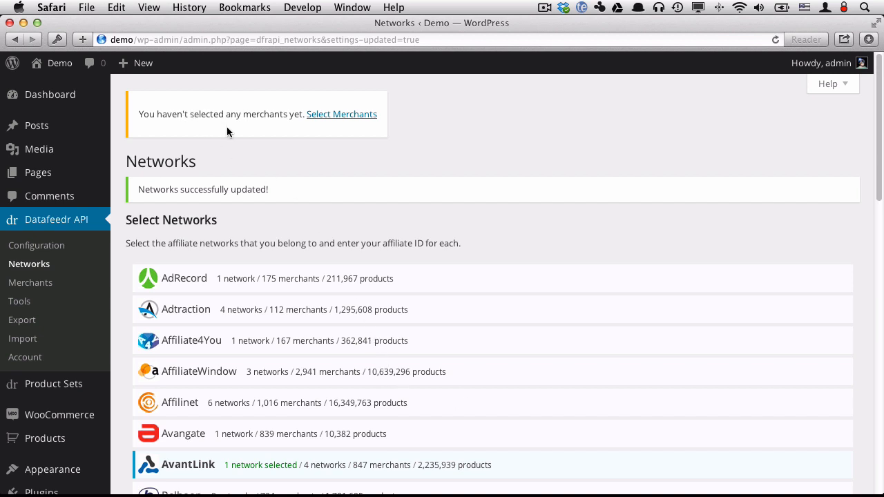
Go to the Datafeedr merchant selection and expand the AvantLink US merchant list.
{"action": "left_click", "coordinate": [341, 114]}
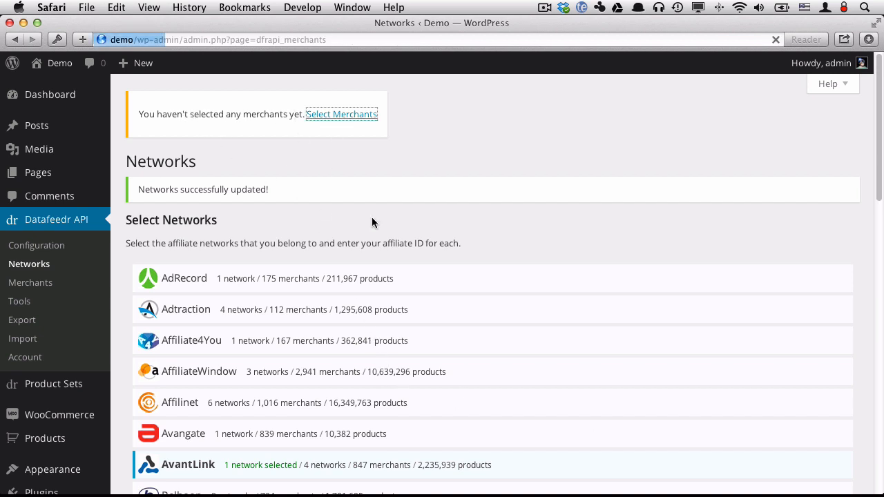
{"action": "left_click", "coordinate": [30, 282]}
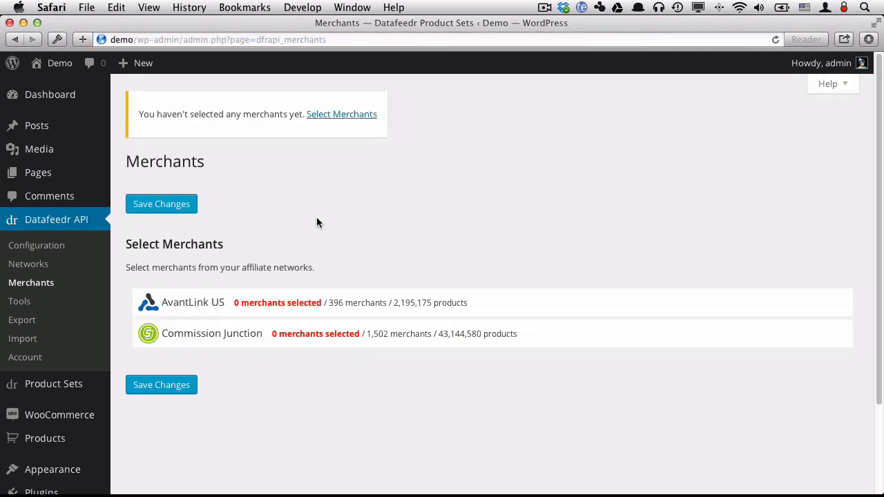
{"action": "scroll", "scroll_direction": "down", "scroll_amount": 3}
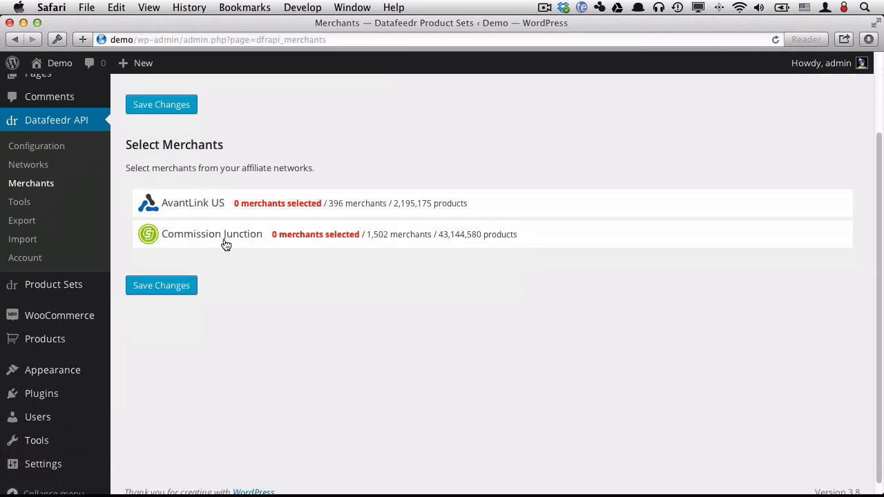
{"action": "mouse_move", "coordinate": [204, 211]}
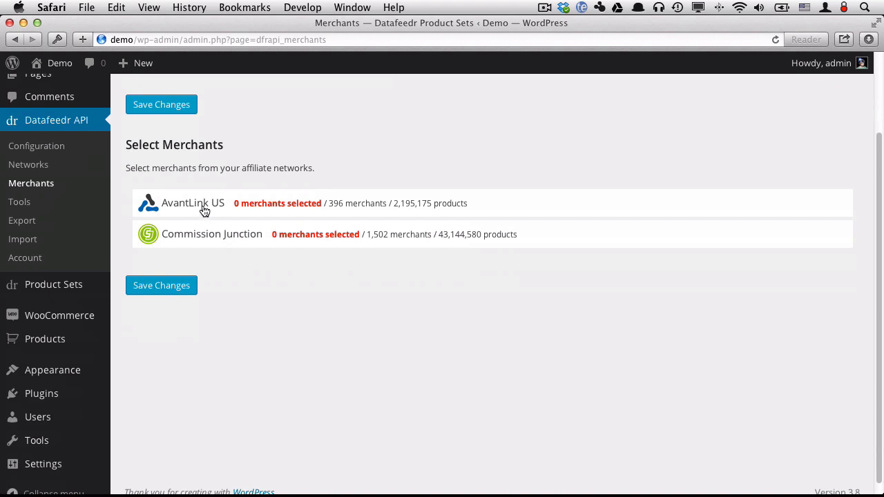
{"action": "left_click", "coordinate": [193, 203]}
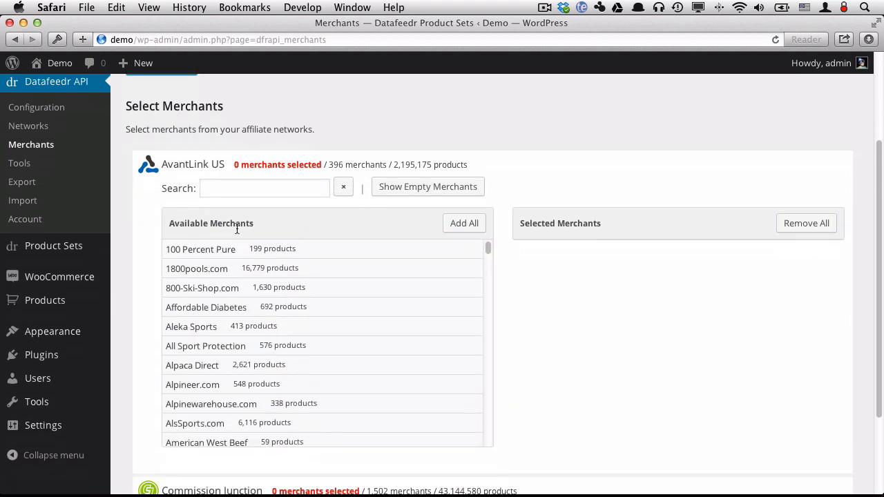
Filter merchants by 'mountain' and 'rei', select REI, and save the merchant selection.
{"action": "type", "text": "mou"}
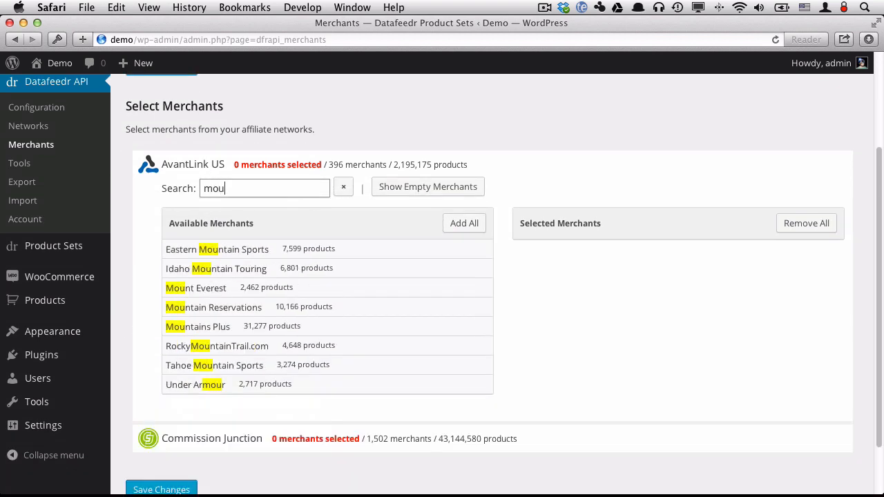
{"action": "type", "text": "ntain"}
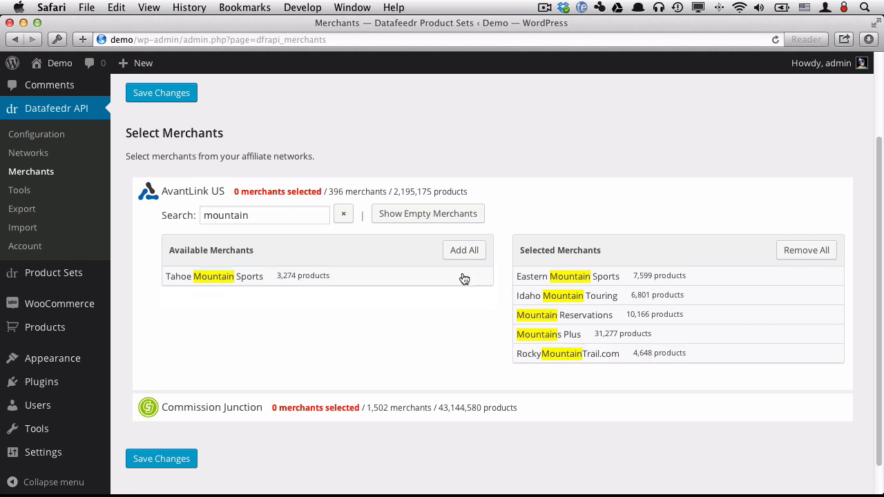
{"action": "left_click", "coordinate": [344, 215]}
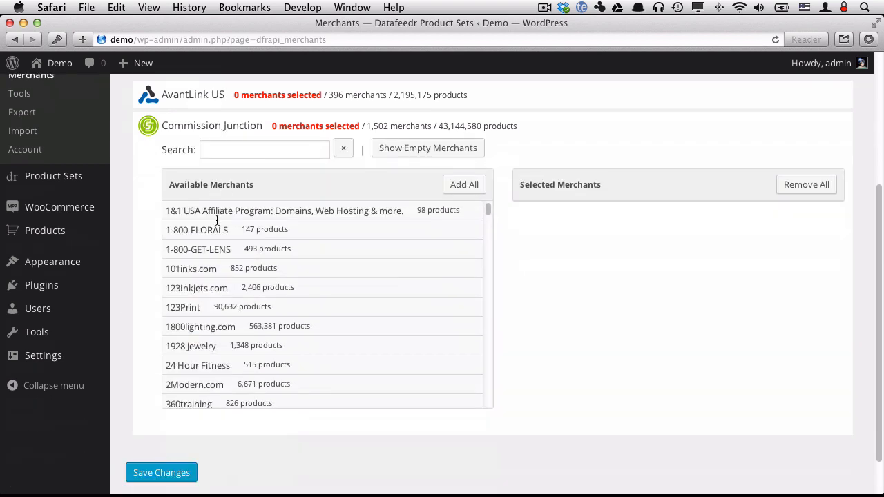
{"action": "type", "text": "rei"}
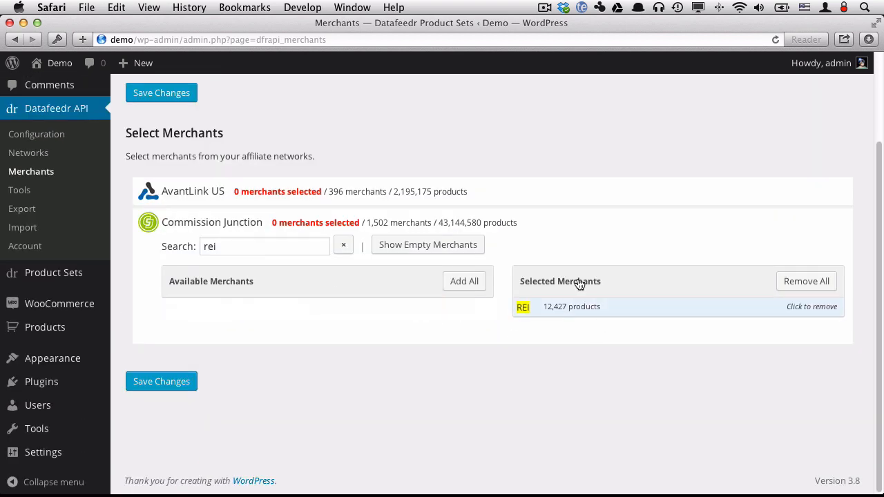
{"action": "mouse_move", "coordinate": [244, 402]}
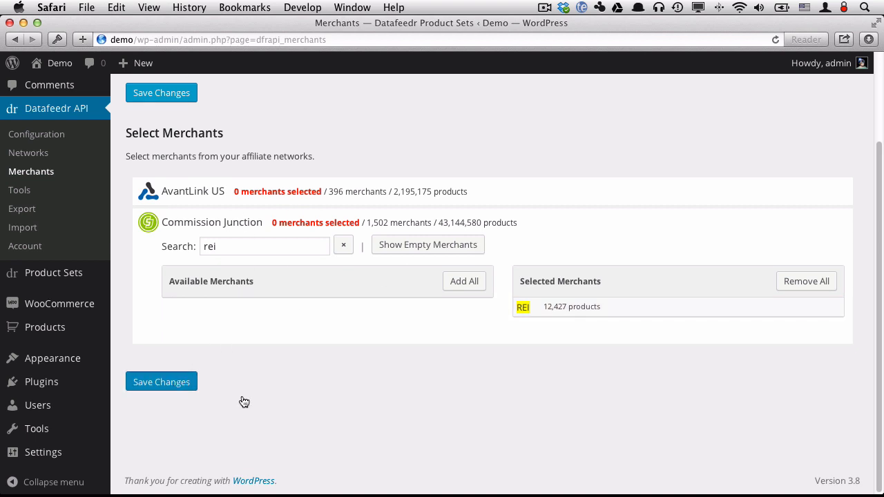
{"action": "left_click", "coordinate": [161, 381]}
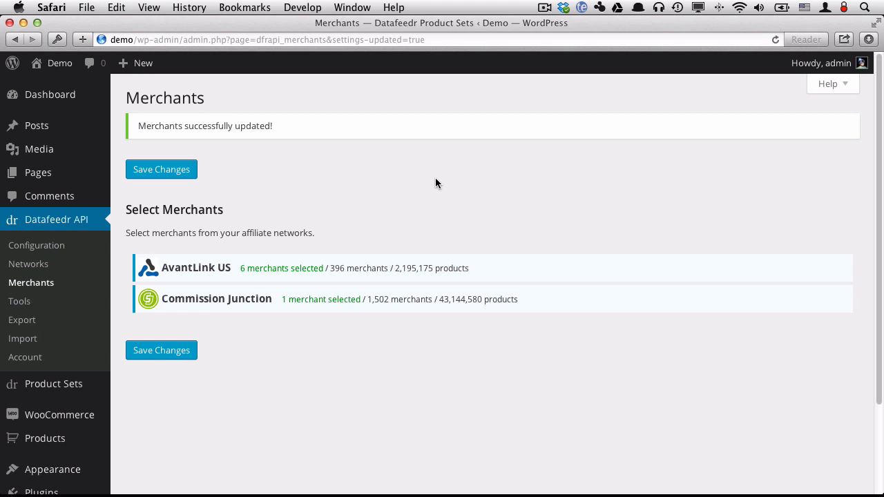
{"action": "mouse_move", "coordinate": [58, 261]}
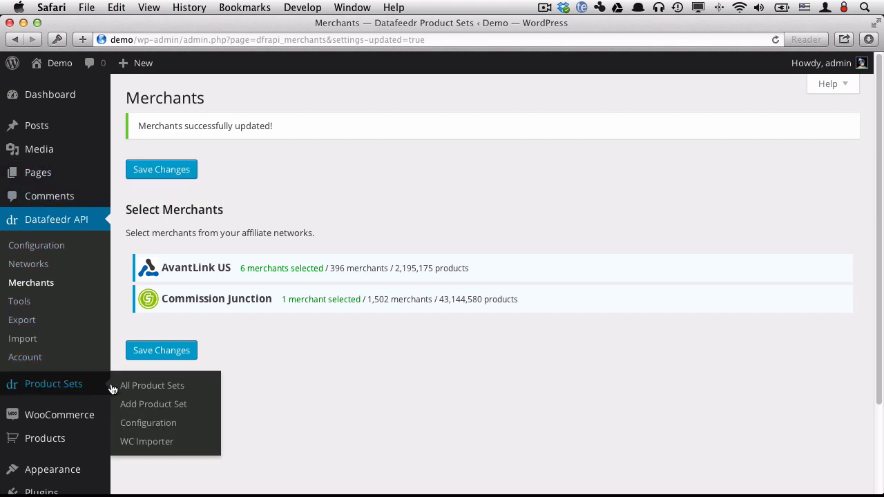
Create a new product set titled 'rock climbing harnesses'.
{"action": "left_click", "coordinate": [153, 404]}
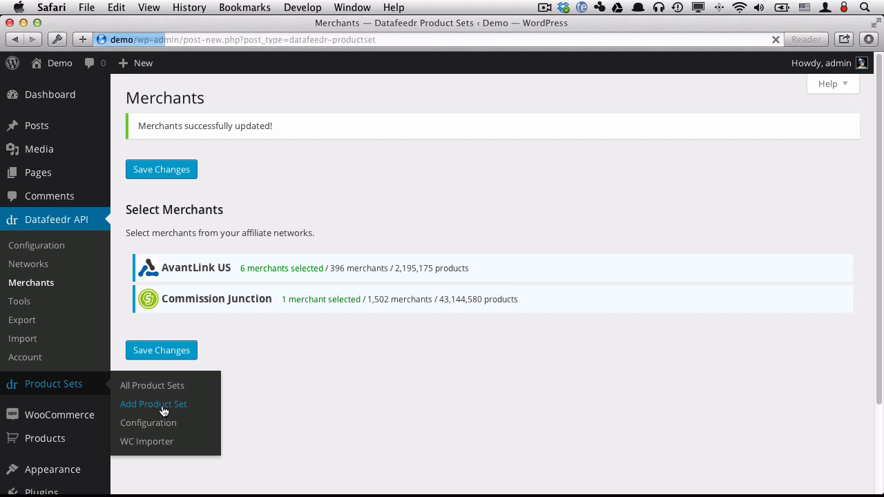
{"action": "left_click", "coordinate": [154, 404]}
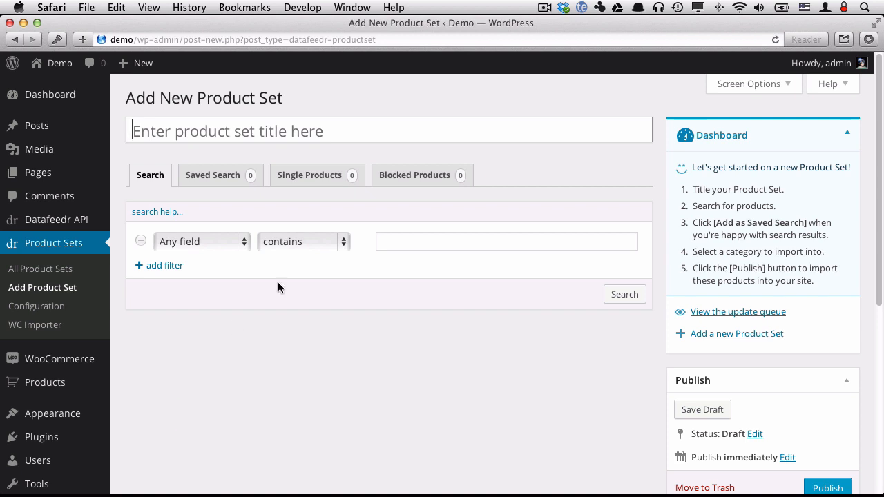
{"action": "mouse_move", "coordinate": [608, 218]}
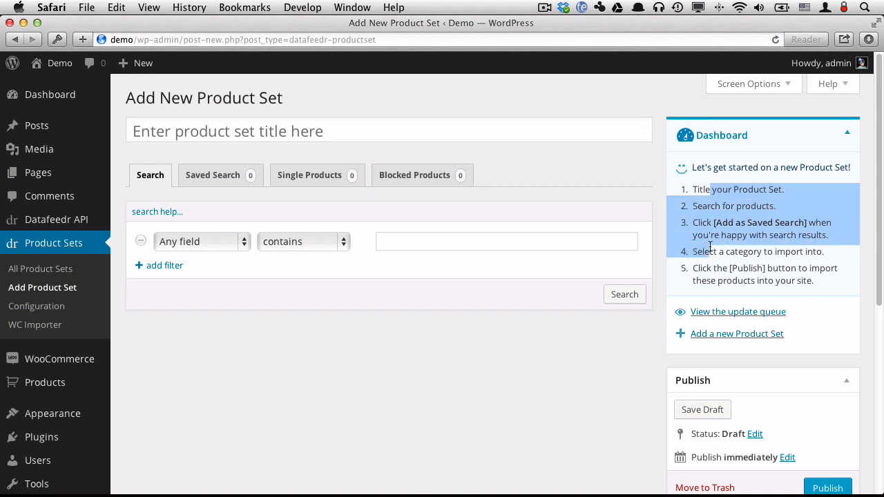
{"action": "mouse_move", "coordinate": [365, 338]}
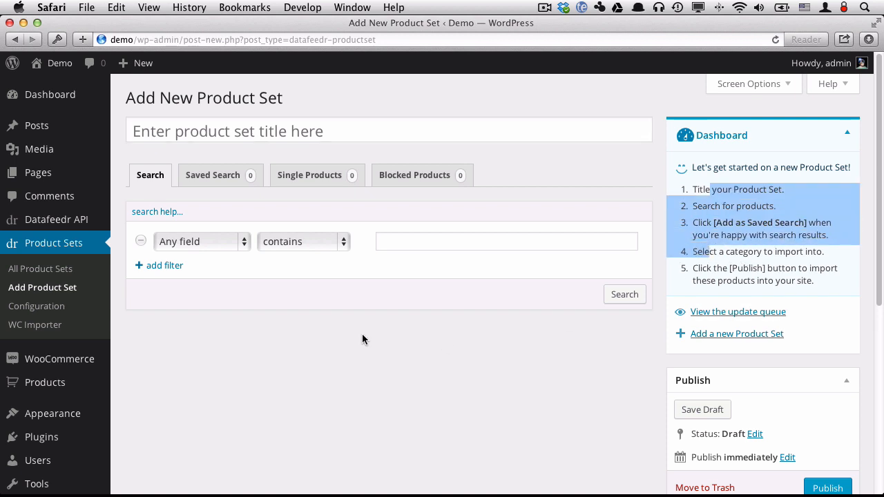
{"action": "left_click", "coordinate": [389, 129]}
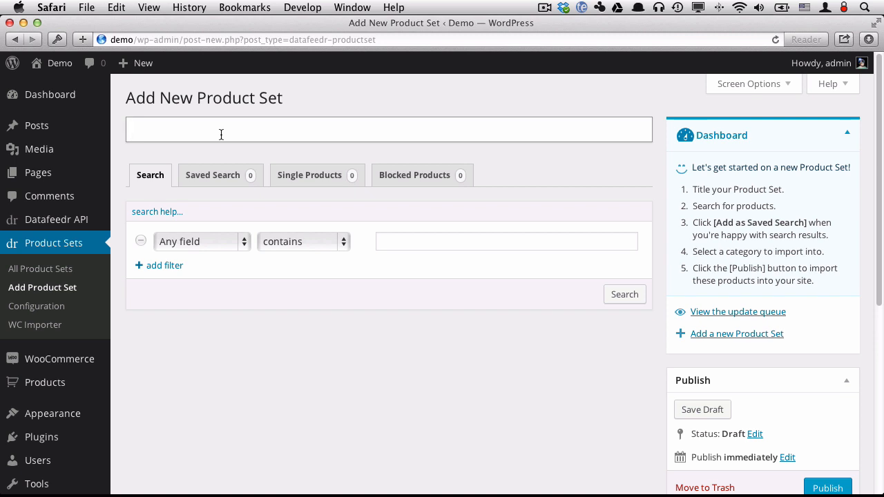
{"action": "type", "text": "rock cl"}
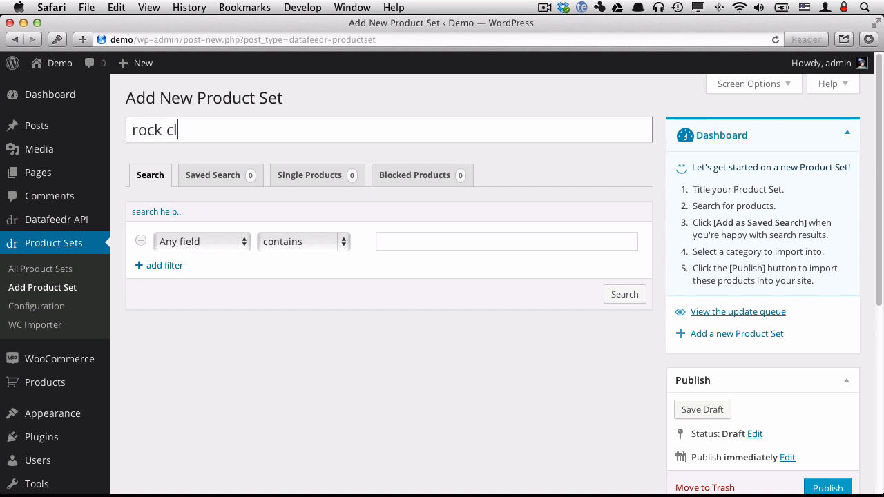
{"action": "type", "text": "imbing ha"}
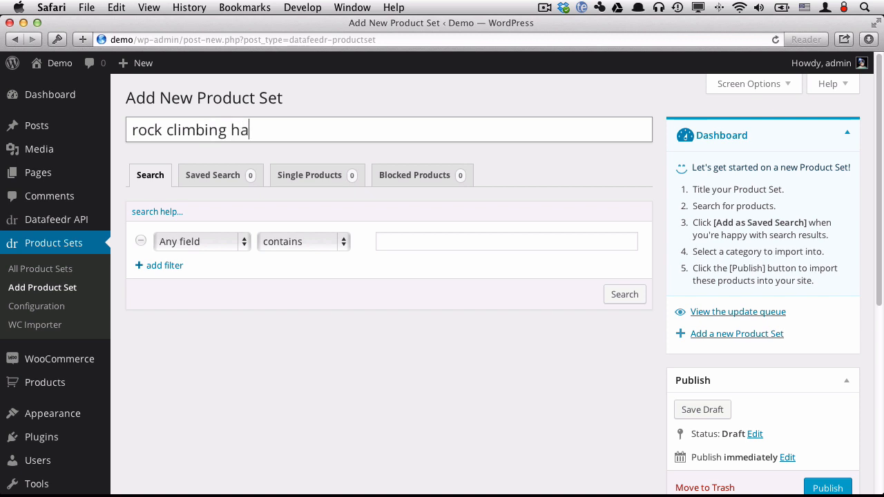
{"action": "type", "text": "rnesses"}
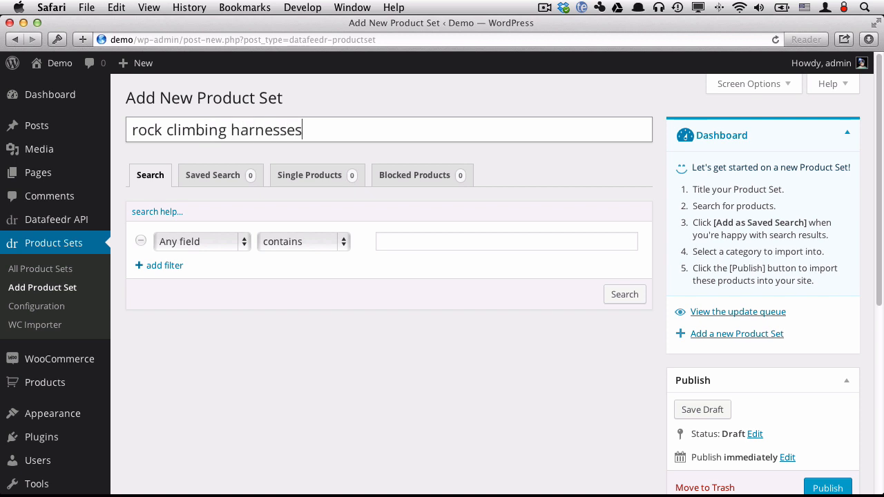
{"action": "mouse_move", "coordinate": [230, 155]}
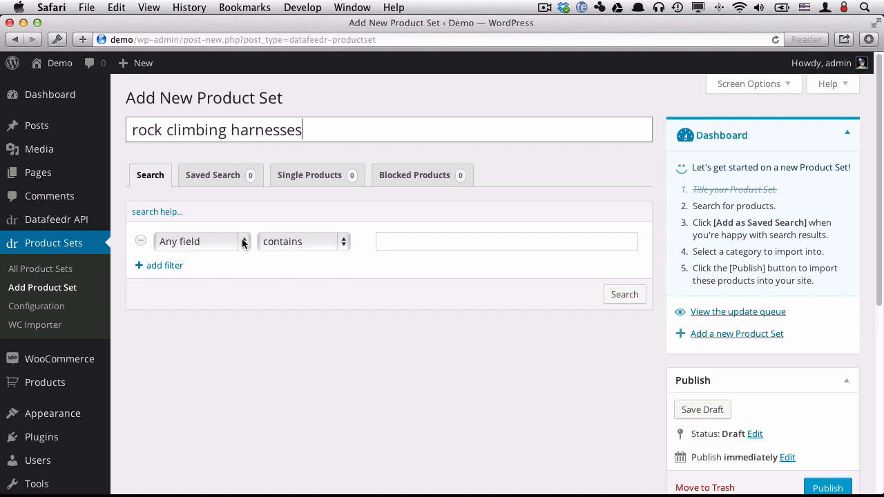
Add filters: any field contains 'rock climbing', product name contains 'harness', and has image.
{"action": "left_click", "coordinate": [506, 241]}
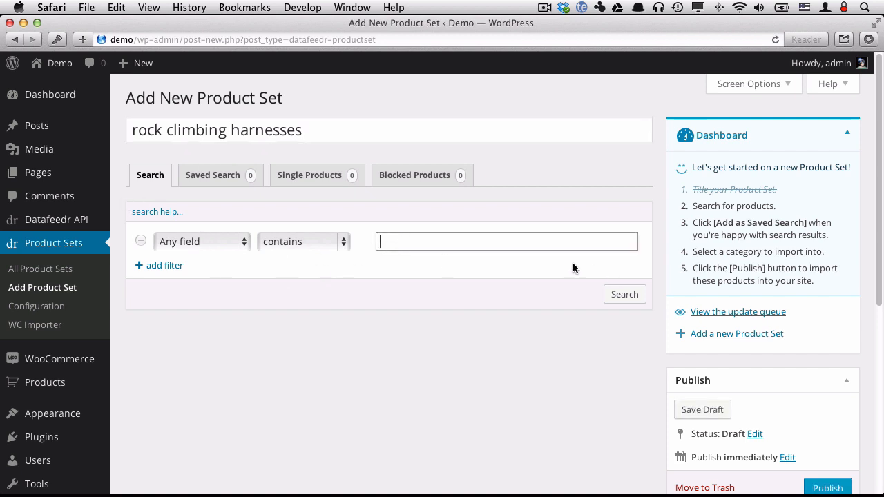
{"action": "type", "text": "rock climbing"}
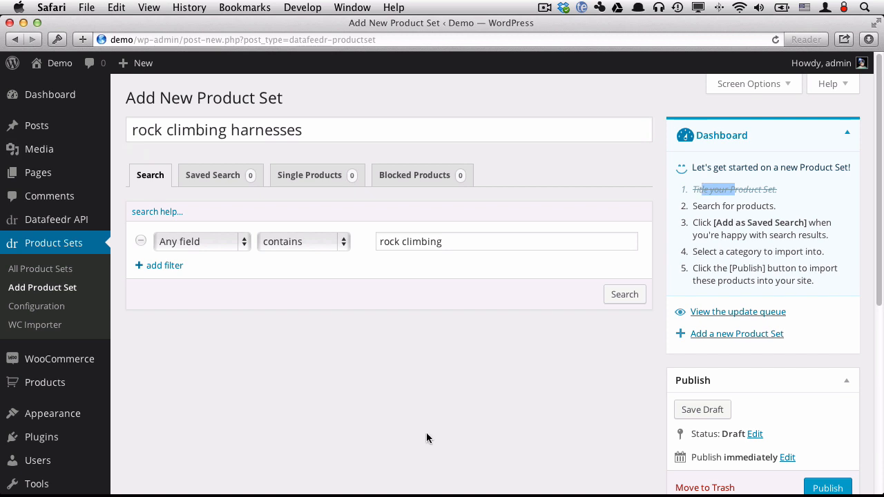
{"action": "left_click", "coordinate": [165, 265]}
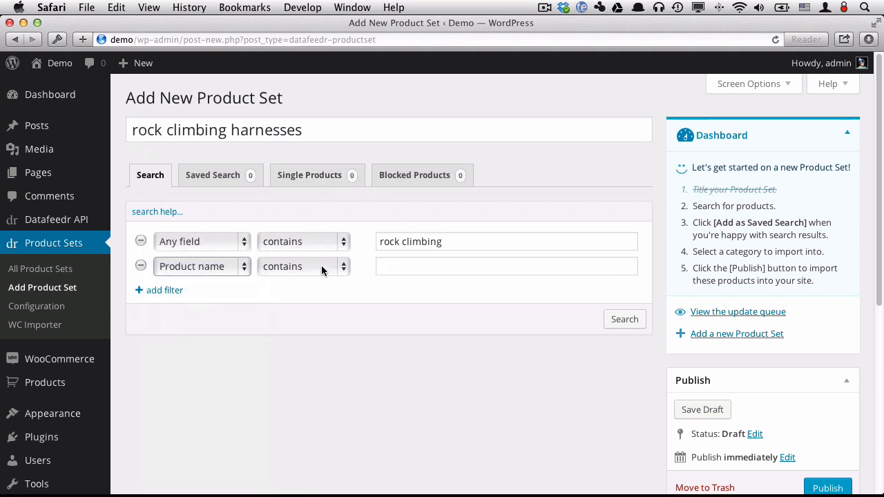
{"action": "type", "text": "harness"}
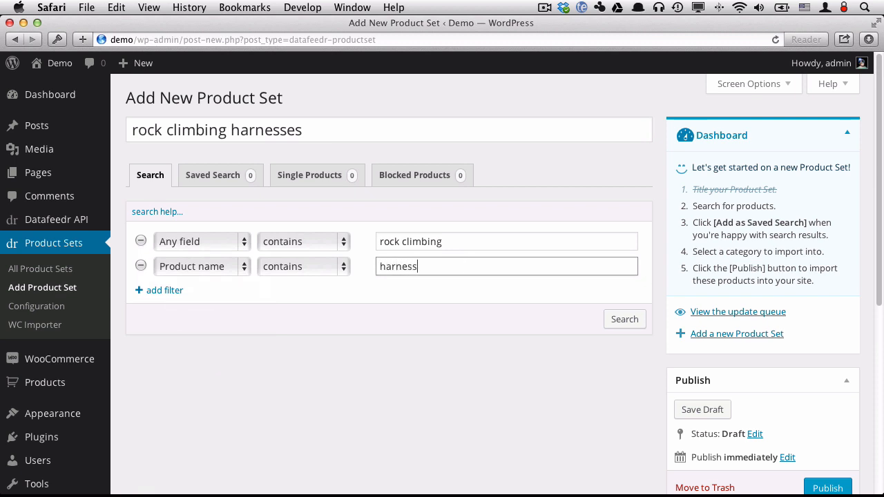
{"action": "mouse_move", "coordinate": [373, 357]}
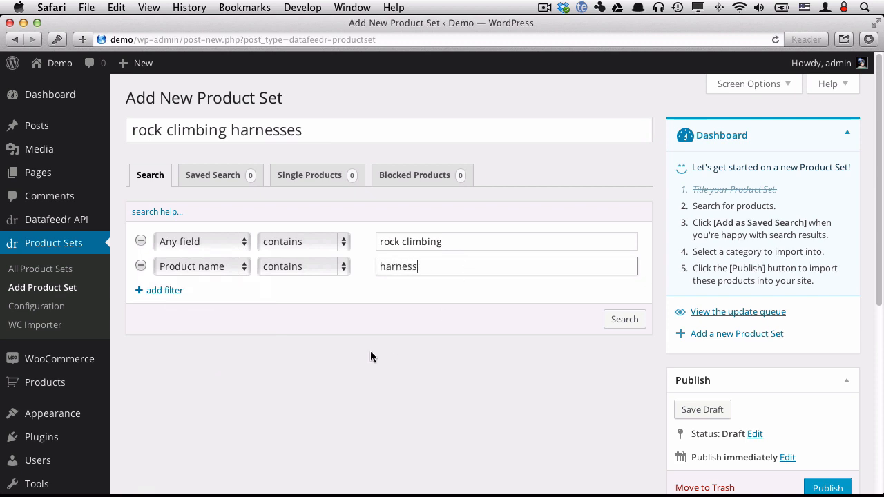
{"action": "mouse_move", "coordinate": [158, 291]}
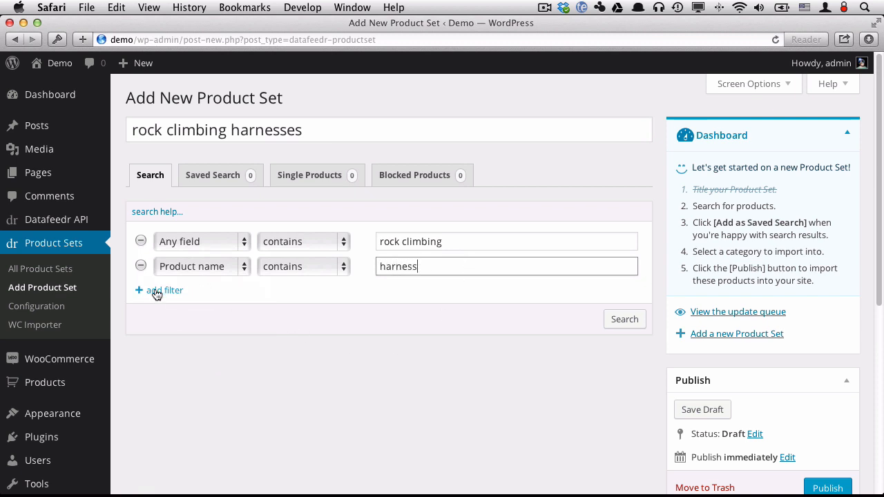
{"action": "left_click", "coordinate": [164, 290]}
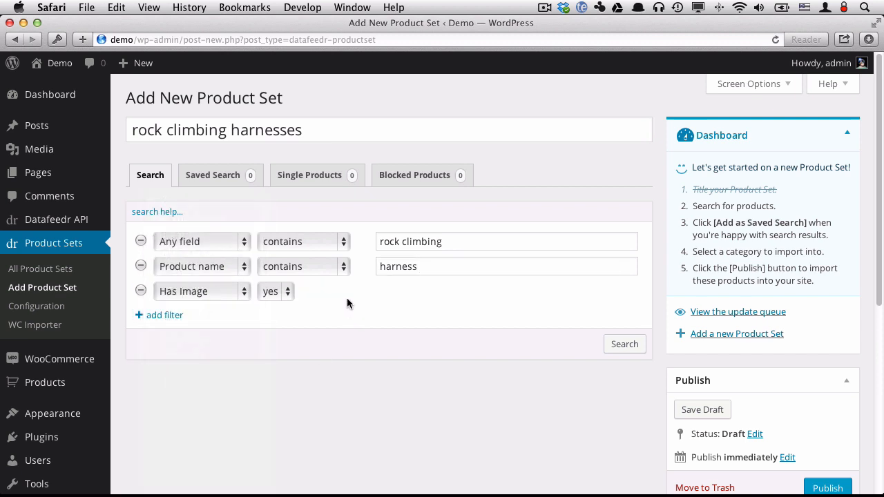
{"action": "mouse_move", "coordinate": [605, 320]}
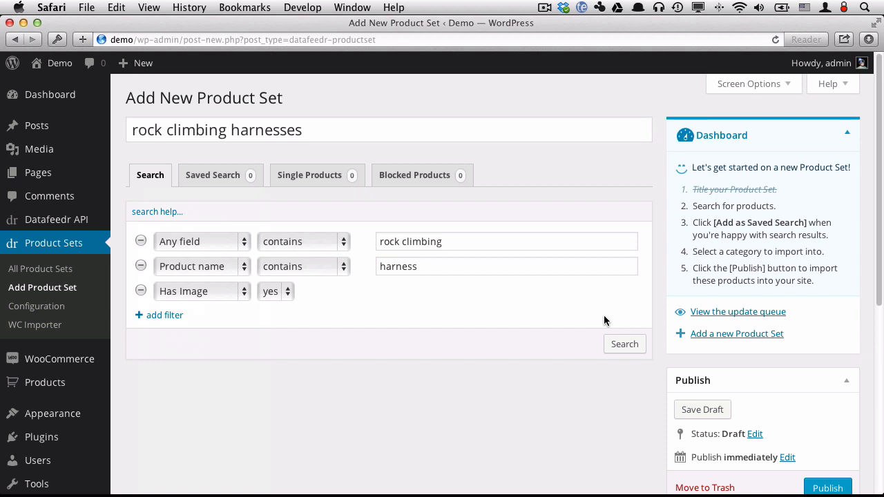
{"action": "mouse_move", "coordinate": [624, 344]}
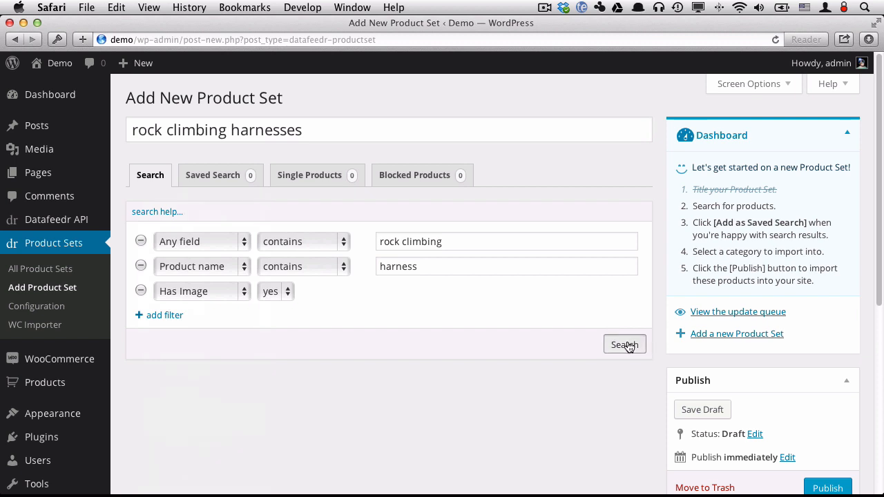
Run the product set search and browse the 20 returned harness products.
{"action": "left_click", "coordinate": [624, 344]}
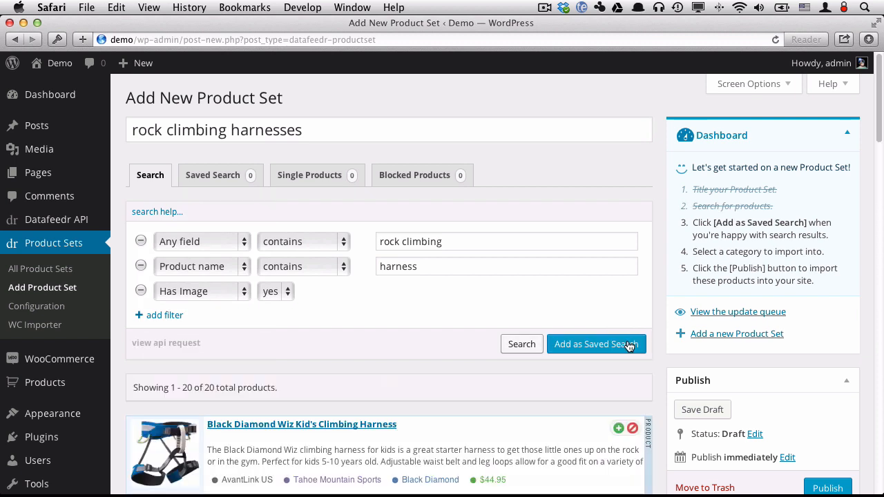
{"action": "scroll", "scroll_direction": "down", "scroll_amount": 3}
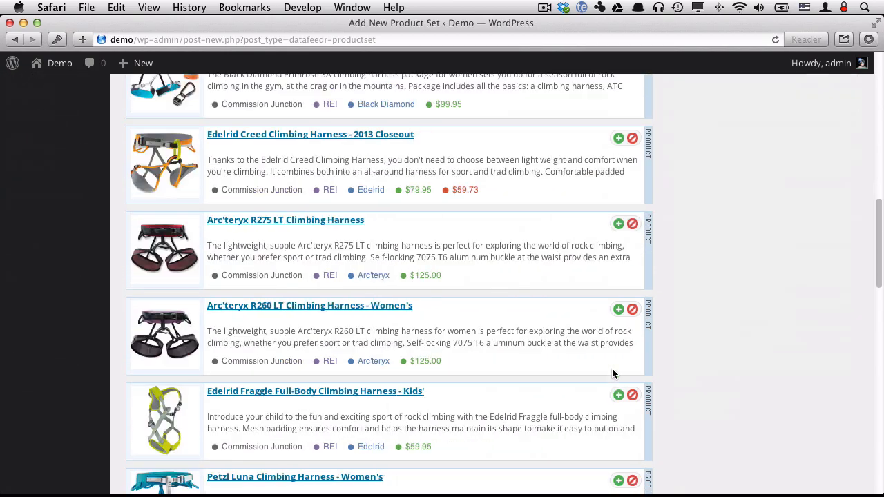
{"action": "scroll", "scroll_direction": "down", "scroll_amount": 3}
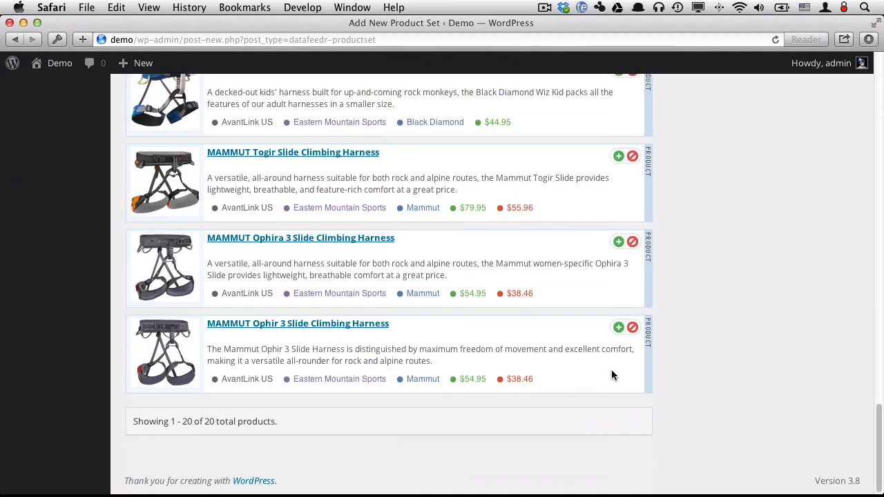
{"action": "scroll", "scroll_direction": "up", "scroll_amount": 3}
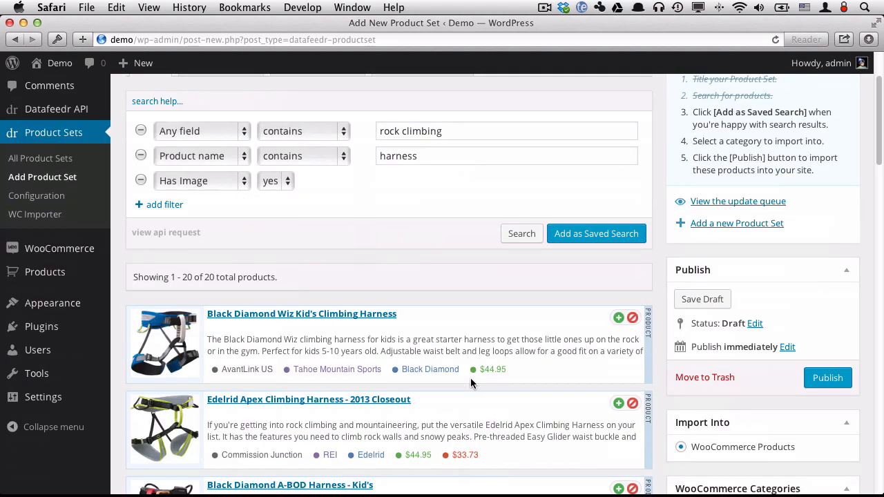
{"action": "scroll", "scroll_direction": "up", "scroll_amount": 3}
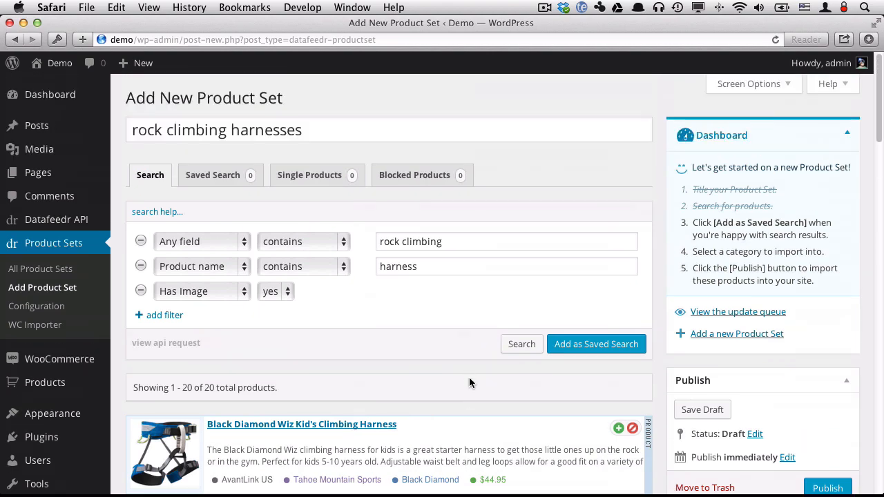
{"action": "mouse_move", "coordinate": [587, 355]}
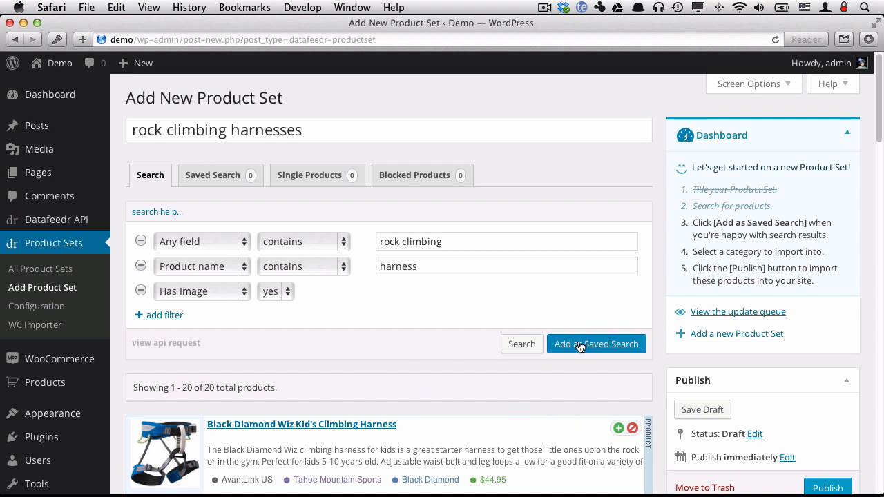
{"action": "left_click", "coordinate": [596, 344]}
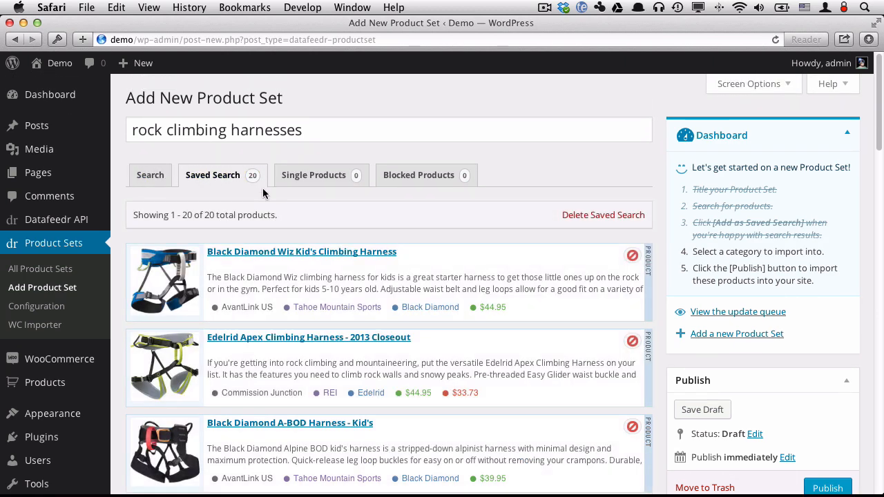
{"action": "left_click", "coordinate": [150, 175]}
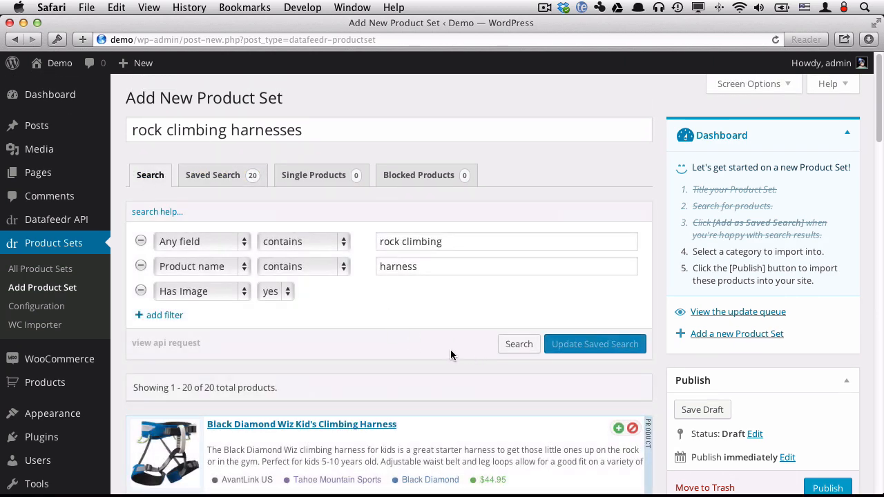
{"action": "scroll", "scroll_direction": "down", "scroll_amount": 3}
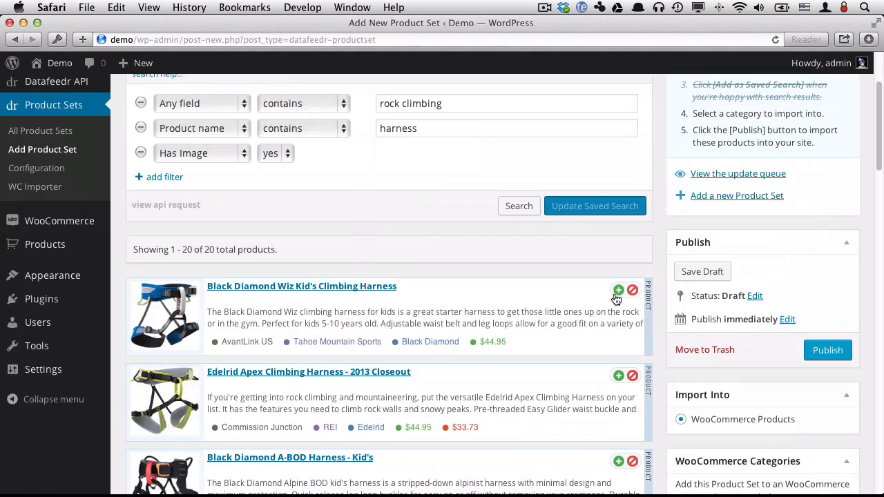
{"action": "mouse_move", "coordinate": [619, 290]}
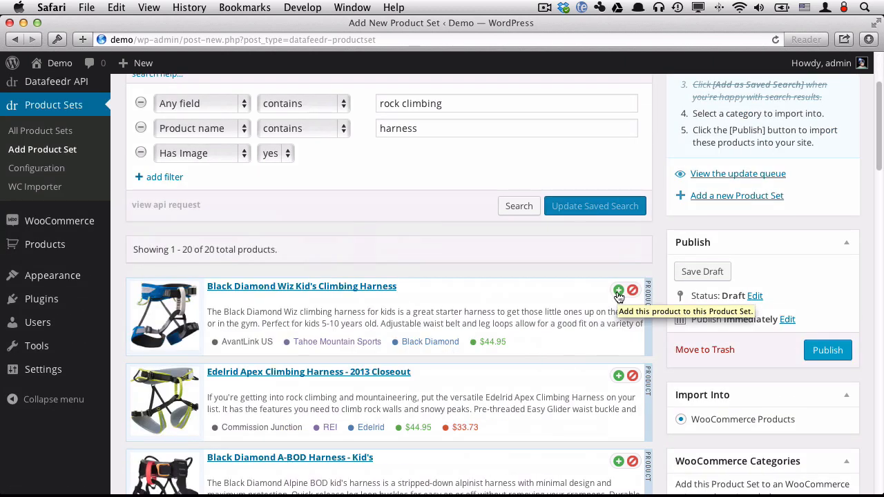
{"action": "scroll", "scroll_direction": "up", "scroll_amount": 3}
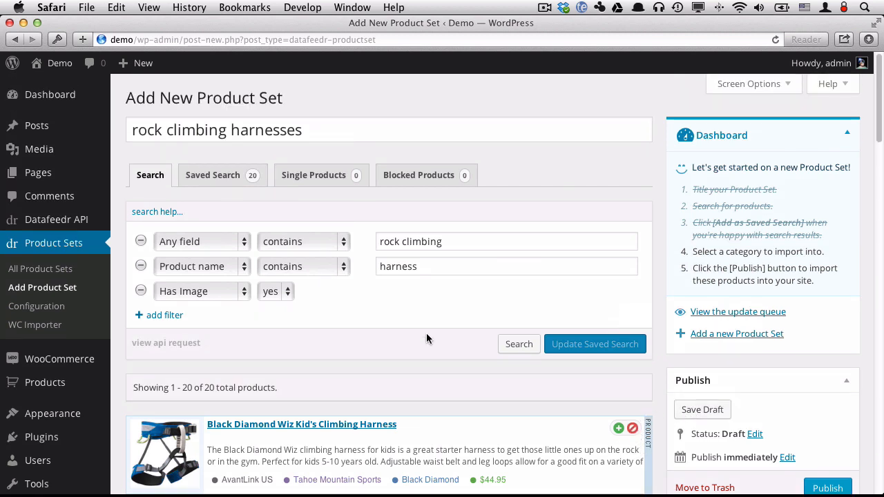
{"action": "left_click", "coordinate": [827, 84]}
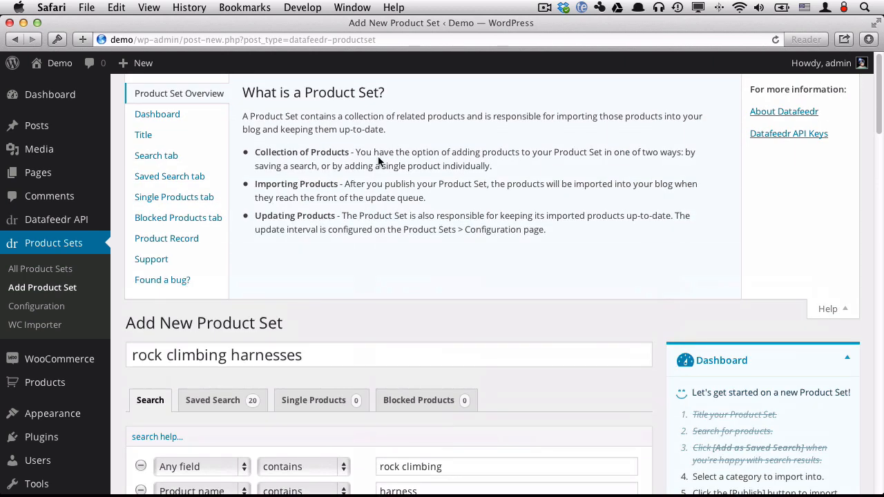
{"action": "left_click", "coordinate": [144, 135]}
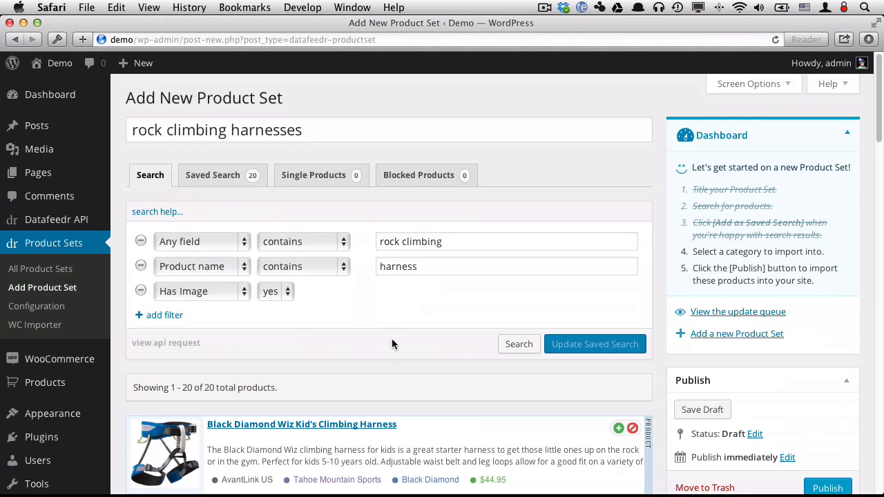
{"action": "mouse_move", "coordinate": [693, 254]}
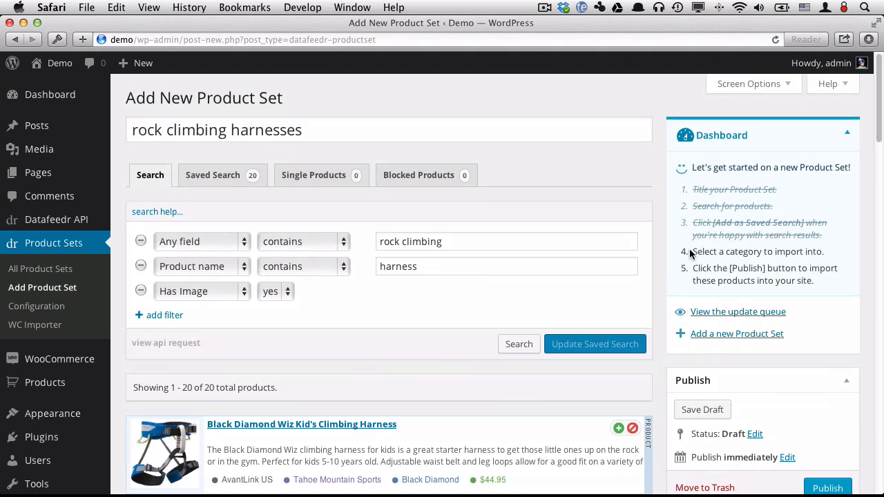
Tick Rock Climbing Harnesses under WooCommerce Categories for the harnesses product set.
{"action": "double_click", "coordinate": [708, 252]}
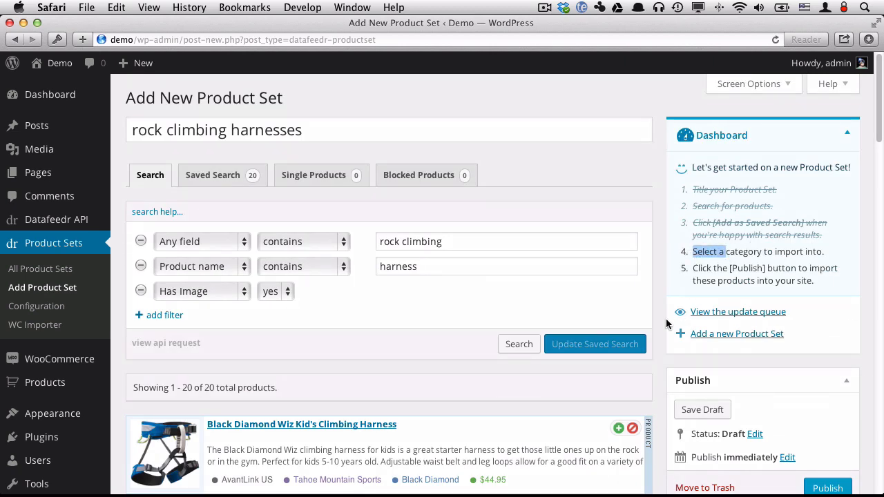
{"action": "scroll", "scroll_direction": "down", "scroll_amount": 3}
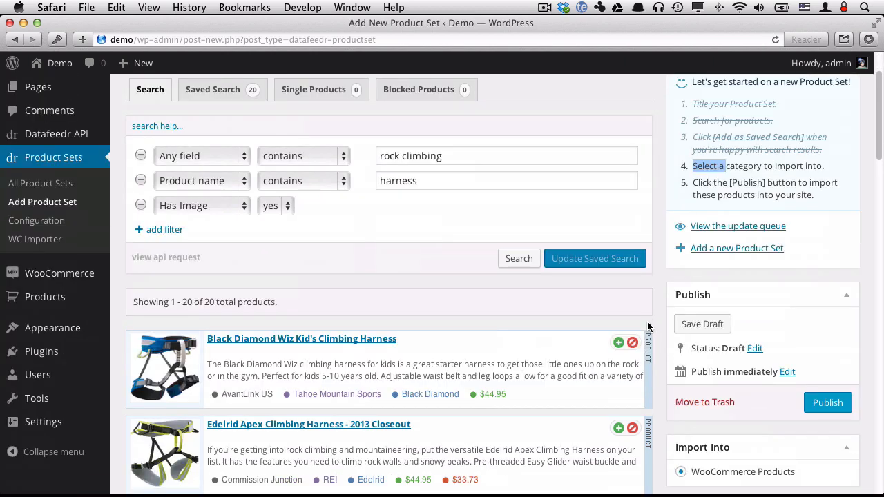
{"action": "scroll", "scroll_direction": "down", "scroll_amount": 3}
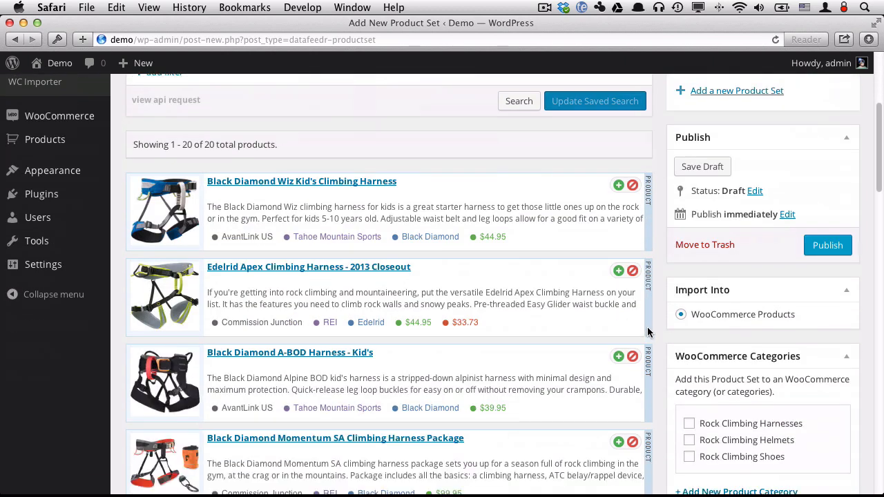
{"action": "scroll", "scroll_direction": "down", "scroll_amount": 3}
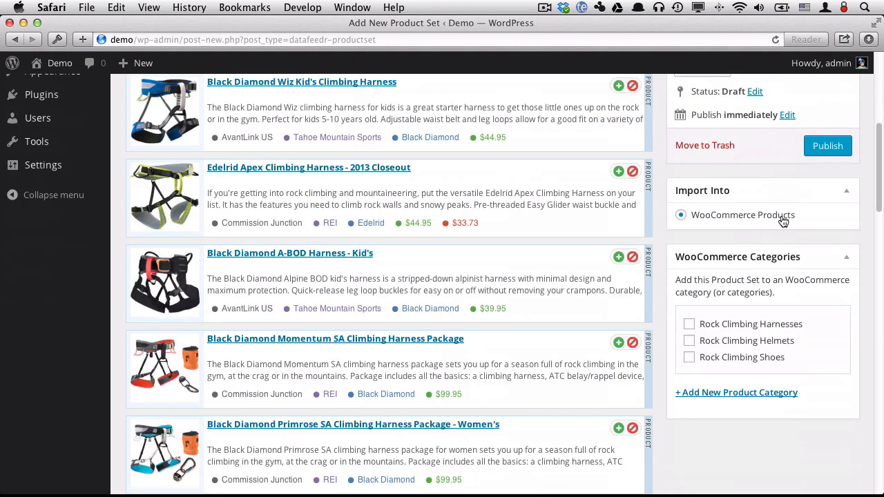
{"action": "mouse_move", "coordinate": [762, 226]}
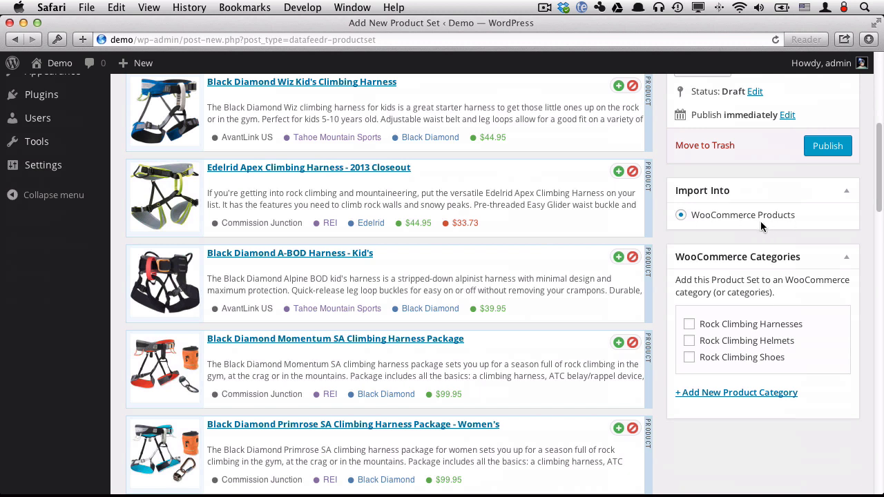
{"action": "mouse_move", "coordinate": [728, 253]}
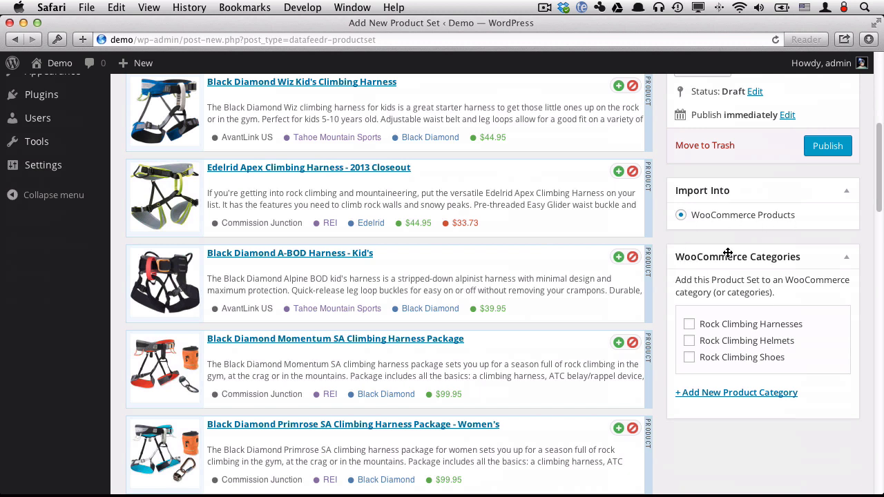
{"action": "left_click", "coordinate": [689, 324]}
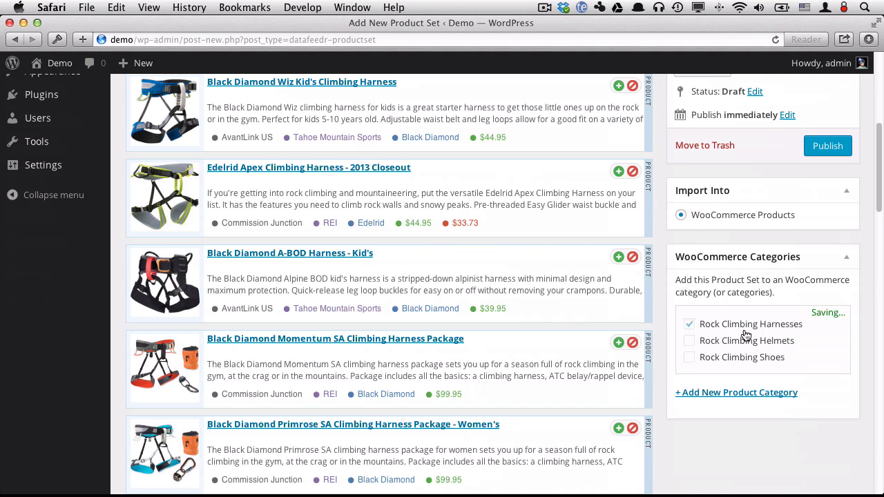
{"action": "scroll", "scroll_direction": "up", "scroll_amount": 3}
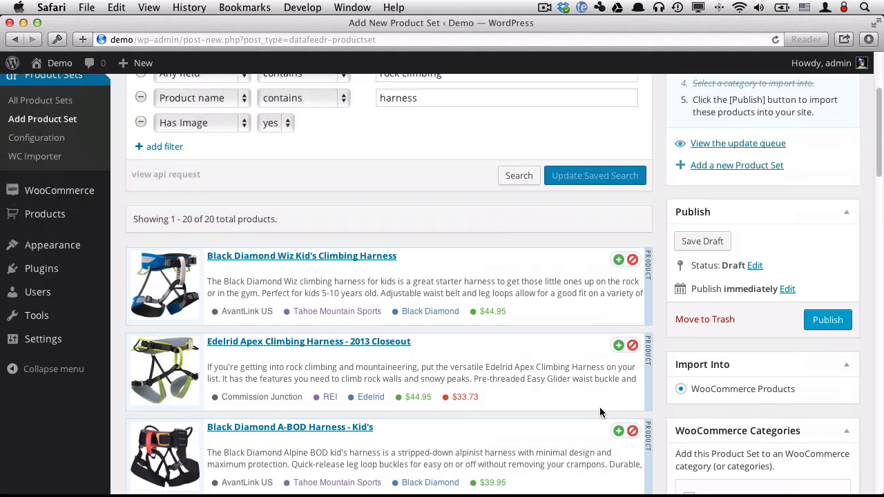
{"action": "scroll", "scroll_direction": "up", "scroll_amount": 3}
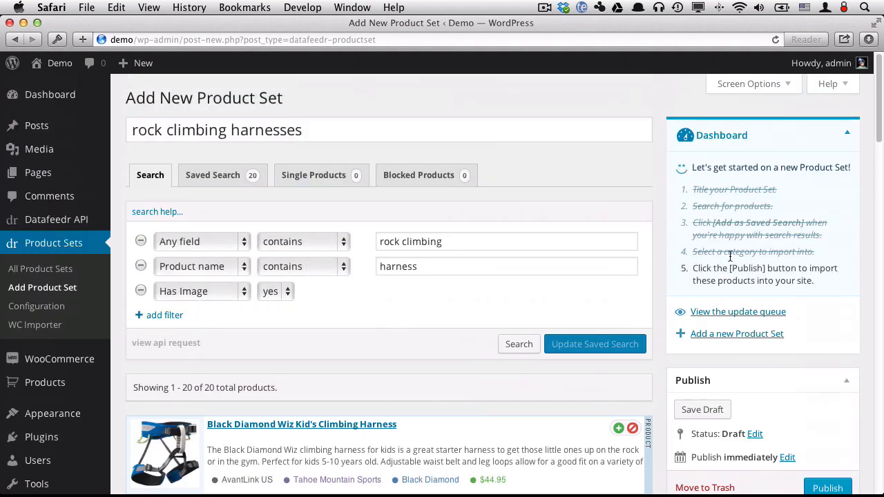
{"action": "scroll", "scroll_direction": "down", "scroll_amount": 3}
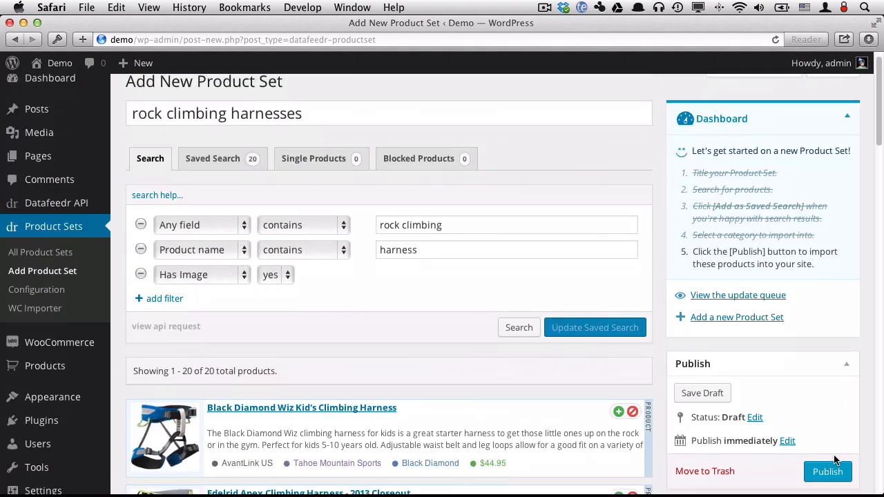
Publish the harnesses product set and collapse the Last Update box.
{"action": "left_click", "coordinate": [828, 472]}
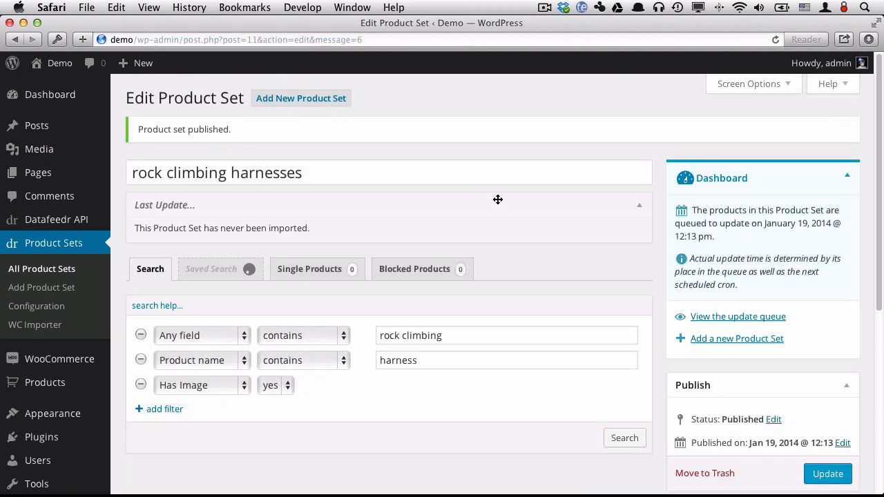
{"action": "left_click", "coordinate": [638, 205]}
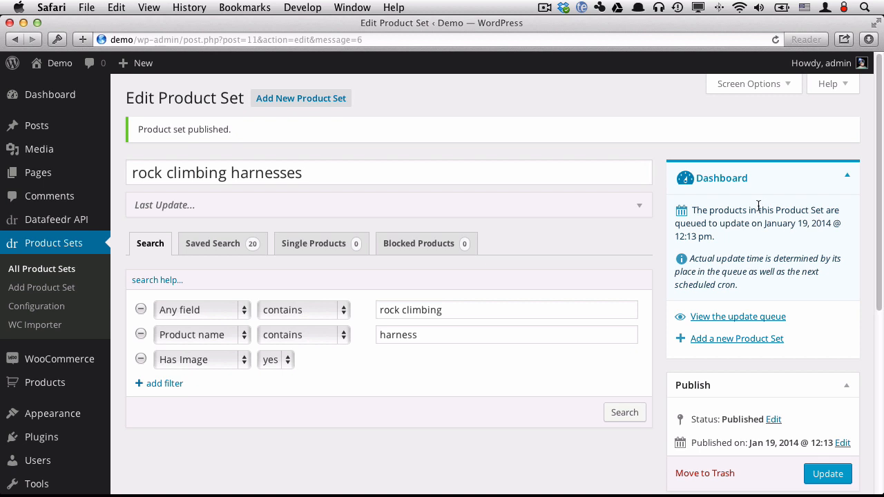
{"action": "mouse_move", "coordinate": [723, 223]}
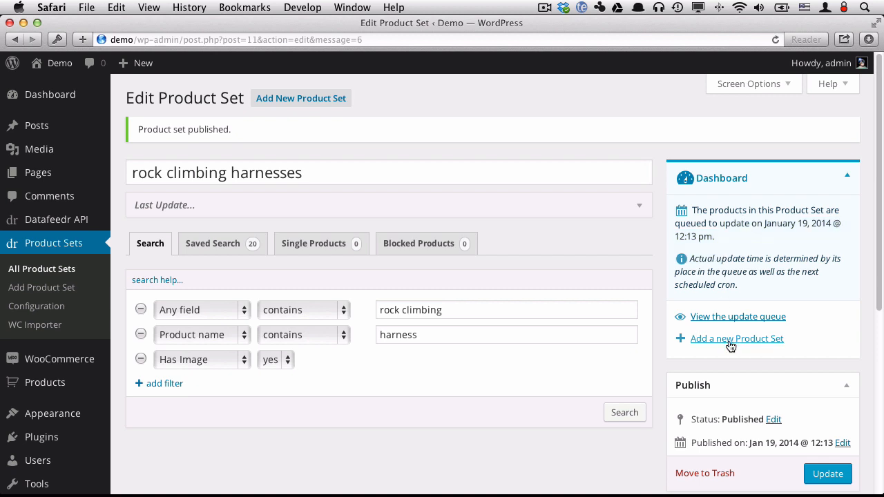
{"action": "scroll", "scroll_direction": "down", "scroll_amount": 3}
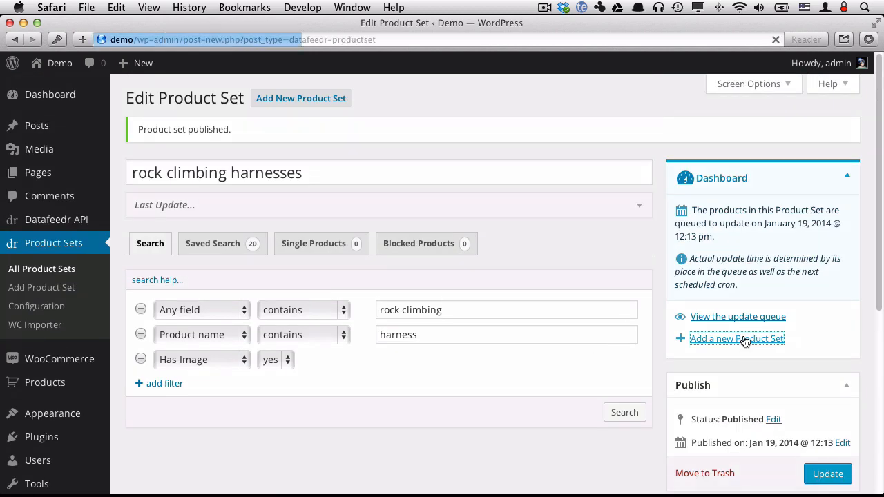
Start the 'rock climbing helmets' product set with an any-field filter for 'rock climbing'.
{"action": "left_click", "coordinate": [737, 339]}
{"action": "type", "text": "rock climbing helem"}
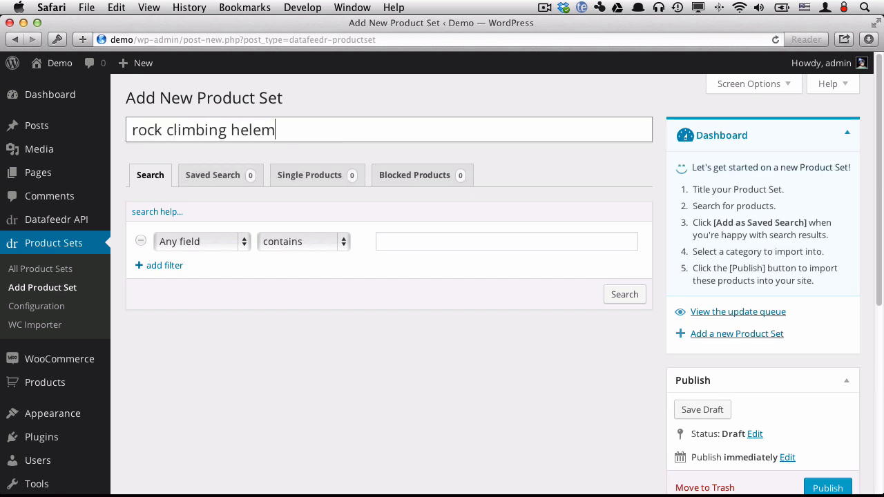
{"action": "type", "text": "ts"}
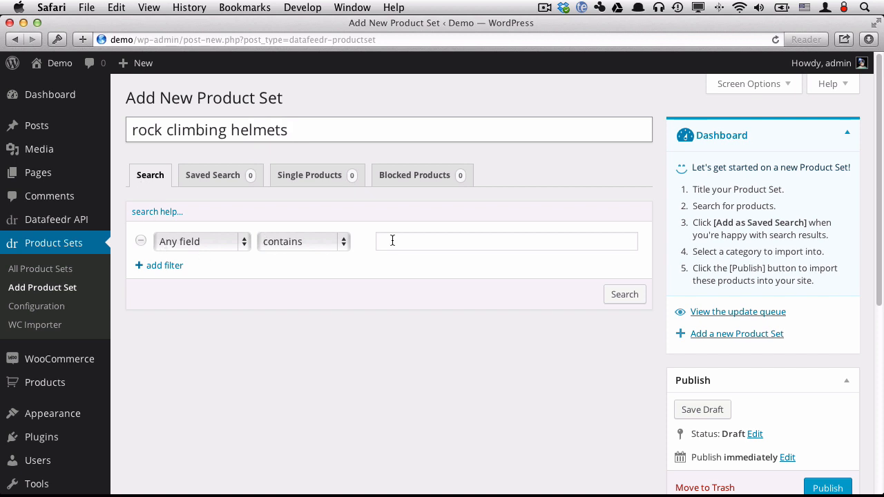
{"action": "type", "text": "rock"}
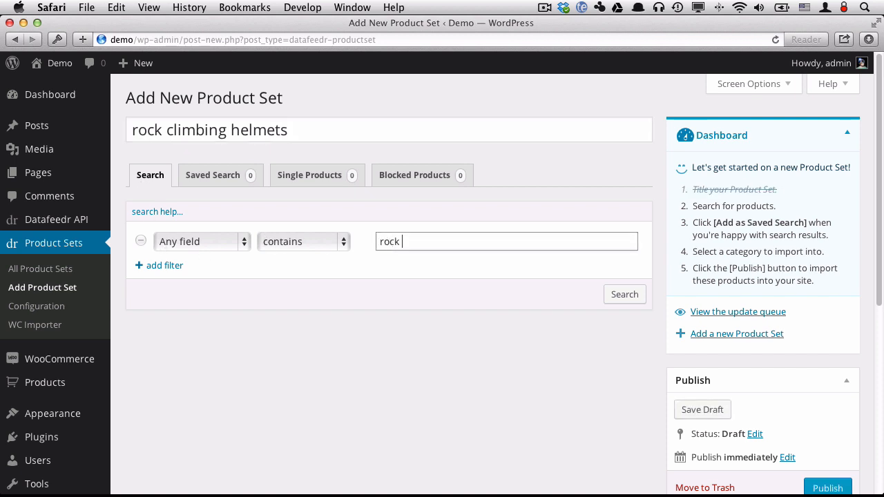
{"action": "type", "text": "climbing"}
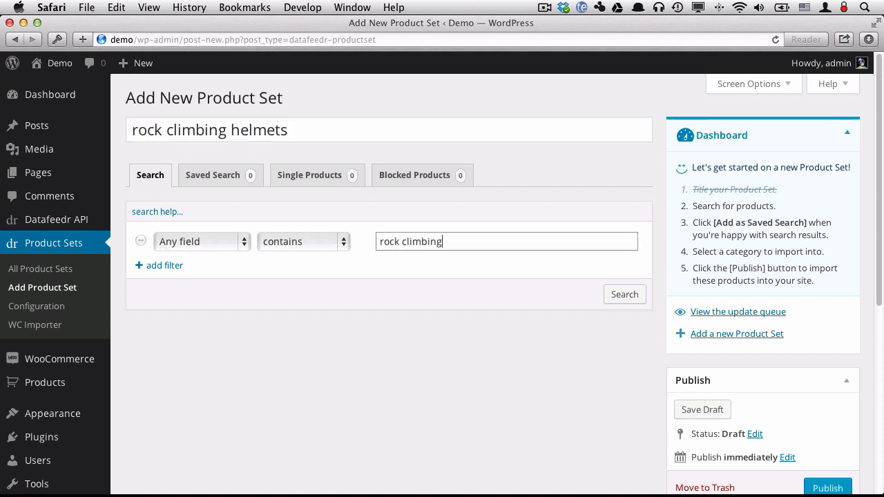
Add product name 'helmet', has image and On Sale filters, then search for 4 products.
{"action": "left_click", "coordinate": [165, 266]}
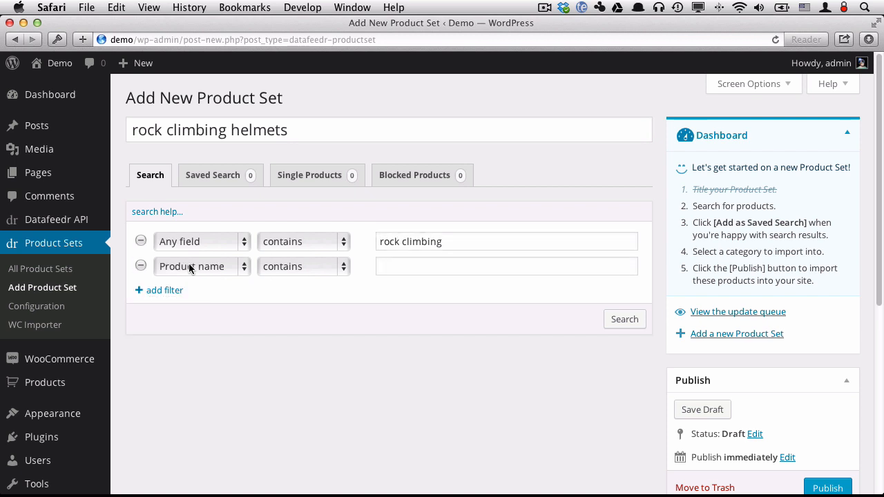
{"action": "left_click", "coordinate": [506, 266]}
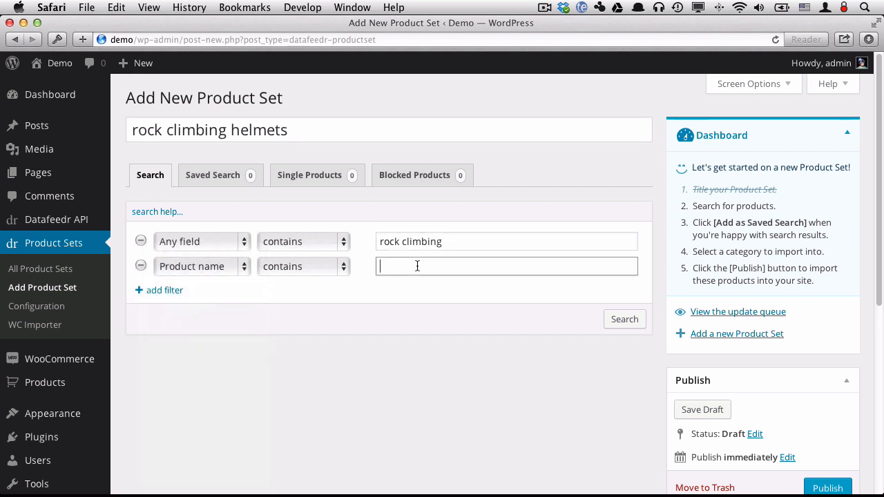
{"action": "type", "text": "hel"}
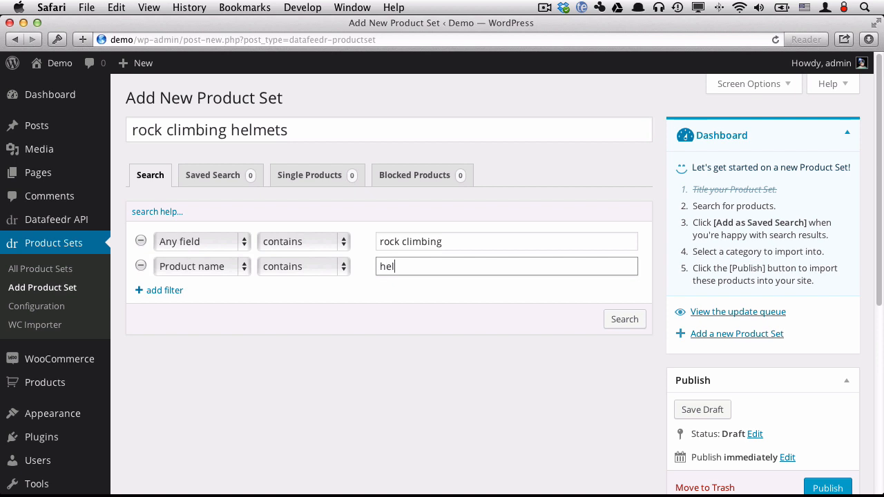
{"action": "type", "text": "met"}
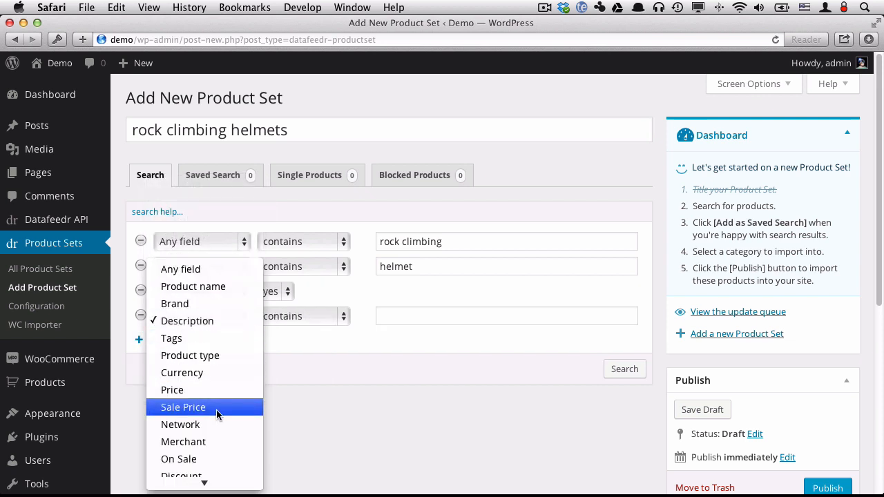
{"action": "left_click", "coordinate": [179, 458]}
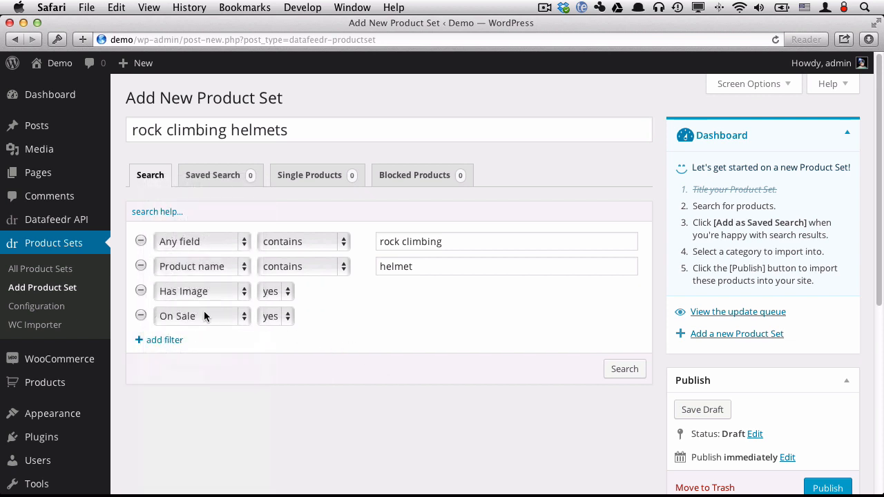
{"action": "left_click", "coordinate": [625, 369]}
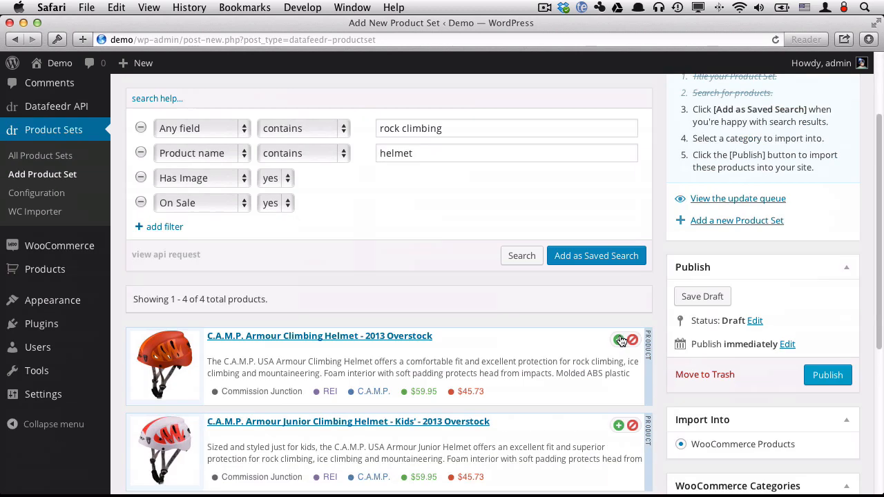
Assign the helmets set to Rock Climbing Helmets and publish it.
{"action": "scroll", "scroll_direction": "down", "scroll_amount": 3}
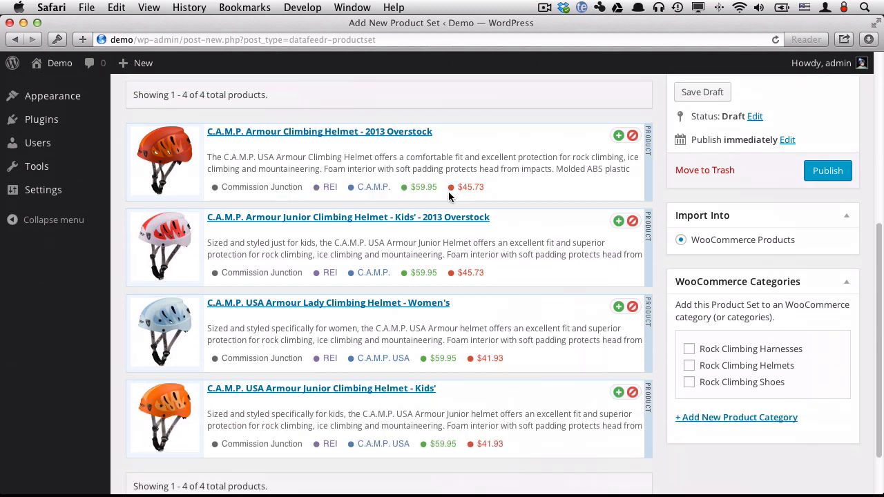
{"action": "double_click", "coordinate": [421, 186]}
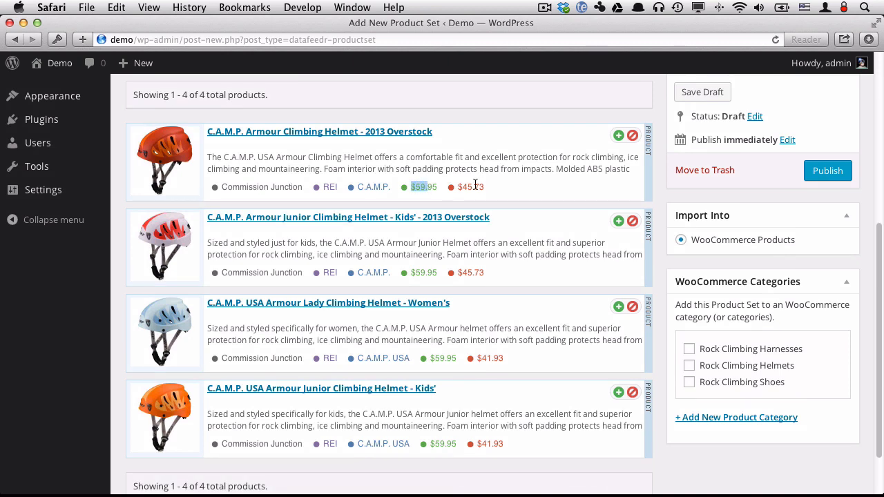
{"action": "scroll", "scroll_direction": "up", "scroll_amount": 3}
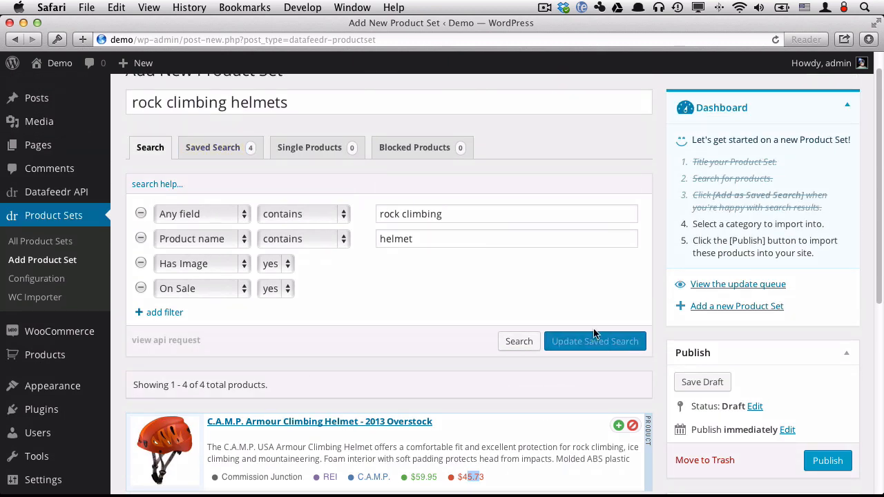
{"action": "scroll", "scroll_direction": "down", "scroll_amount": 3}
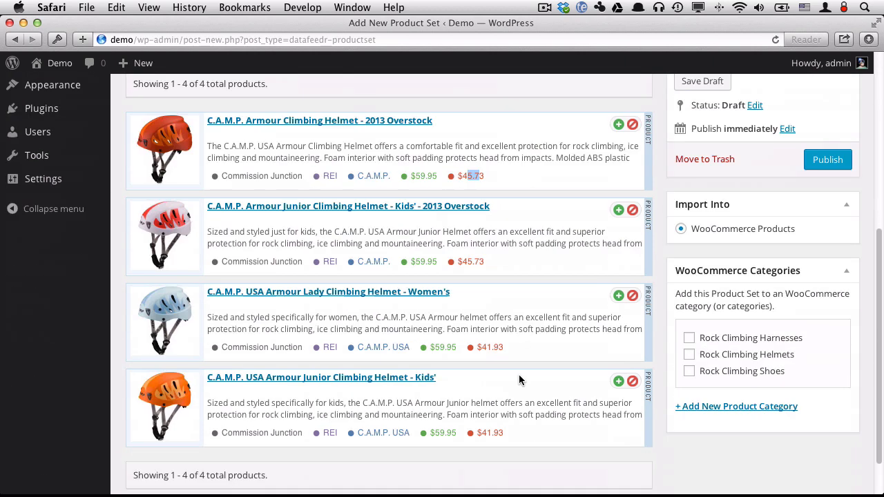
{"action": "left_click", "coordinate": [689, 355]}
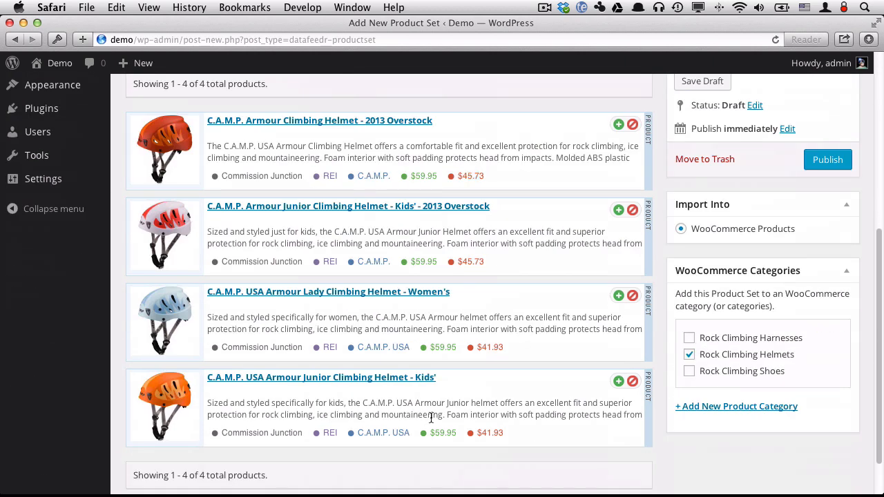
{"action": "mouse_move", "coordinate": [798, 388]}
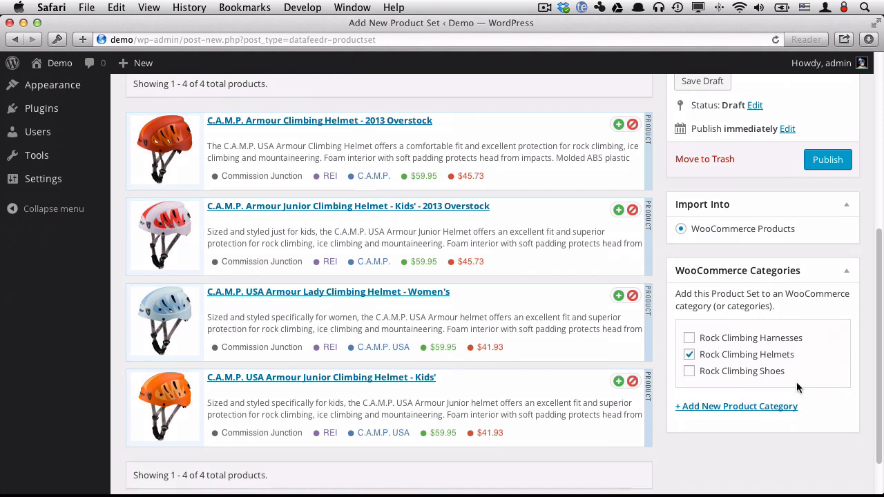
{"action": "scroll", "scroll_direction": "up", "scroll_amount": 3}
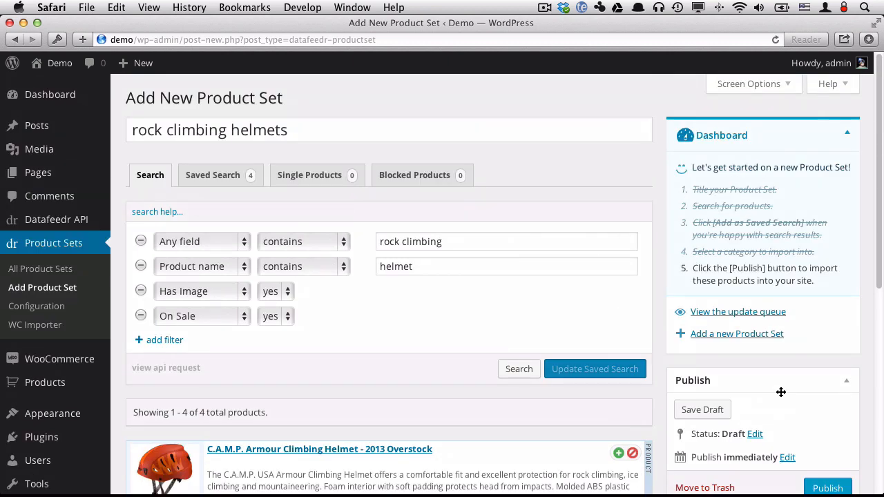
{"action": "left_click", "coordinate": [828, 488]}
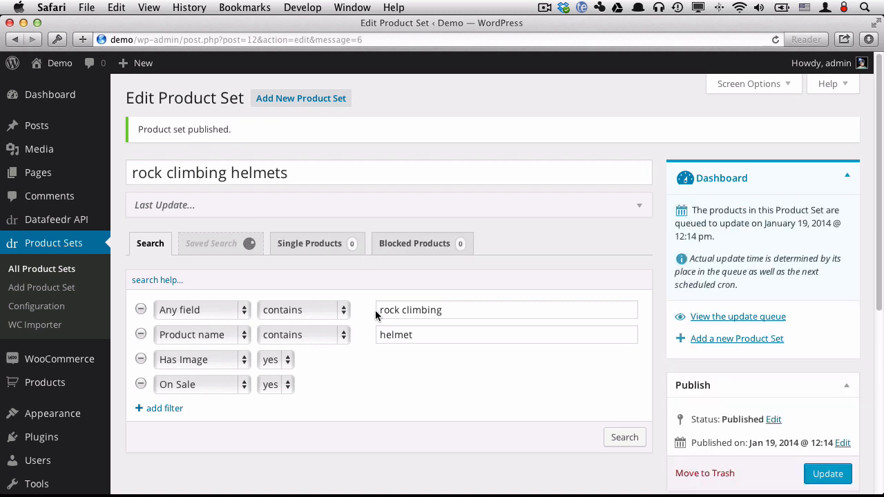
Start a new product set filtering for 'rock climbing', name containing 'shoes', and has image.
{"action": "left_click", "coordinate": [623, 436]}
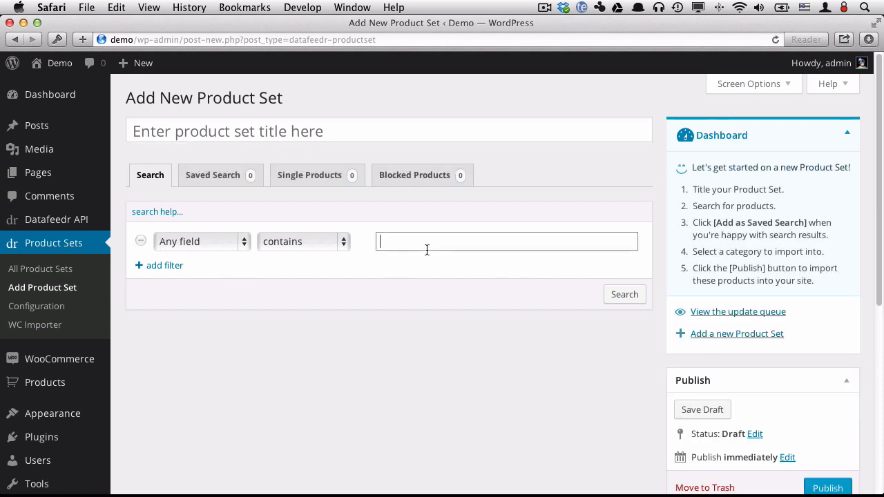
{"action": "type", "text": "rock climbing"}
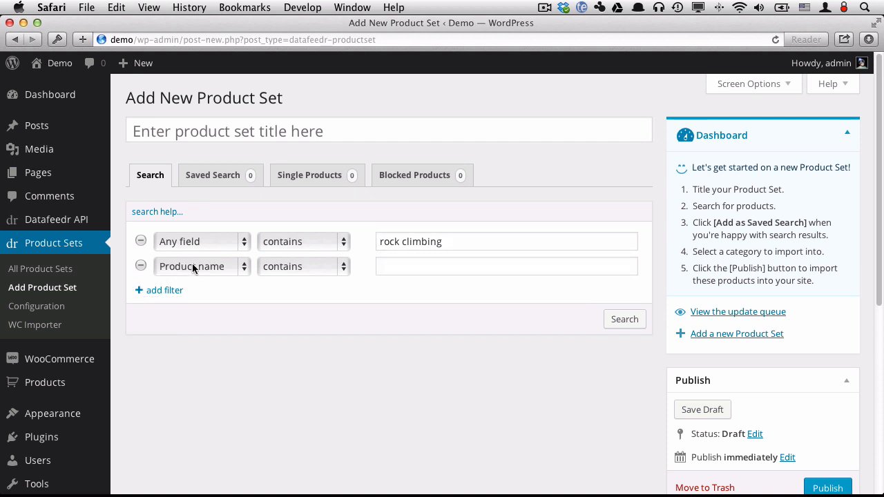
{"action": "type", "text": "shoe"}
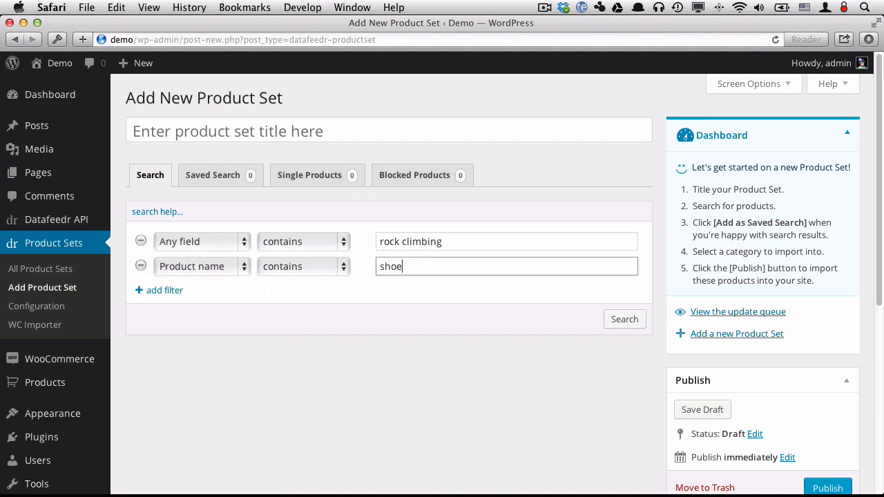
{"action": "left_click", "coordinate": [200, 266]}
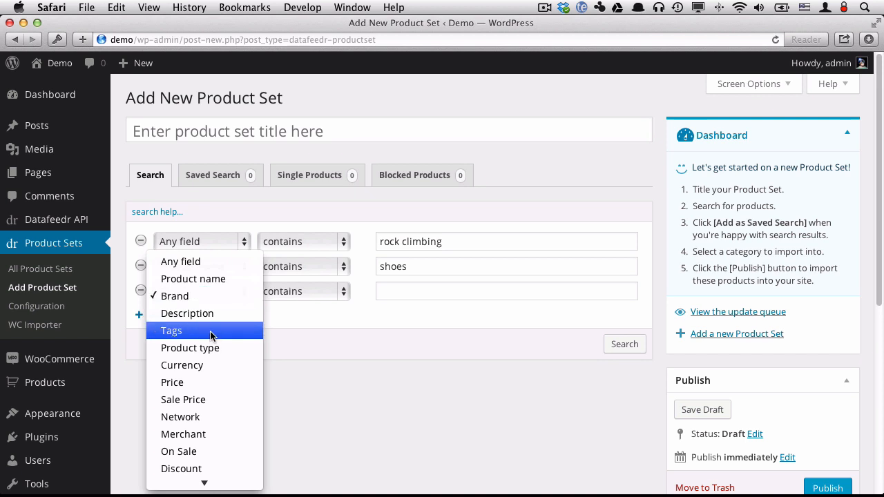
{"action": "mouse_move", "coordinate": [178, 451]}
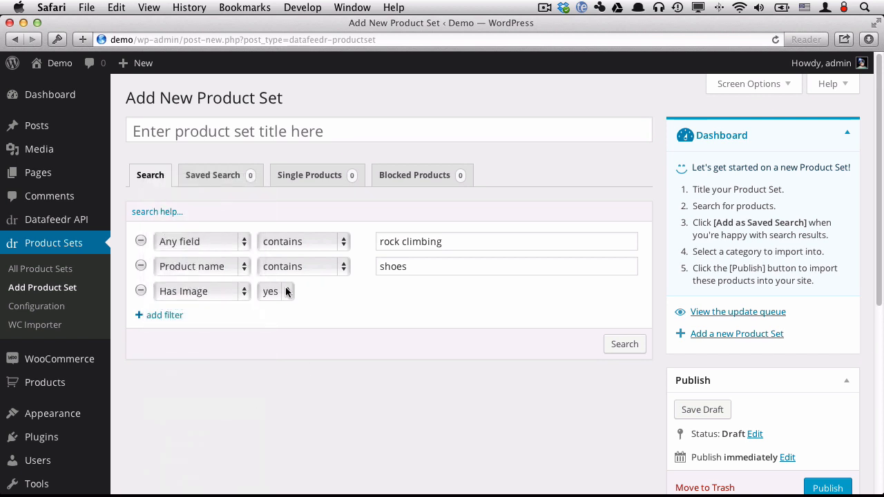
Add any-field doesn't-contain filters excluding 'hiking' and 'approach' products.
{"action": "left_click", "coordinate": [164, 315]}
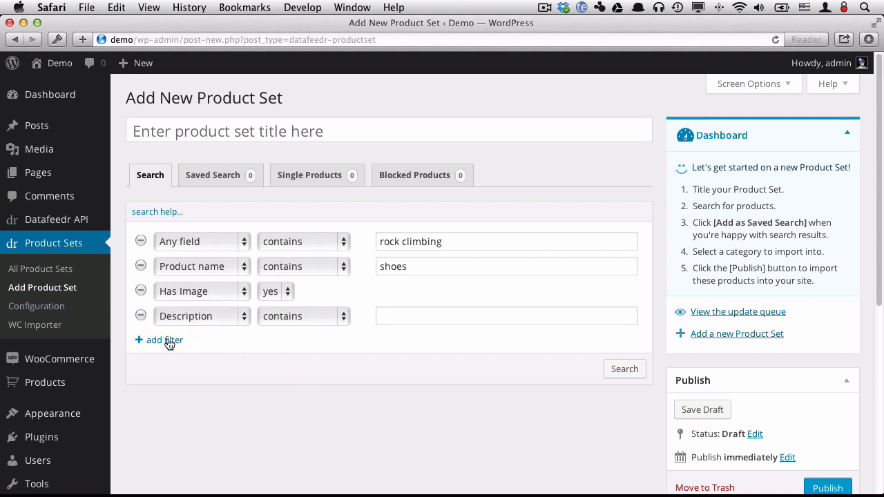
{"action": "left_click", "coordinate": [201, 266]}
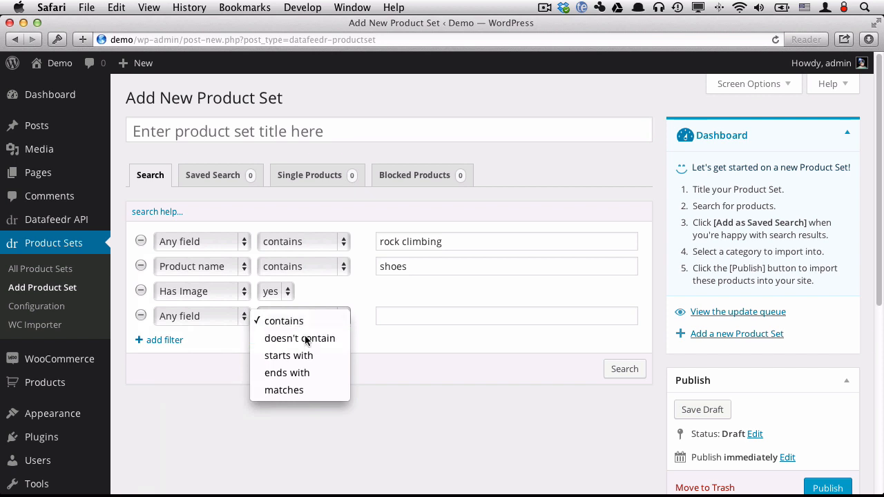
{"action": "left_click", "coordinate": [299, 338]}
{"action": "type", "text": "appr"}
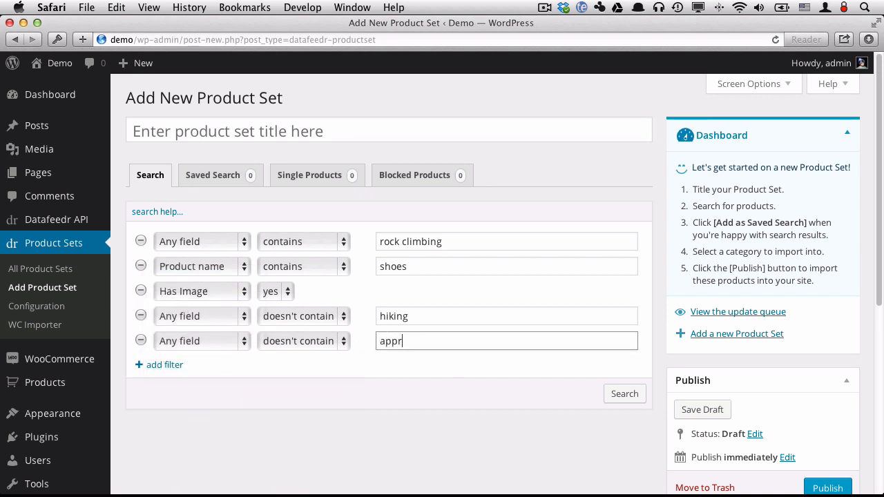
{"action": "type", "text": "oach"}
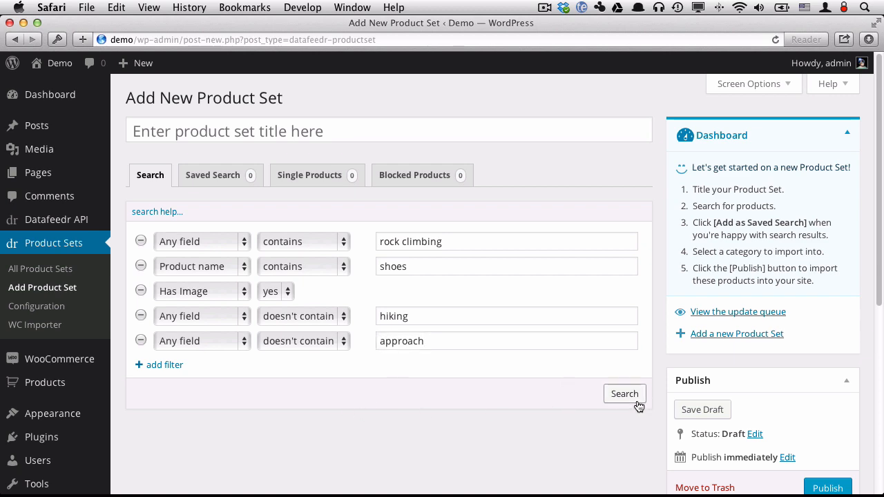
Run the shoe search and block Teva Churn, Teva Churn Evo and Xplorer Trail Shoe.
{"action": "left_click", "coordinate": [624, 394]}
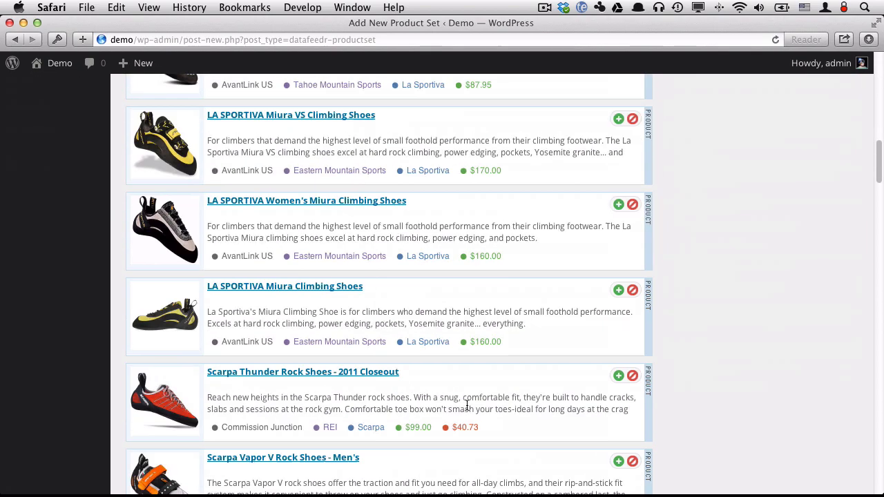
{"action": "scroll", "scroll_direction": "down", "scroll_amount": 3}
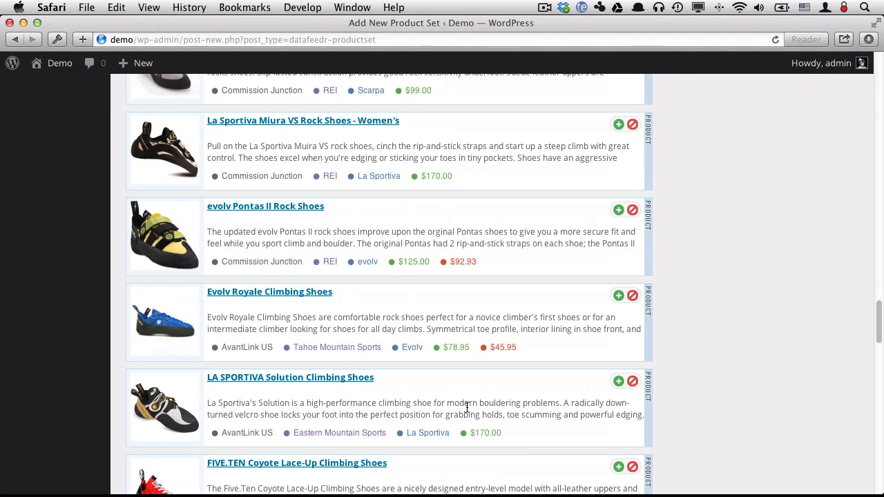
{"action": "scroll", "scroll_direction": "down", "scroll_amount": 3}
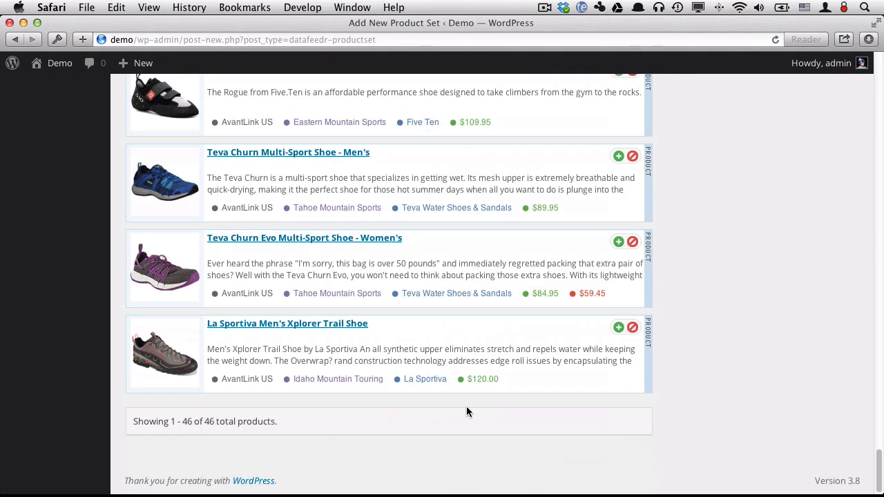
{"action": "mouse_move", "coordinate": [401, 337]}
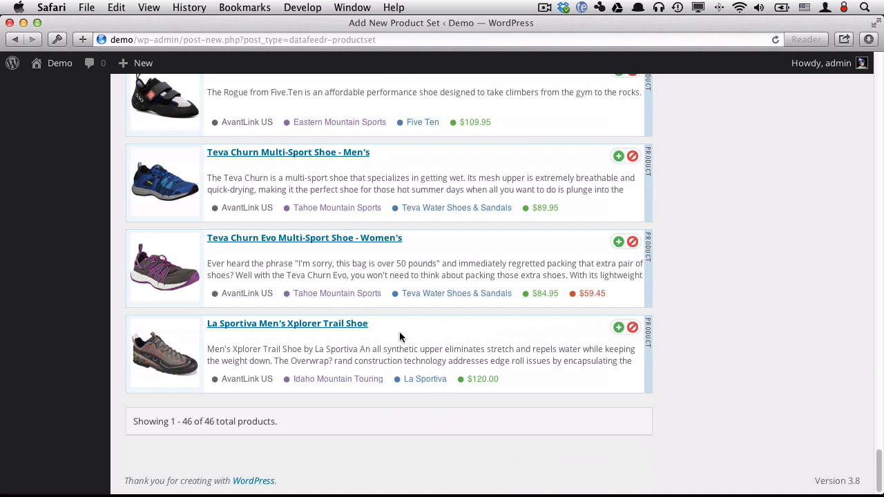
{"action": "mouse_move", "coordinate": [386, 281]}
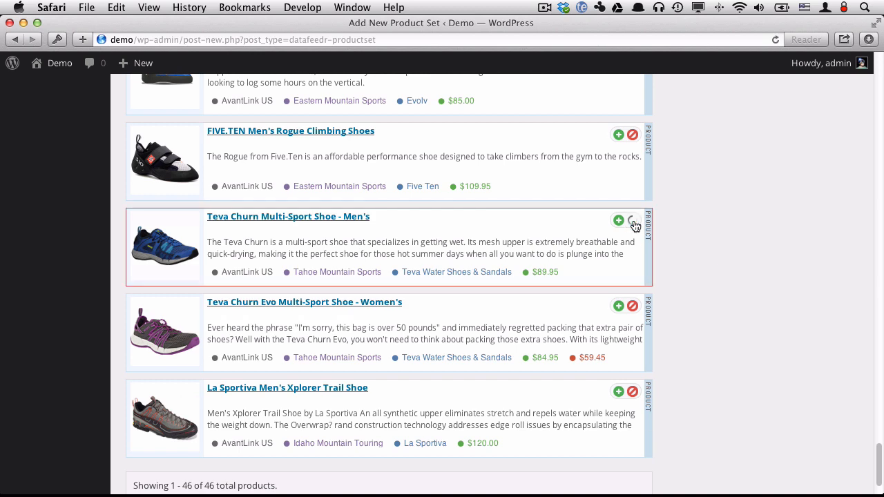
{"action": "left_click", "coordinate": [633, 221]}
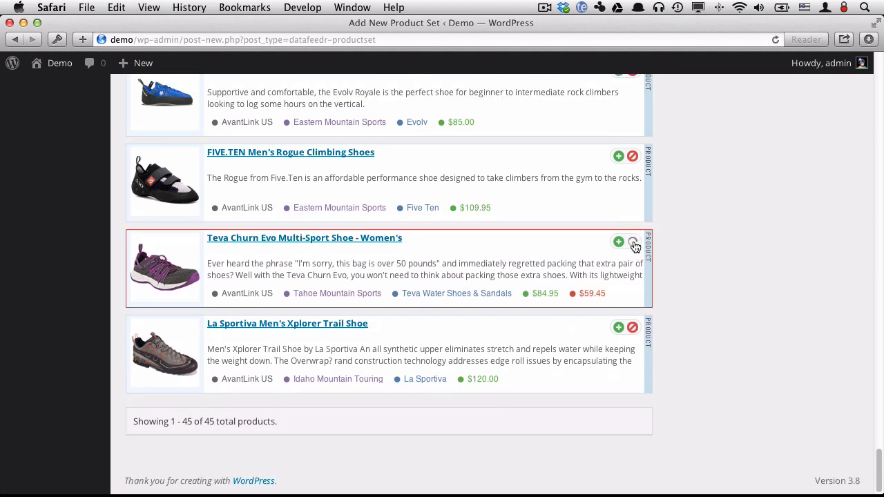
{"action": "left_click", "coordinate": [631, 242]}
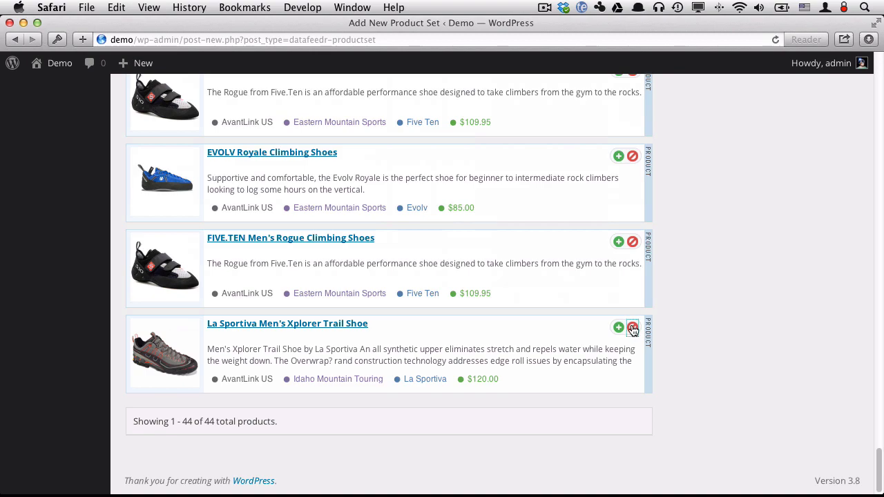
{"action": "scroll", "scroll_direction": "down", "scroll_amount": 3}
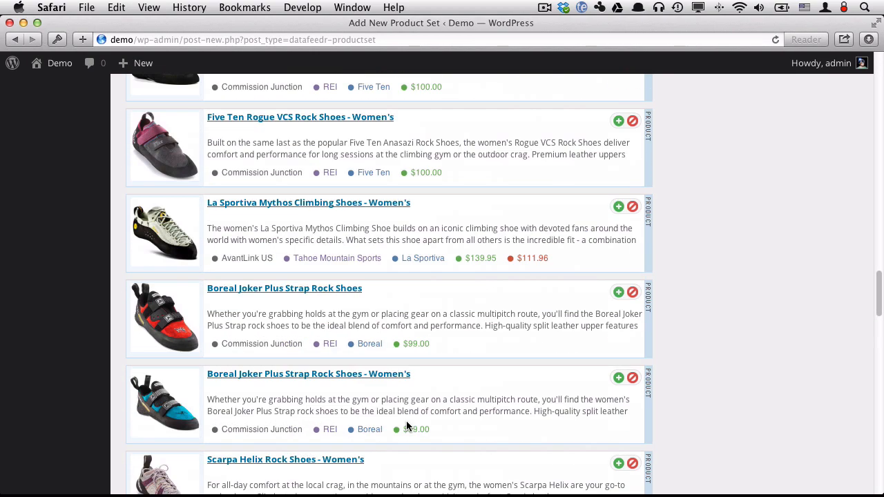
{"action": "scroll", "scroll_direction": "up", "scroll_amount": 3}
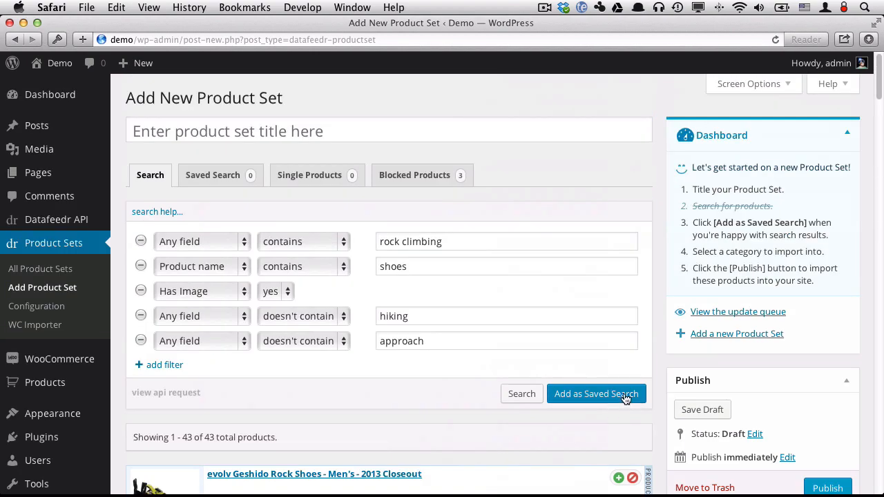
Add the 43 results as the set's saved search and review the three blocked shoes.
{"action": "left_click", "coordinate": [596, 394]}
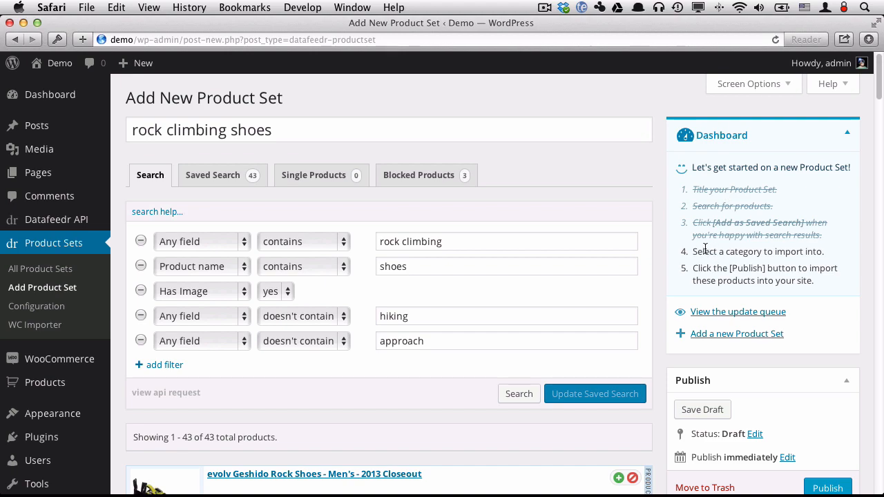
{"action": "scroll", "scroll_direction": "down", "scroll_amount": 3}
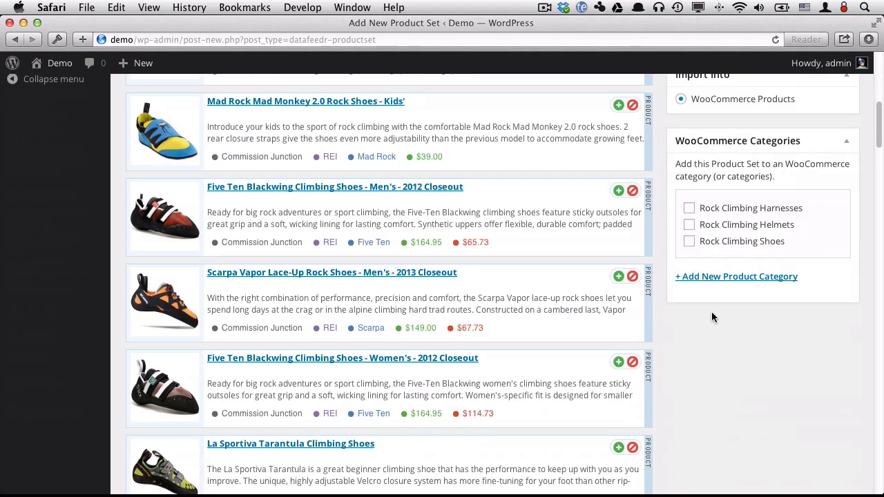
{"action": "scroll", "scroll_direction": "up", "scroll_amount": 3}
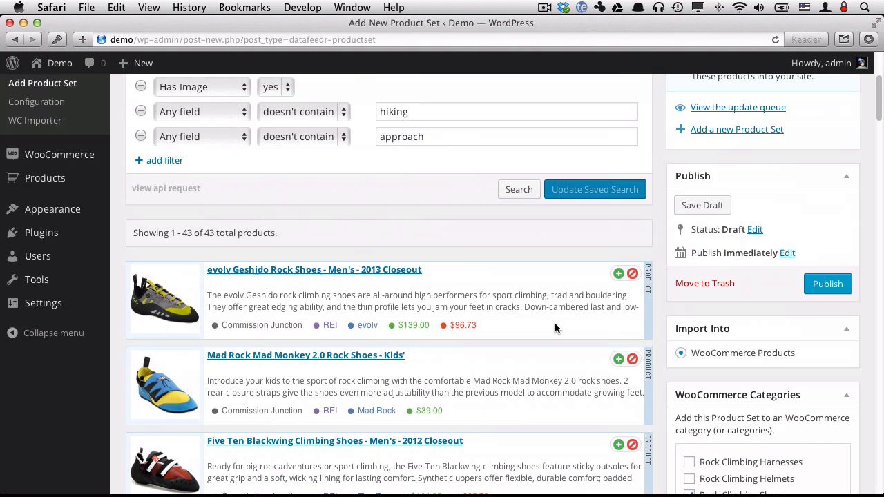
{"action": "scroll", "scroll_direction": "up", "scroll_amount": 3}
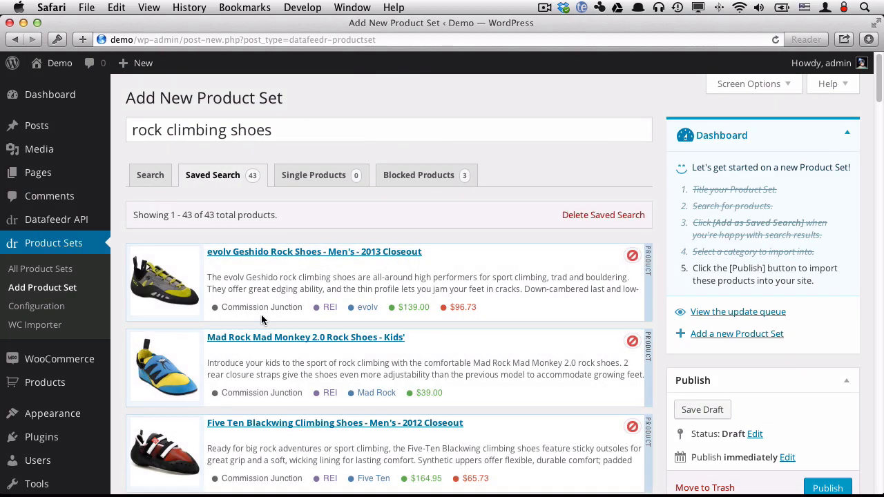
{"action": "scroll", "scroll_direction": "down", "scroll_amount": 3}
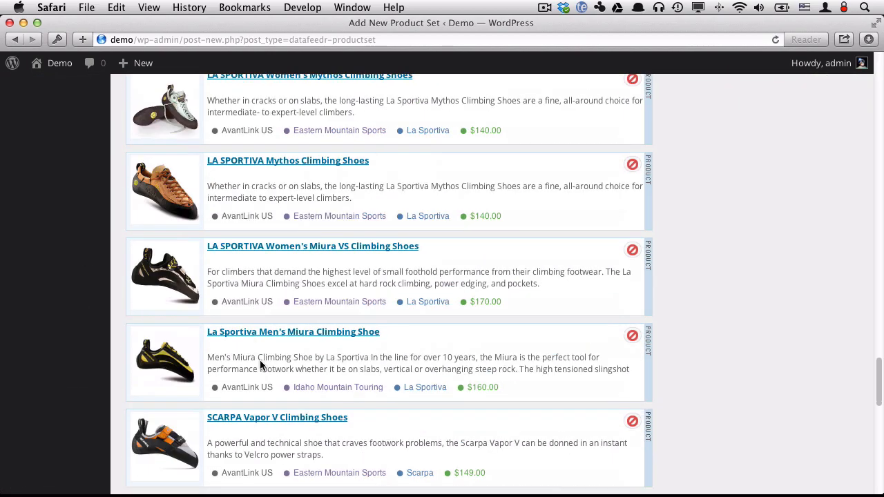
{"action": "scroll", "scroll_direction": "down", "scroll_amount": 3}
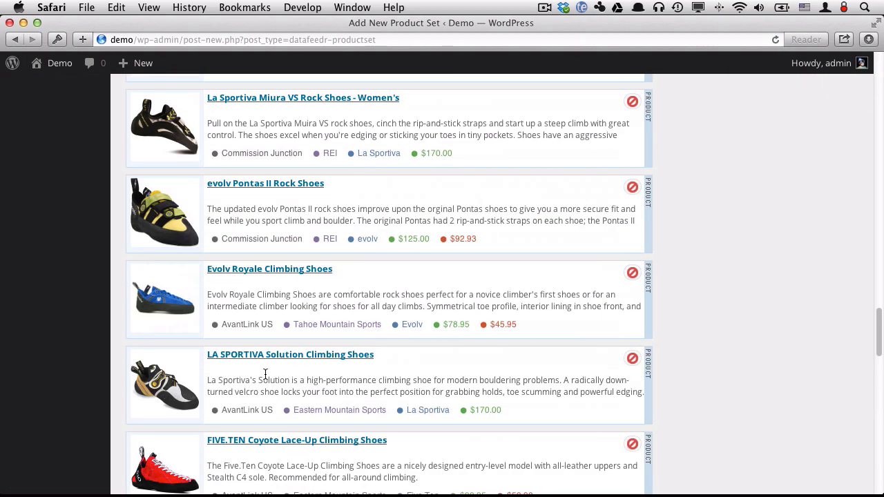
{"action": "scroll", "scroll_direction": "up", "scroll_amount": 3}
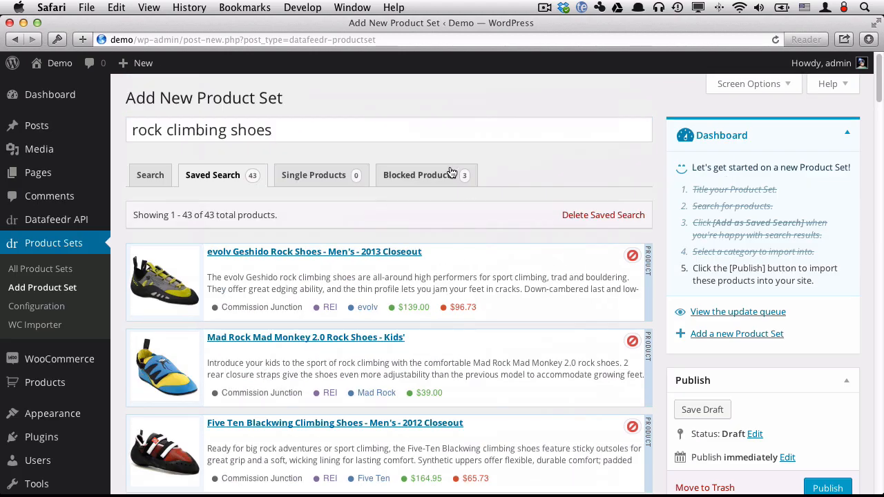
{"action": "left_click", "coordinate": [419, 175]}
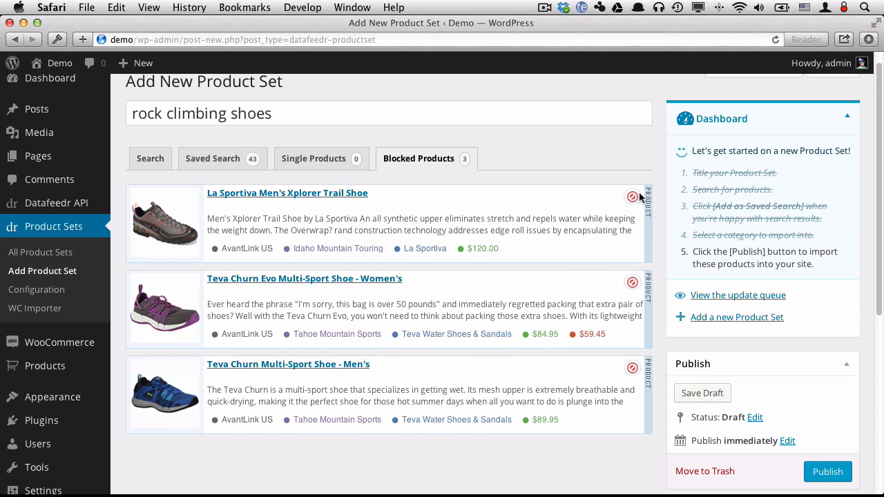
{"action": "left_click", "coordinate": [150, 158]}
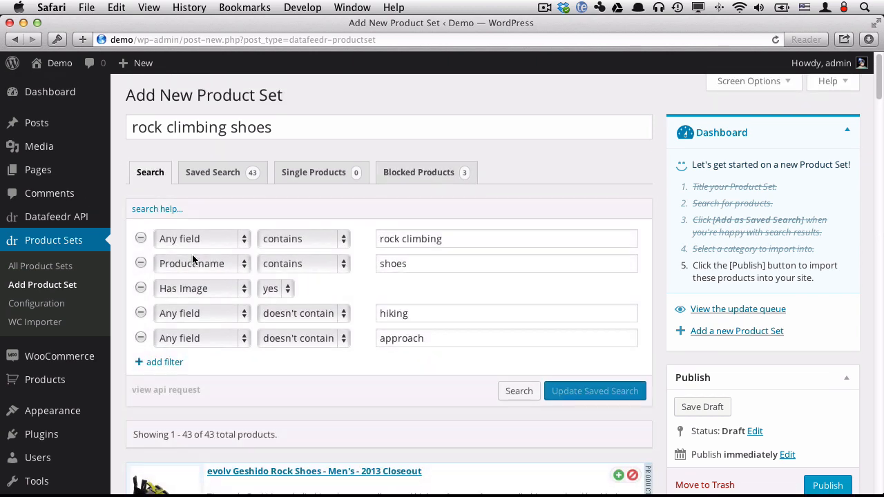
{"action": "scroll", "scroll_direction": "down", "scroll_amount": 3}
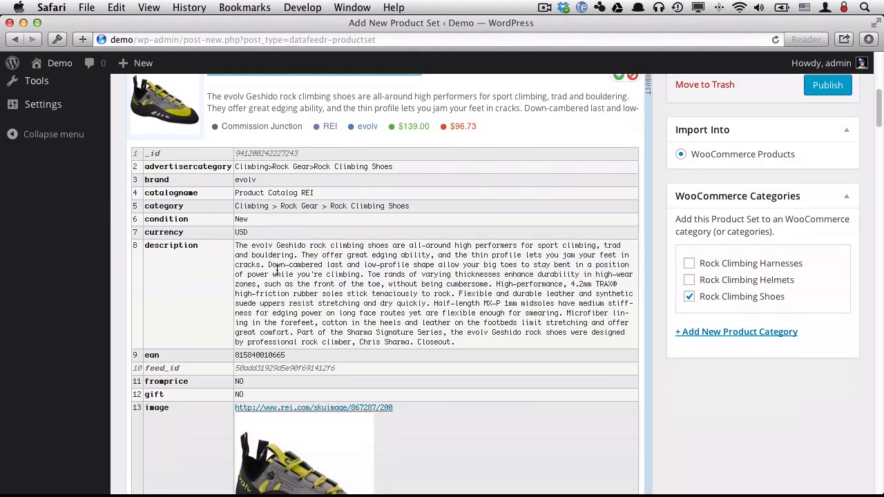
{"action": "scroll", "scroll_direction": "down", "scroll_amount": 3}
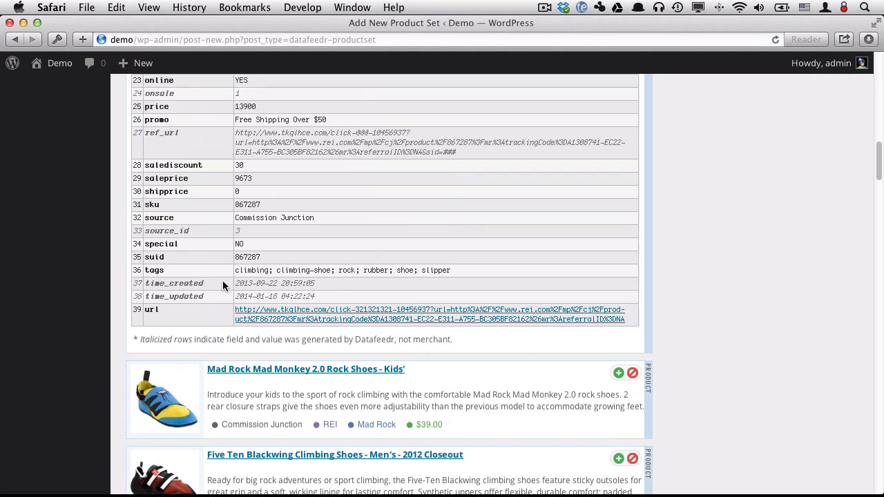
{"action": "scroll", "scroll_direction": "up", "scroll_amount": 3}
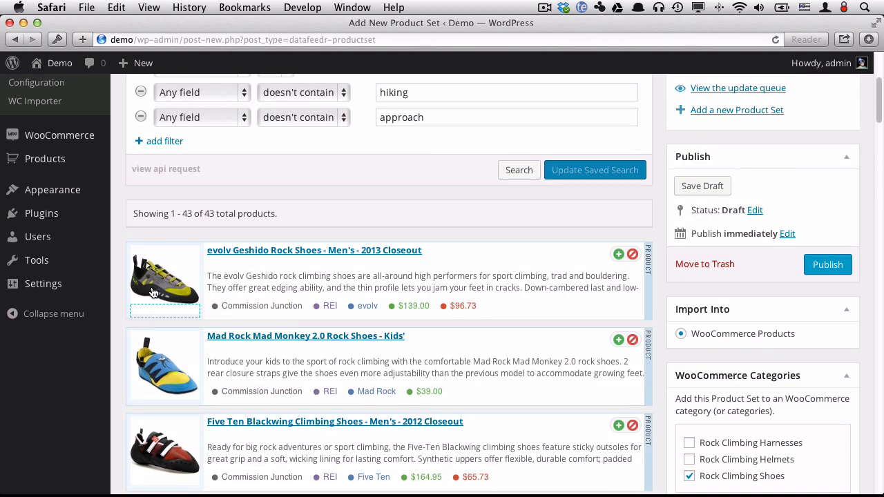
{"action": "left_click", "coordinate": [164, 279]}
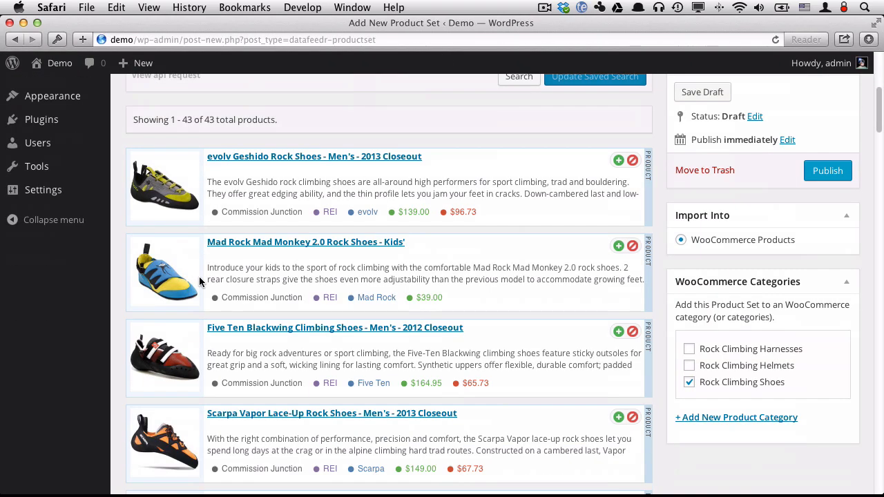
{"action": "scroll", "scroll_direction": "down", "scroll_amount": 3}
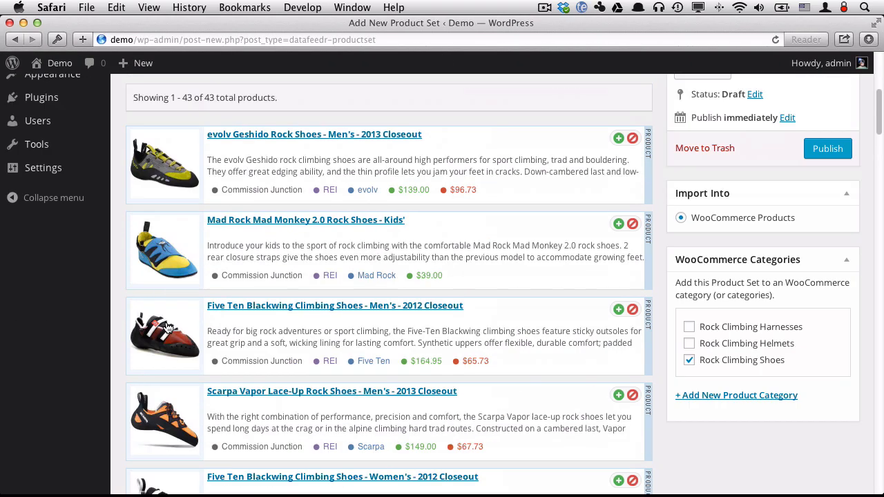
{"action": "scroll", "scroll_direction": "up", "scroll_amount": 3}
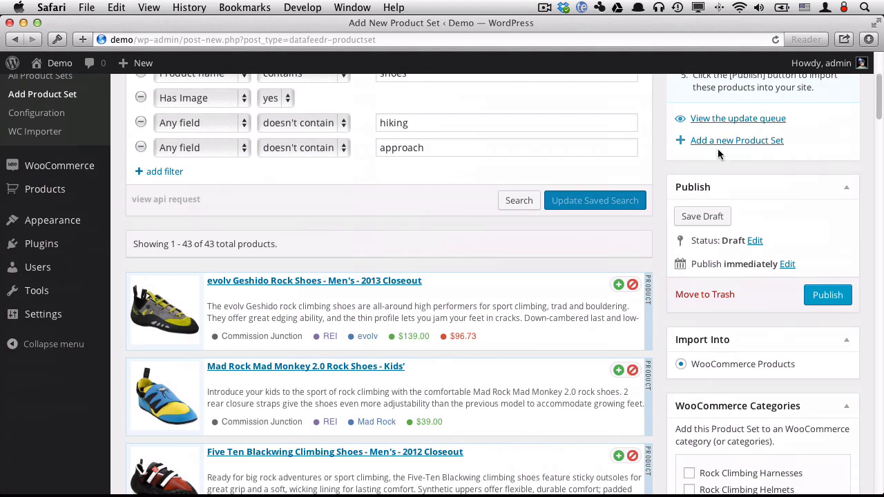
{"action": "scroll", "scroll_direction": "up", "scroll_amount": 3}
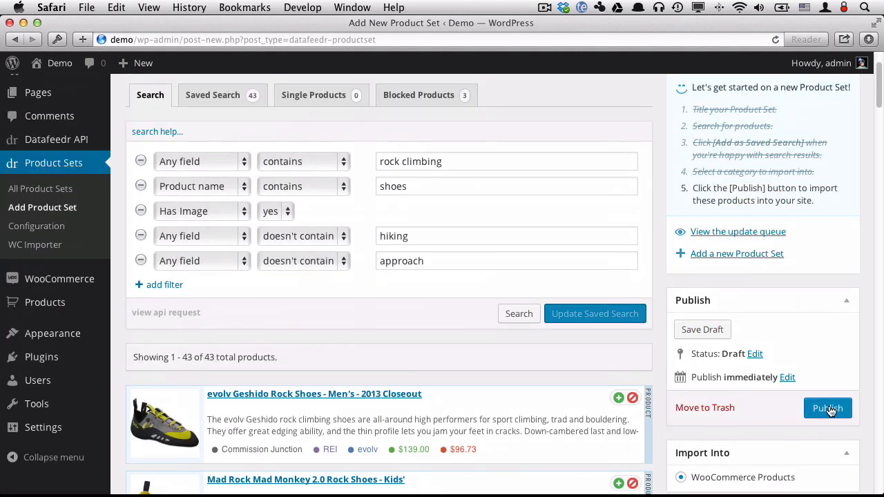
Publish the rock climbing shoes set, check helmets, then reopen shoes to confirm completed import.
{"action": "left_click", "coordinate": [827, 409]}
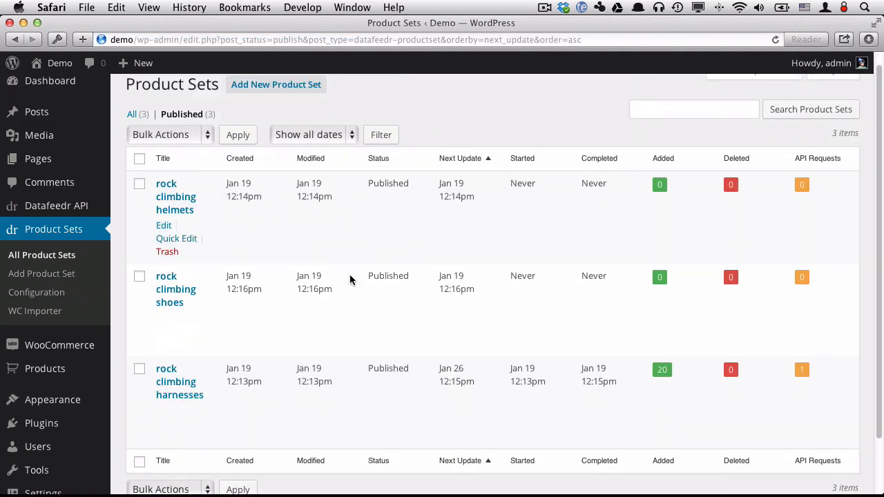
{"action": "mouse_move", "coordinate": [173, 382]}
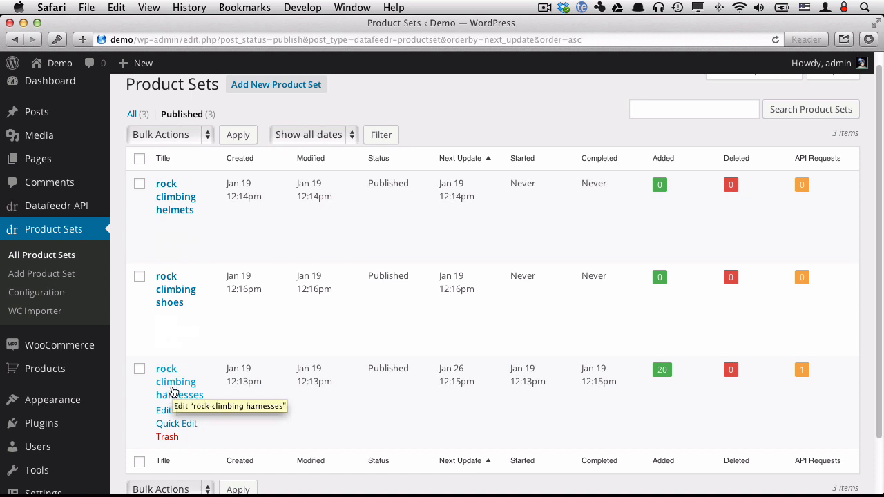
{"action": "mouse_move", "coordinate": [626, 388]}
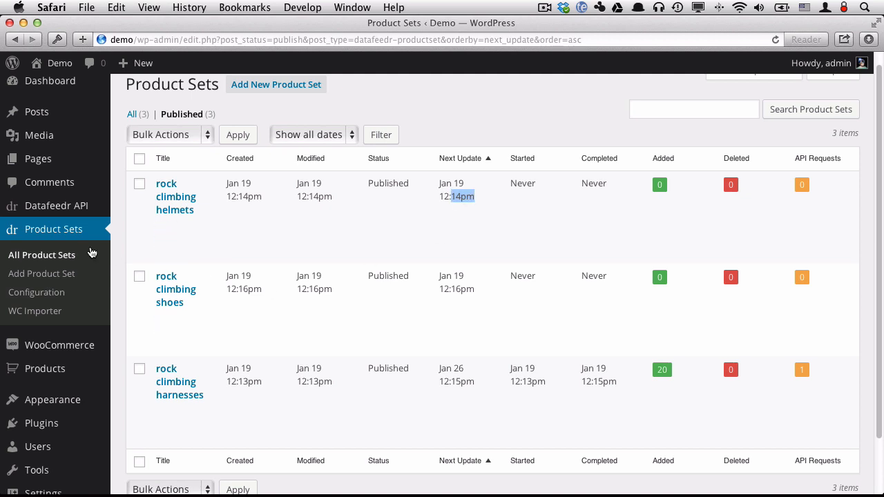
{"action": "left_click", "coordinate": [175, 196]}
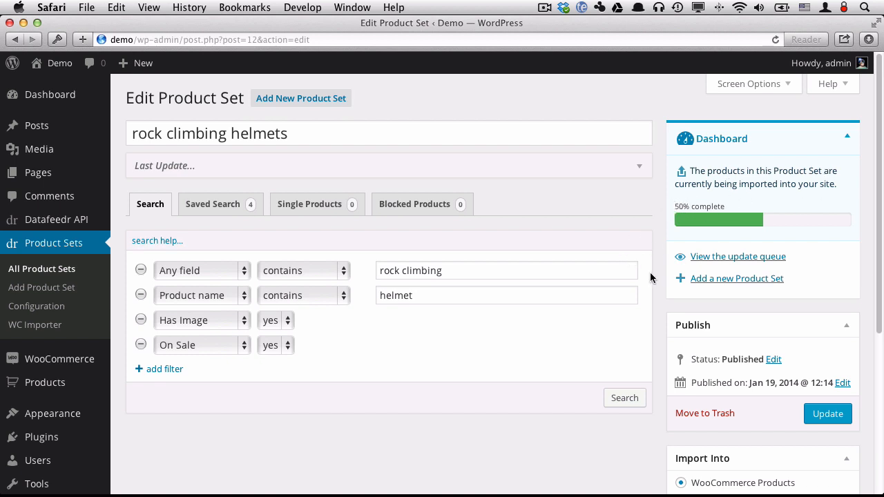
{"action": "mouse_move", "coordinate": [800, 190]}
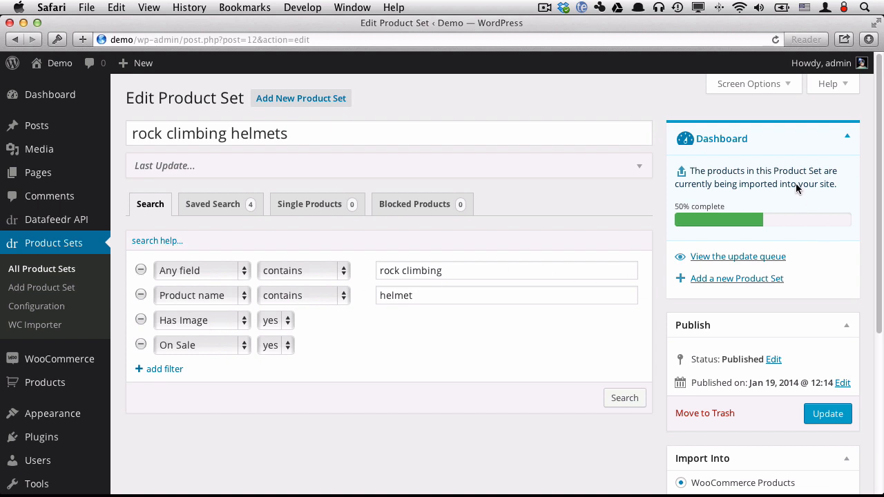
{"action": "mouse_move", "coordinate": [710, 225]}
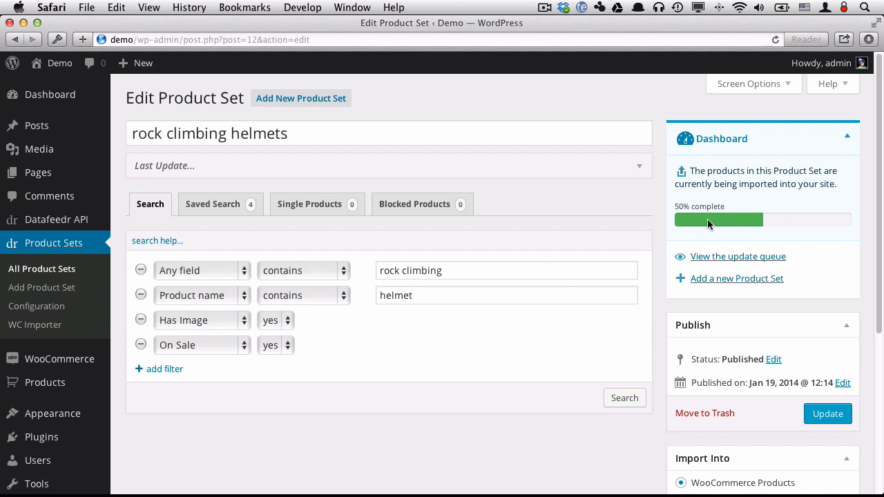
{"action": "left_click", "coordinate": [41, 269]}
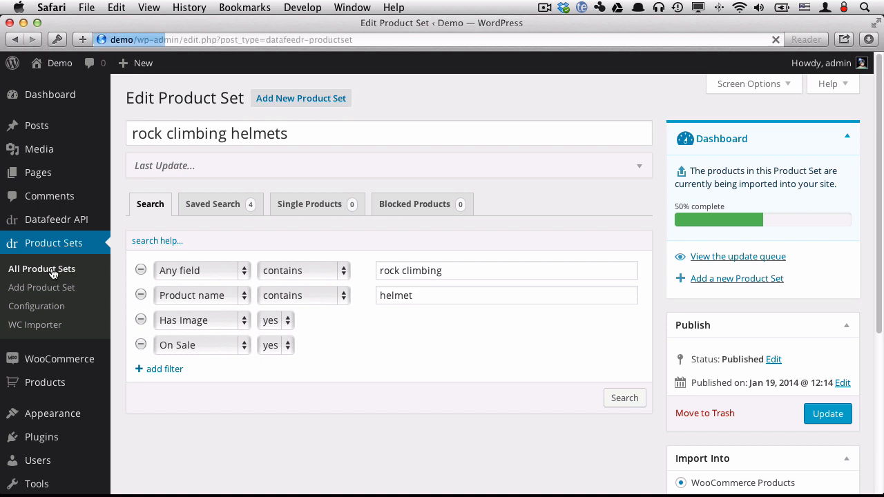
{"action": "left_click", "coordinate": [41, 269]}
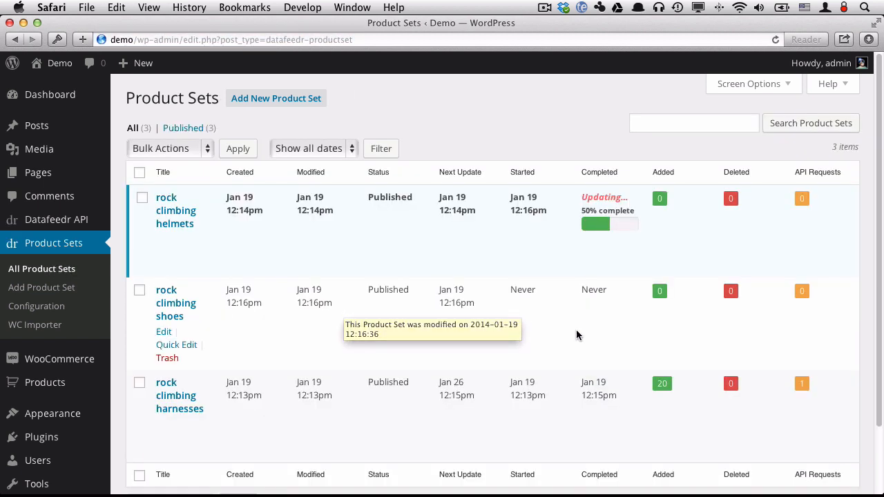
{"action": "mouse_move", "coordinate": [486, 341]}
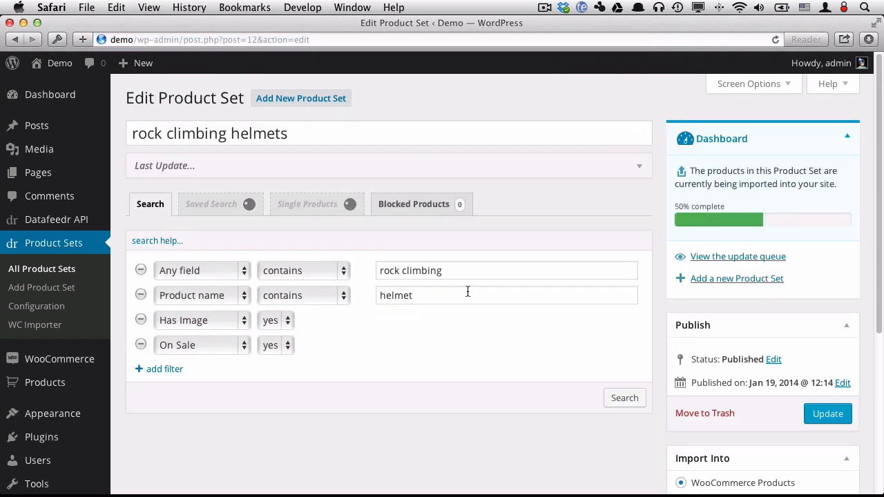
{"action": "left_click", "coordinate": [623, 398]}
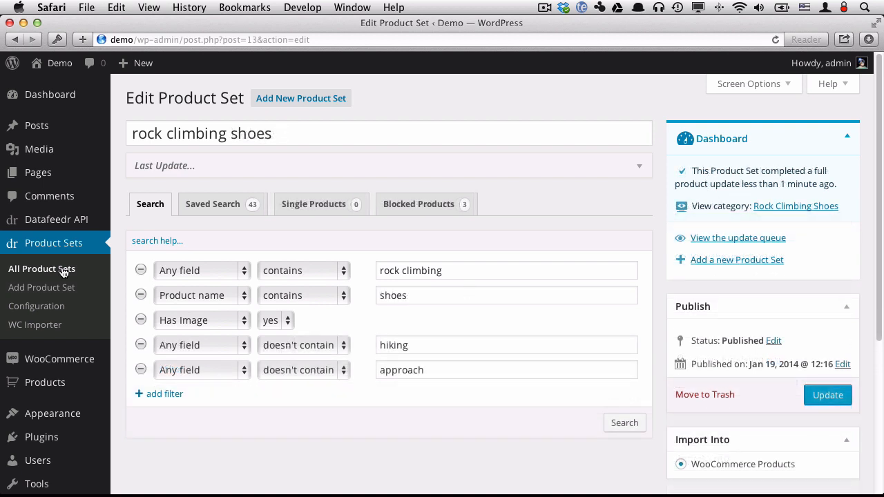
Review the product sets list: 20 harnesses, 4 helmets and 43 shoes added, none deleted.
{"action": "left_click", "coordinate": [41, 269]}
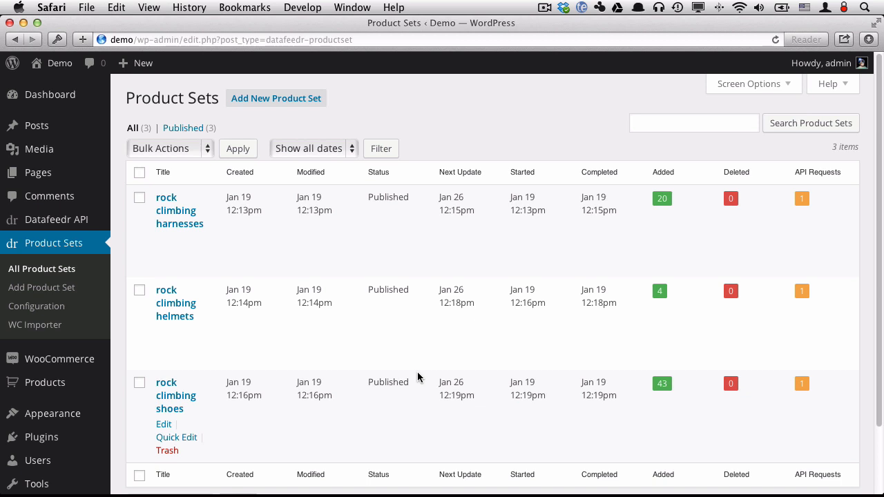
{"action": "mouse_move", "coordinate": [342, 213]}
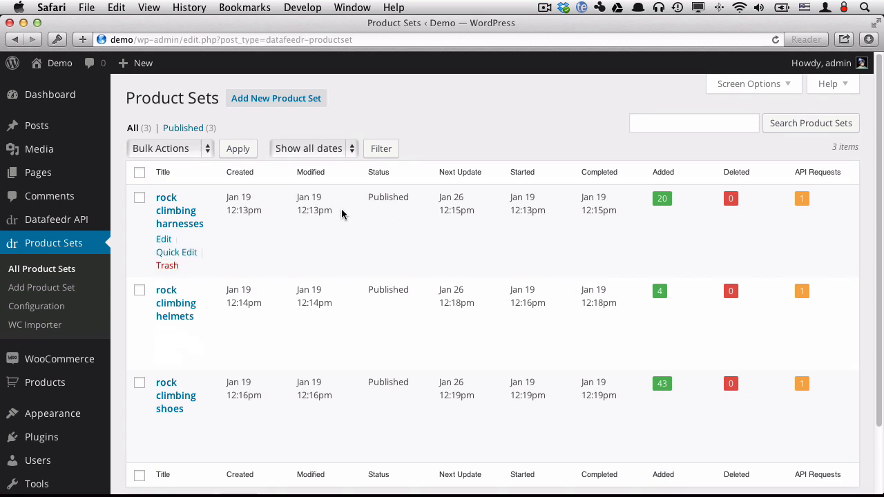
{"action": "mouse_move", "coordinate": [684, 196]}
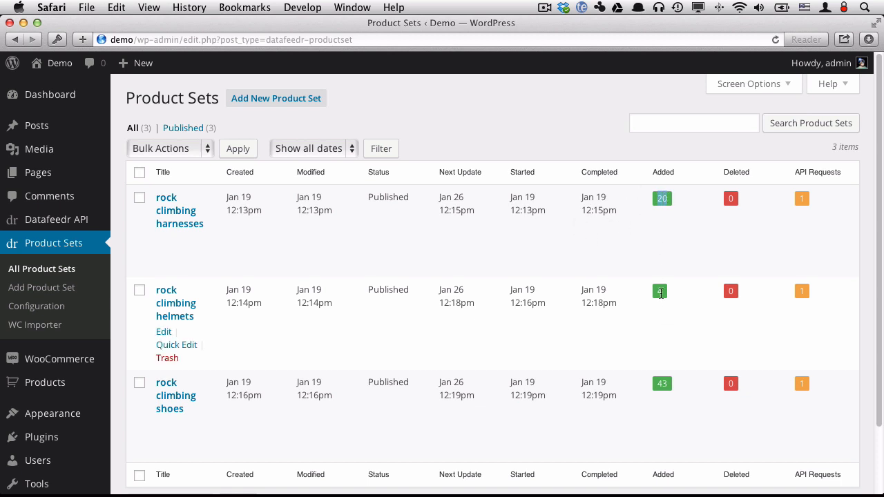
{"action": "mouse_move", "coordinate": [635, 435]}
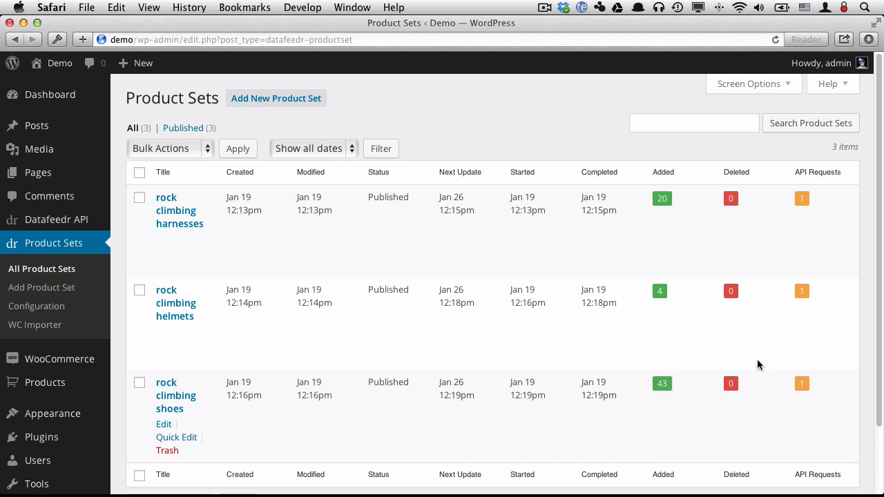
{"action": "mouse_move", "coordinate": [731, 265]}
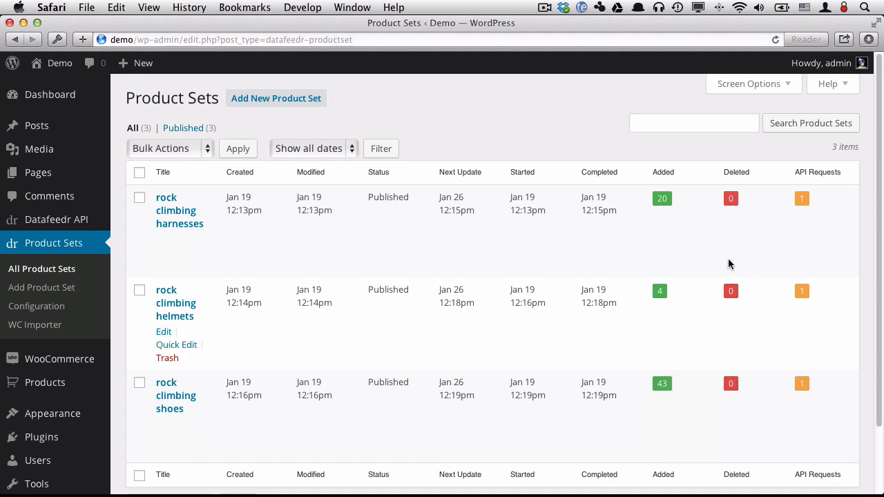
{"action": "mouse_move", "coordinate": [809, 379]}
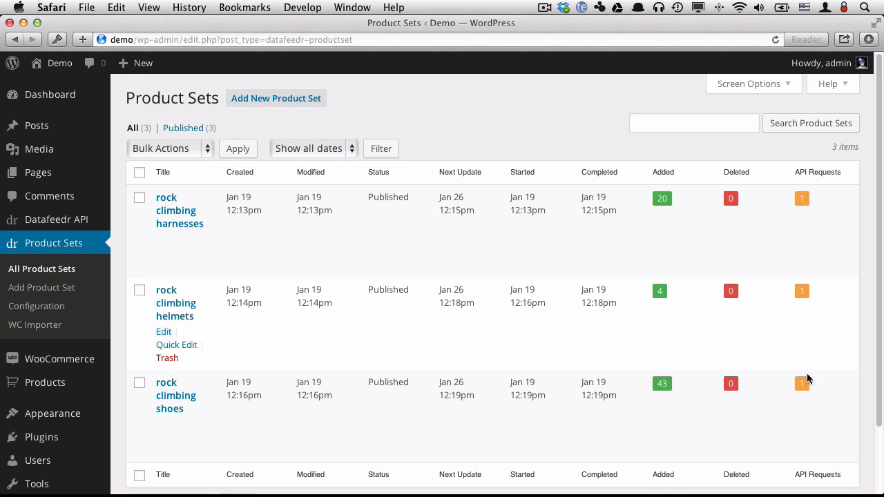
{"action": "mouse_move", "coordinate": [802, 383]}
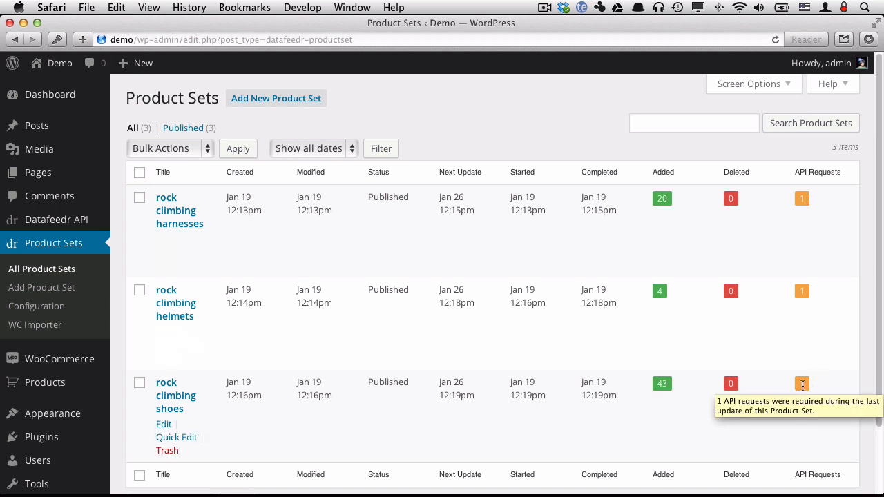
{"action": "mouse_move", "coordinate": [579, 335]}
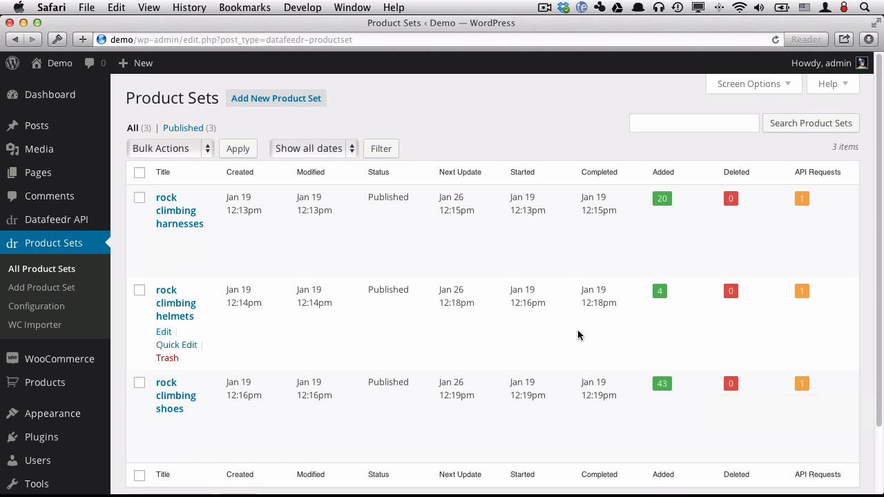
{"action": "scroll", "scroll_direction": "down", "scroll_amount": 3}
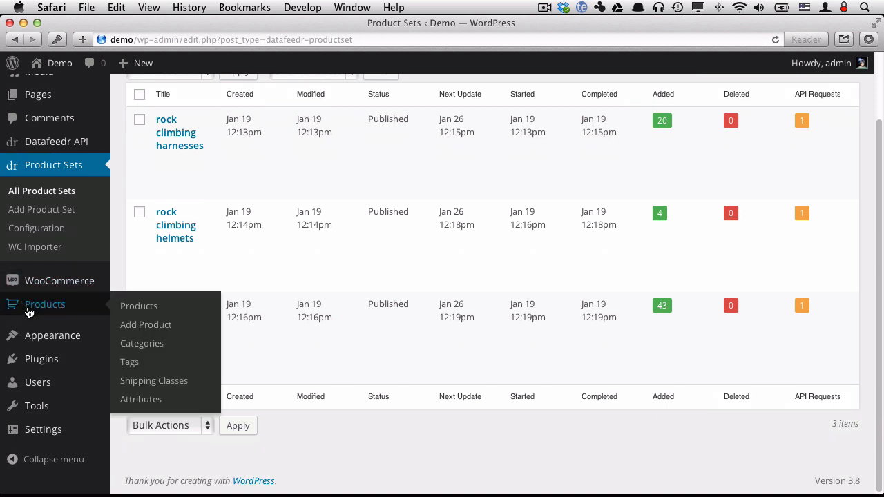
{"action": "mouse_move", "coordinate": [34, 311]}
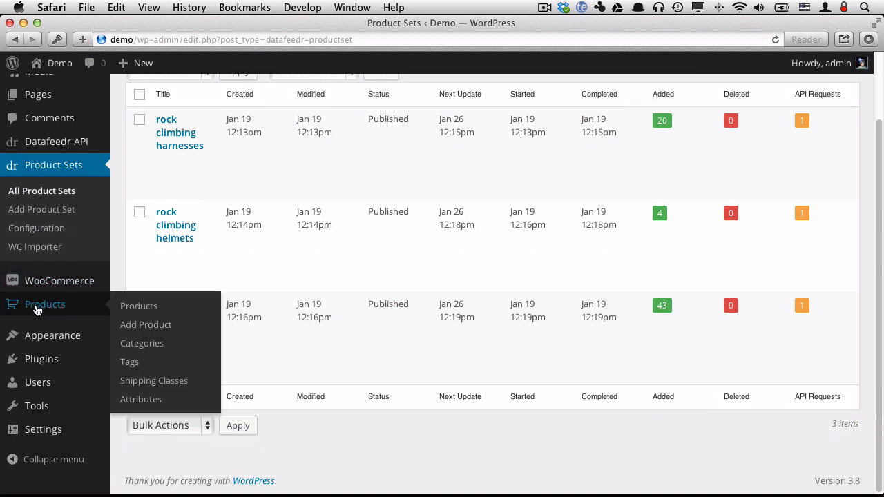
{"action": "left_click", "coordinate": [138, 306]}
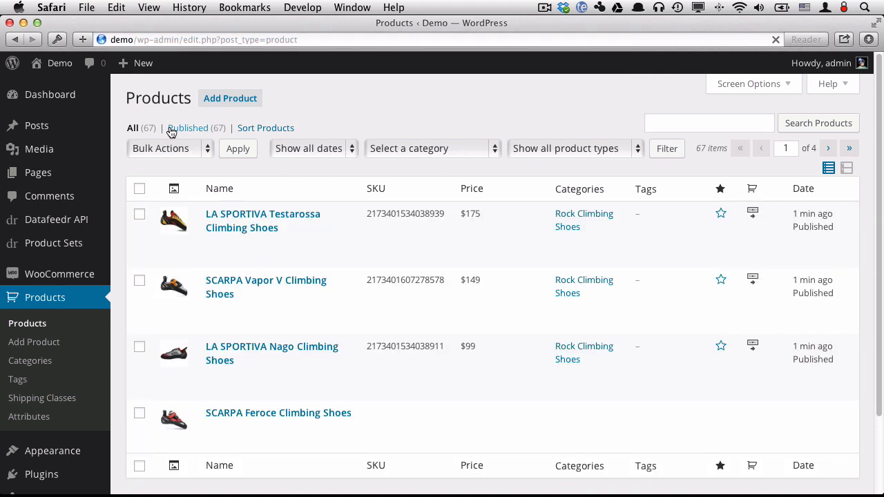
{"action": "mouse_move", "coordinate": [273, 353]}
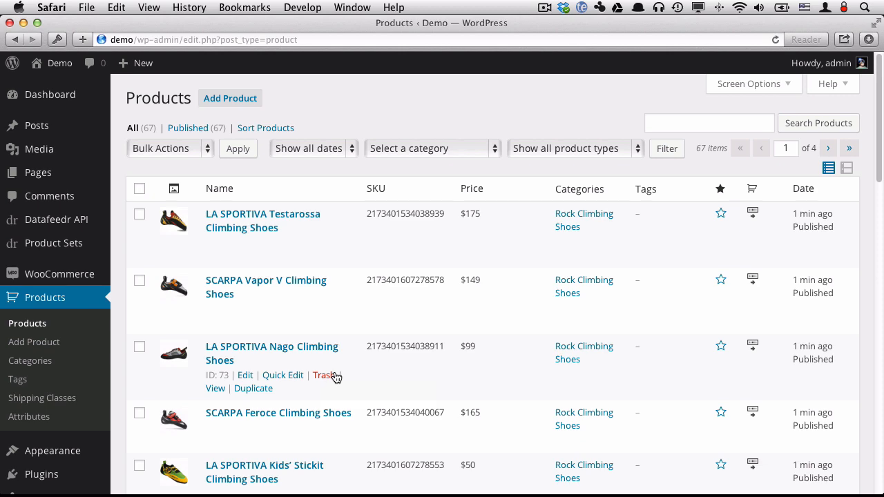
{"action": "scroll", "scroll_direction": "down", "scroll_amount": 3}
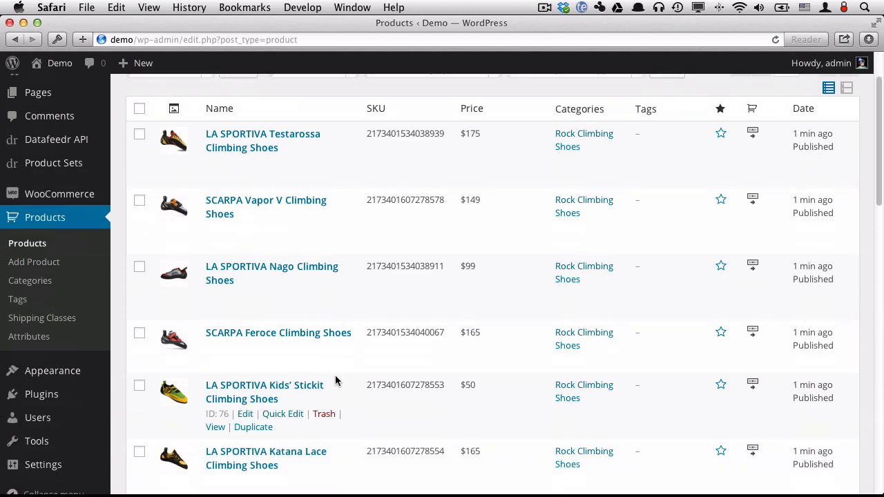
{"action": "scroll", "scroll_direction": "down", "scroll_amount": 3}
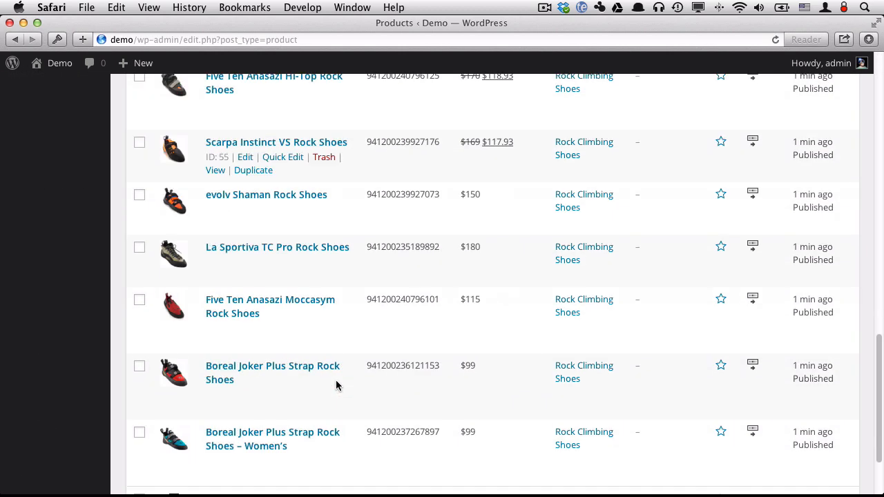
{"action": "scroll", "scroll_direction": "up", "scroll_amount": 3}
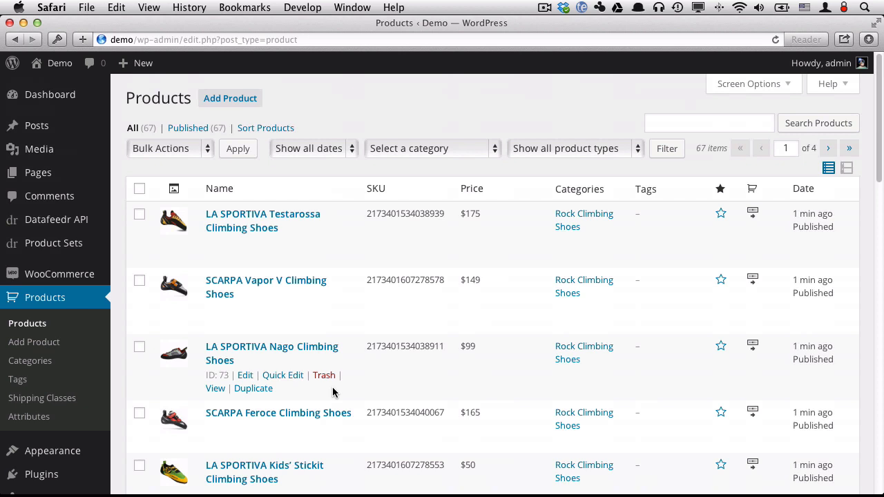
{"action": "mouse_move", "coordinate": [542, 228]}
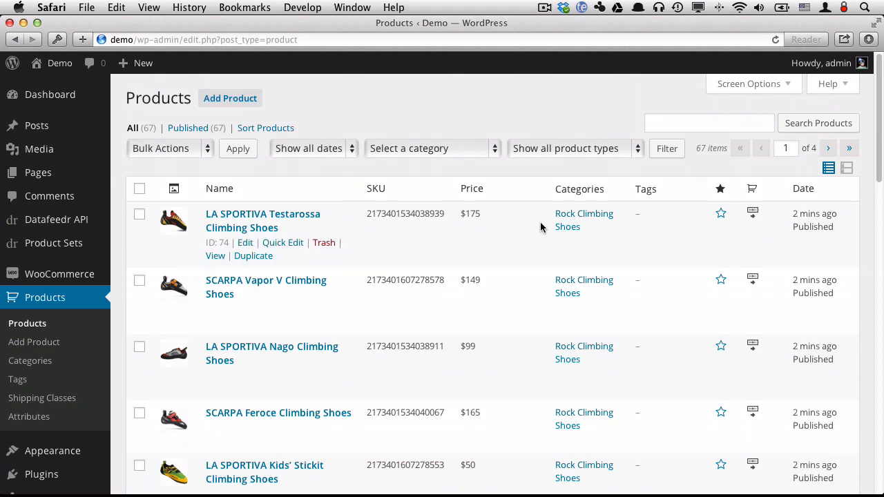
{"action": "left_click", "coordinate": [748, 84]}
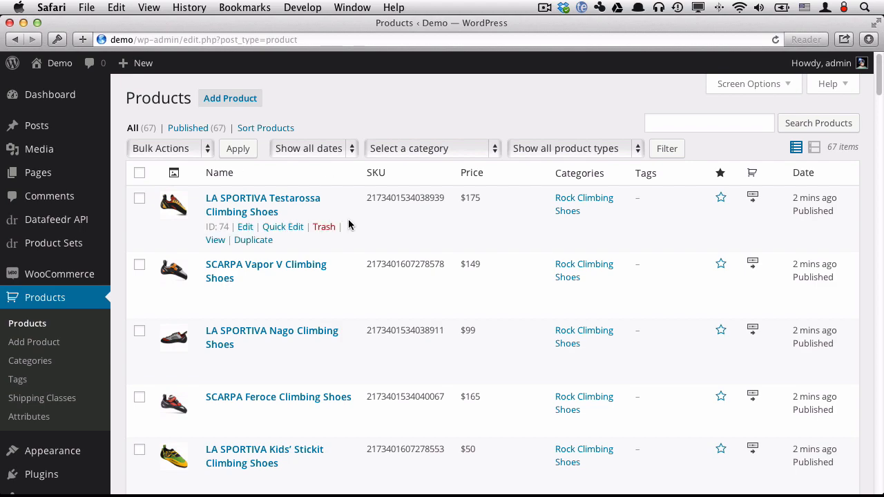
{"action": "scroll", "scroll_direction": "down", "scroll_amount": 3}
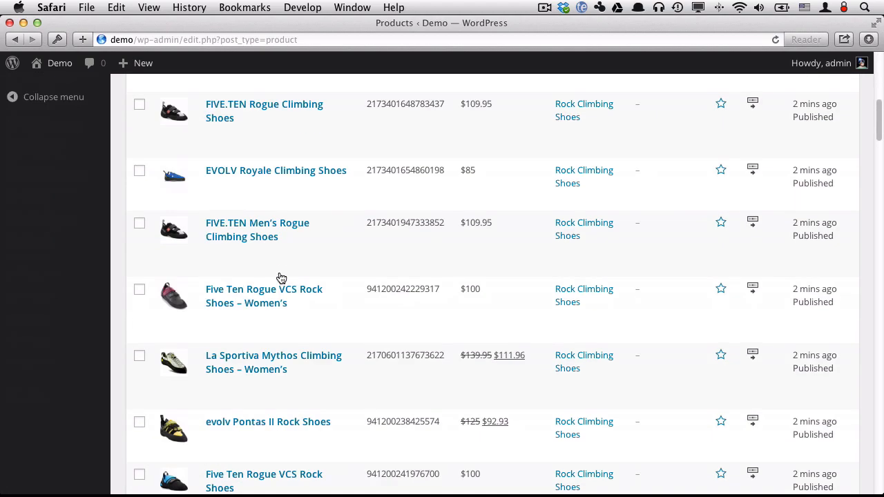
{"action": "scroll", "scroll_direction": "down", "scroll_amount": 3}
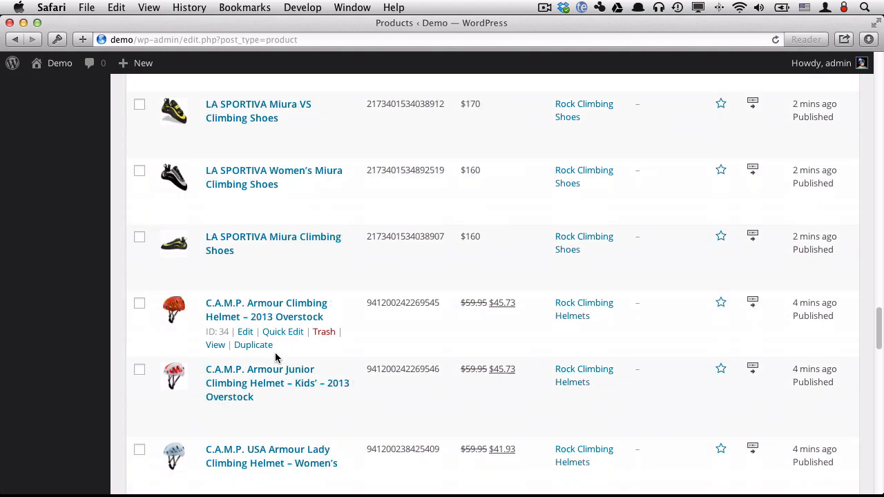
{"action": "scroll", "scroll_direction": "up", "scroll_amount": 3}
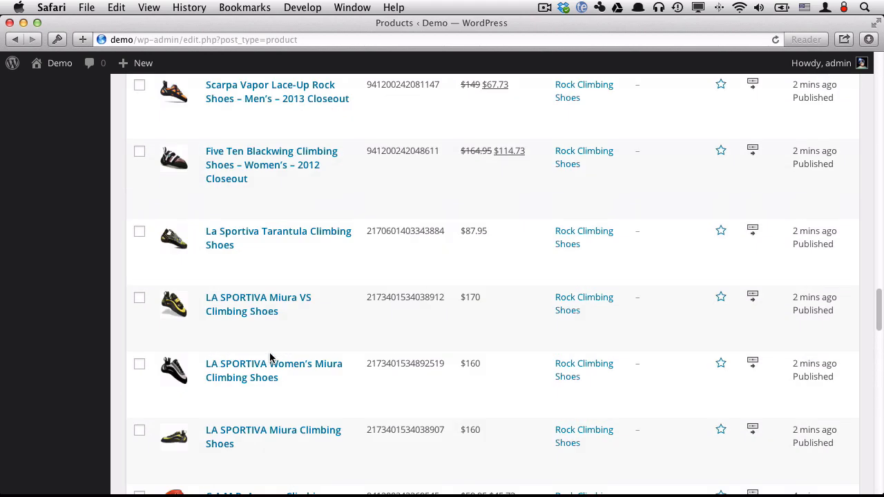
{"action": "scroll", "scroll_direction": "up", "scroll_amount": 3}
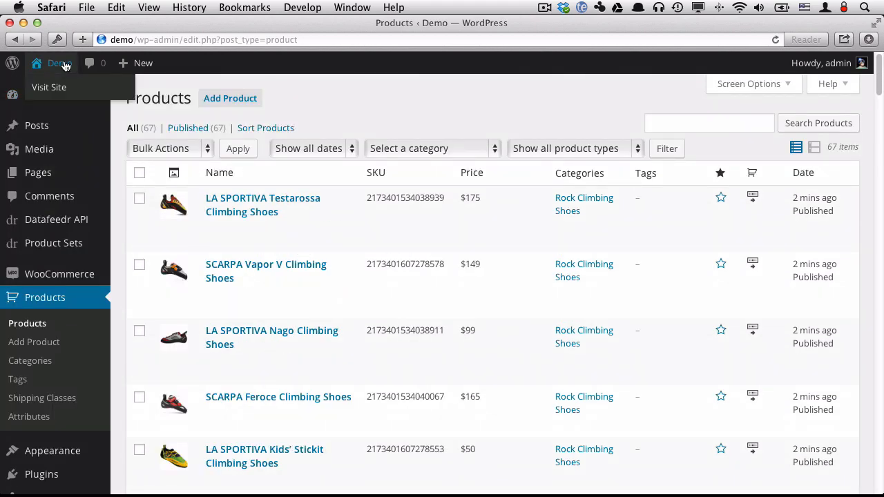
Visit the public site's shop page listing 1–10 of 67 climbing products.
{"action": "left_click", "coordinate": [49, 87]}
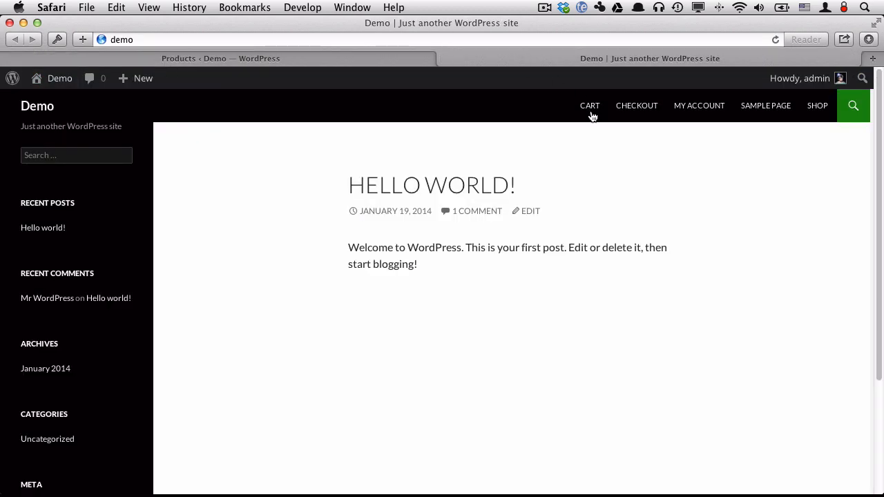
{"action": "left_click", "coordinate": [817, 105]}
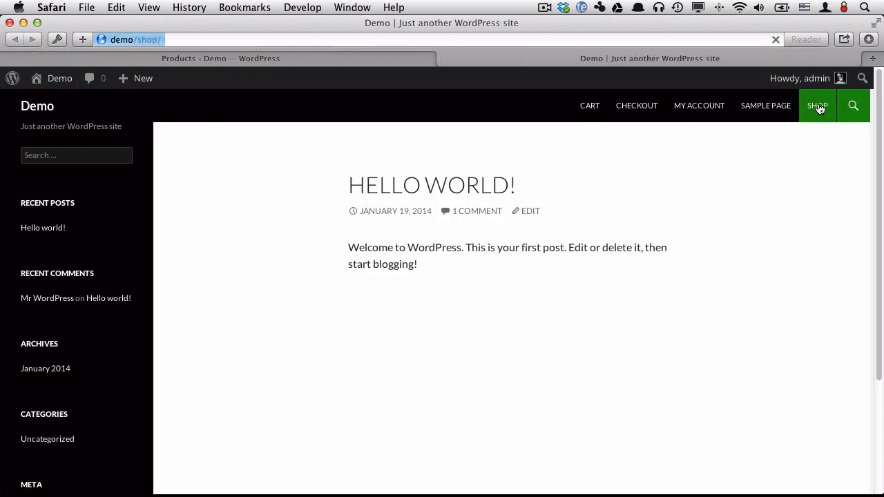
{"action": "left_click", "coordinate": [817, 105]}
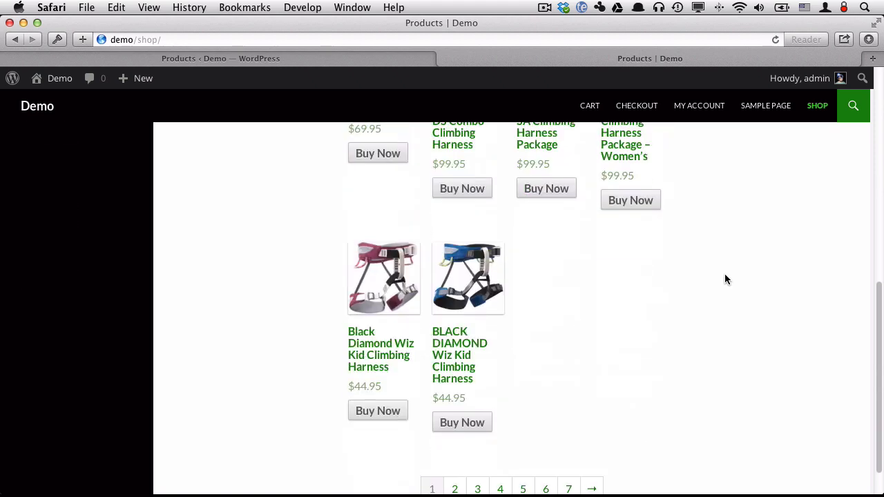
{"action": "scroll", "scroll_direction": "up", "scroll_amount": 3}
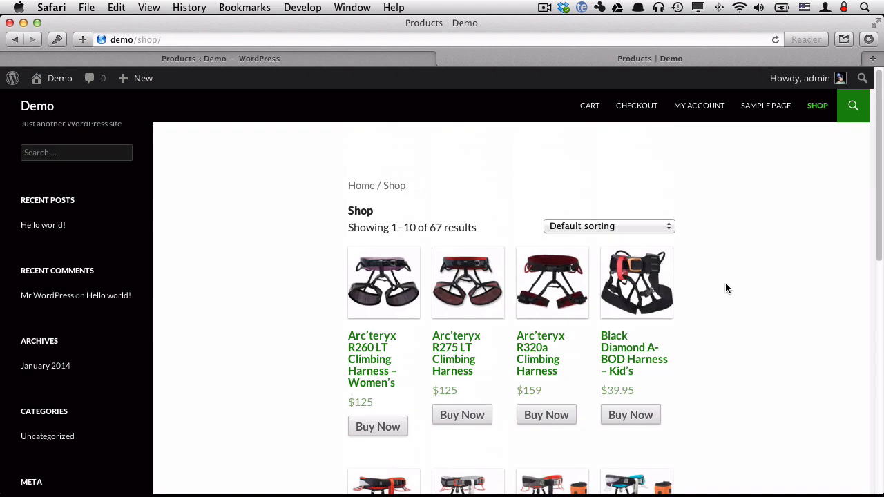
{"action": "mouse_move", "coordinate": [12, 289]}
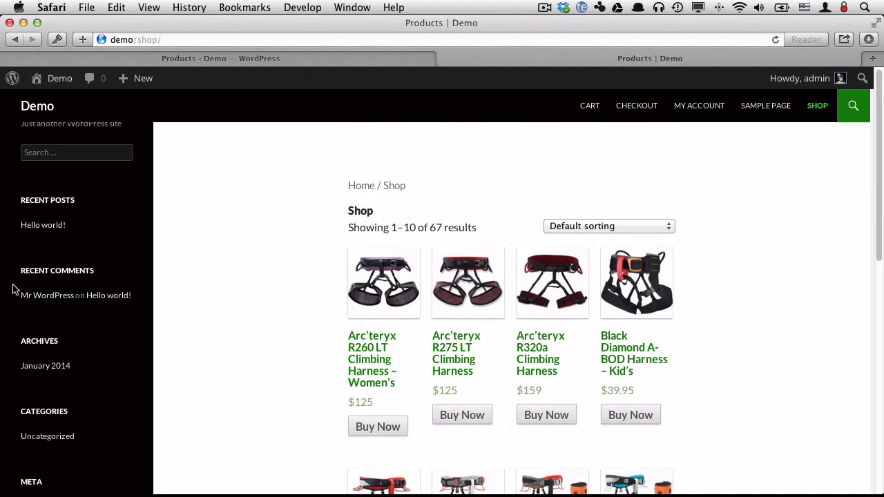
{"action": "mouse_move", "coordinate": [203, 150]}
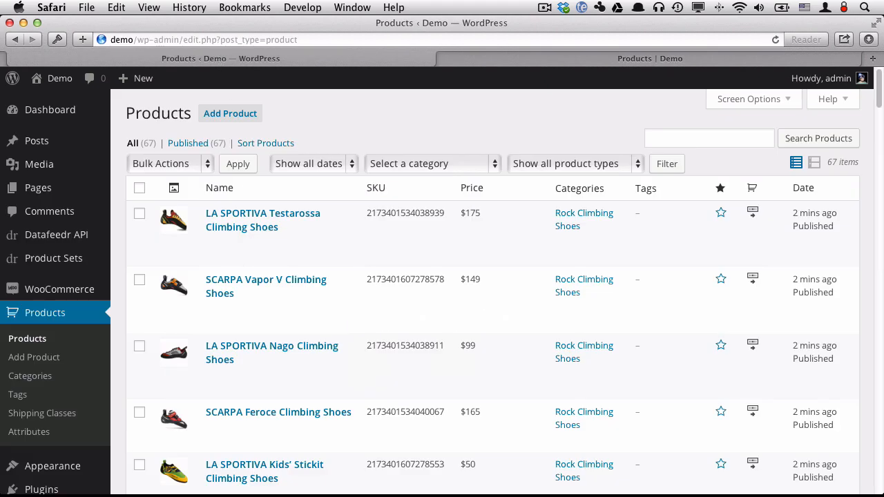
{"action": "mouse_move", "coordinate": [266, 286]}
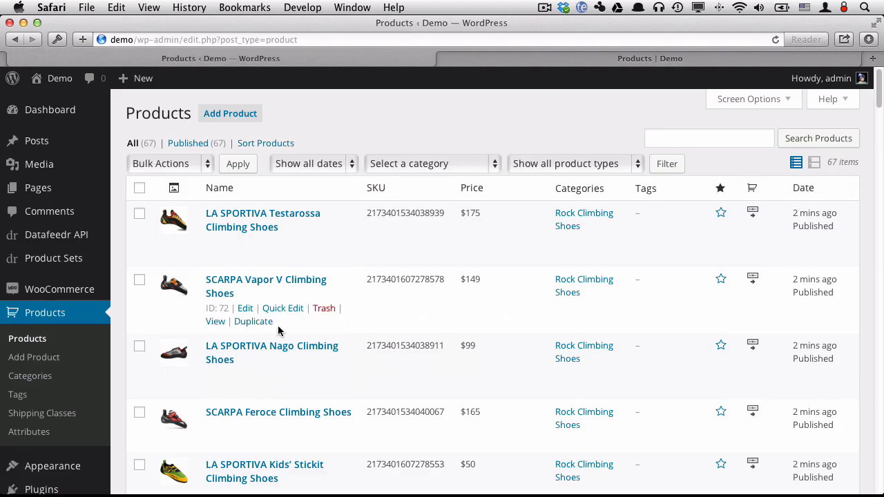
{"action": "mouse_move", "coordinate": [462, 106]}
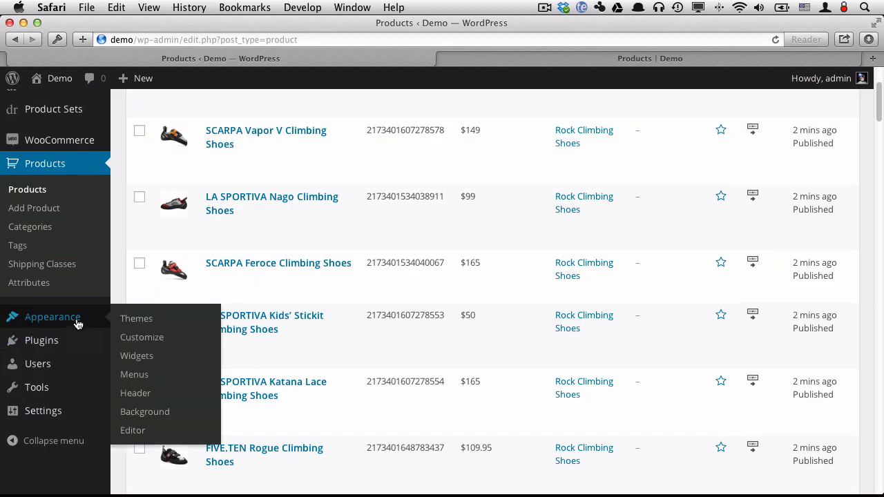
In Appearance > Widgets, replace Primary Sidebar defaults with a WooCommerce Layered Nav widget.
{"action": "left_click", "coordinate": [137, 356]}
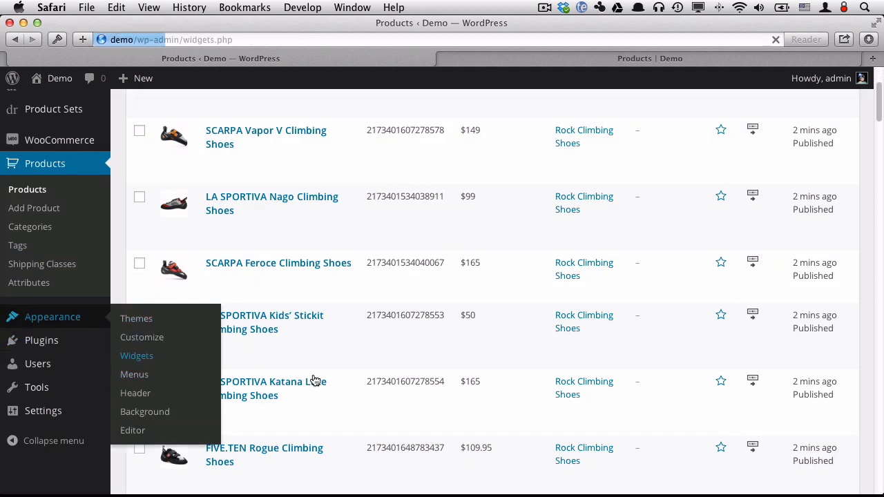
{"action": "left_click", "coordinate": [137, 356]}
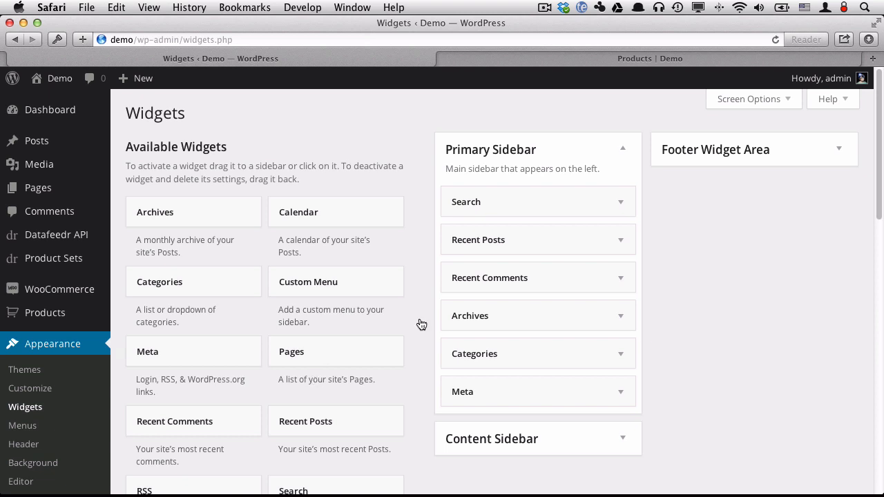
{"action": "mouse_move", "coordinate": [590, 207]}
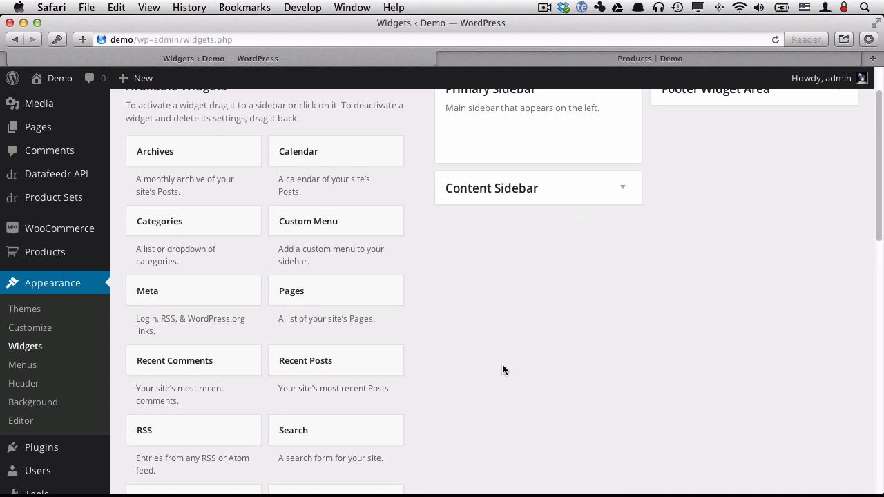
{"action": "scroll", "scroll_direction": "down", "scroll_amount": 3}
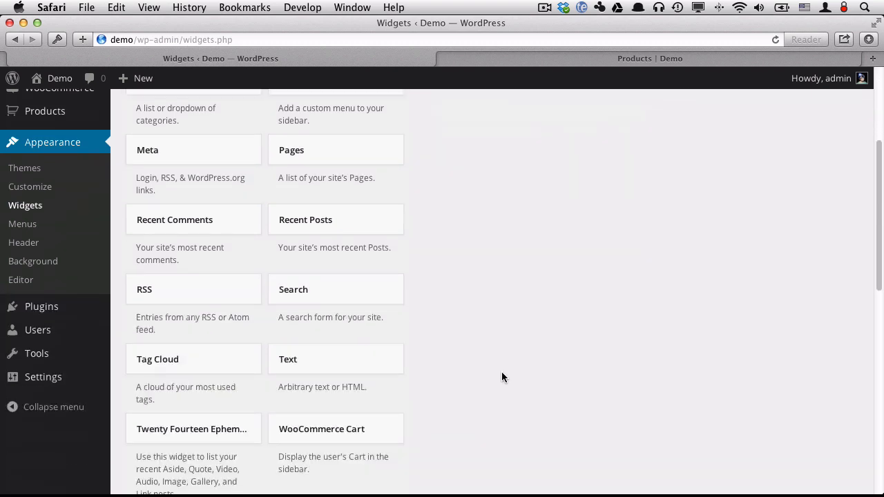
{"action": "scroll", "scroll_direction": "down", "scroll_amount": 3}
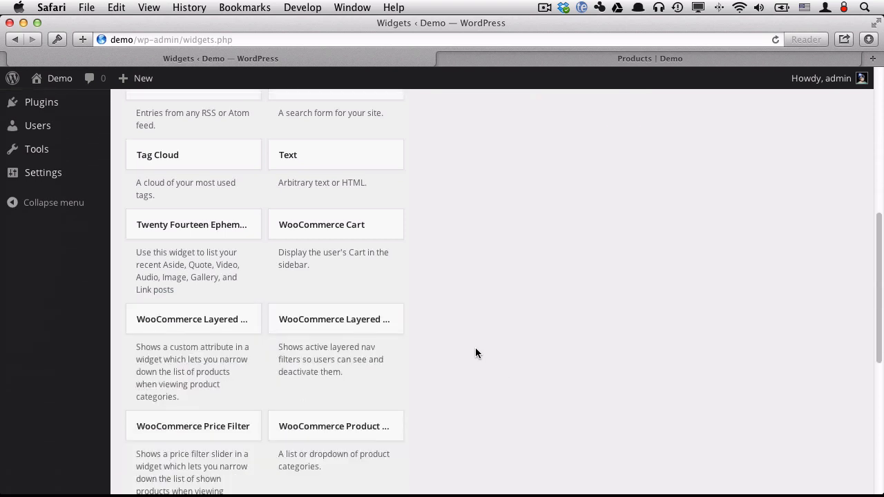
{"action": "mouse_move", "coordinate": [224, 324]}
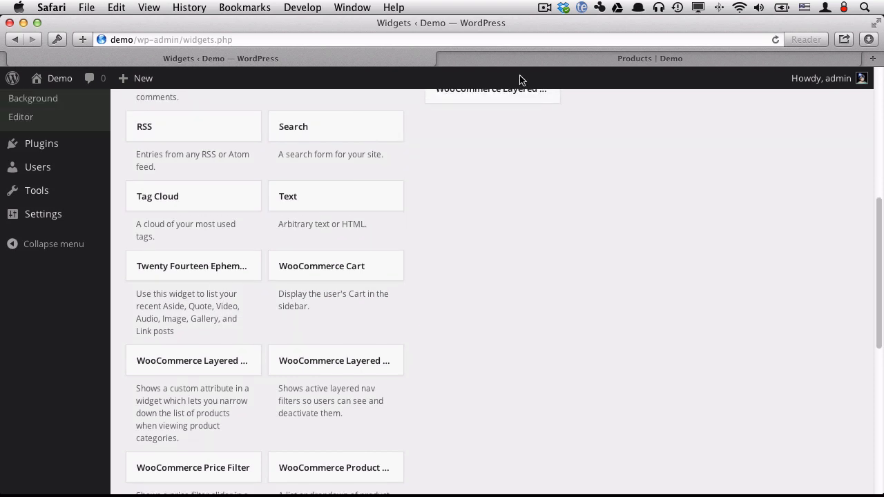
{"action": "scroll", "scroll_direction": "up", "scroll_amount": 3}
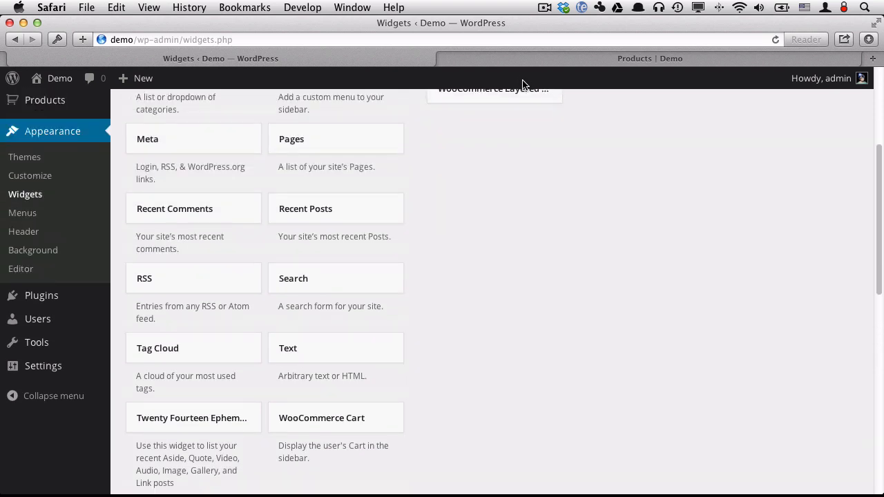
{"action": "scroll", "scroll_direction": "up", "scroll_amount": 3}
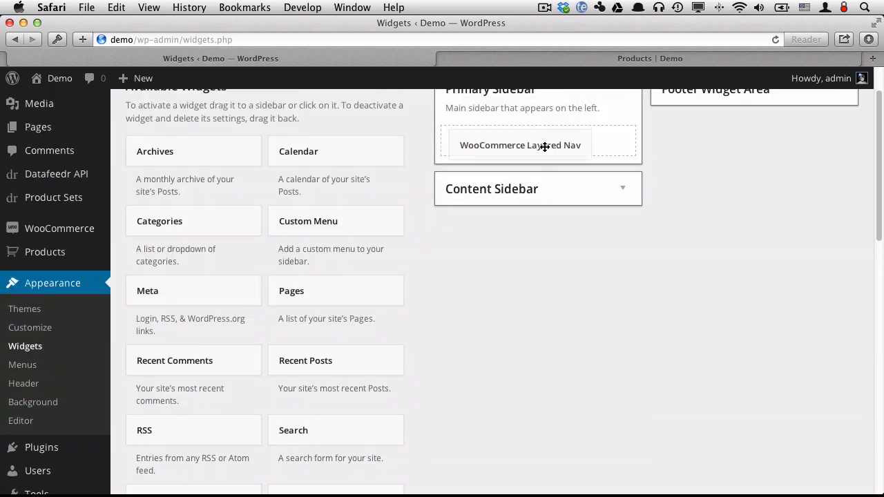
{"action": "left_click", "coordinate": [520, 145]}
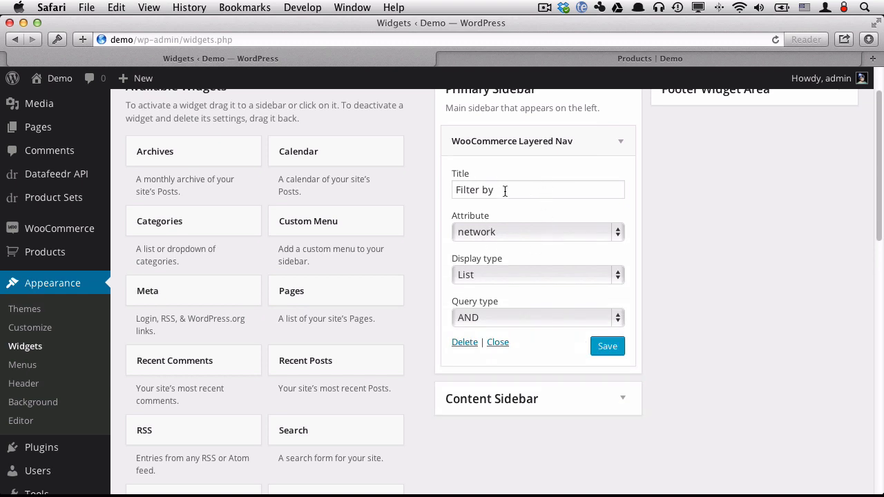
Set up layered-nav widgets 'Filter by merchant' on merchant and 'Filter by brand' on brand.
{"action": "type", "text": "merchant"}
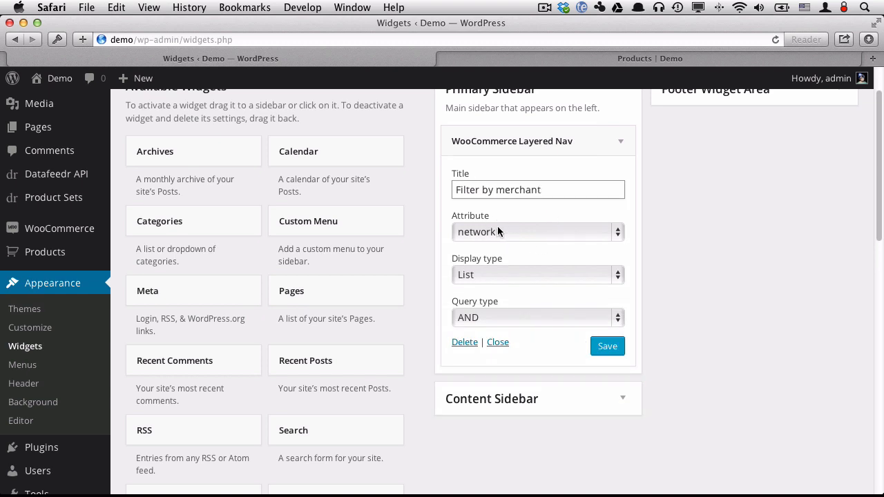
{"action": "mouse_move", "coordinate": [634, 291]}
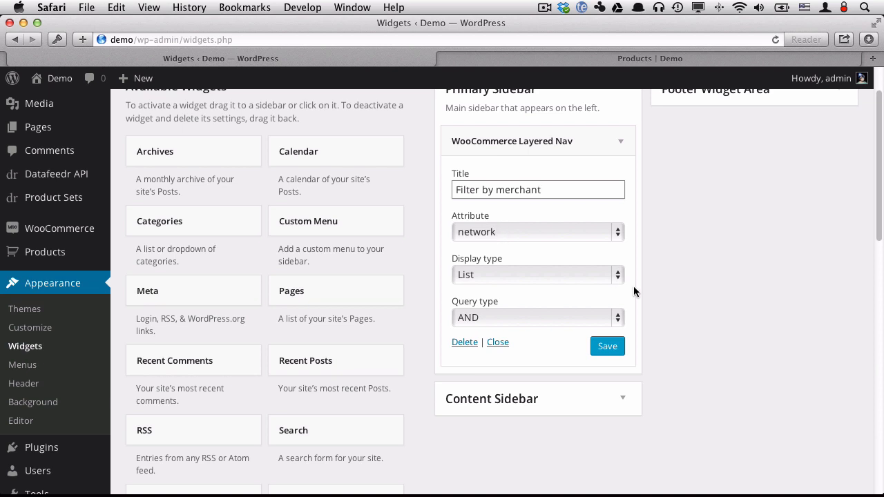
{"action": "scroll", "scroll_direction": "up", "scroll_amount": 3}
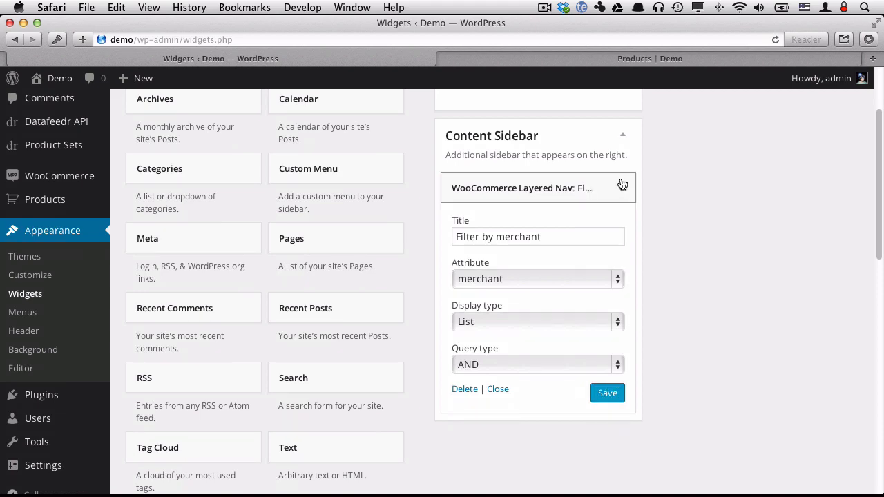
{"action": "scroll", "scroll_direction": "down", "scroll_amount": 3}
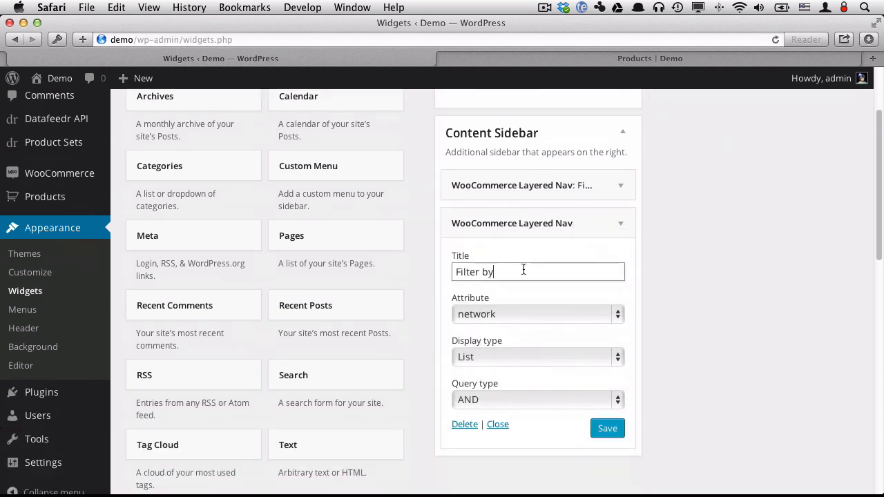
{"action": "left_click", "coordinate": [538, 314]}
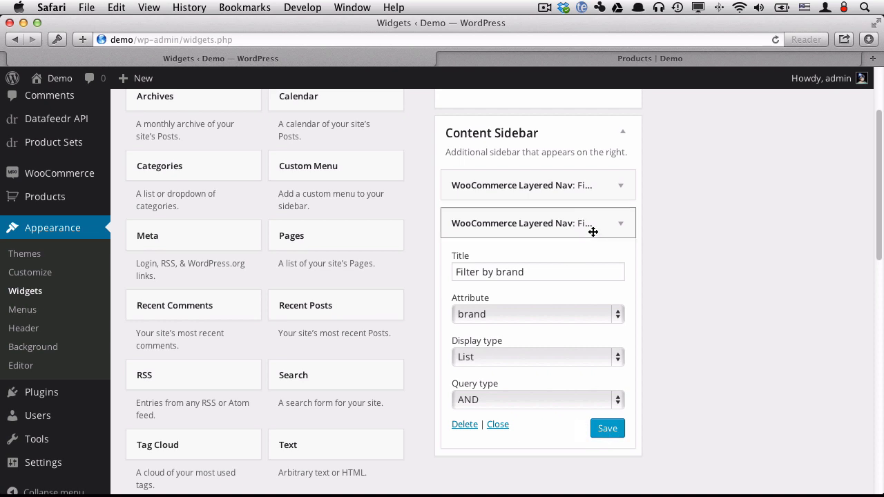
{"action": "scroll", "scroll_direction": "down", "scroll_amount": 3}
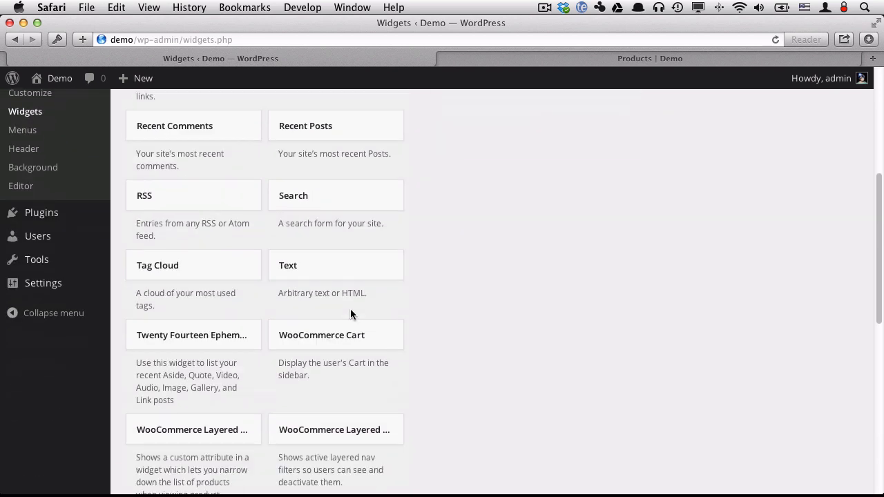
{"action": "scroll", "scroll_direction": "down", "scroll_amount": 3}
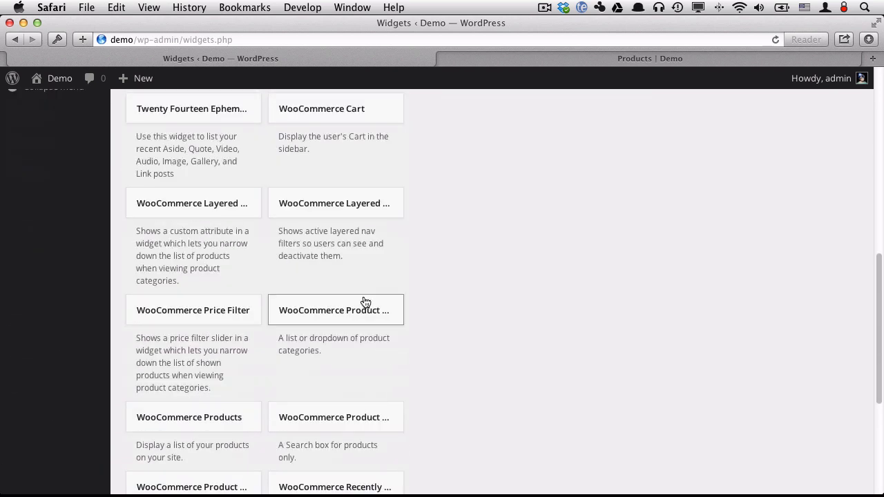
{"action": "scroll", "scroll_direction": "up", "scroll_amount": 3}
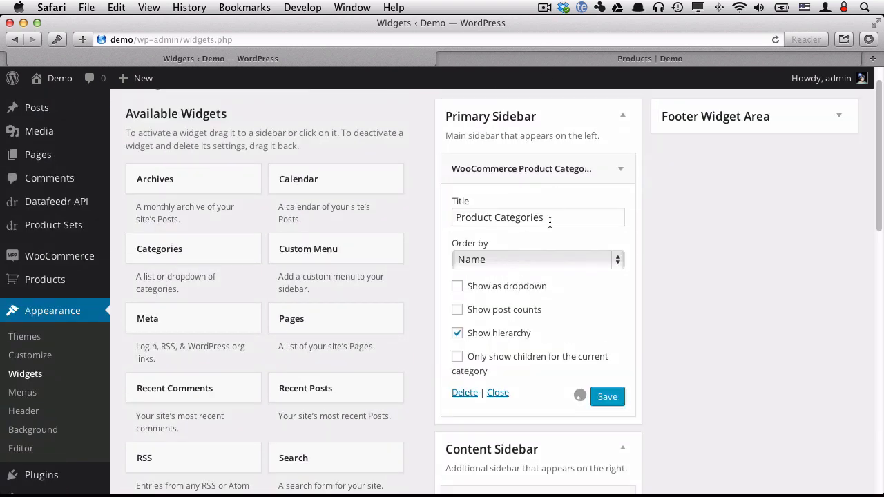
Show post counts in Product Categories and save the 'Filter by price' Price Filter widget.
{"action": "left_click", "coordinate": [456, 310]}
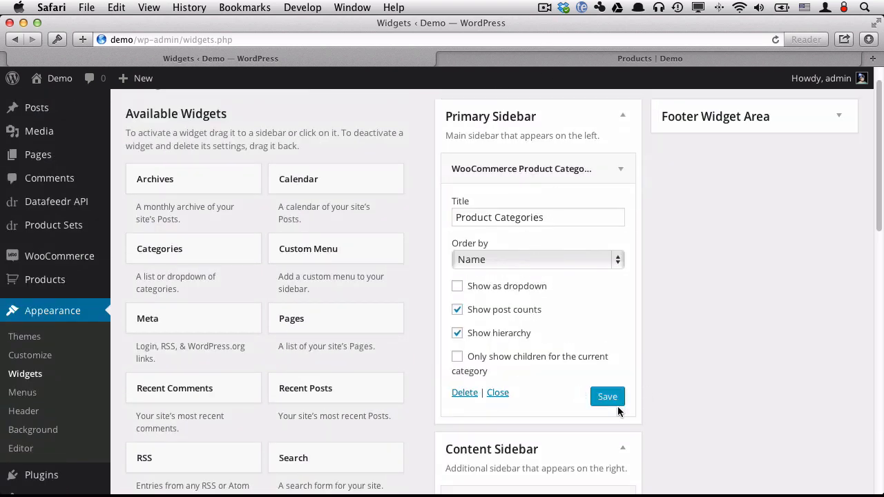
{"action": "left_click", "coordinate": [608, 396]}
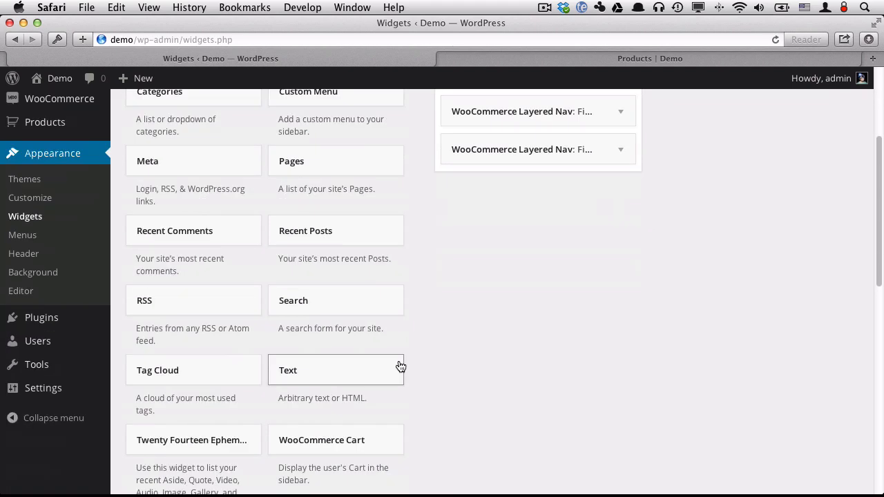
{"action": "scroll", "scroll_direction": "down", "scroll_amount": 3}
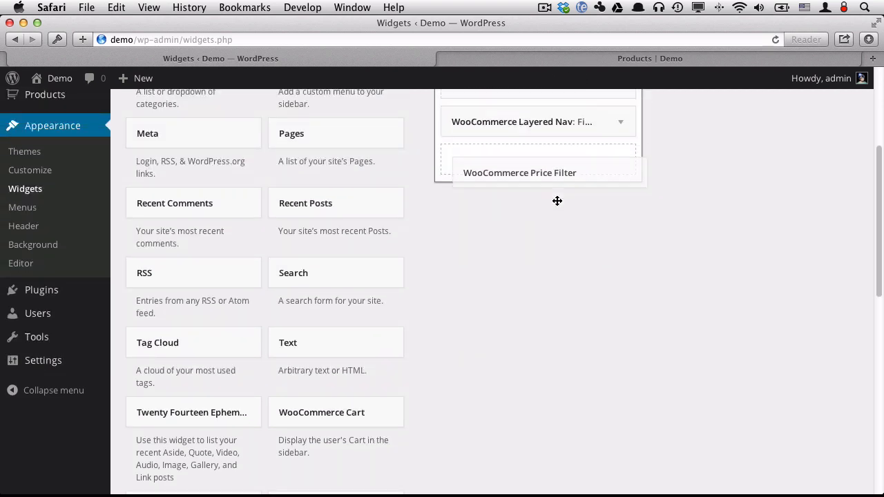
{"action": "scroll", "scroll_direction": "up", "scroll_amount": 3}
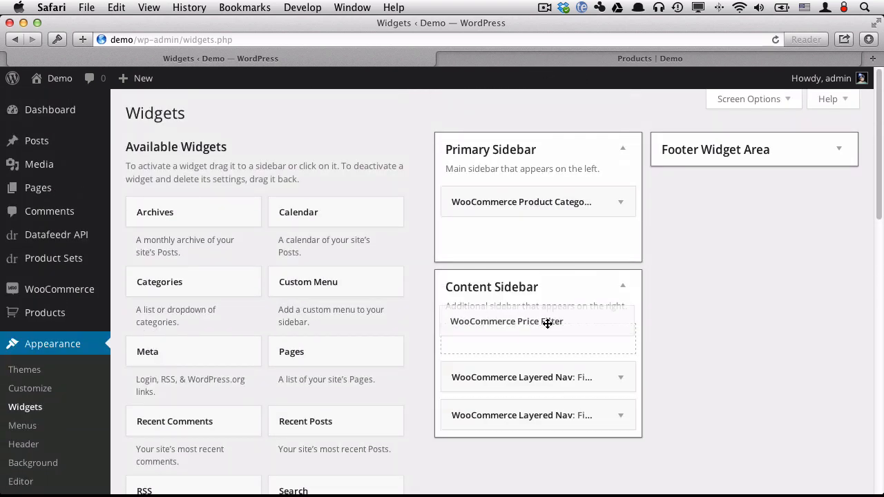
{"action": "left_click", "coordinate": [537, 322]}
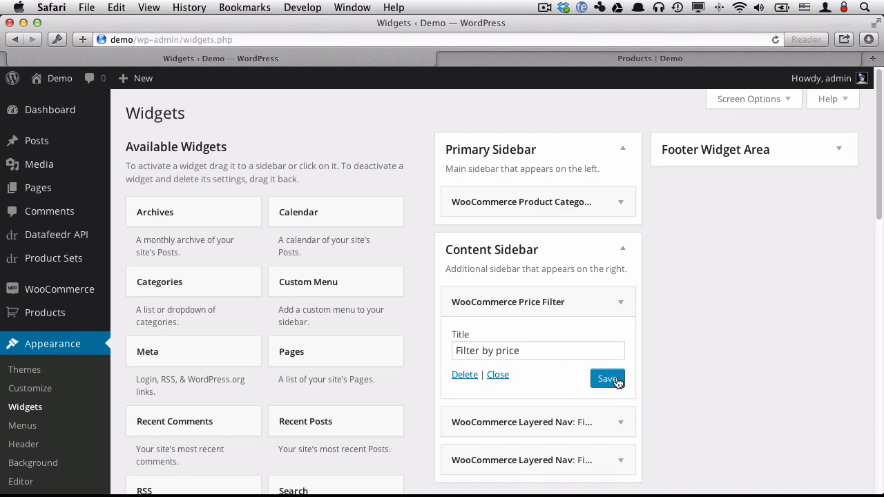
{"action": "scroll", "scroll_direction": "down", "scroll_amount": 3}
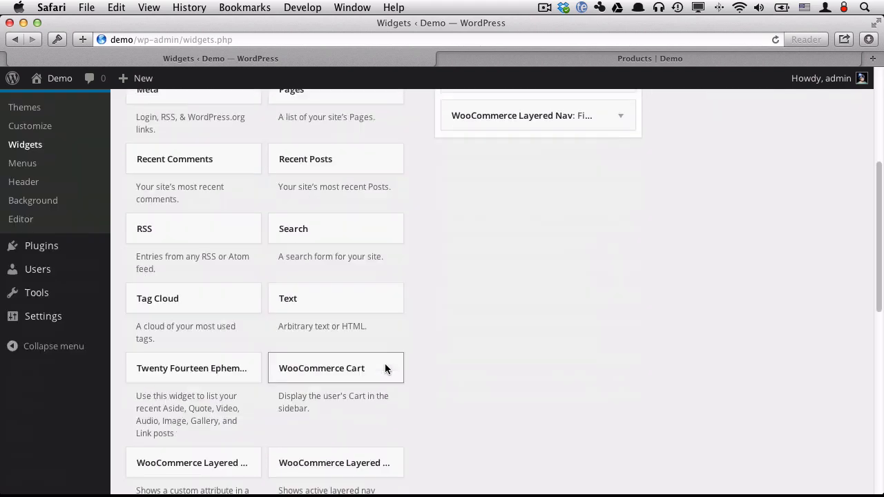
{"action": "scroll", "scroll_direction": "down", "scroll_amount": 3}
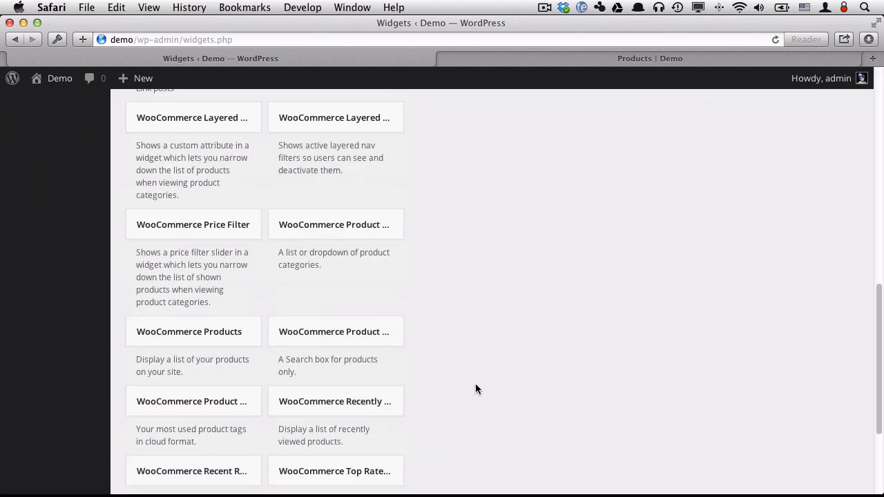
Add a Recently Viewed Products widget showing 5 products instead of 10.
{"action": "scroll", "scroll_direction": "down", "scroll_amount": 3}
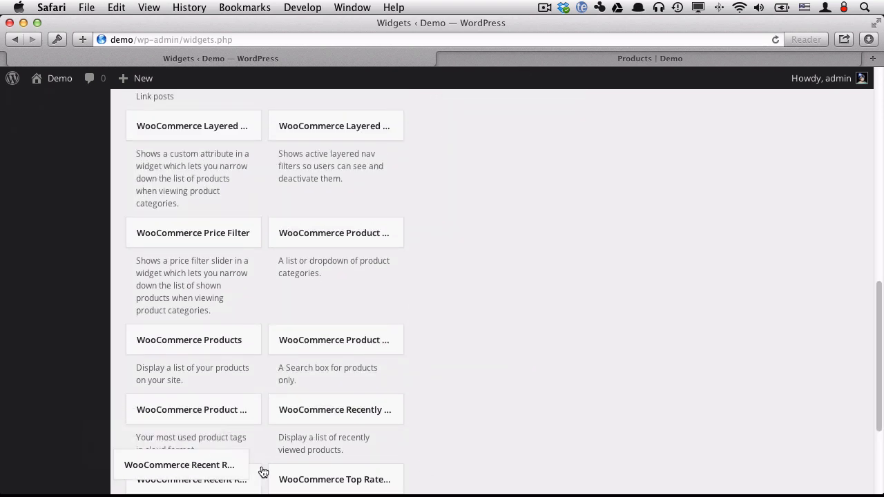
{"action": "scroll", "scroll_direction": "down", "scroll_amount": 3}
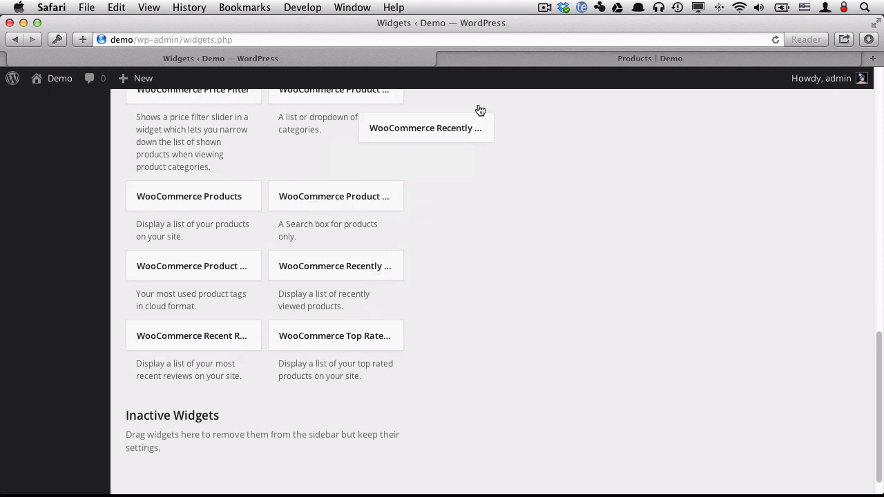
{"action": "scroll", "scroll_direction": "up", "scroll_amount": 3}
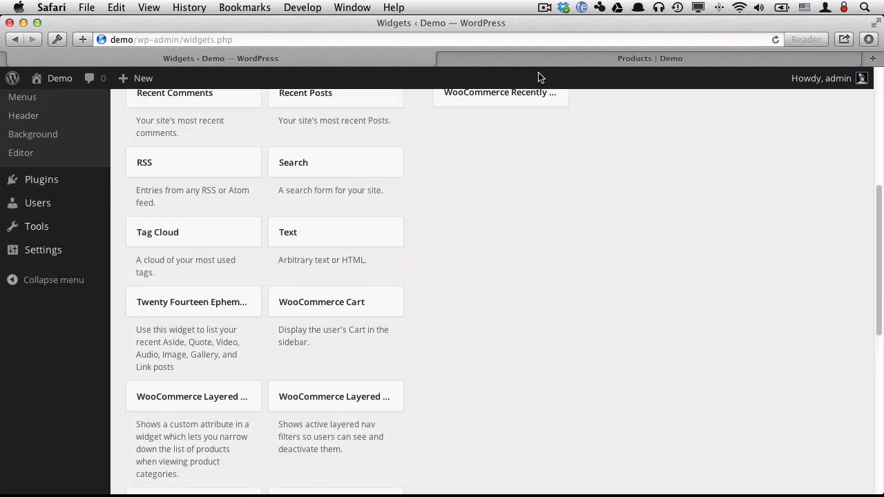
{"action": "scroll", "scroll_direction": "up", "scroll_amount": 3}
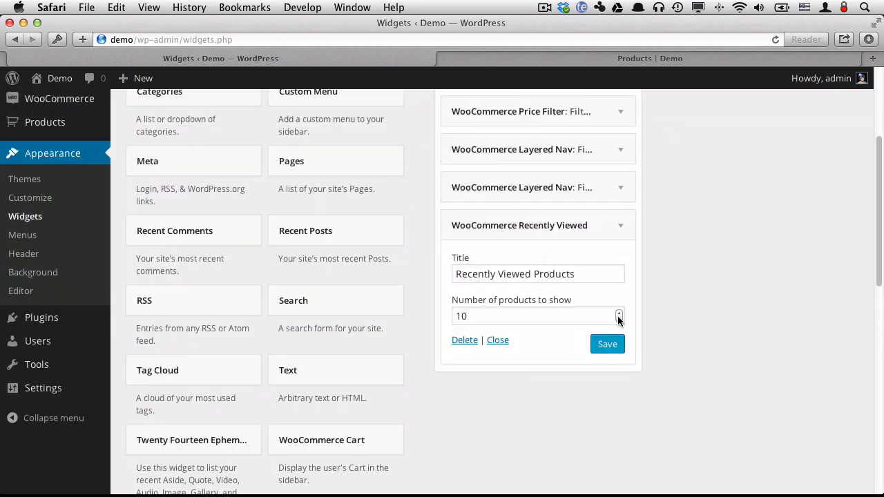
{"action": "left_click", "coordinate": [619, 313]}
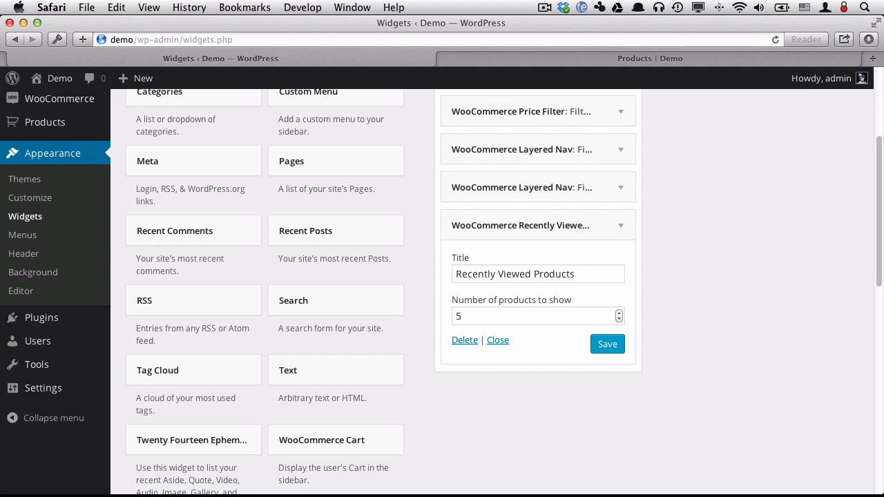
{"action": "mouse_move", "coordinate": [529, 439]}
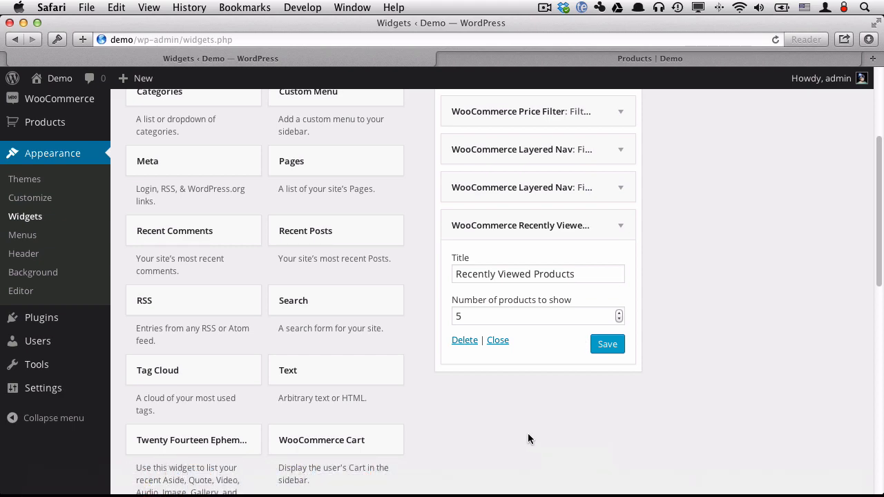
Add a WooCommerce Product Search widget to the Primary Sidebar.
{"action": "scroll", "scroll_direction": "down", "scroll_amount": 3}
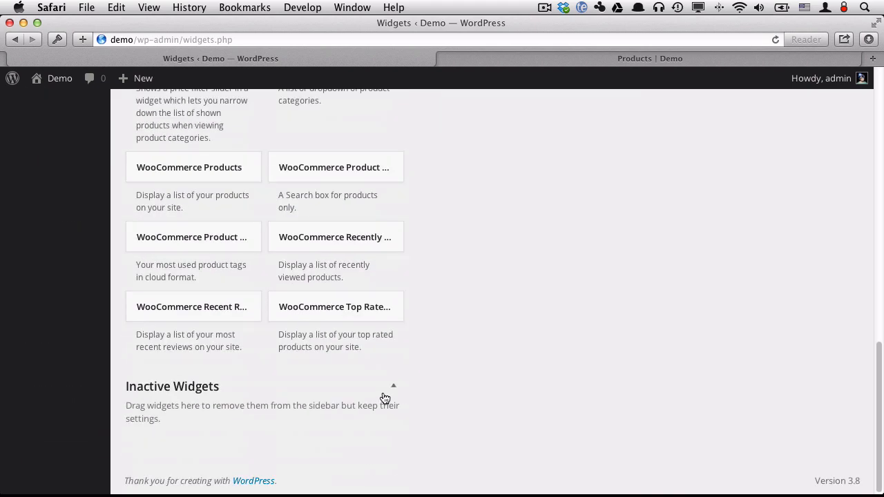
{"action": "scroll", "scroll_direction": "up", "scroll_amount": 3}
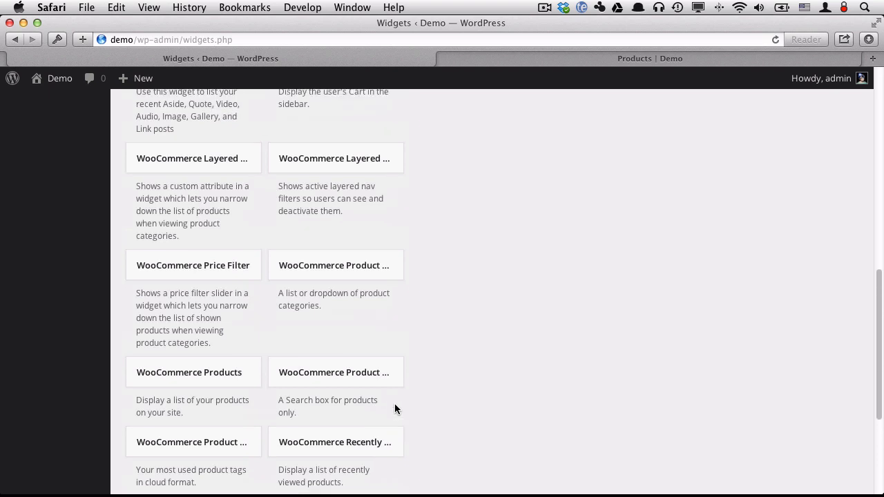
{"action": "scroll", "scroll_direction": "down", "scroll_amount": 3}
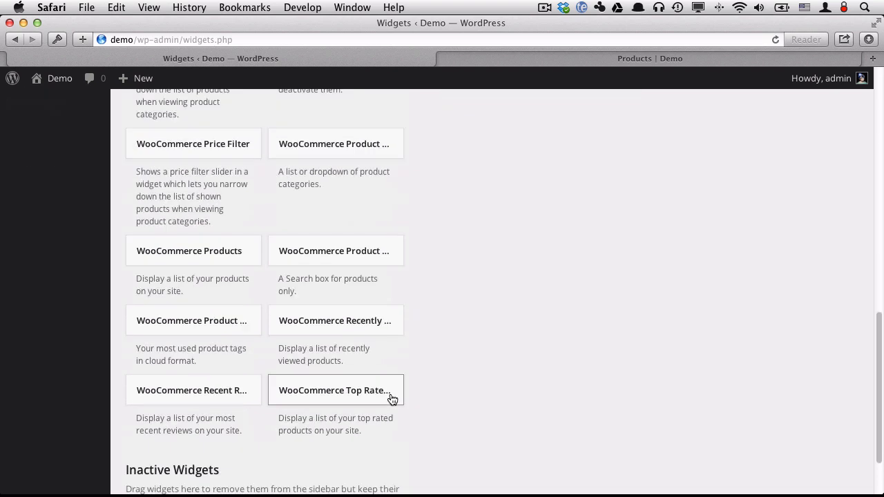
{"action": "mouse_move", "coordinate": [491, 41]}
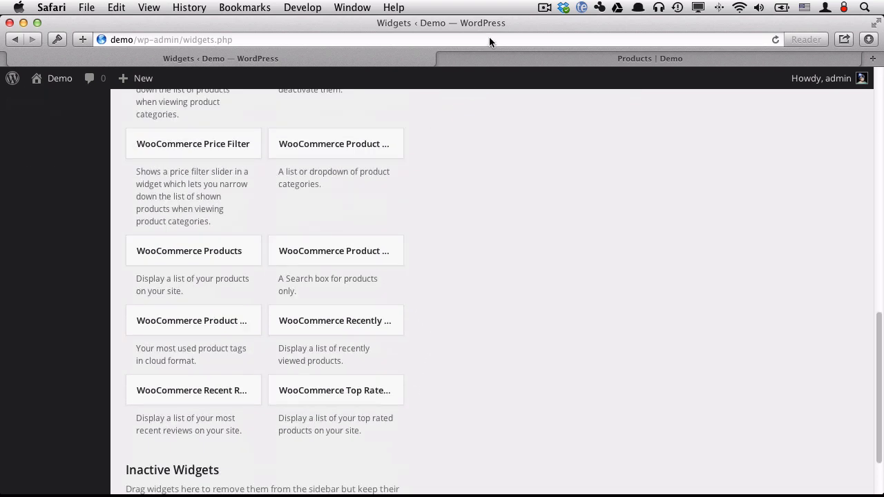
{"action": "scroll", "scroll_direction": "up", "scroll_amount": 3}
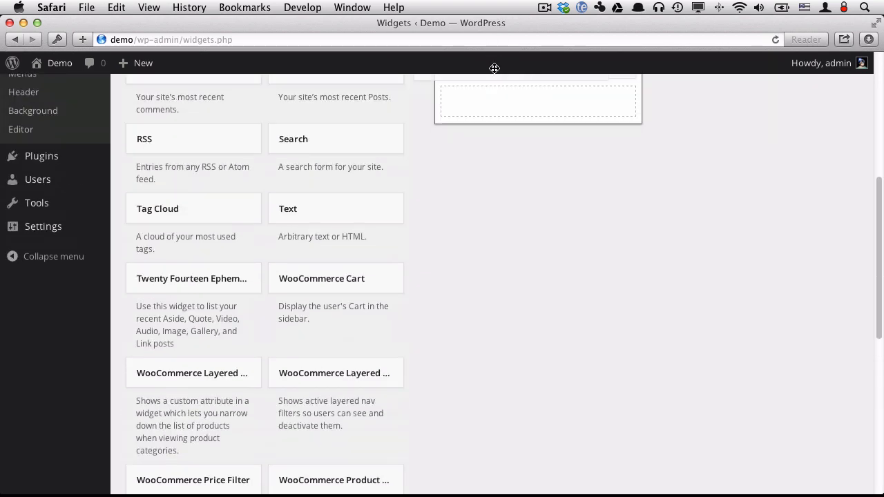
{"action": "scroll", "scroll_direction": "up", "scroll_amount": 3}
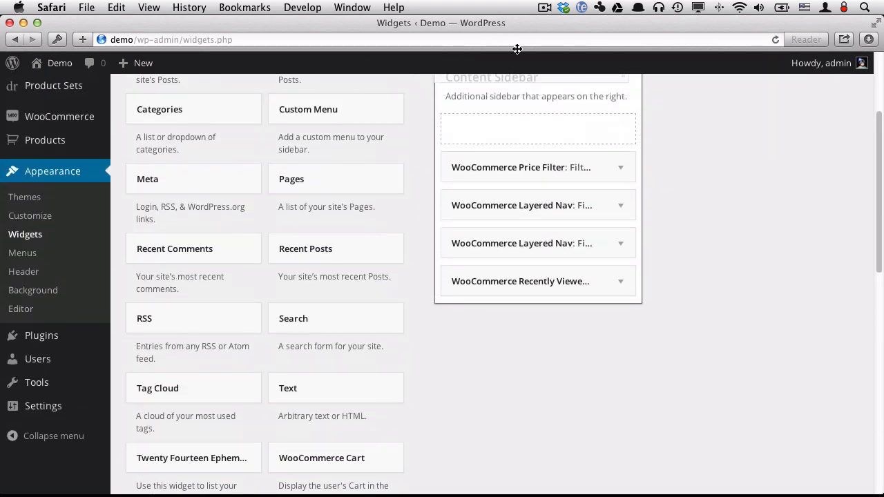
{"action": "scroll", "scroll_direction": "up", "scroll_amount": 3}
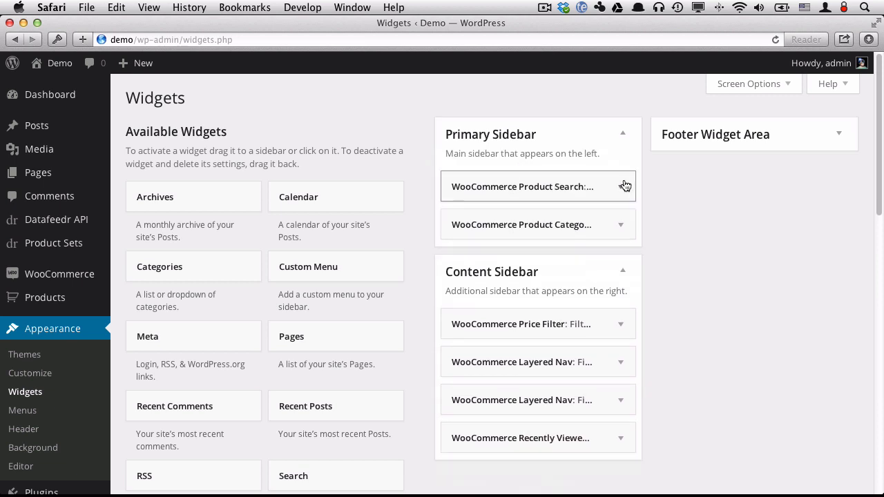
{"action": "left_click", "coordinate": [620, 187]}
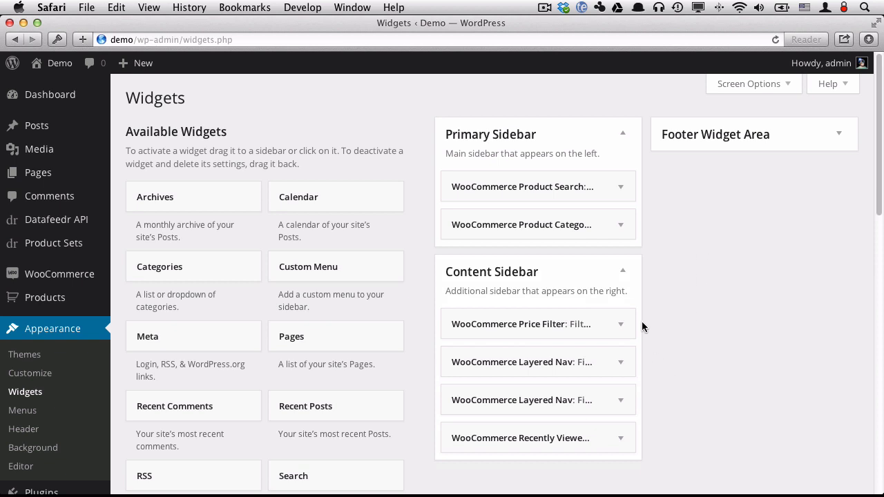
Add and save a Categories widget titled 'Blog Categories', then view the front page.
{"action": "left_click_drag", "start_coordinate": [160, 266], "coordinate": [559, 257]}
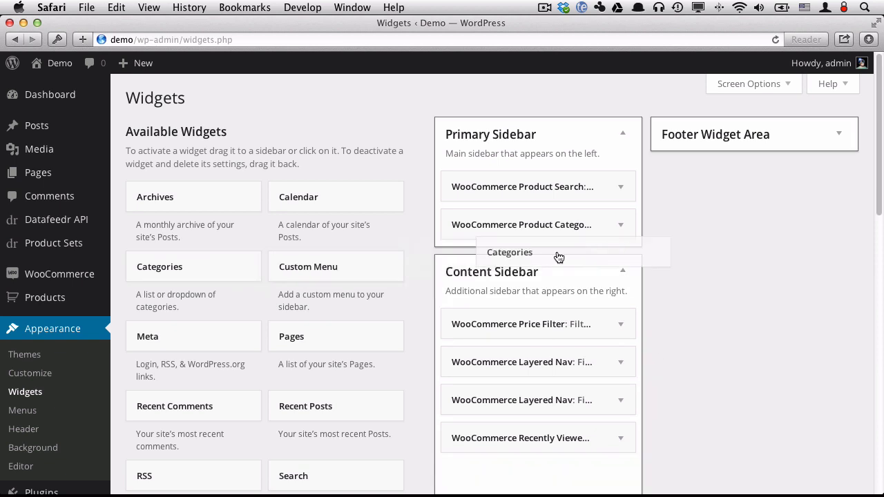
{"action": "left_click", "coordinate": [509, 253]}
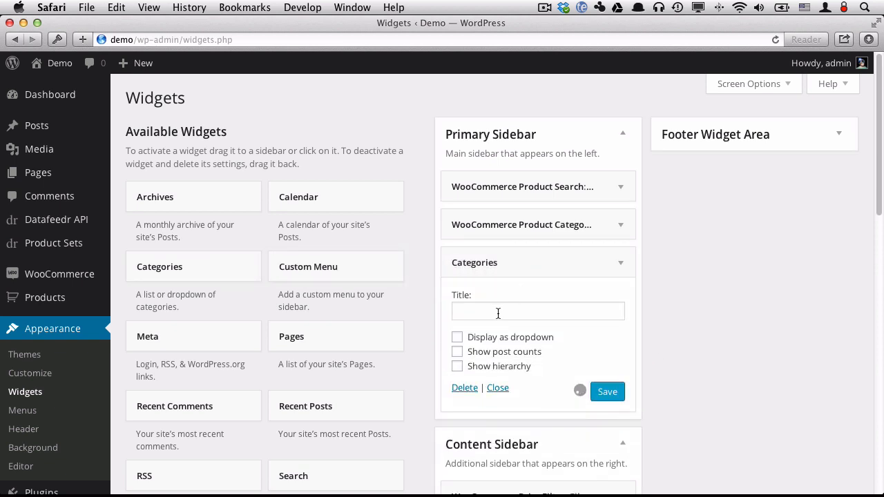
{"action": "type", "text": "Blog Ca"}
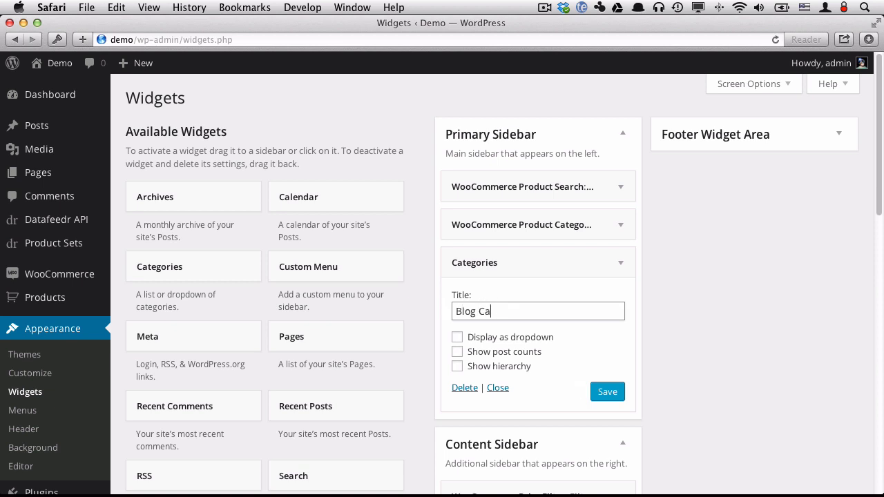
{"action": "left_click", "coordinate": [607, 392]}
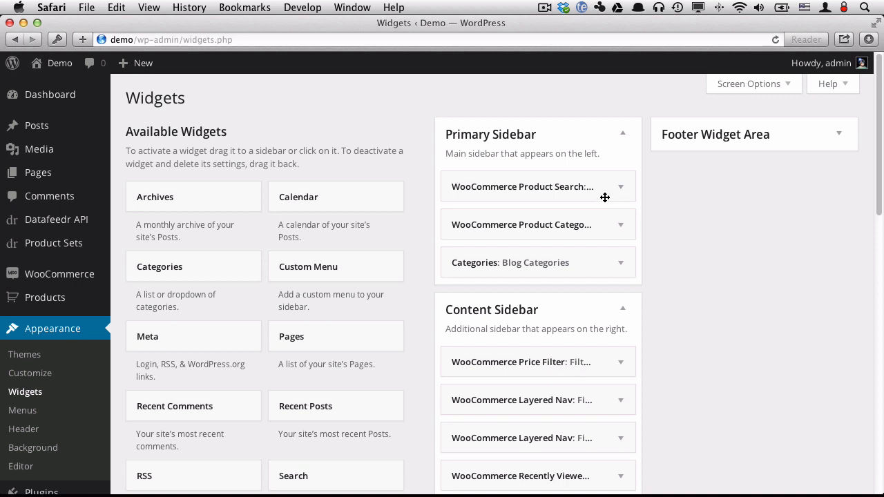
{"action": "left_click", "coordinate": [59, 63]}
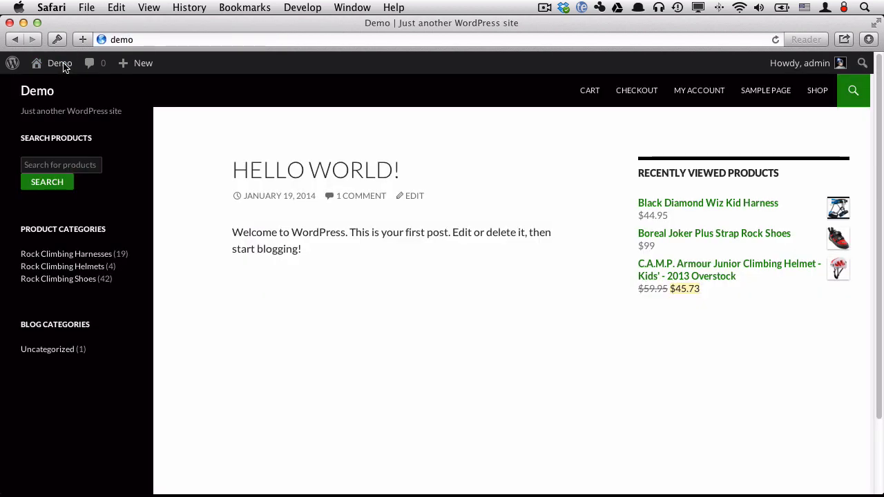
{"action": "mouse_move", "coordinate": [818, 90]}
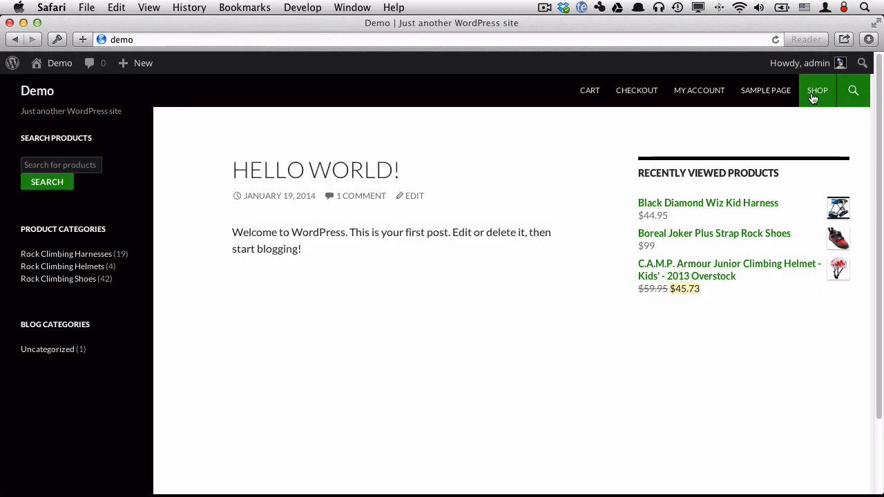
Filter the shop to Rock Climbing Harnesses and open the Arc'teryx R275 LT harness page.
{"action": "left_click", "coordinate": [817, 90]}
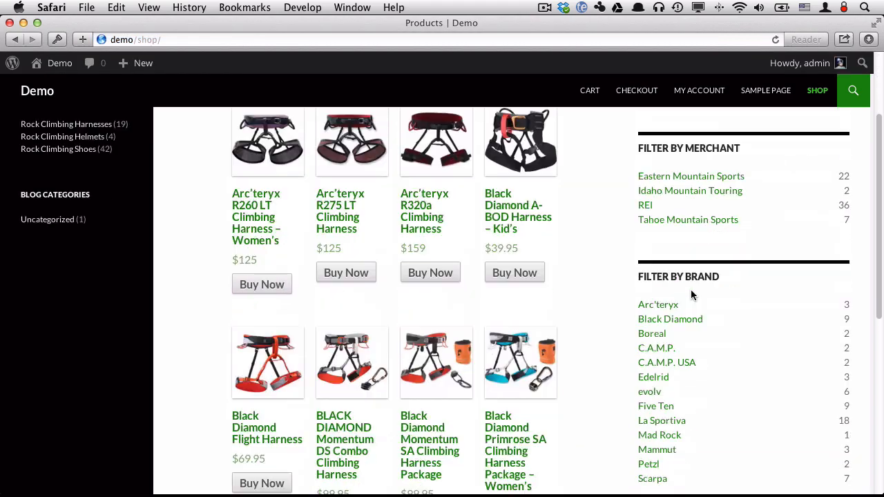
{"action": "scroll", "scroll_direction": "up", "scroll_amount": 3}
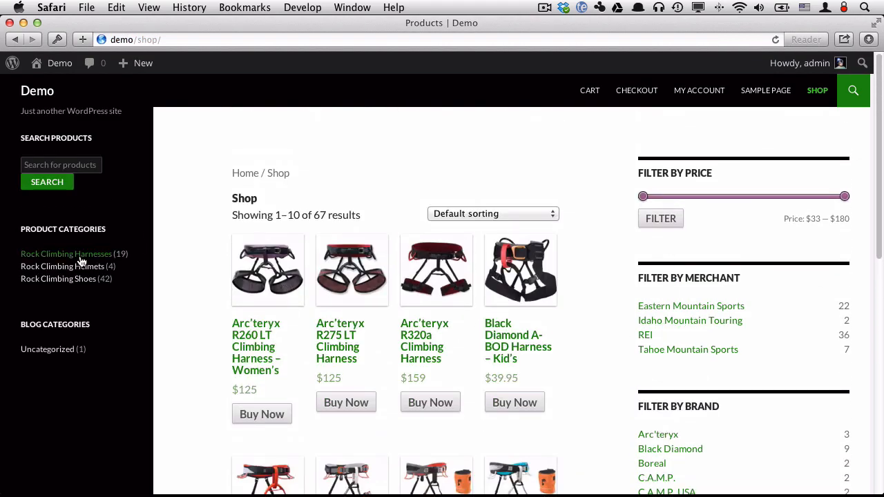
{"action": "left_click", "coordinate": [65, 253]}
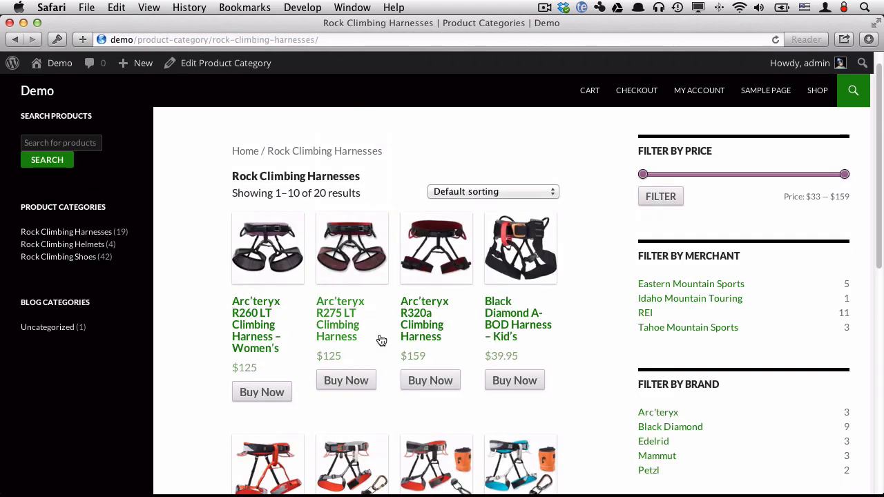
{"action": "scroll", "scroll_direction": "up", "scroll_amount": 3}
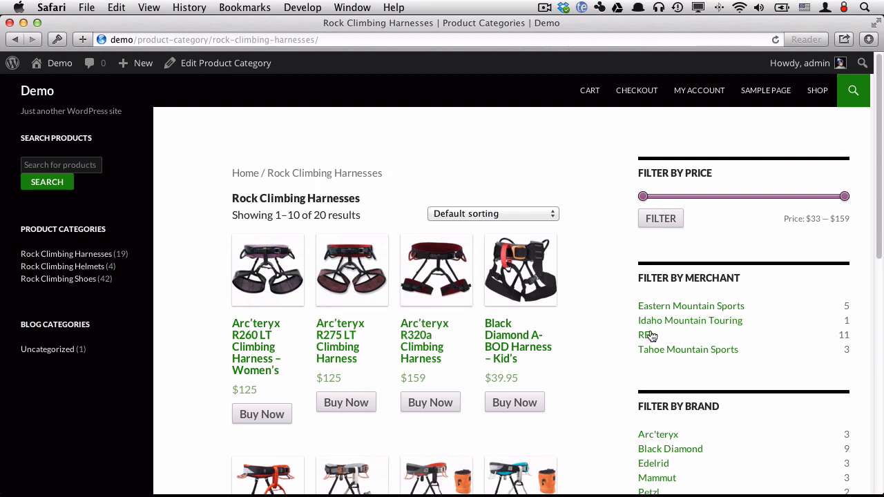
{"action": "left_click", "coordinate": [339, 340]}
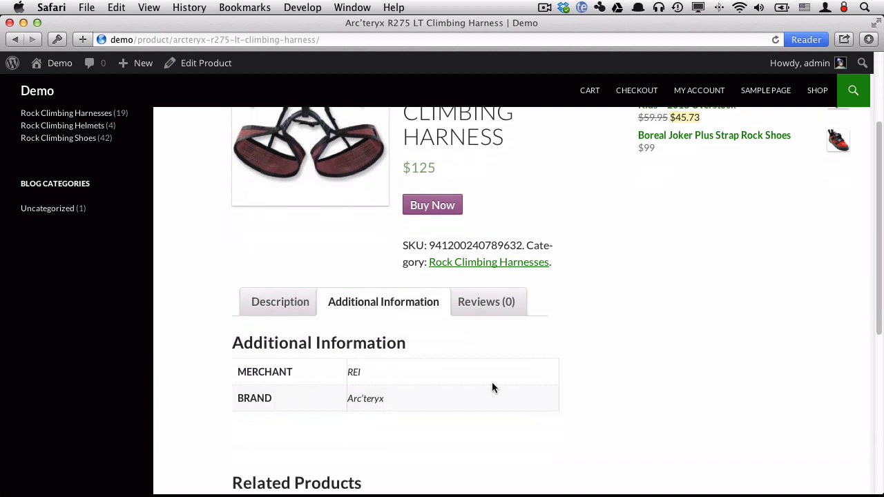
{"action": "scroll", "scroll_direction": "up", "scroll_amount": 3}
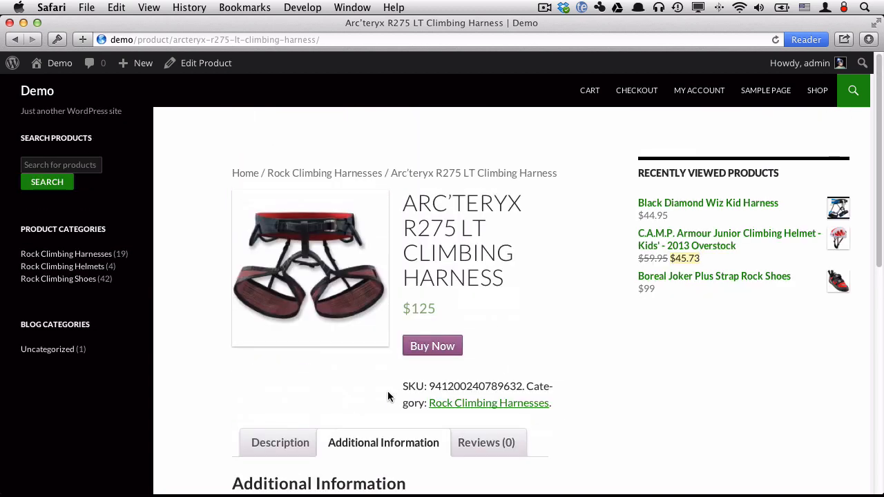